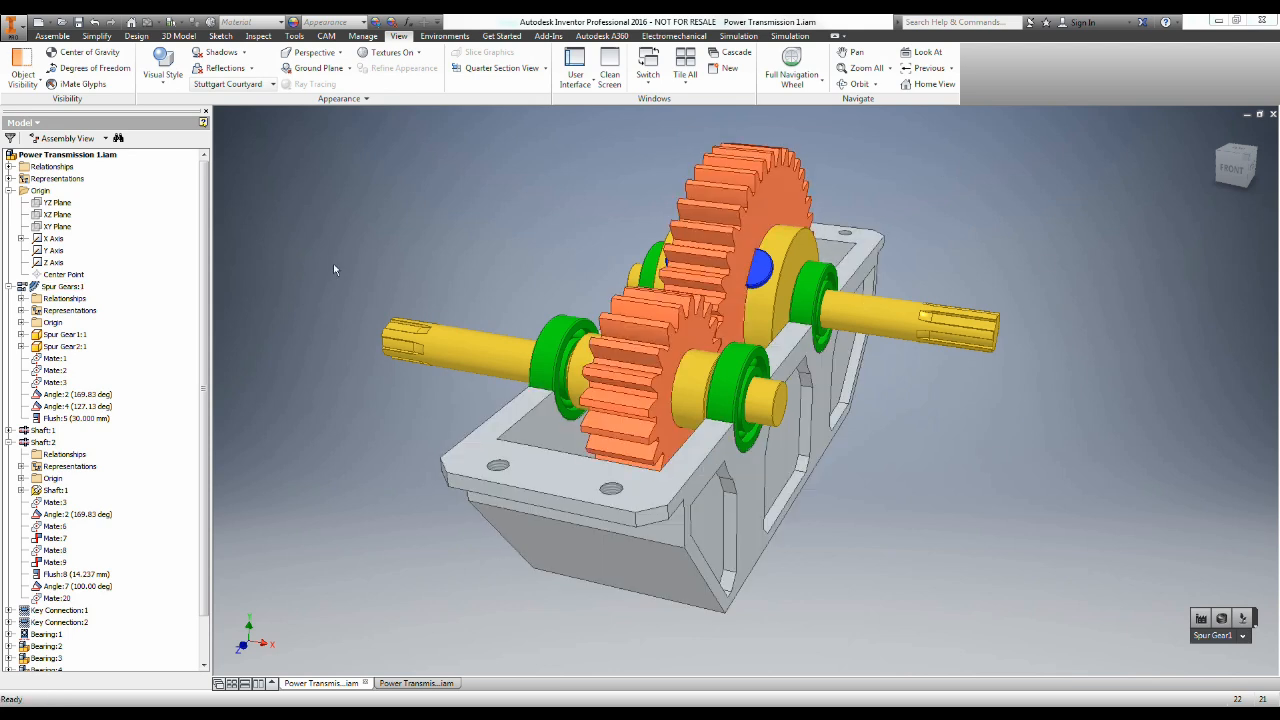
pyautogui.moveTo(1056, 250)
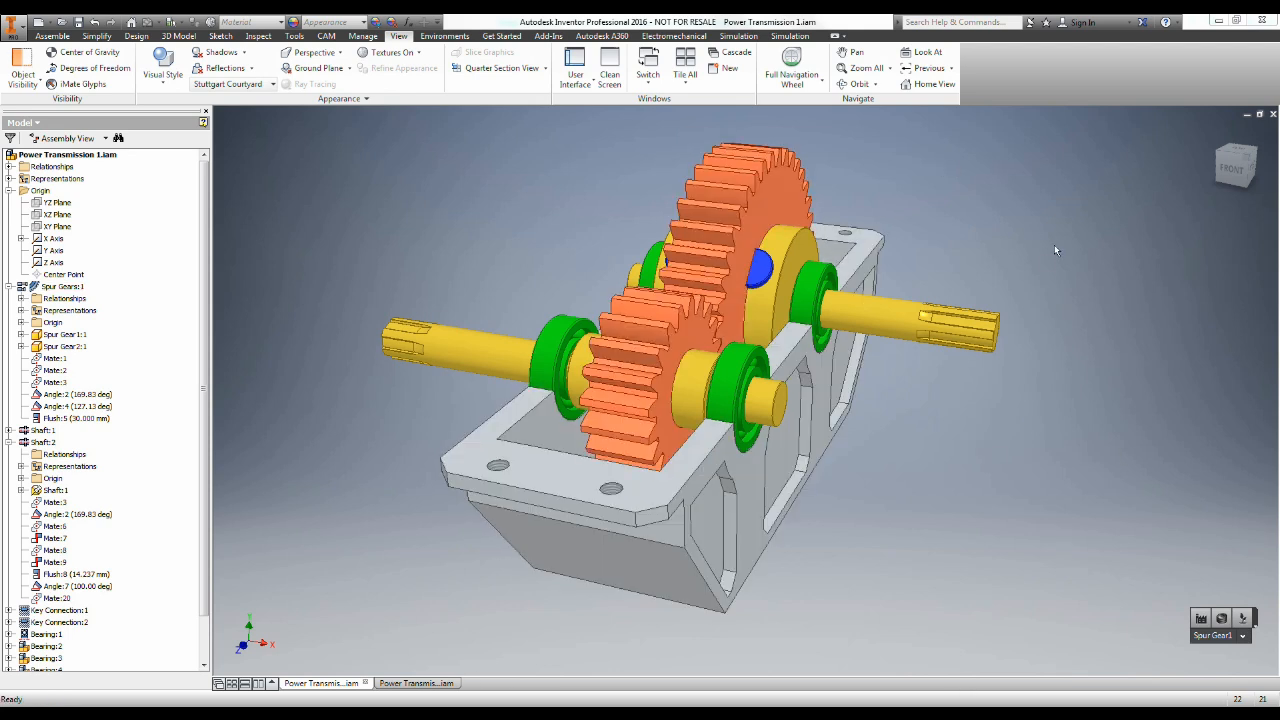
pyautogui.moveTo(1036, 232)
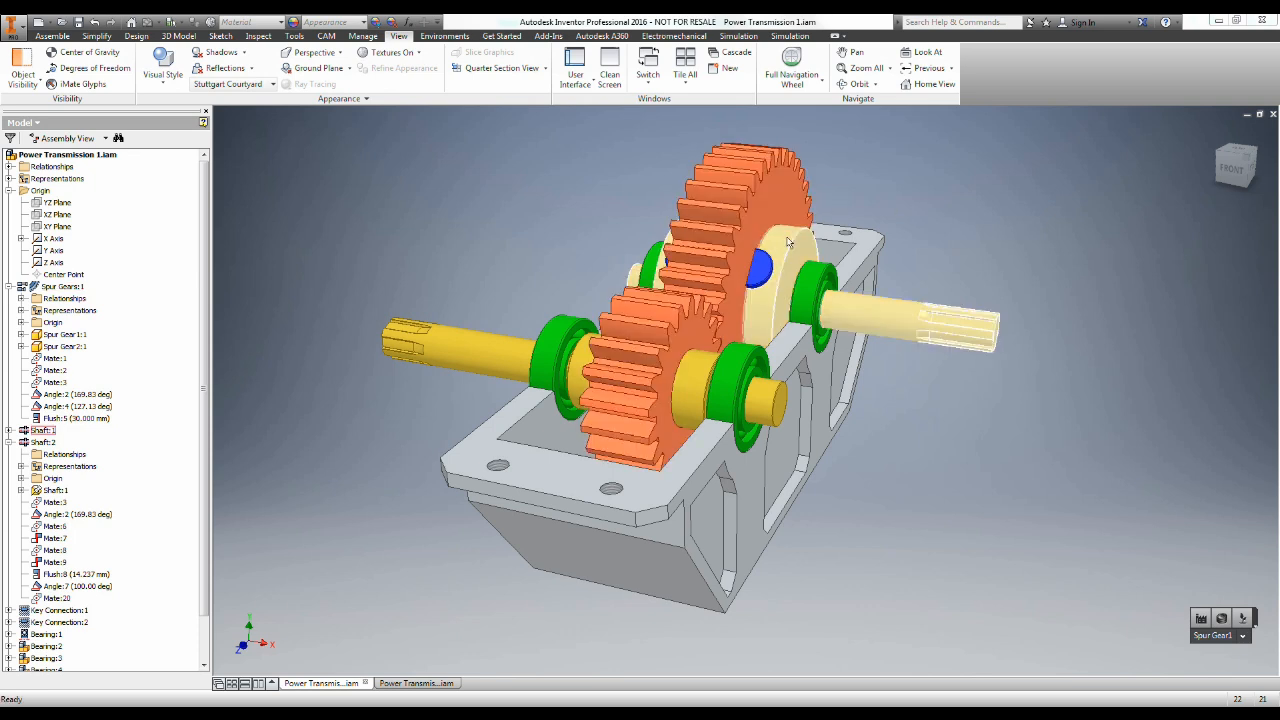
pyautogui.moveTo(800, 290)
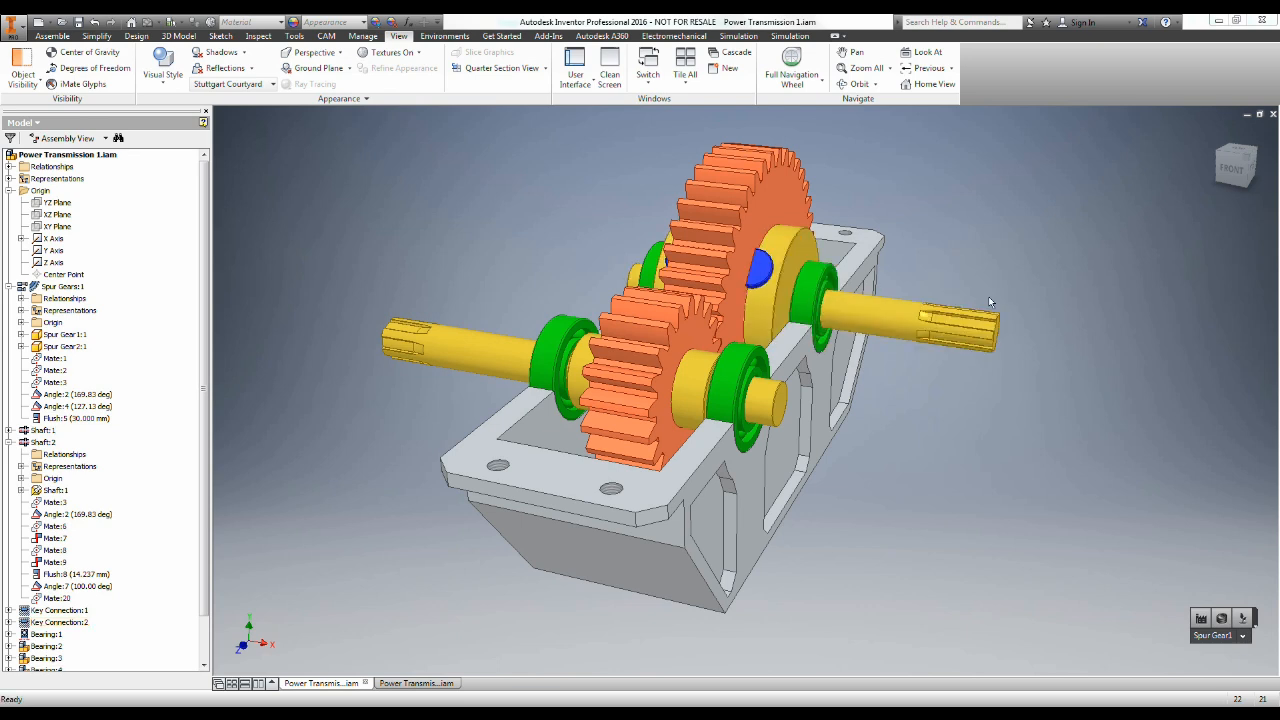
pyautogui.moveTo(960, 280)
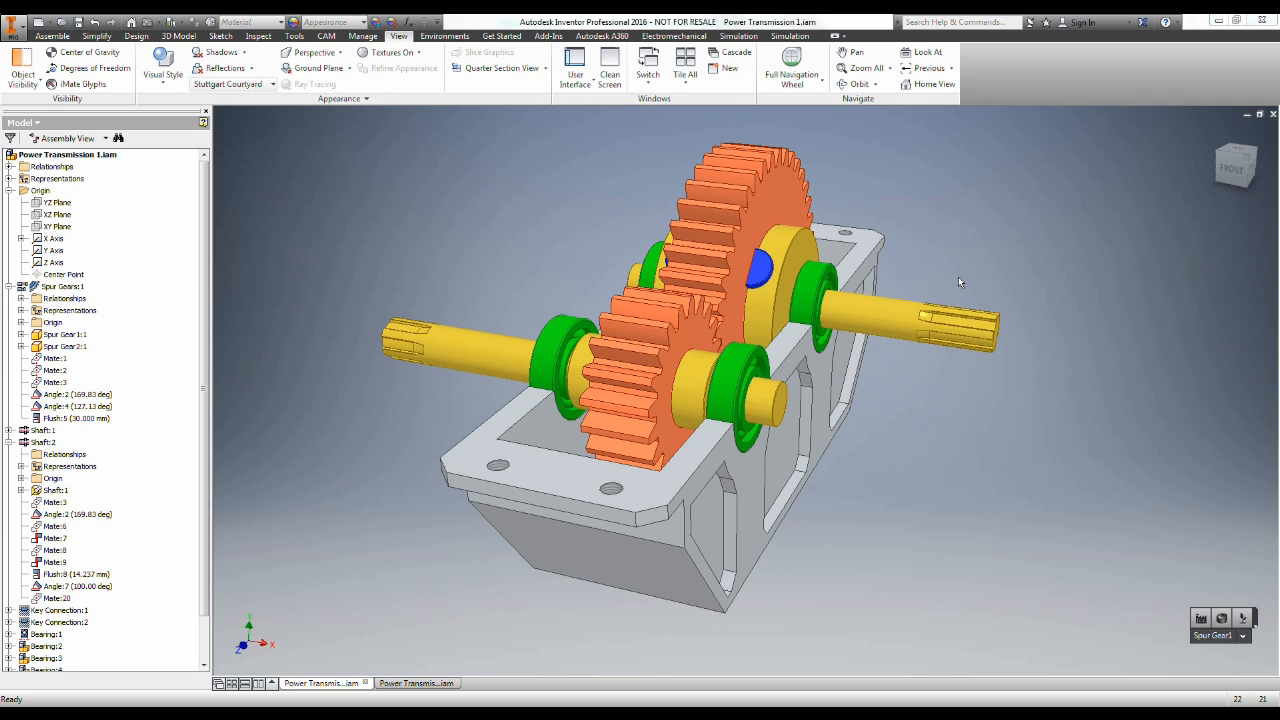
pyautogui.moveTo(944, 238)
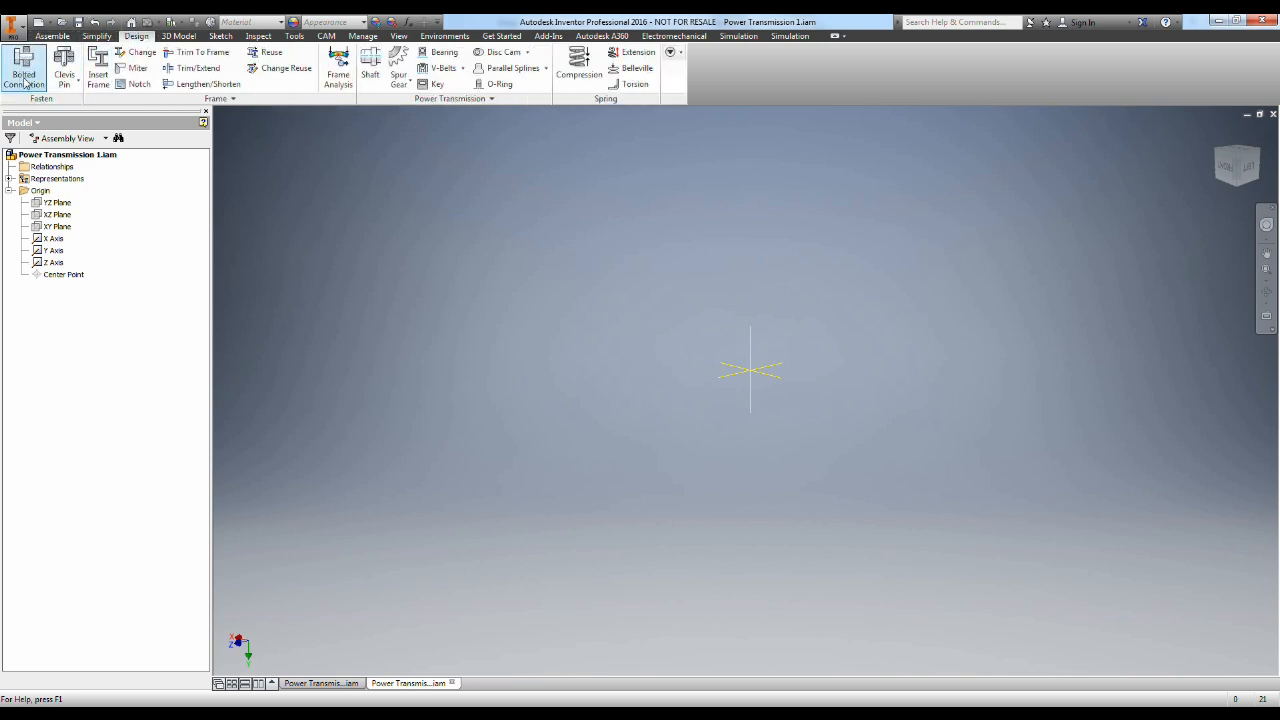
pyautogui.moveTo(548, 82)
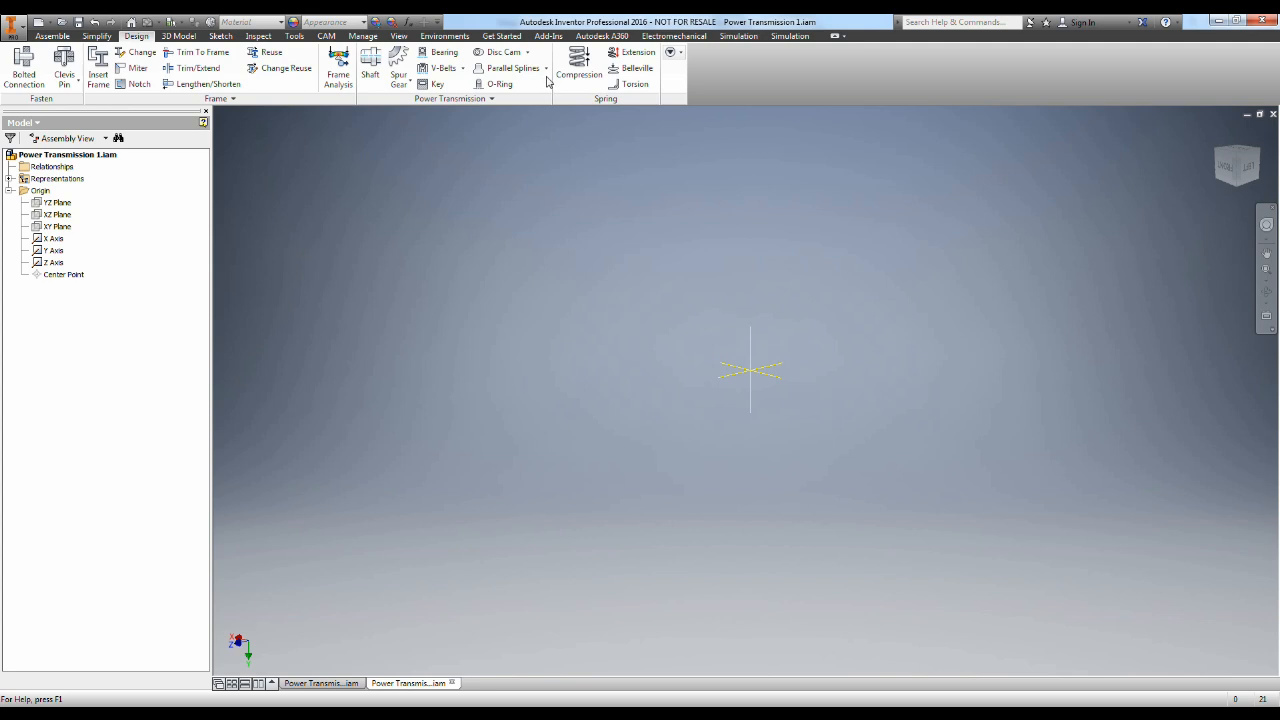
pyautogui.moveTo(398, 68)
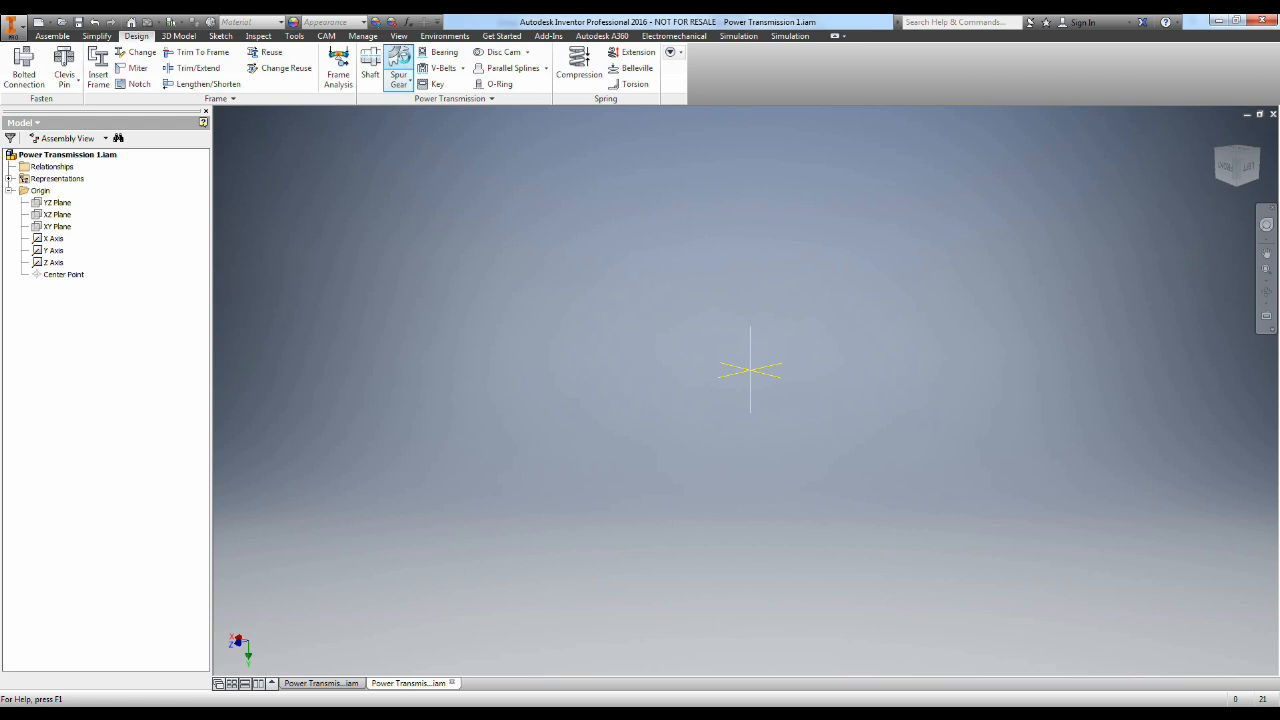
# Step: Start a new spur gear pair from the Design tools
pyautogui.click(398, 64)
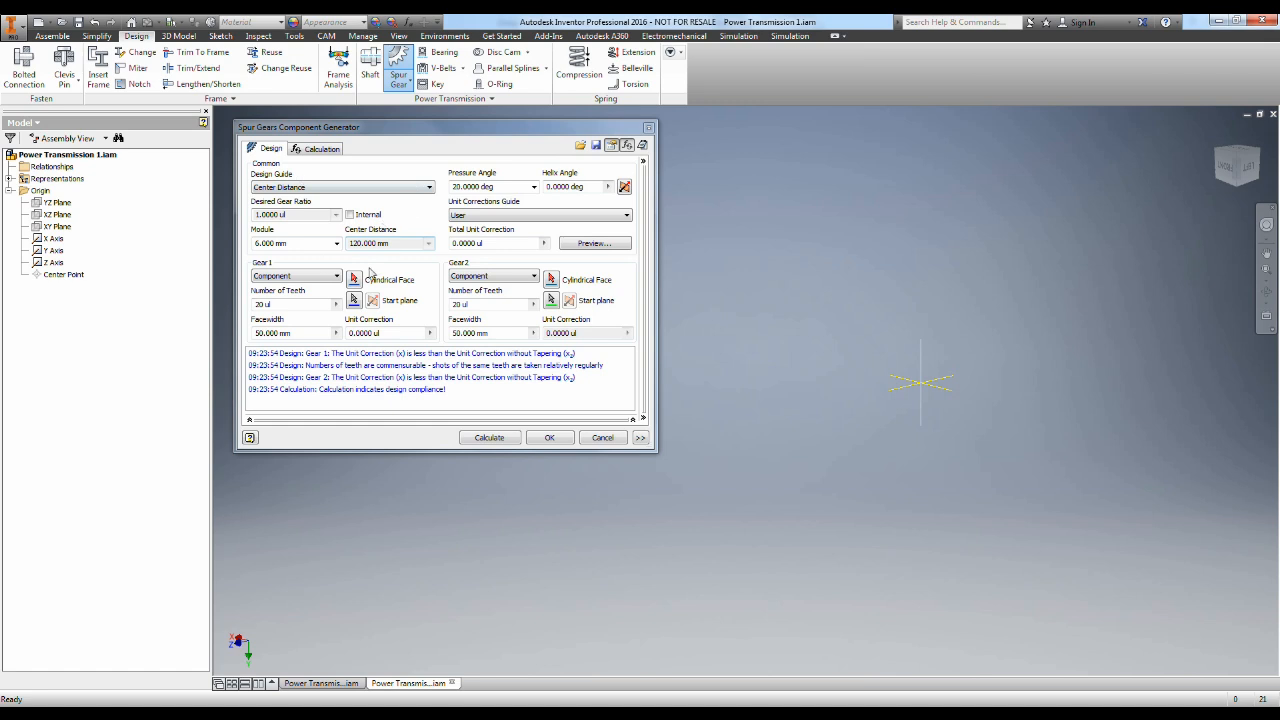
pyautogui.moveTo(288, 288)
pyautogui.write('180.000')
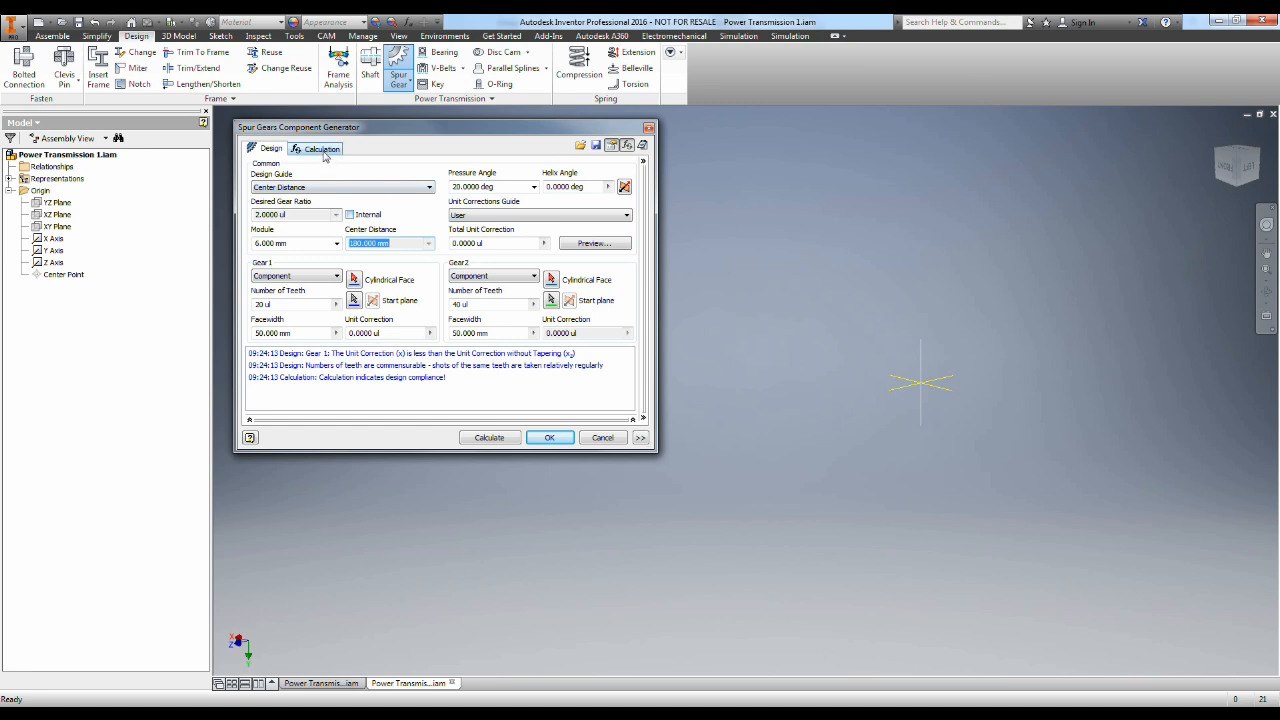
# Step: Set power 1.5 kW and speed 120 rpm on the Calculation tab and recalculate strength
pyautogui.click(322, 148)
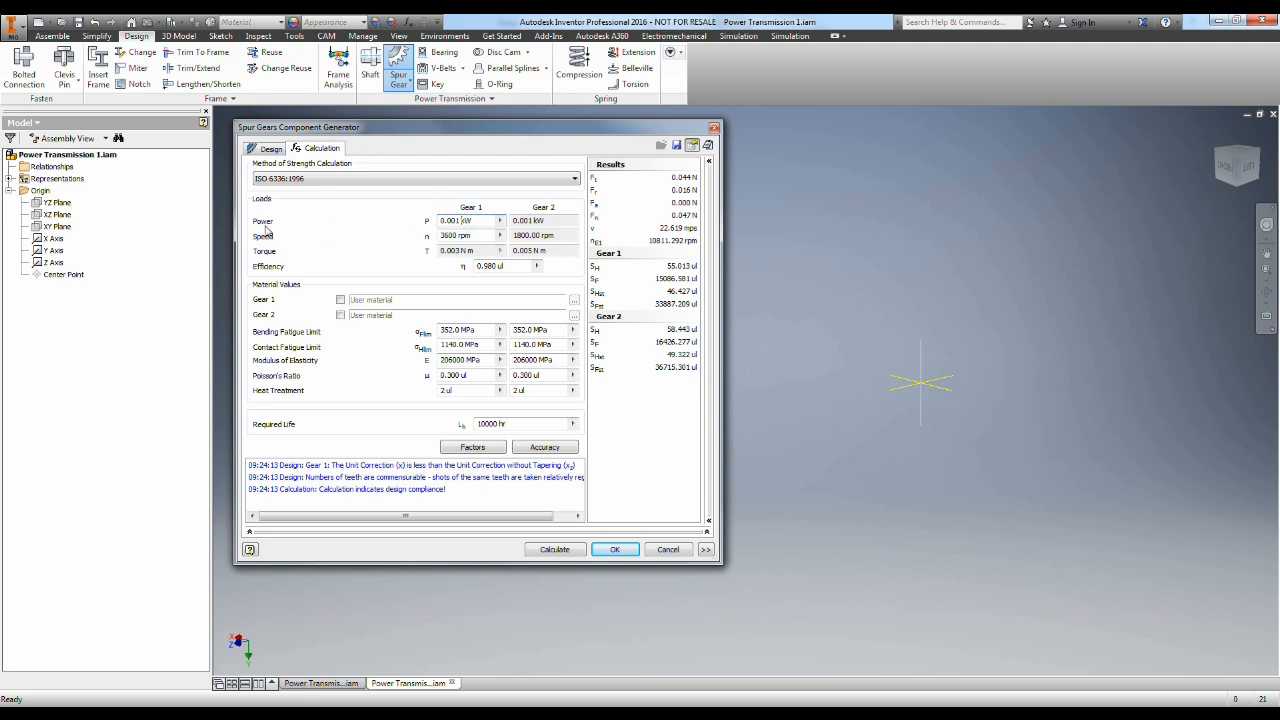
pyautogui.moveTo(412, 228)
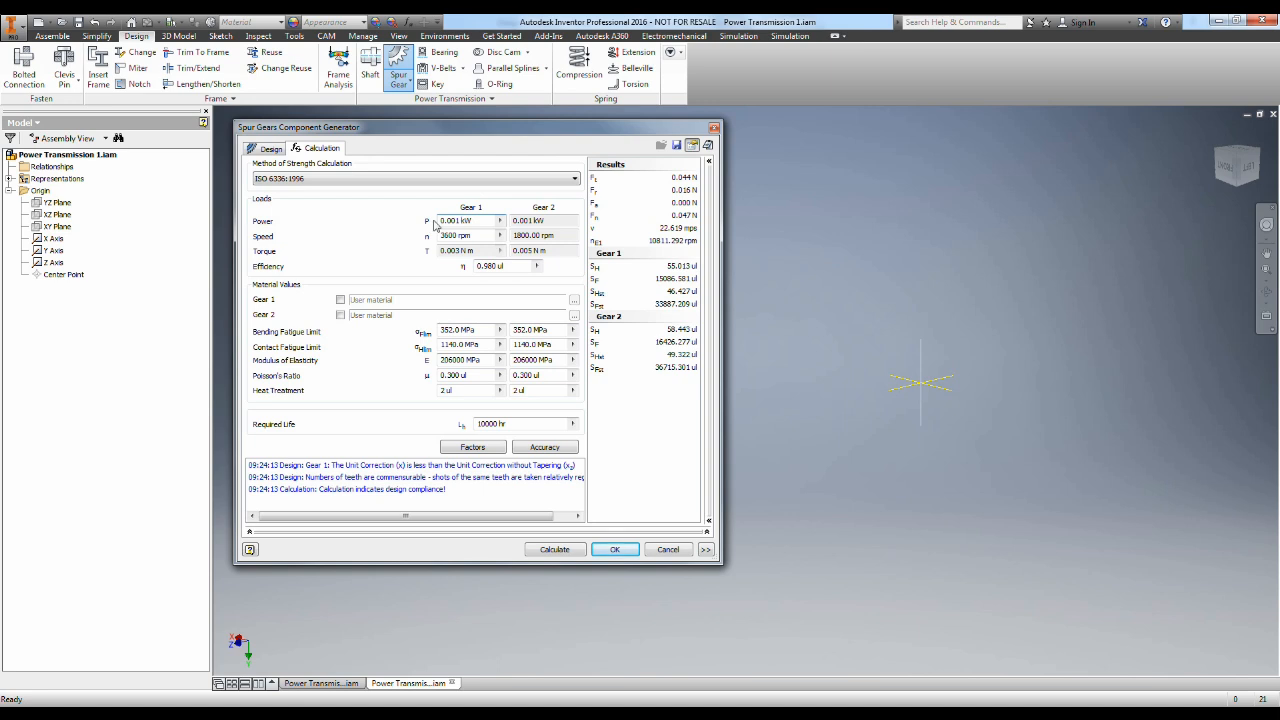
pyautogui.tripleClick(460, 220)
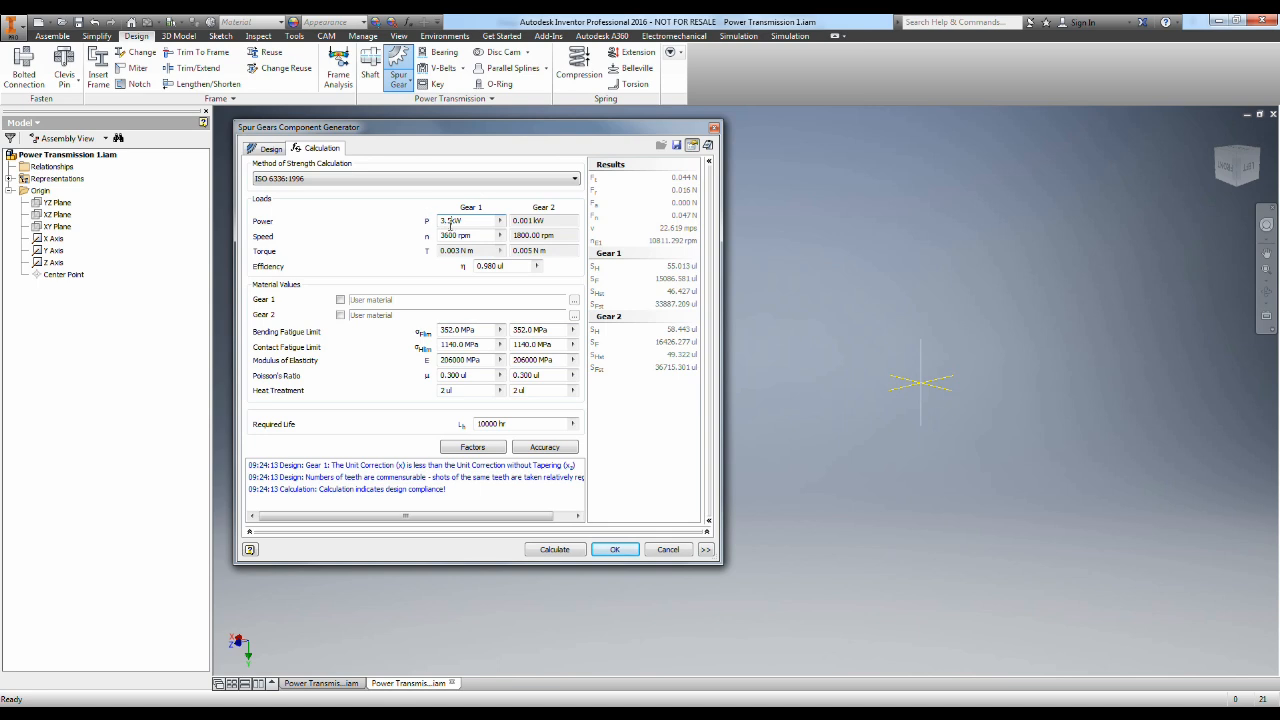
pyautogui.tripleClick(470, 236)
pyautogui.write('12')
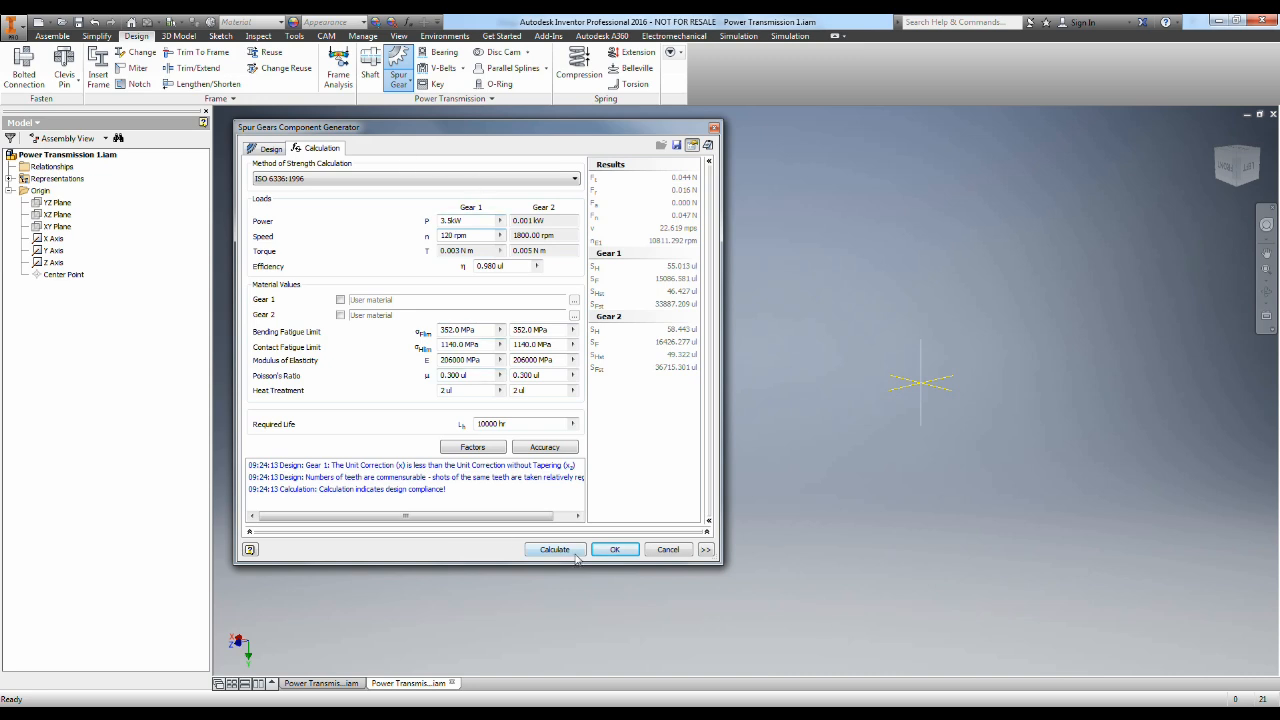
pyautogui.click(554, 548)
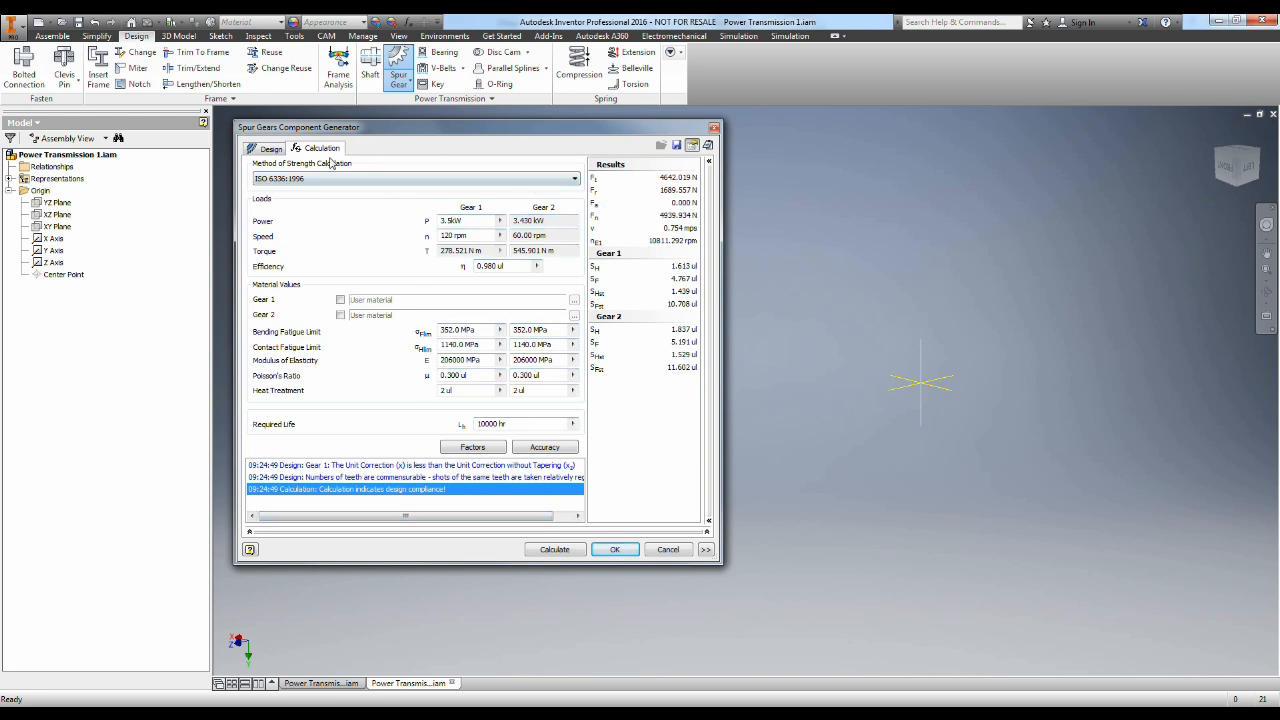
pyautogui.click(270, 148)
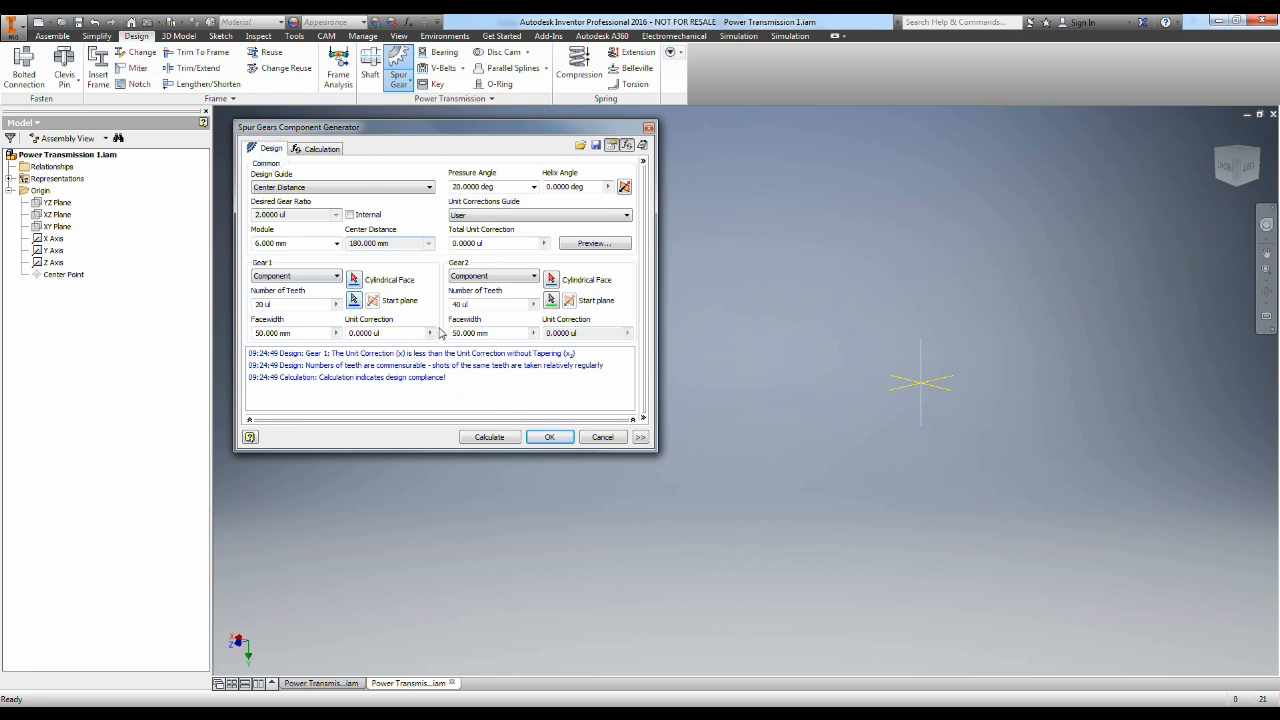
pyautogui.moveTo(516, 332)
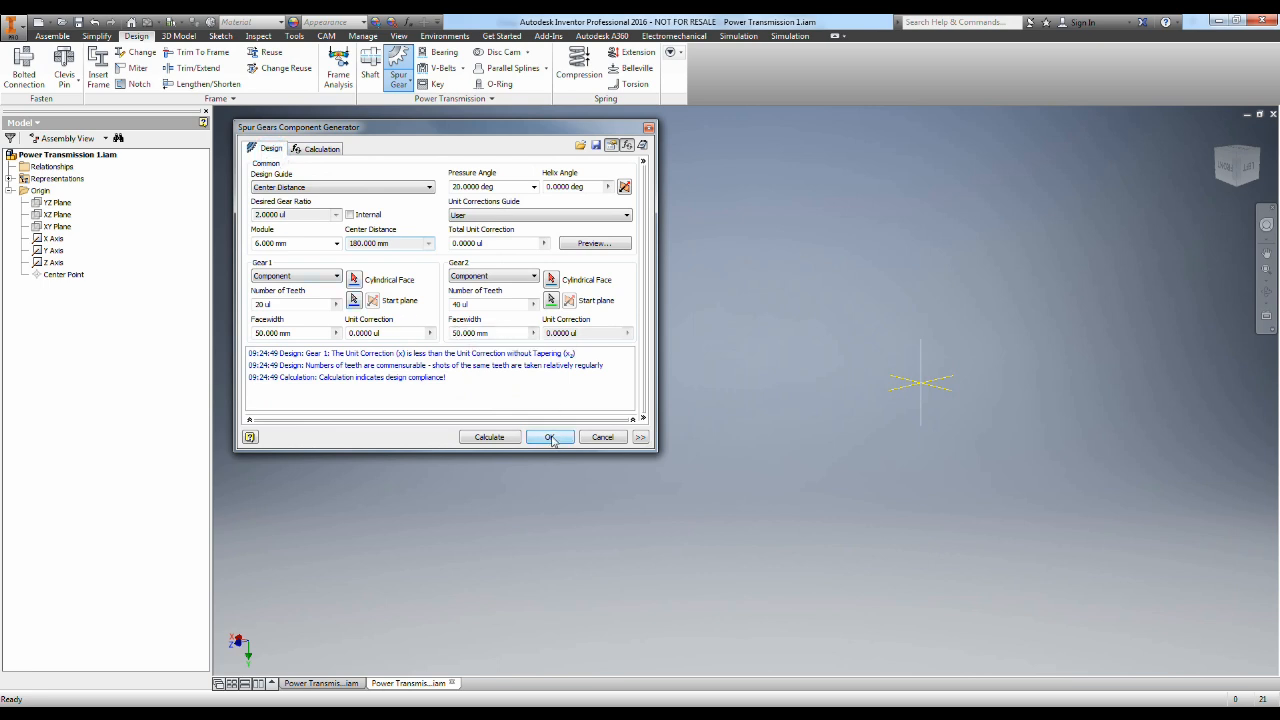
# Step: Generate the gear pair, accept the file names and place it in the assembly
pyautogui.click(548, 436)
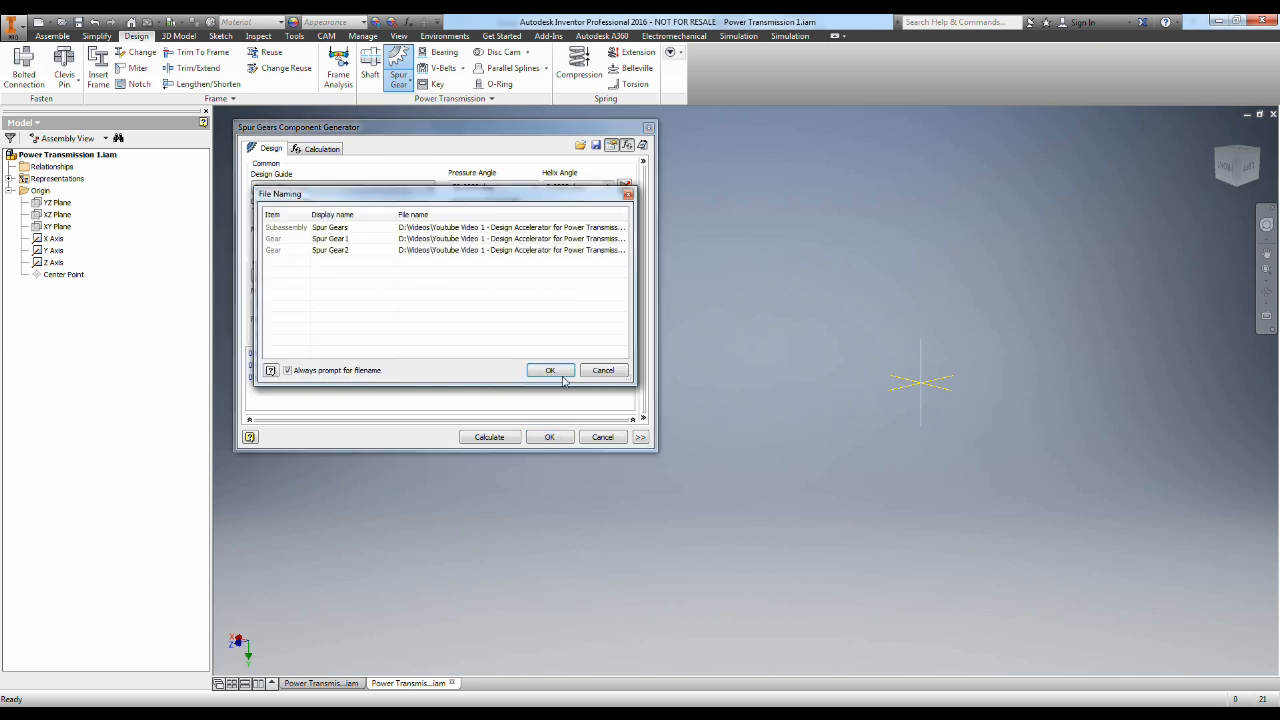
pyautogui.click(550, 370)
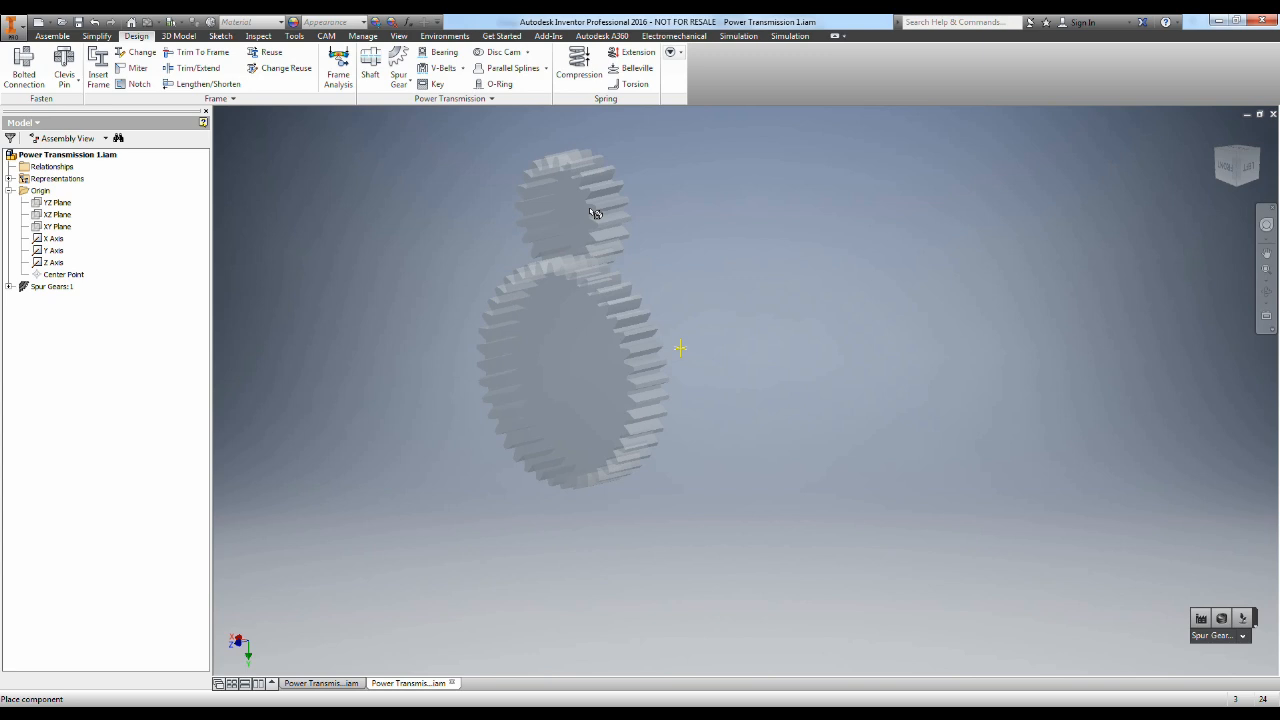
pyautogui.click(808, 218)
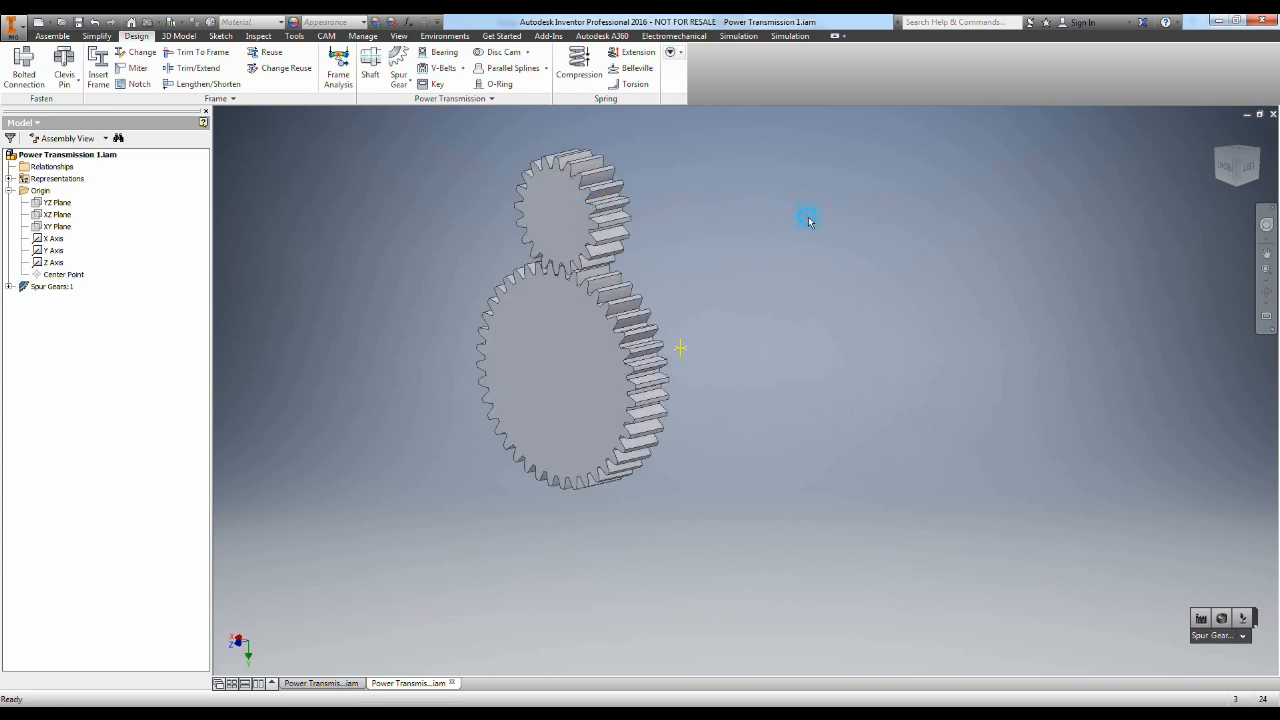
pyautogui.rightClick(576, 200)
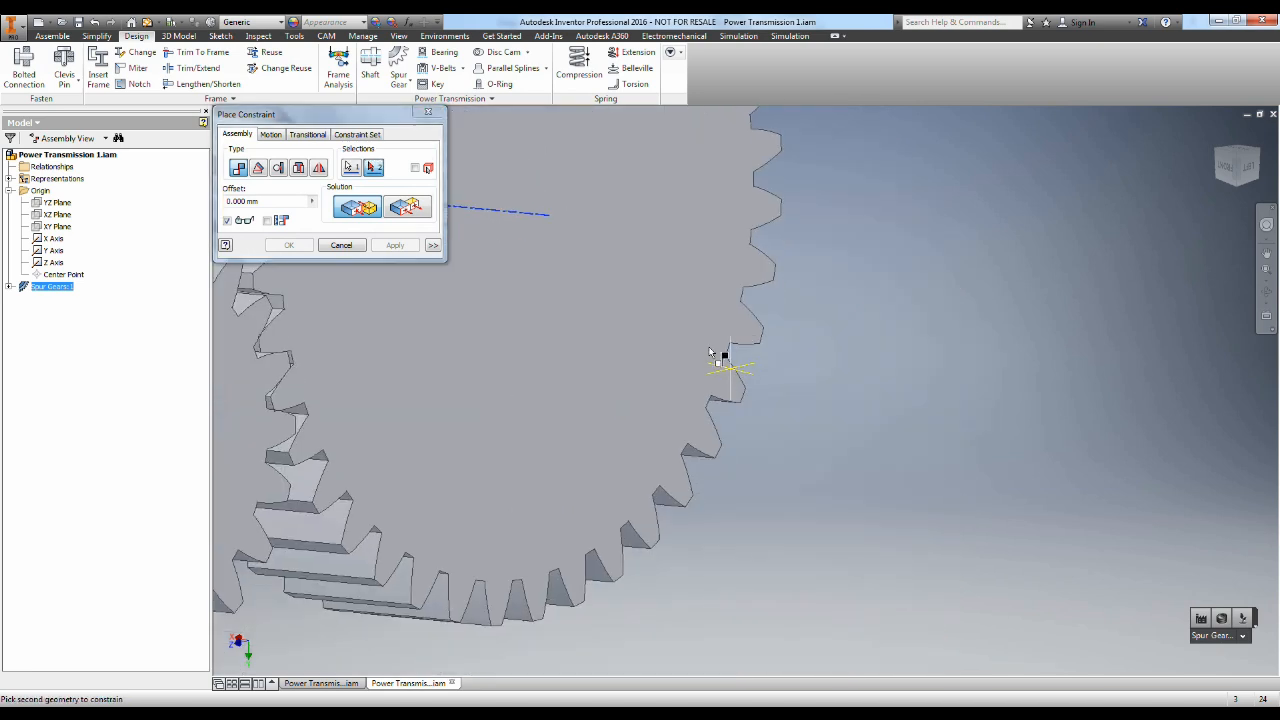
# Step: Mate the gear axis with a Place Constraint to fix the gears in position
pyautogui.click(394, 244)
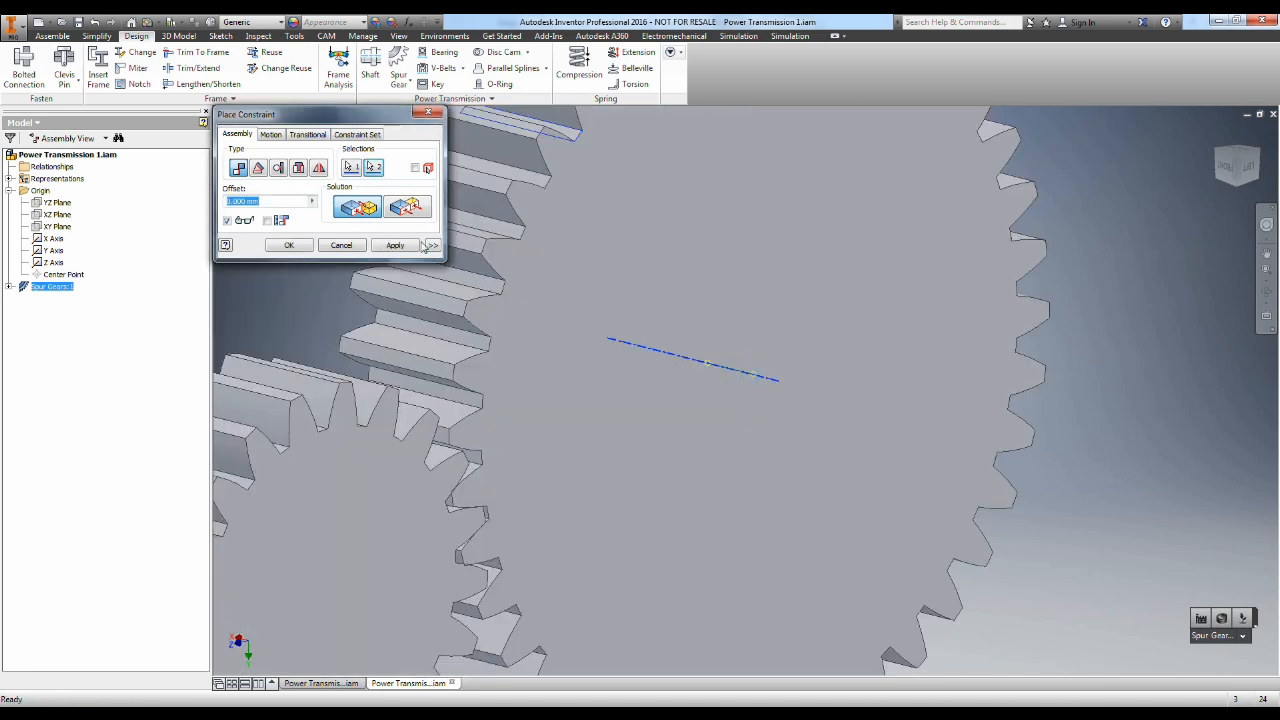
pyautogui.click(396, 244)
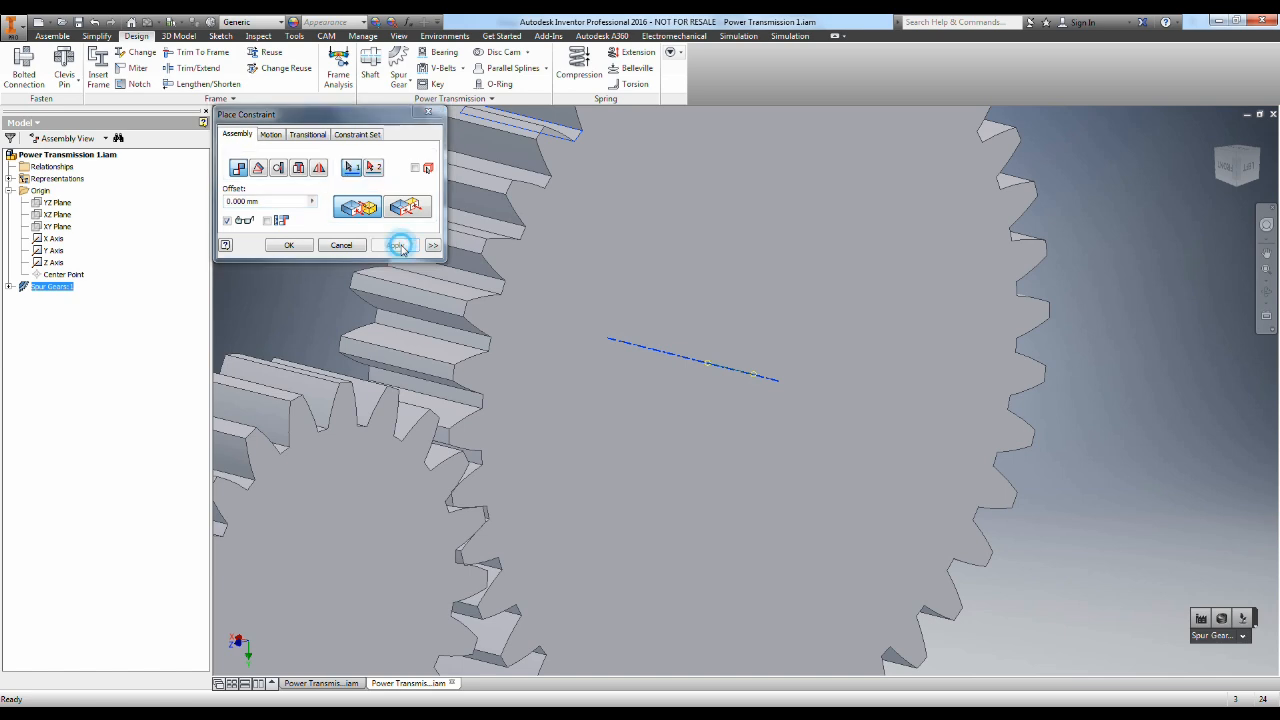
pyautogui.click(288, 244)
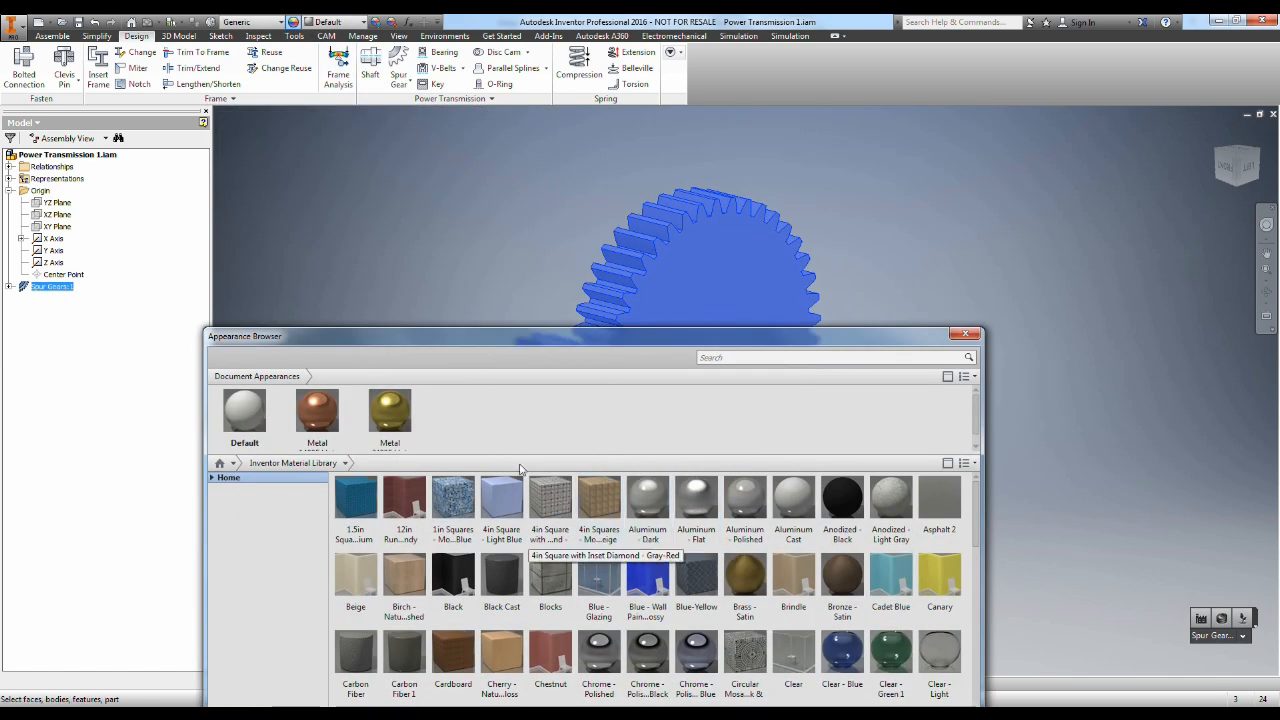
# Step: Assign the orange Metal appearance to both spur gears and clear the selection
pyautogui.rightClick(316, 410)
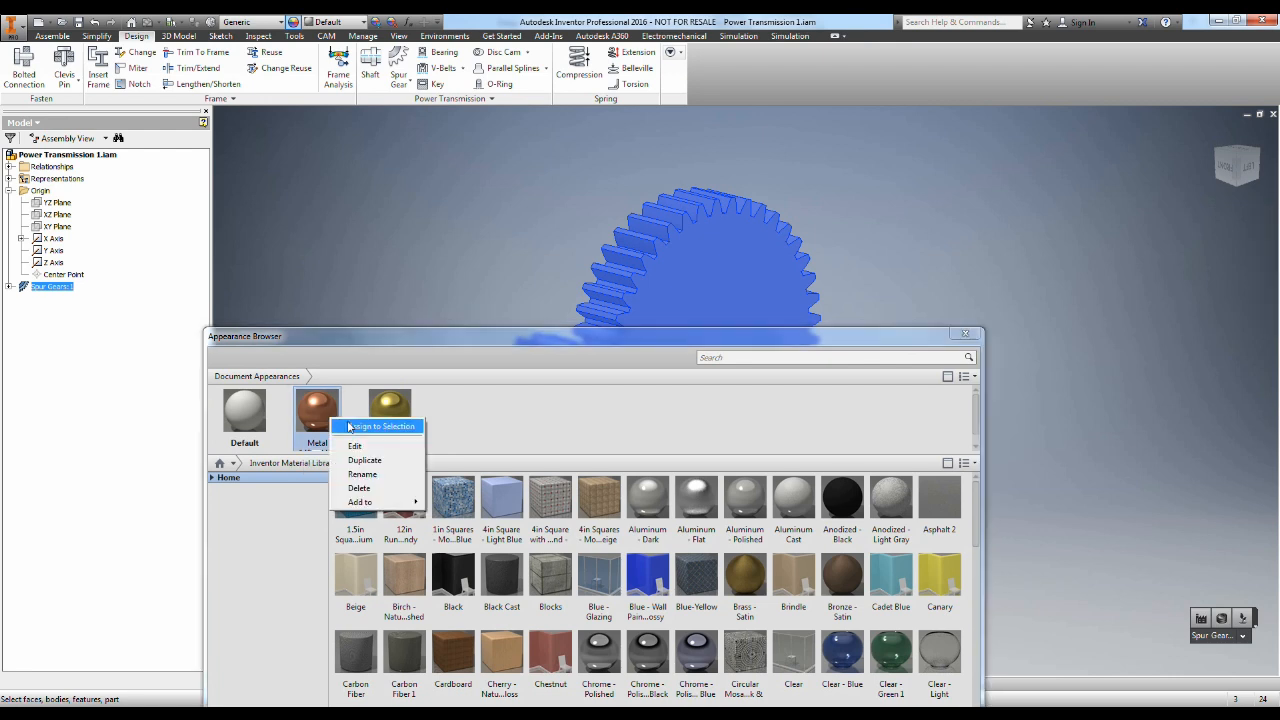
pyautogui.click(380, 426)
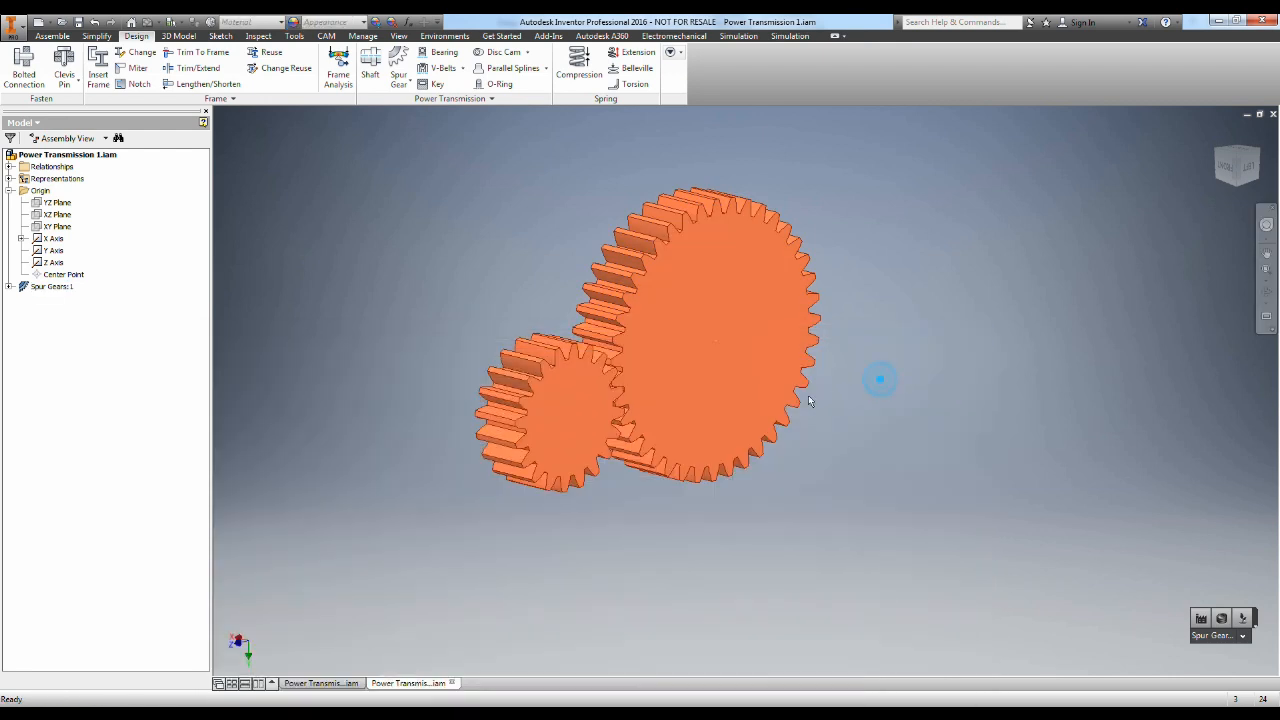
pyautogui.click(52, 288)
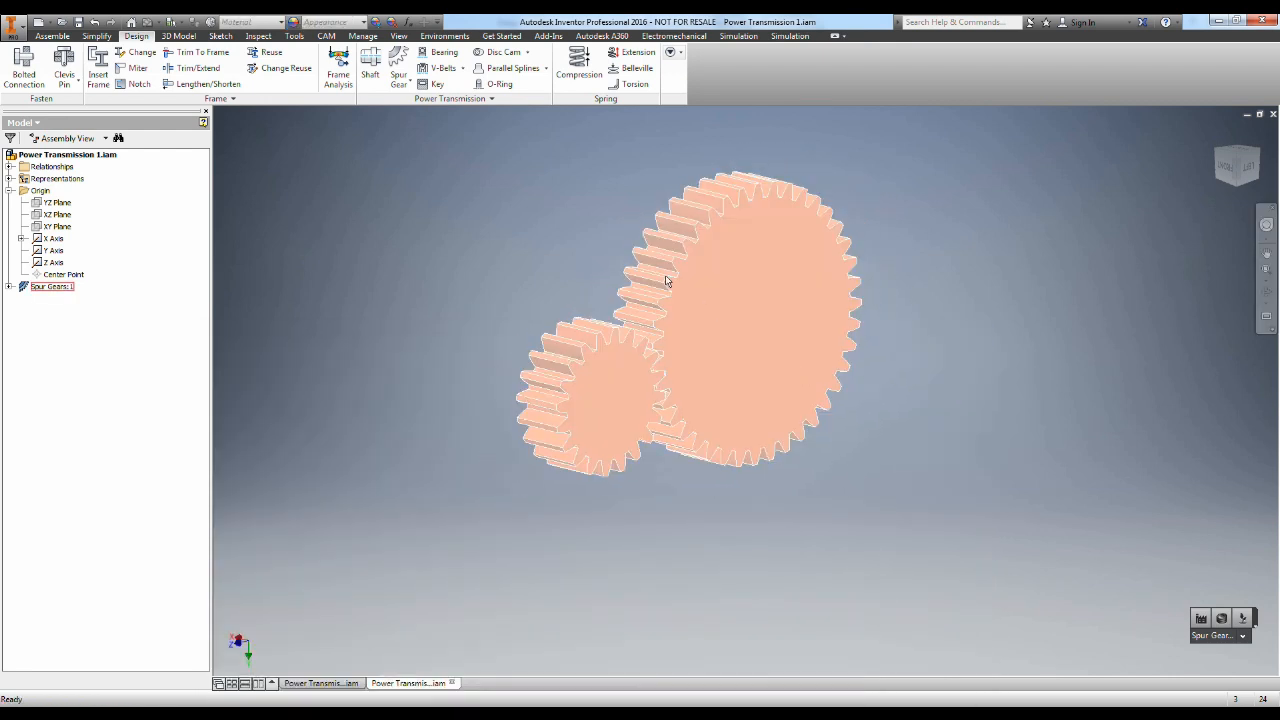
pyautogui.click(552, 264)
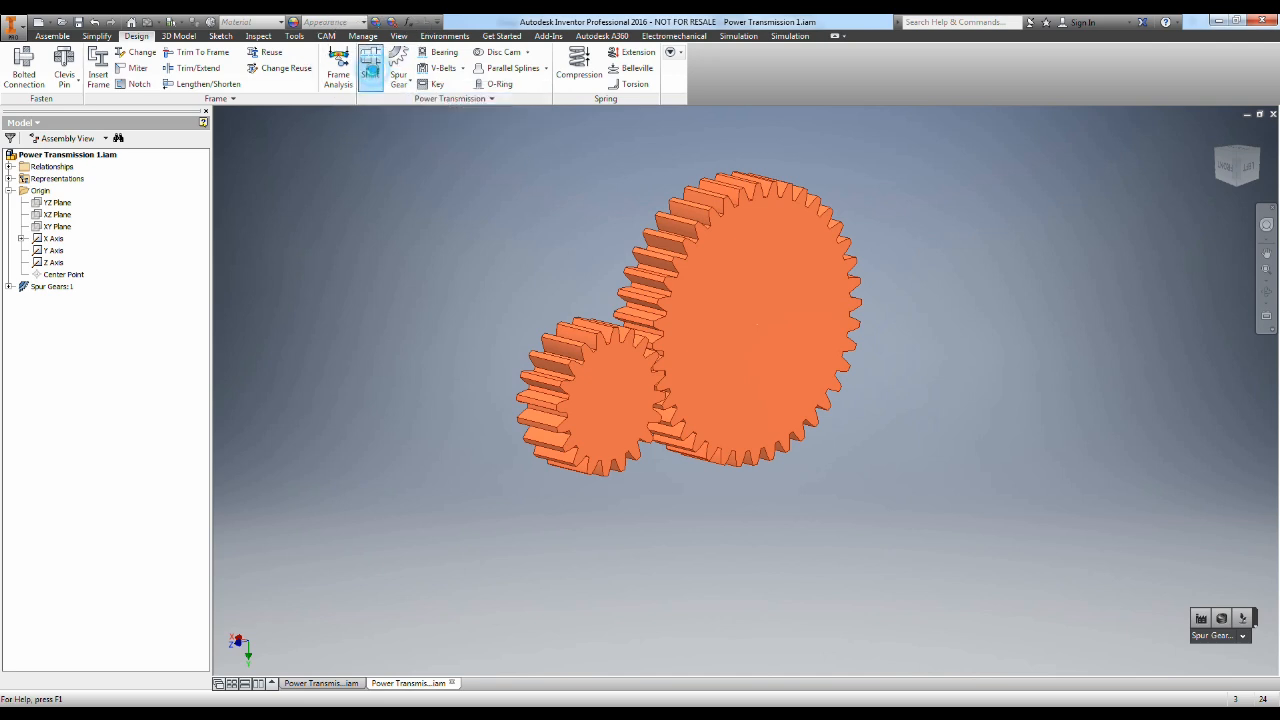
# Step: Start a new shaft and delete default sections, leaving a single 32 × 100 cylinder
pyautogui.click(370, 64)
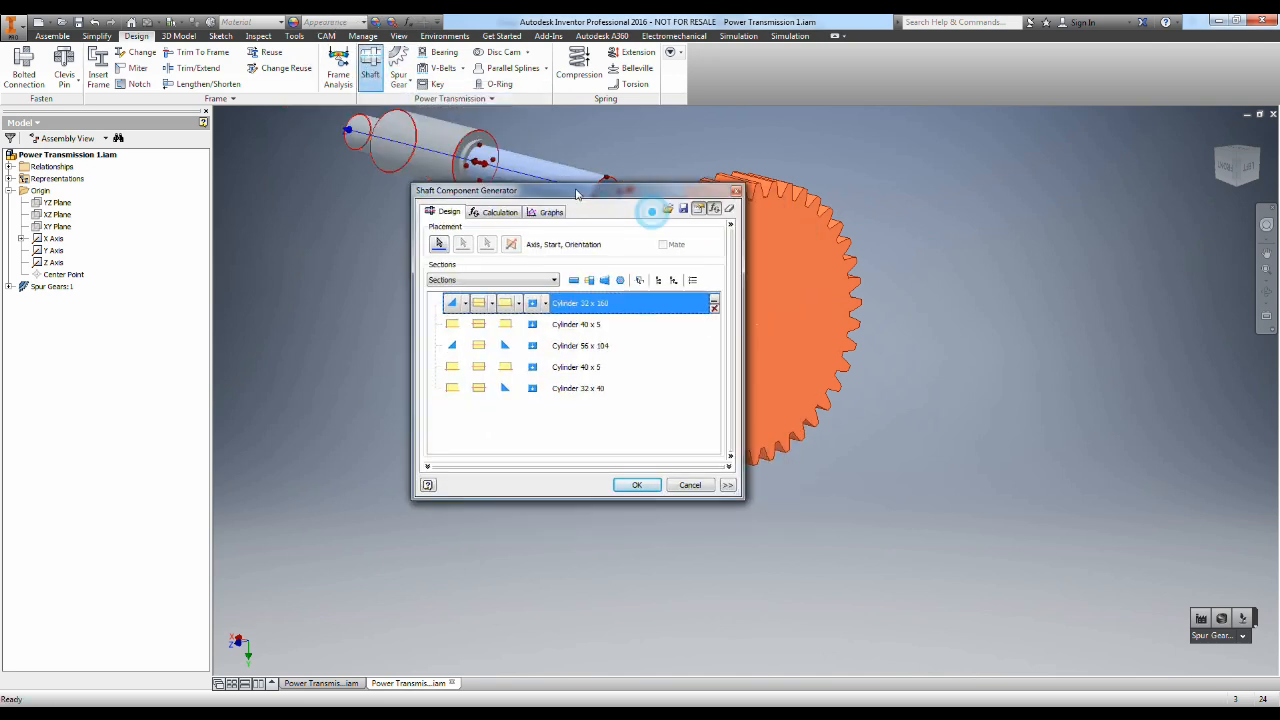
pyautogui.moveTo(576, 190); pyautogui.dragTo(400, 124)
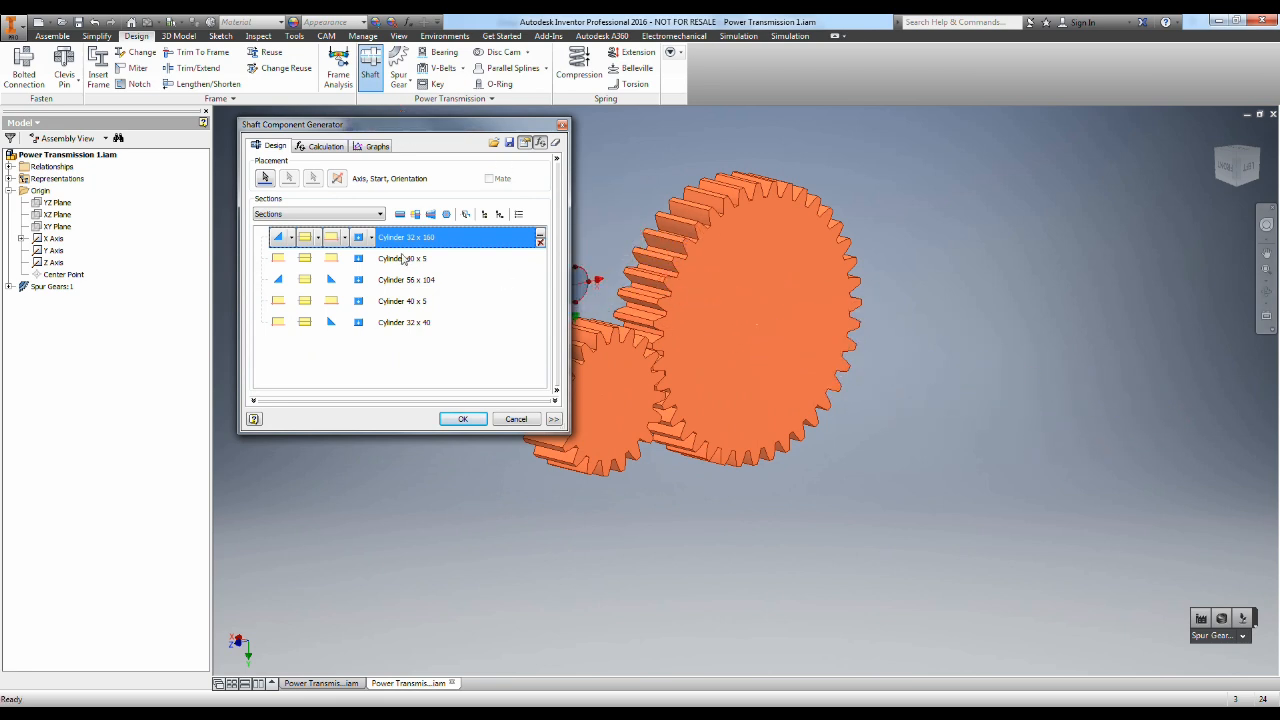
pyautogui.moveTo(430, 284)
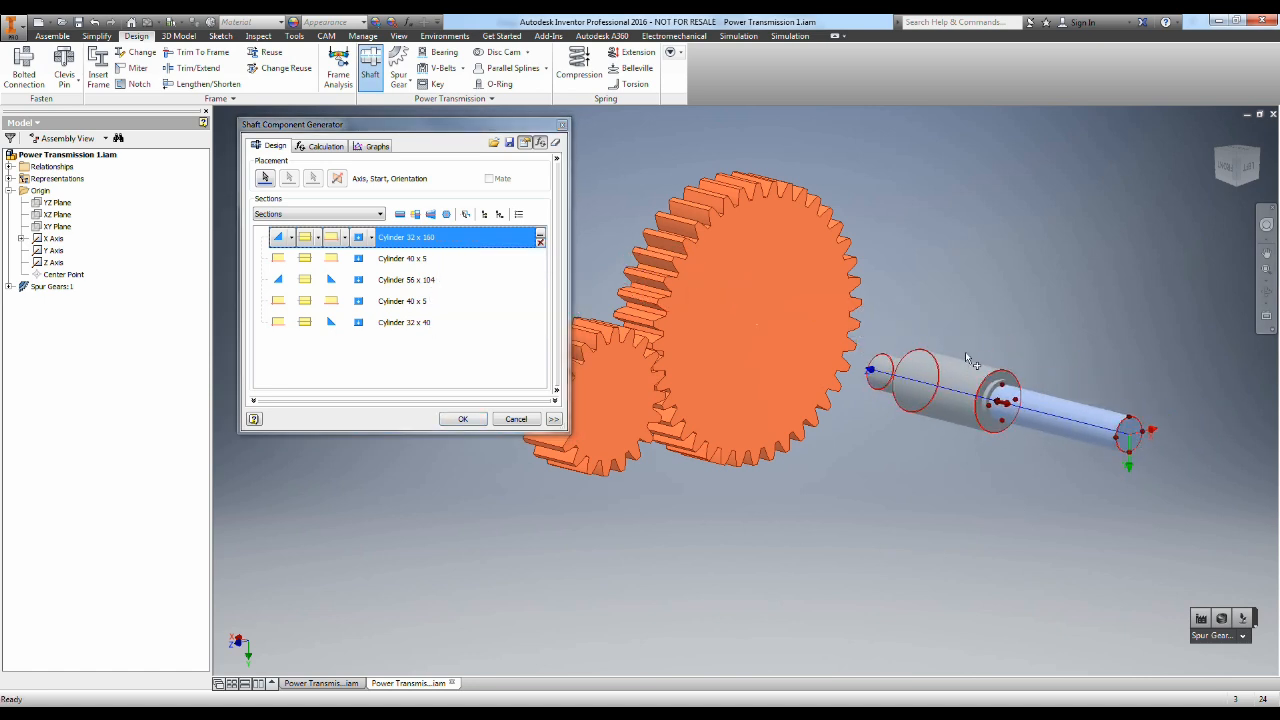
pyautogui.click(420, 258)
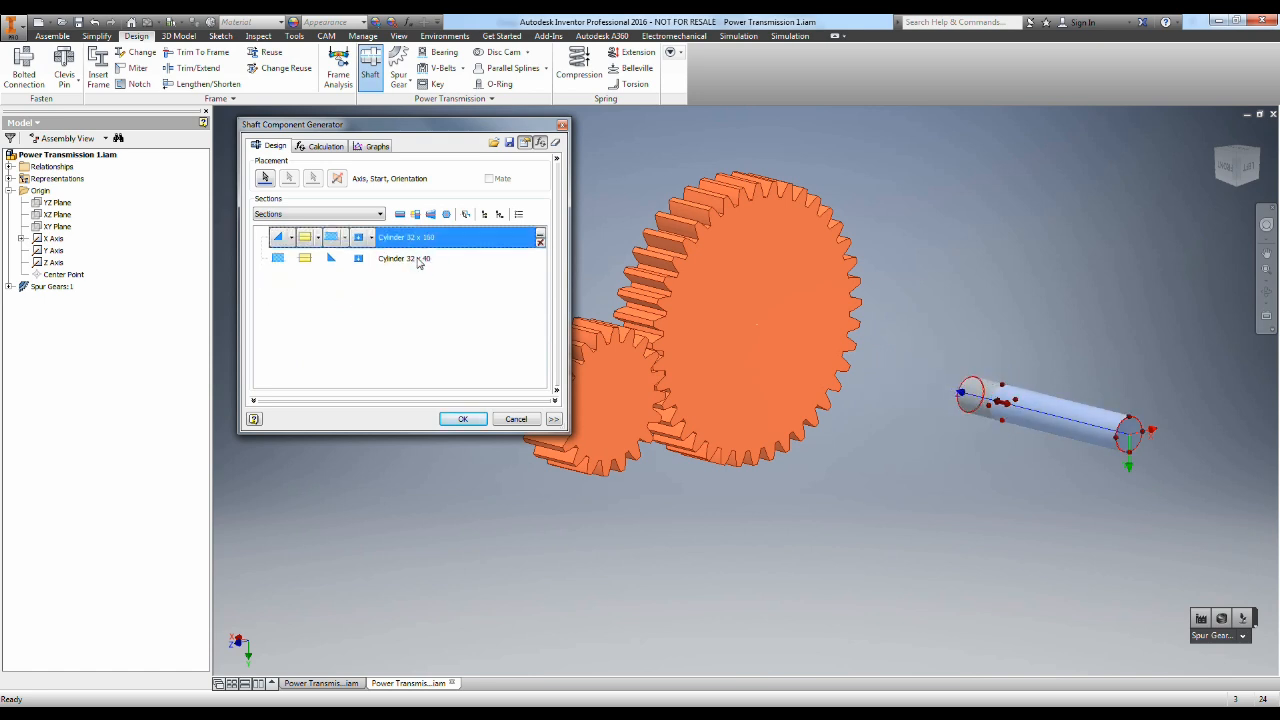
pyautogui.click(540, 236)
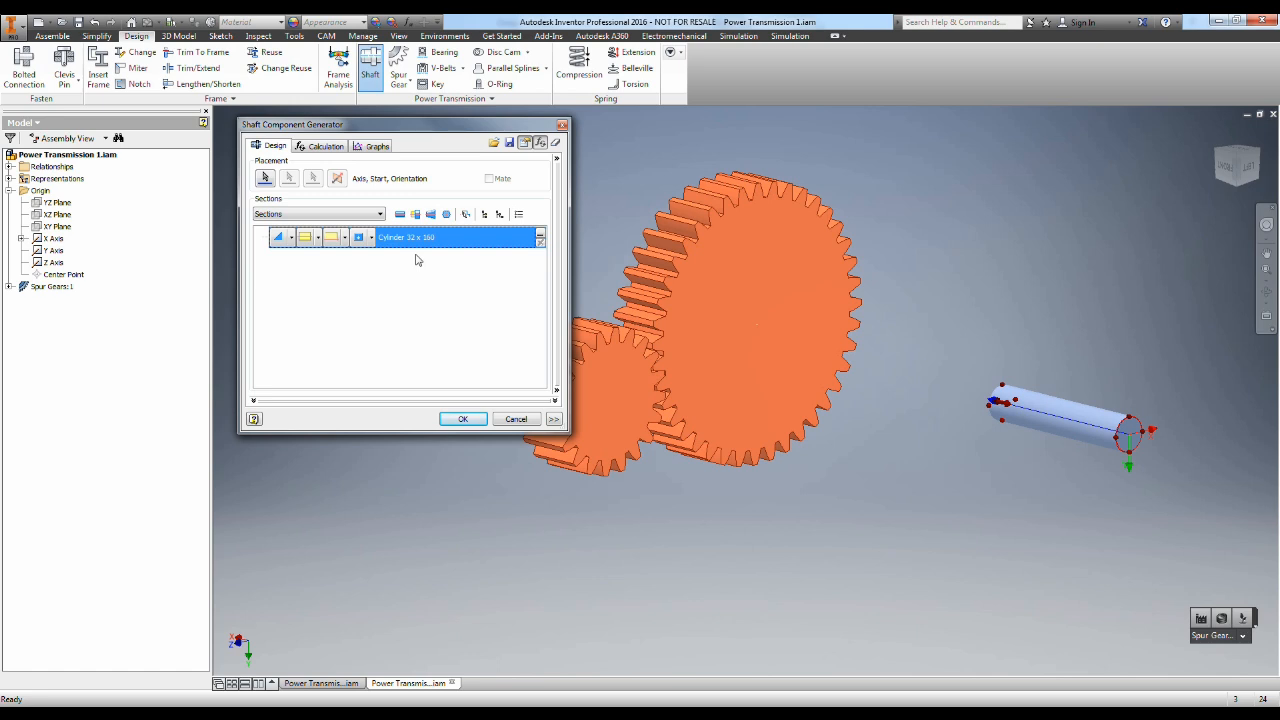
pyautogui.moveTo(410, 228)
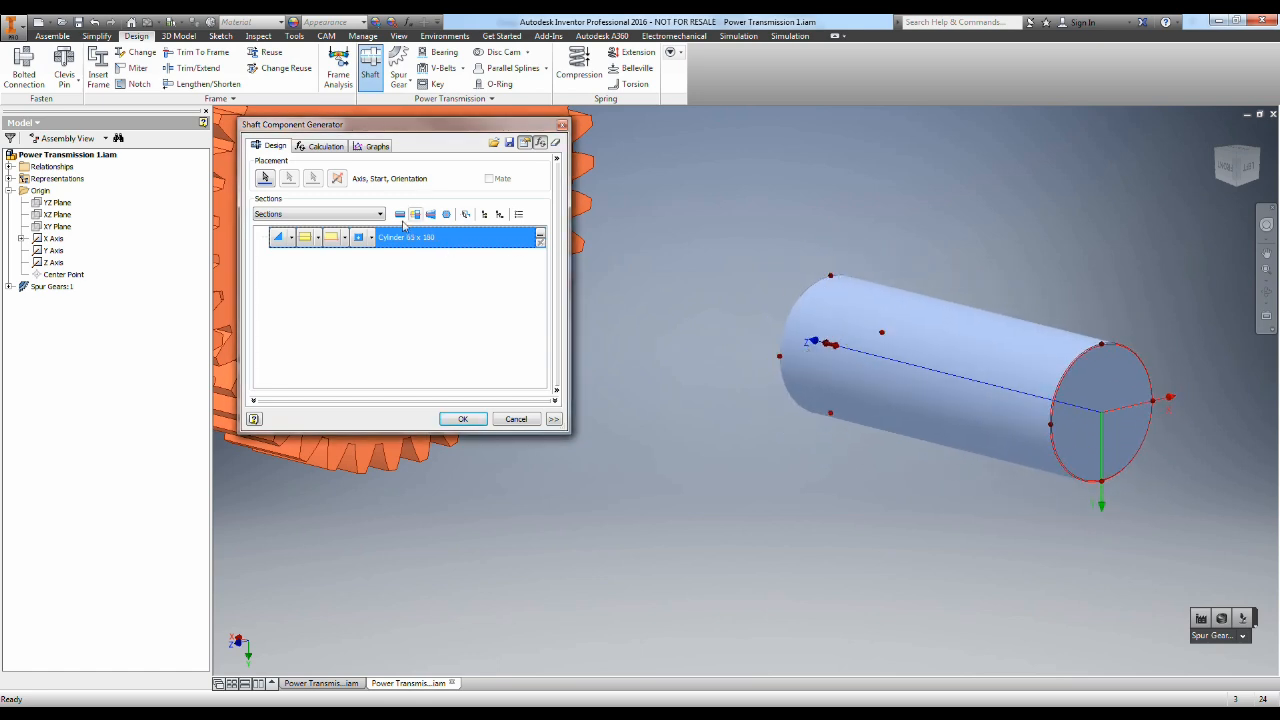
pyautogui.moveTo(400, 222)
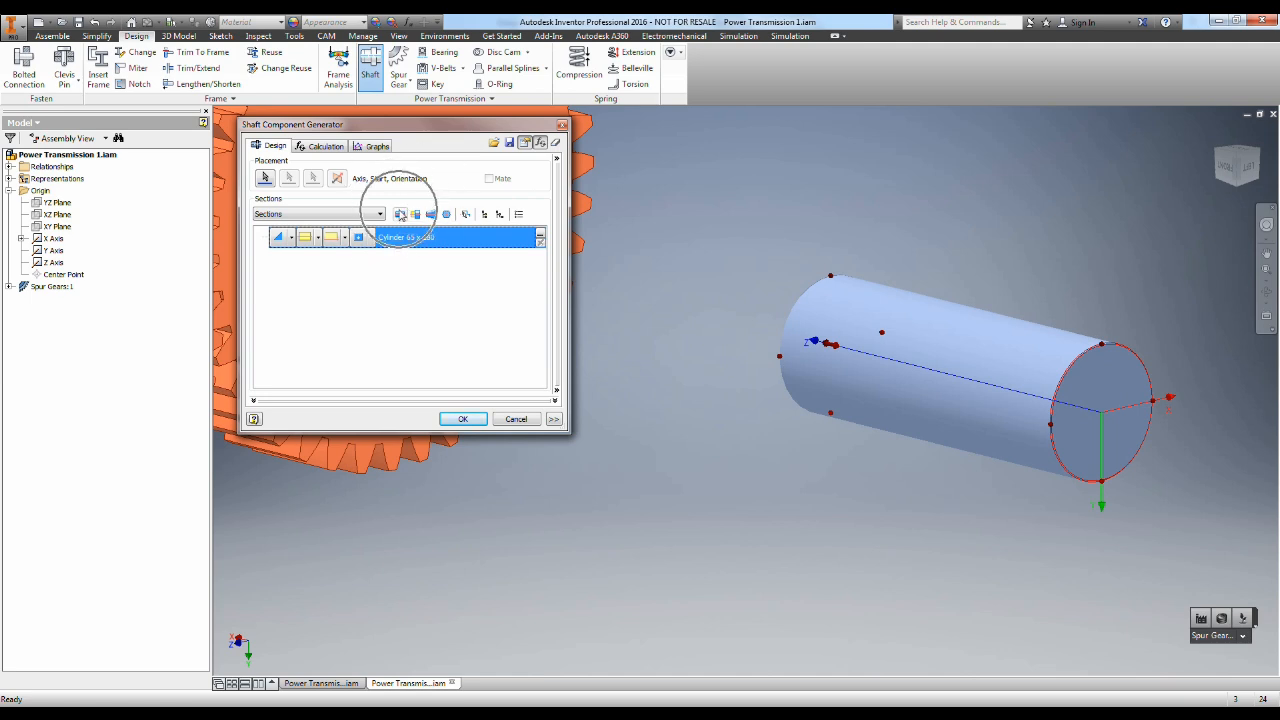
pyautogui.moveTo(448, 214)
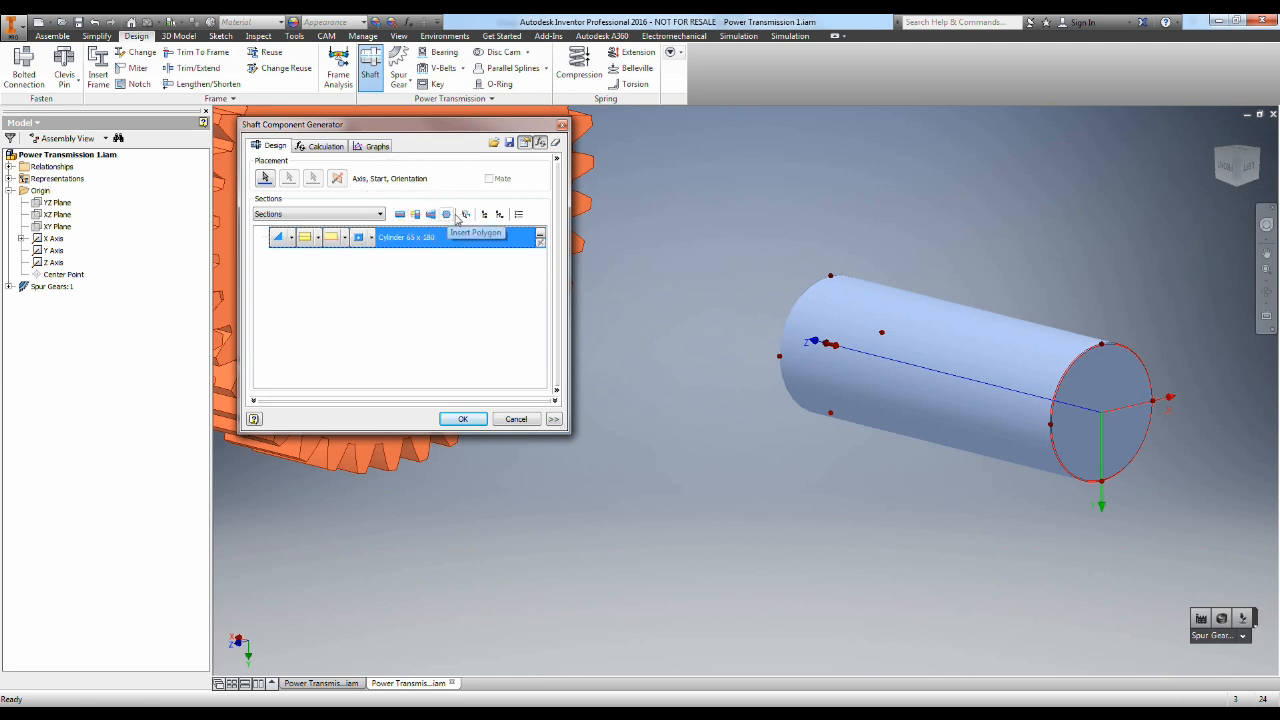
# Step: Resize the first cylinder and insert a 40 × 5 collar section after it
pyautogui.click(448, 212)
pyautogui.write('160')
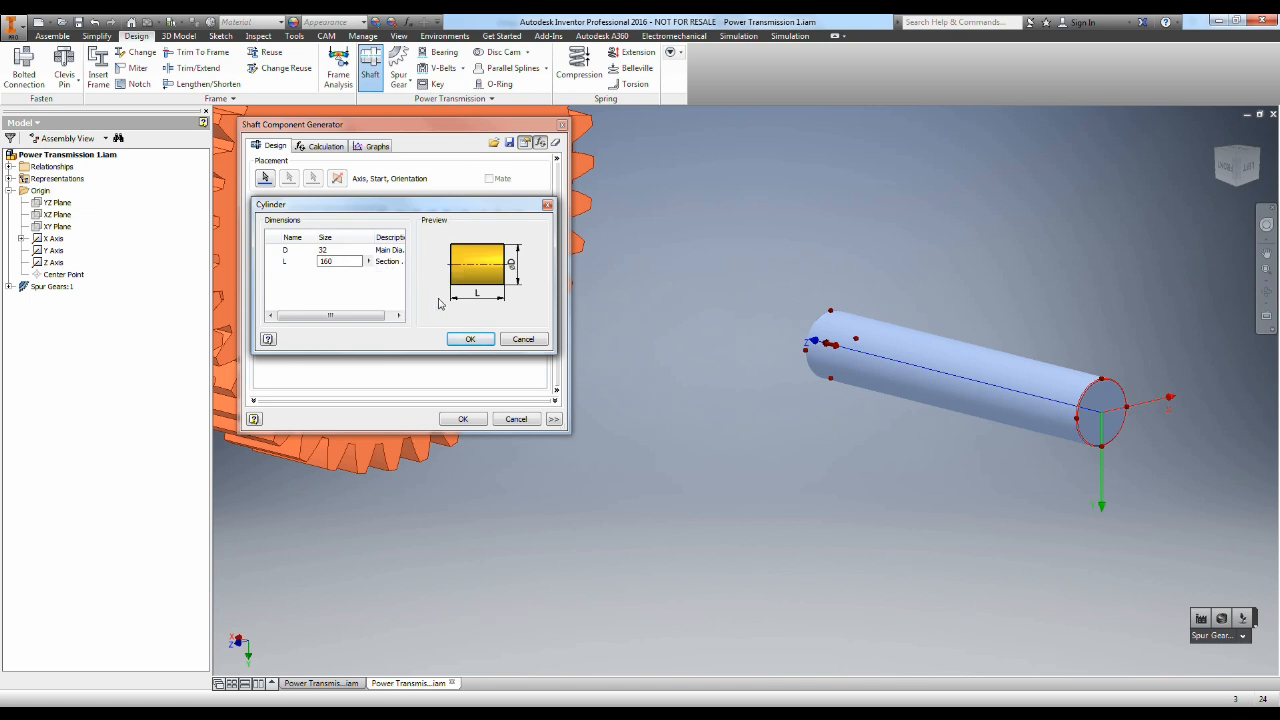
pyautogui.click(470, 338)
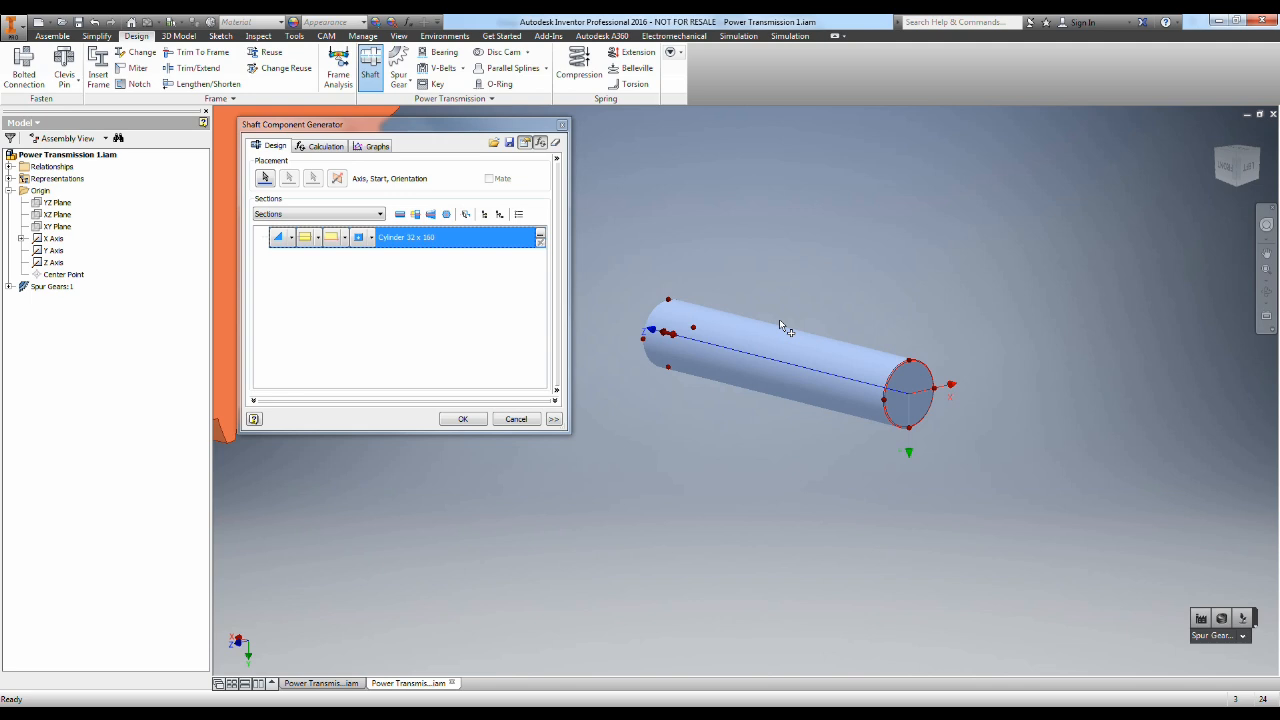
pyautogui.moveTo(616, 252)
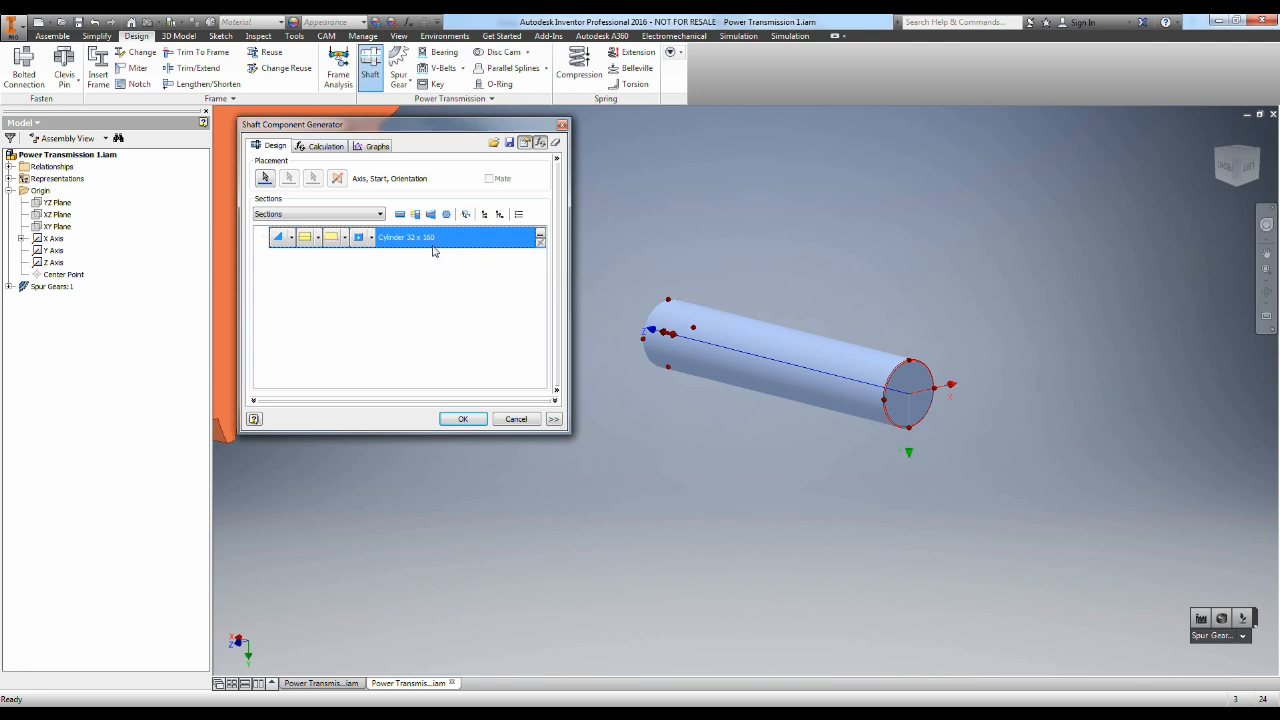
pyautogui.moveTo(400, 214)
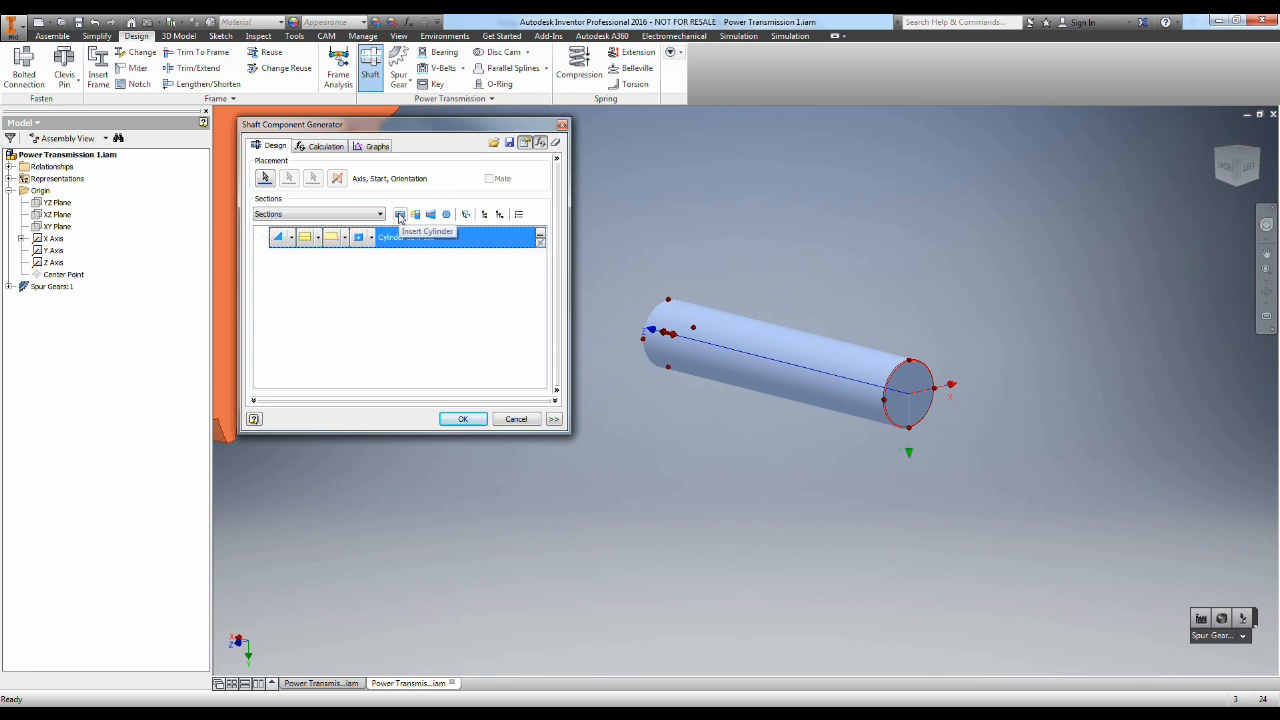
pyautogui.click(400, 214)
pyautogui.write('5')
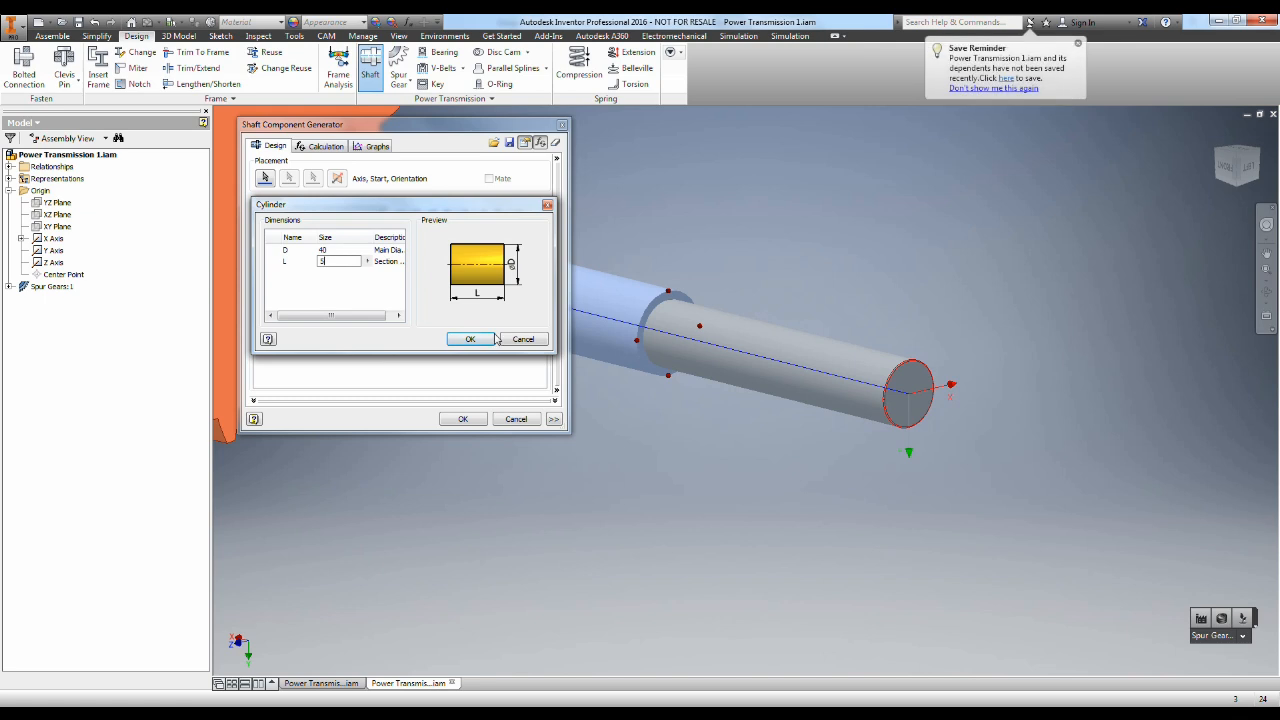
pyautogui.click(470, 338)
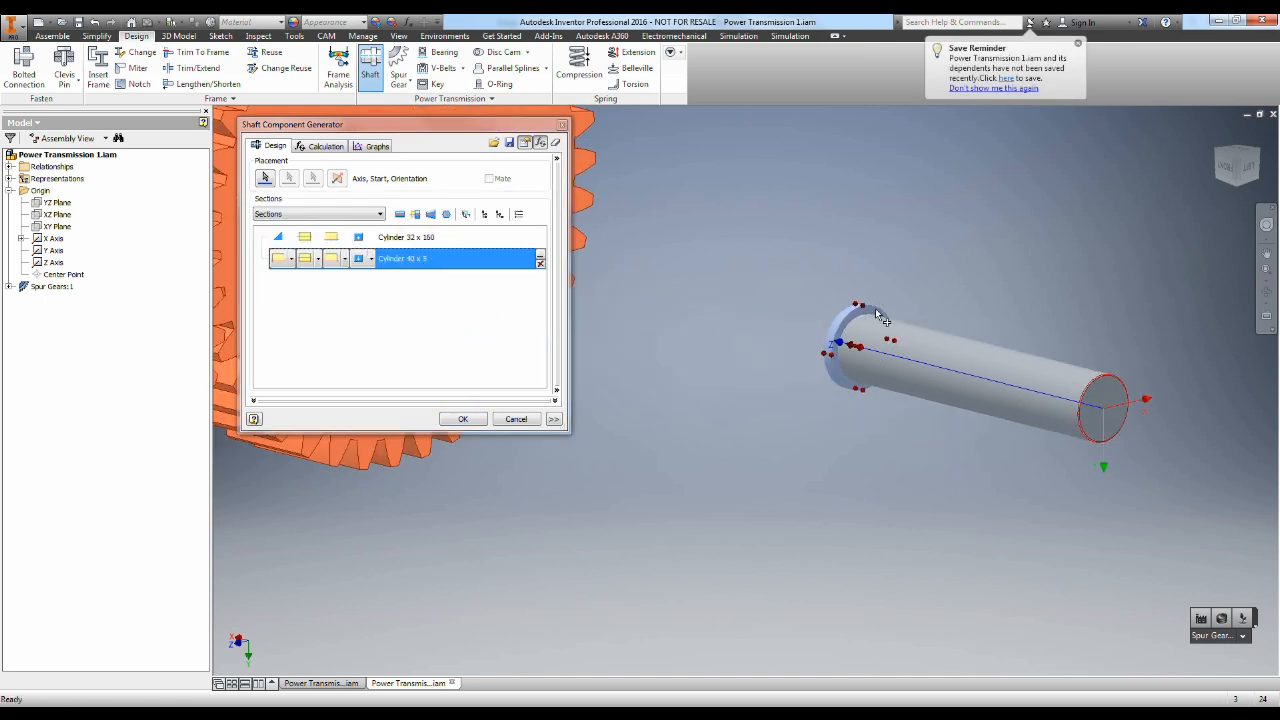
pyautogui.moveTo(744, 290)
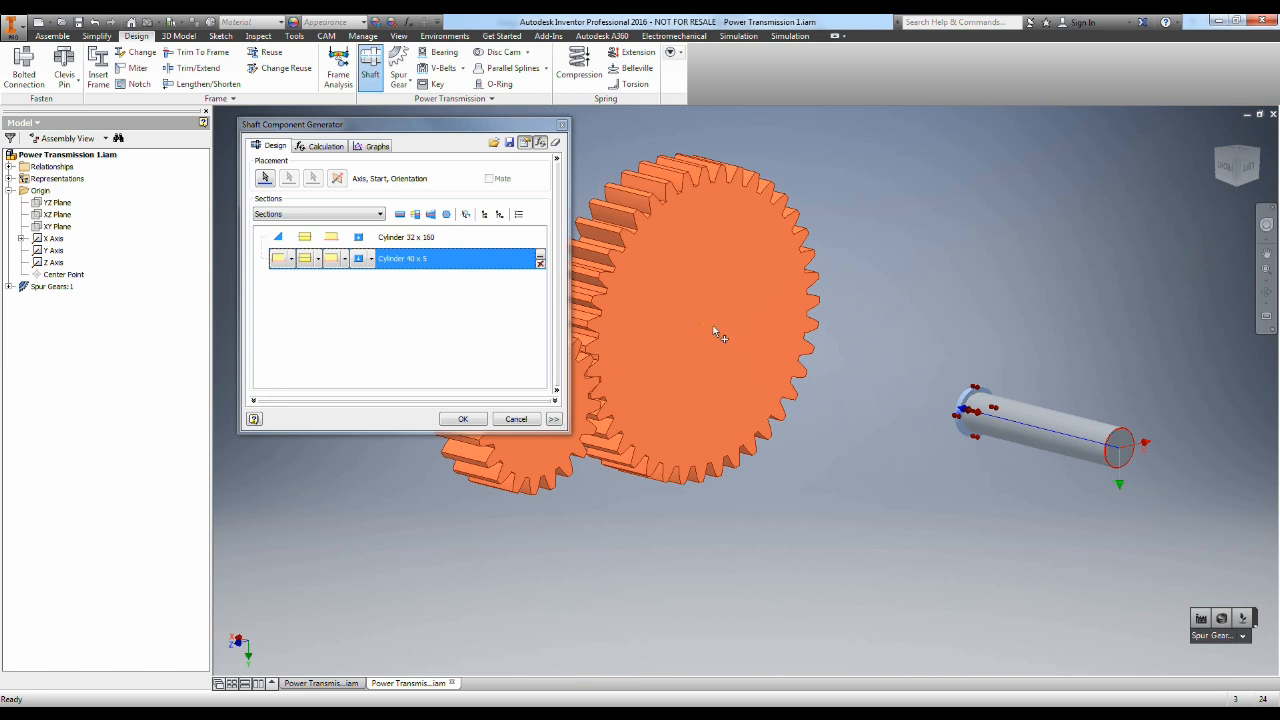
pyautogui.moveTo(778, 370)
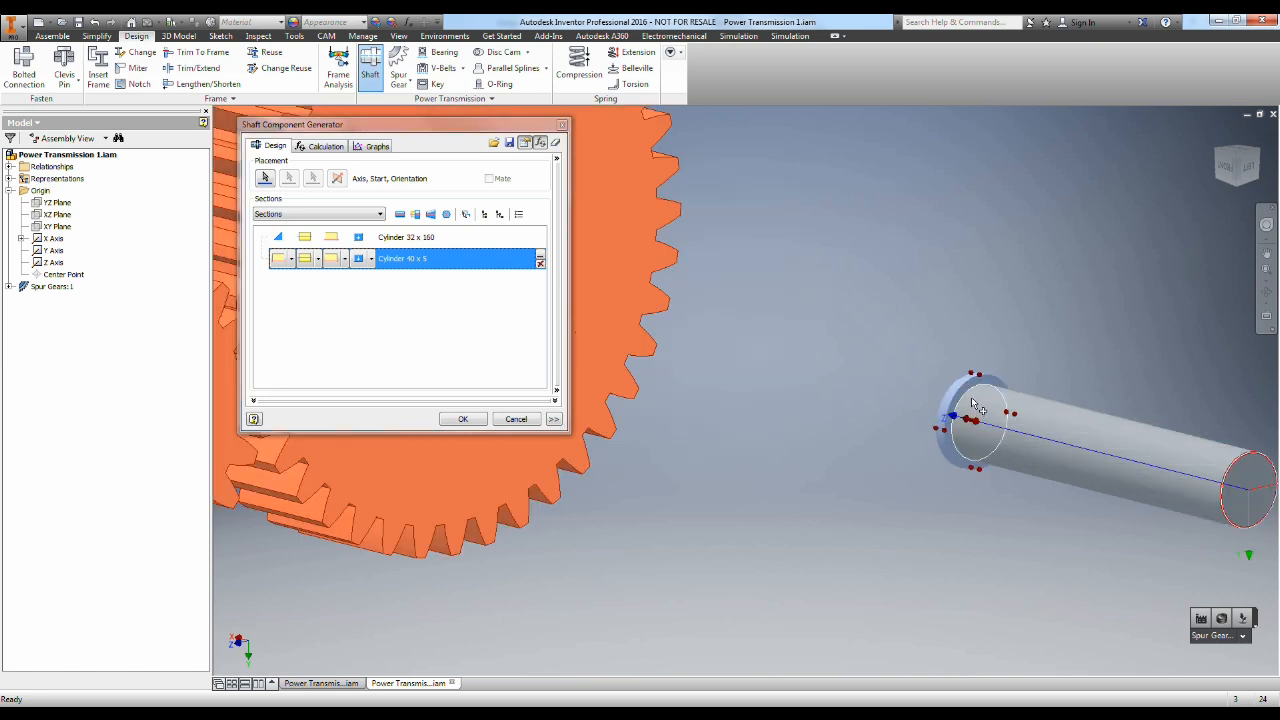
pyautogui.moveTo(890, 350)
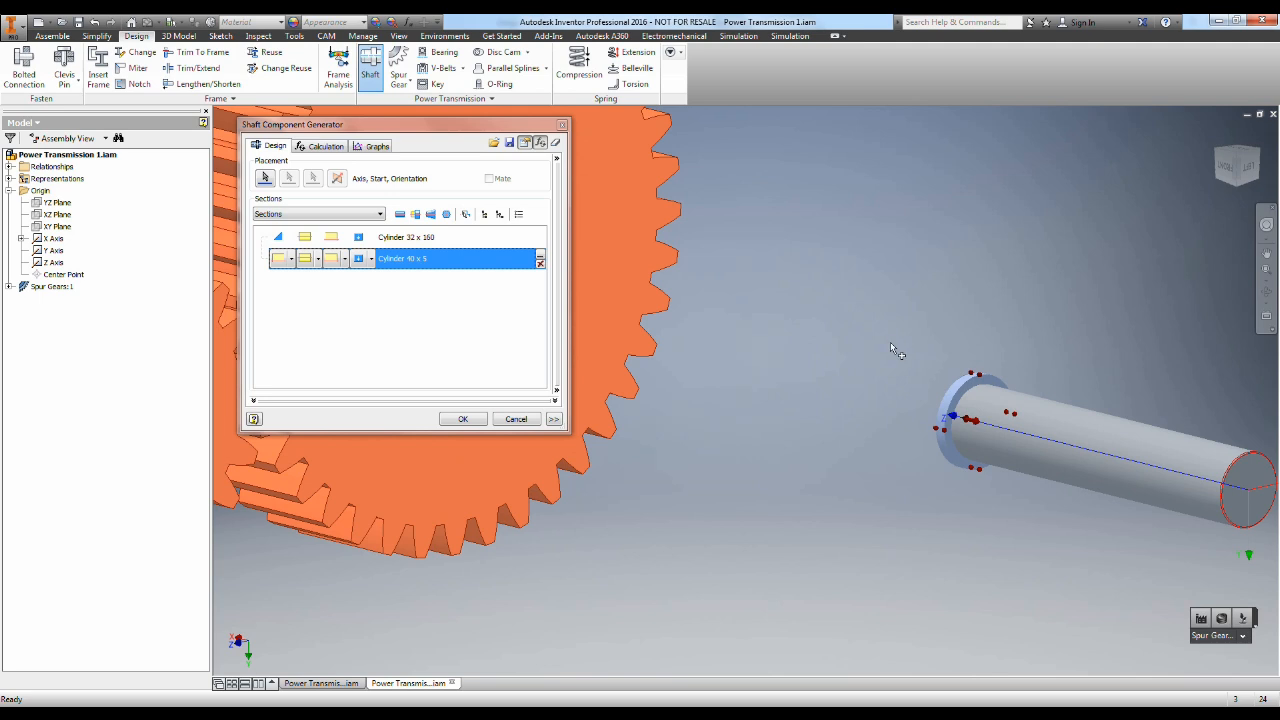
pyautogui.moveTo(400, 214)
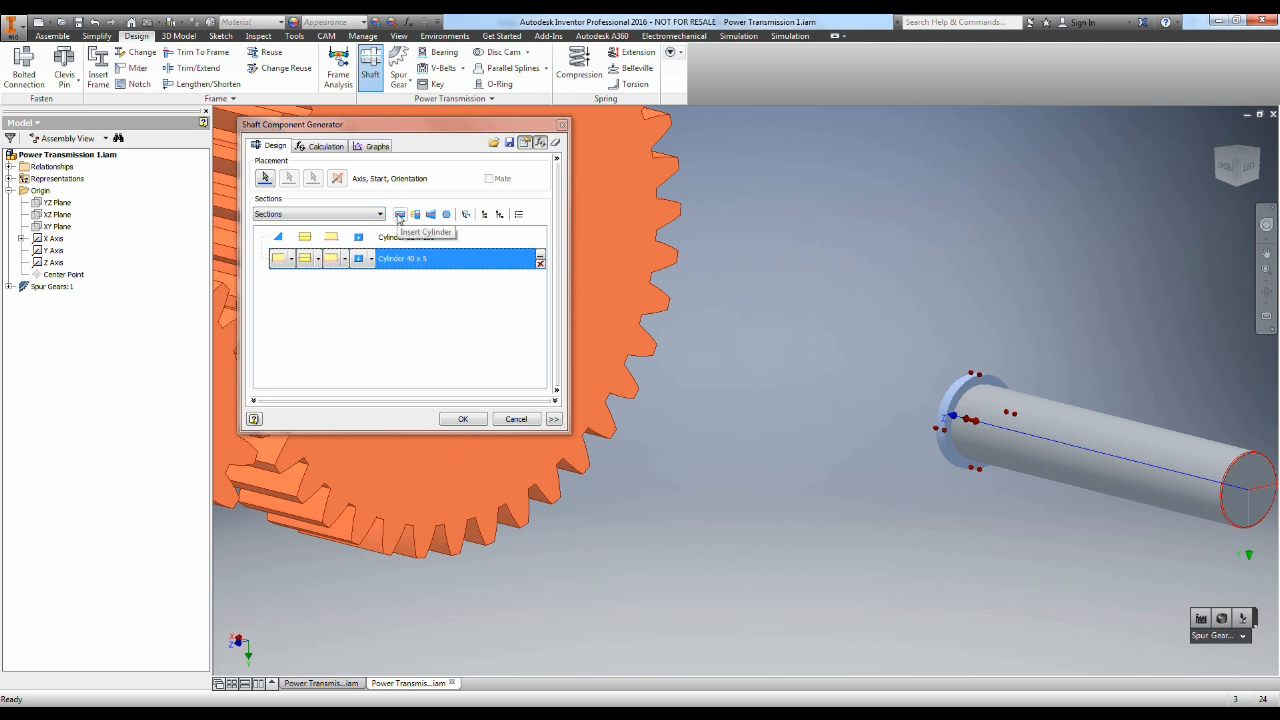
# Step: Insert a third cylinder and set it to the large 128 × 104 section
pyautogui.click(400, 214)
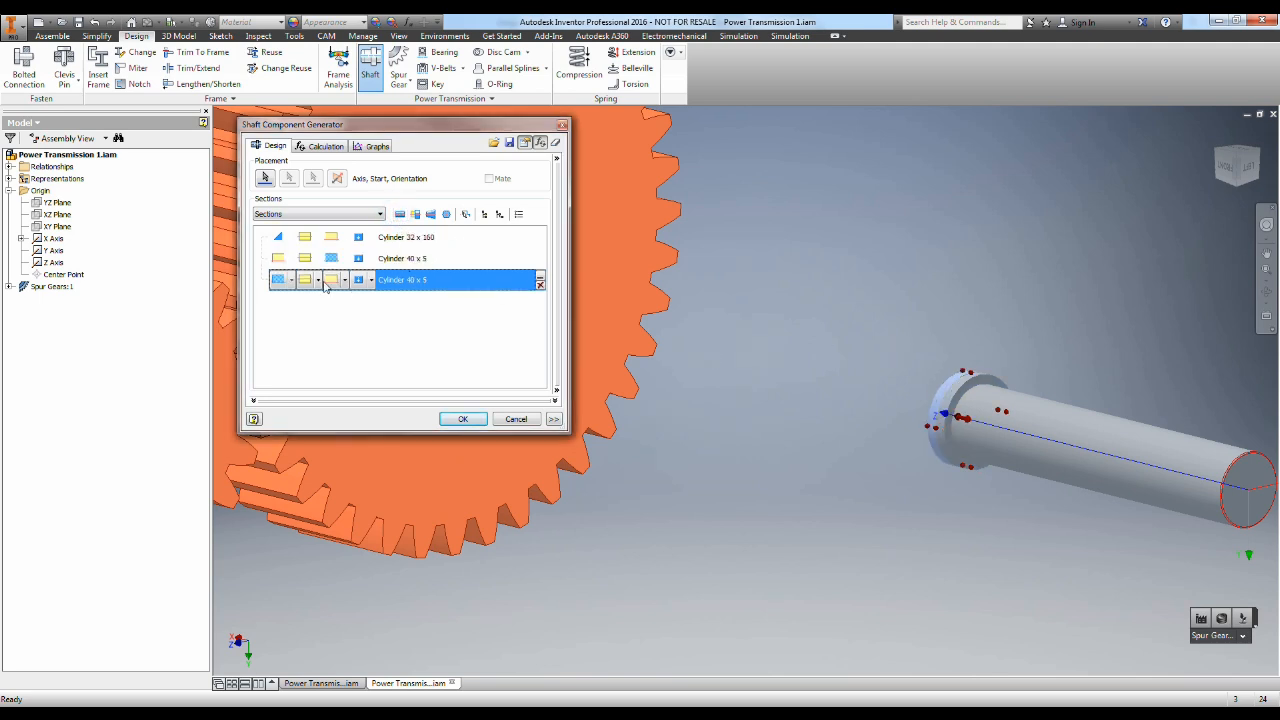
pyautogui.doubleClick(400, 280)
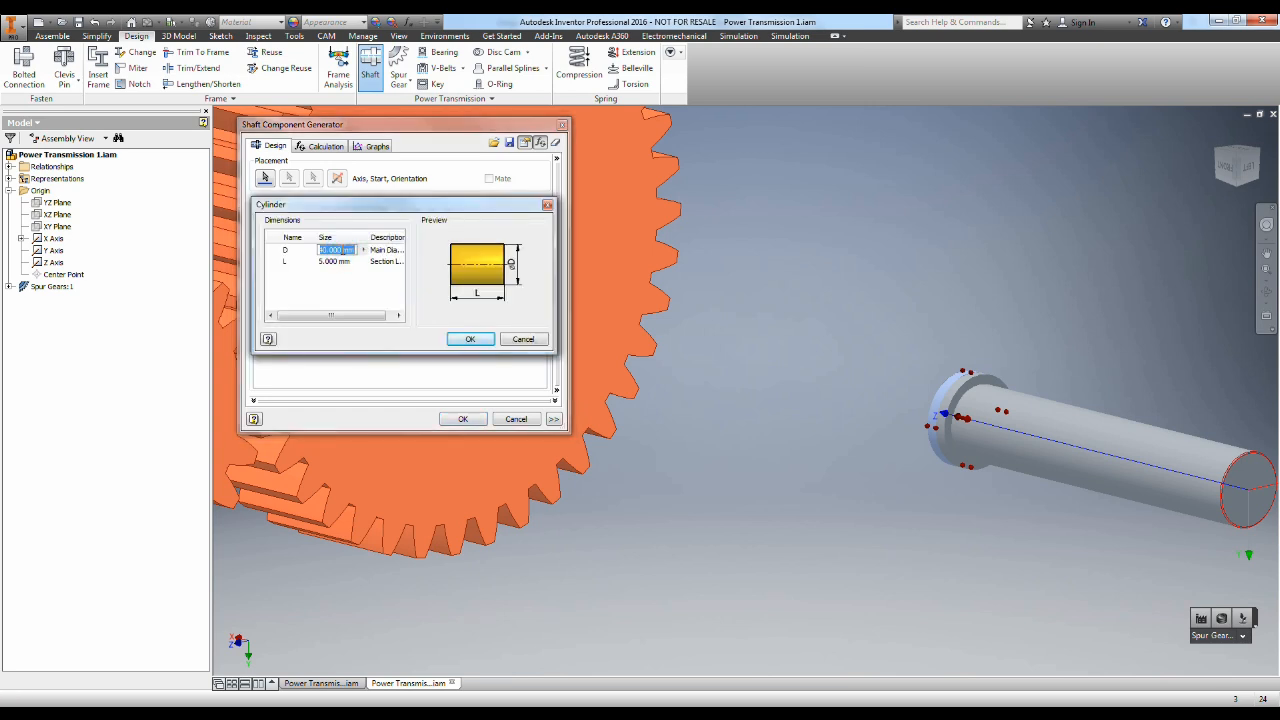
pyautogui.write('128')
pyautogui.click(338, 260)
pyautogui.write('10')
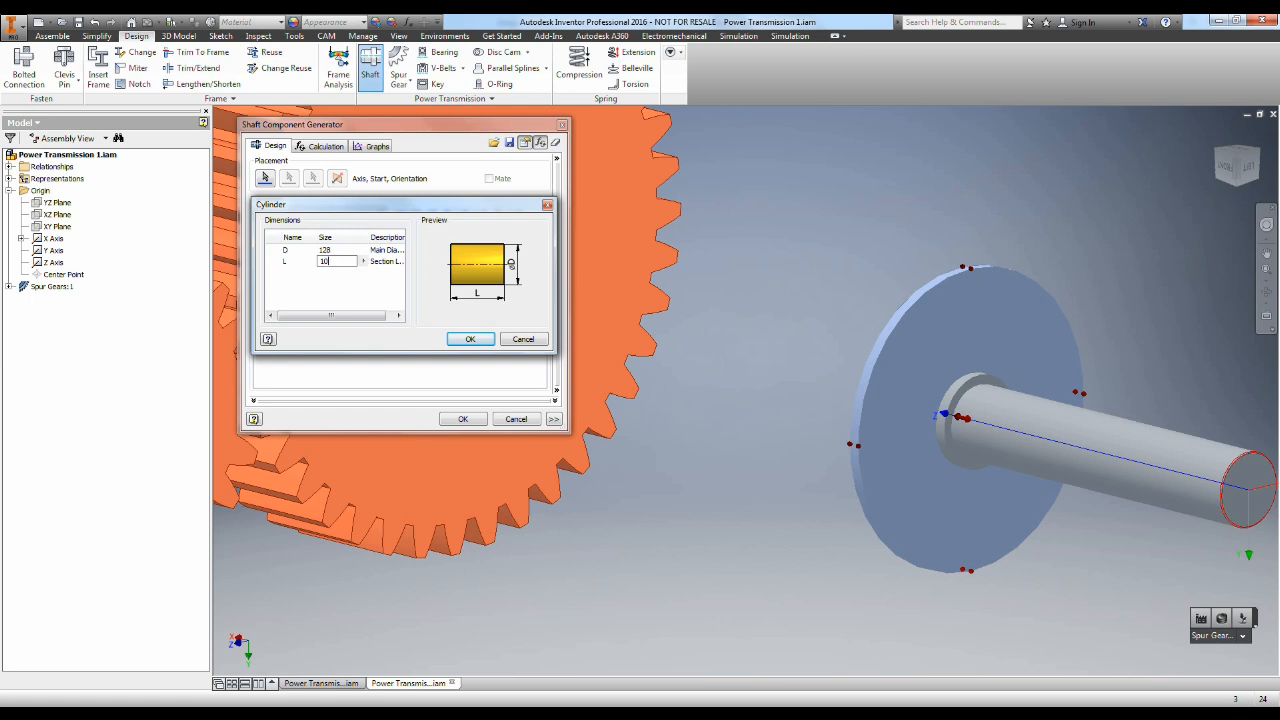
pyautogui.click(470, 338)
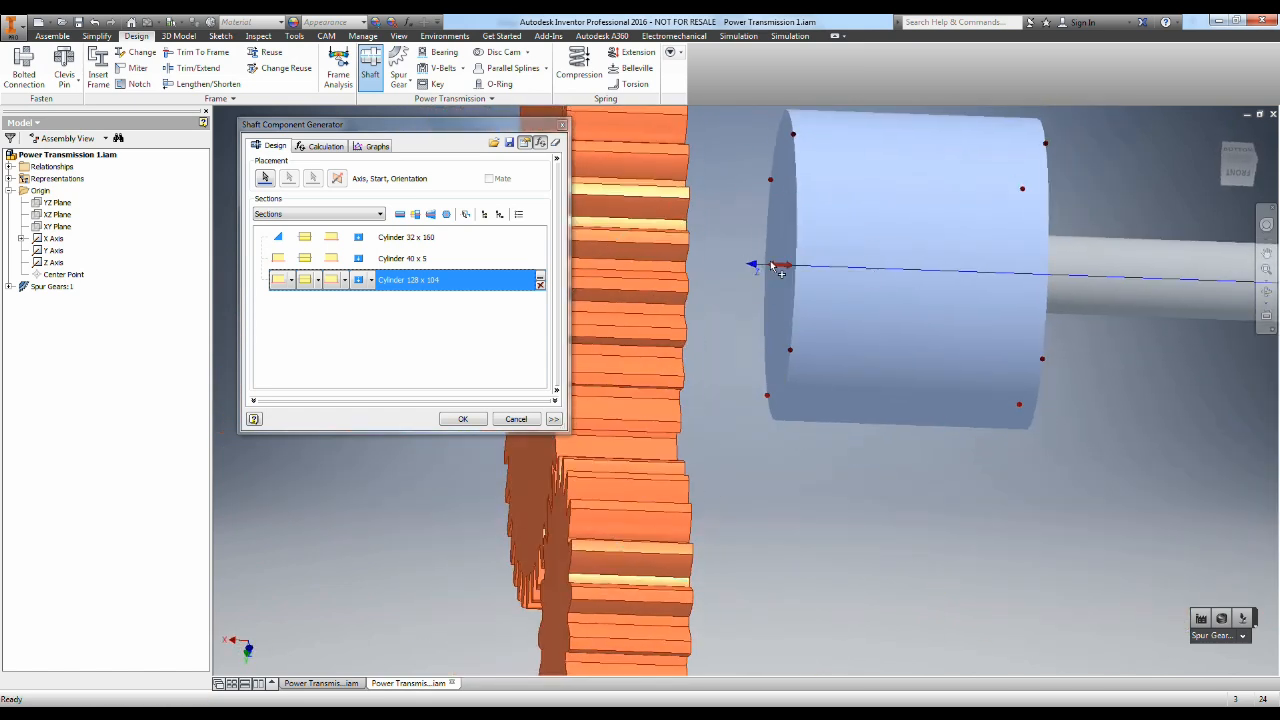
pyautogui.moveTo(766, 256)
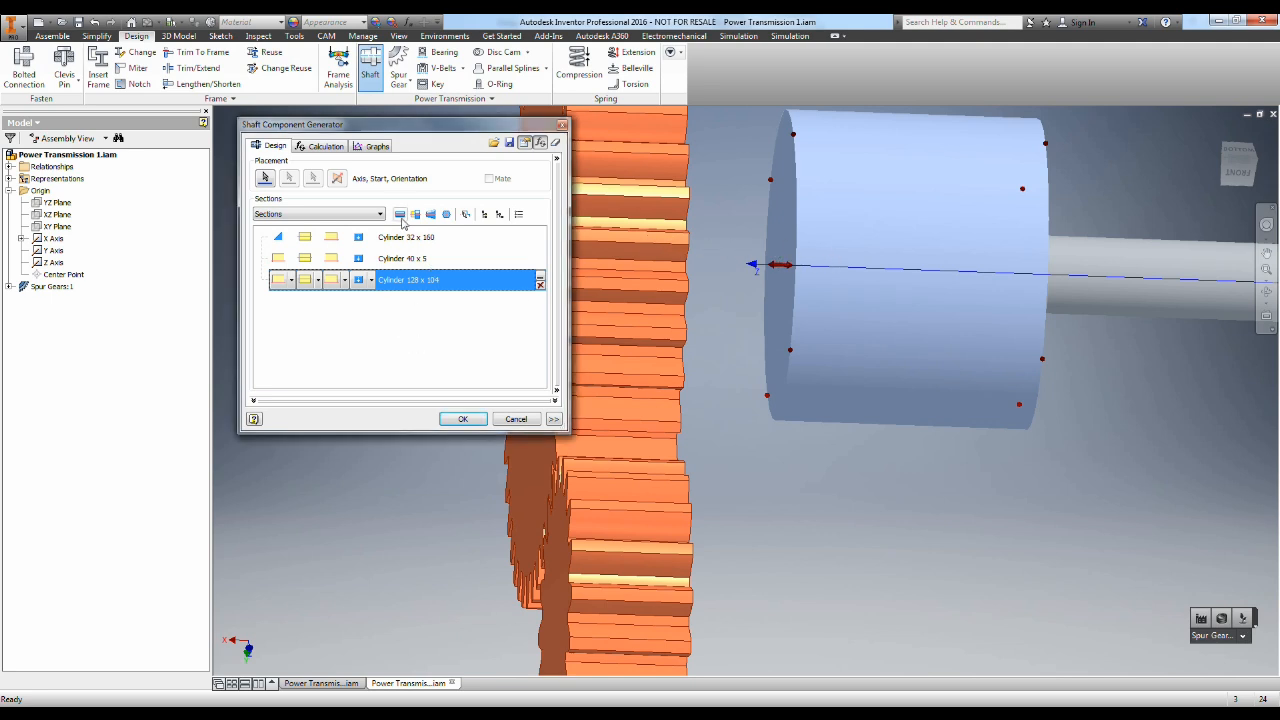
pyautogui.moveTo(400, 214)
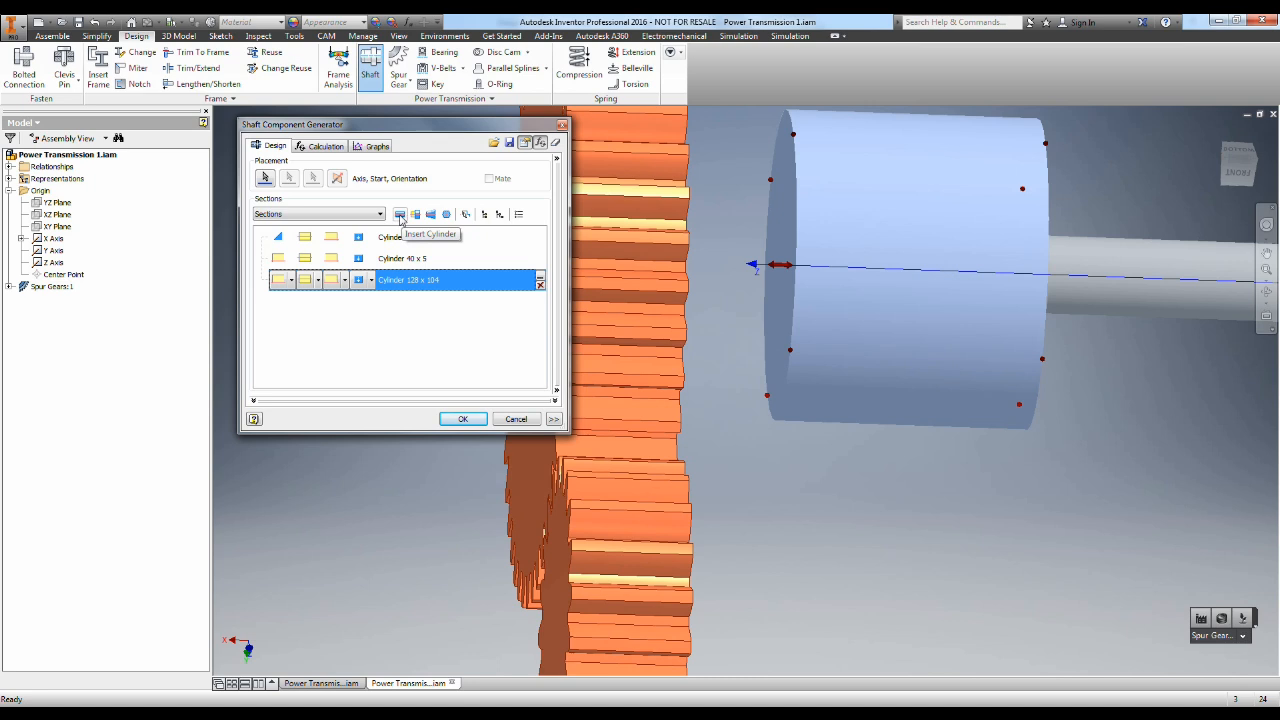
# Step: Insert another 40 × 5 collar and a 32 × 40 end cylinder after the large section
pyautogui.doubleClick(408, 280)
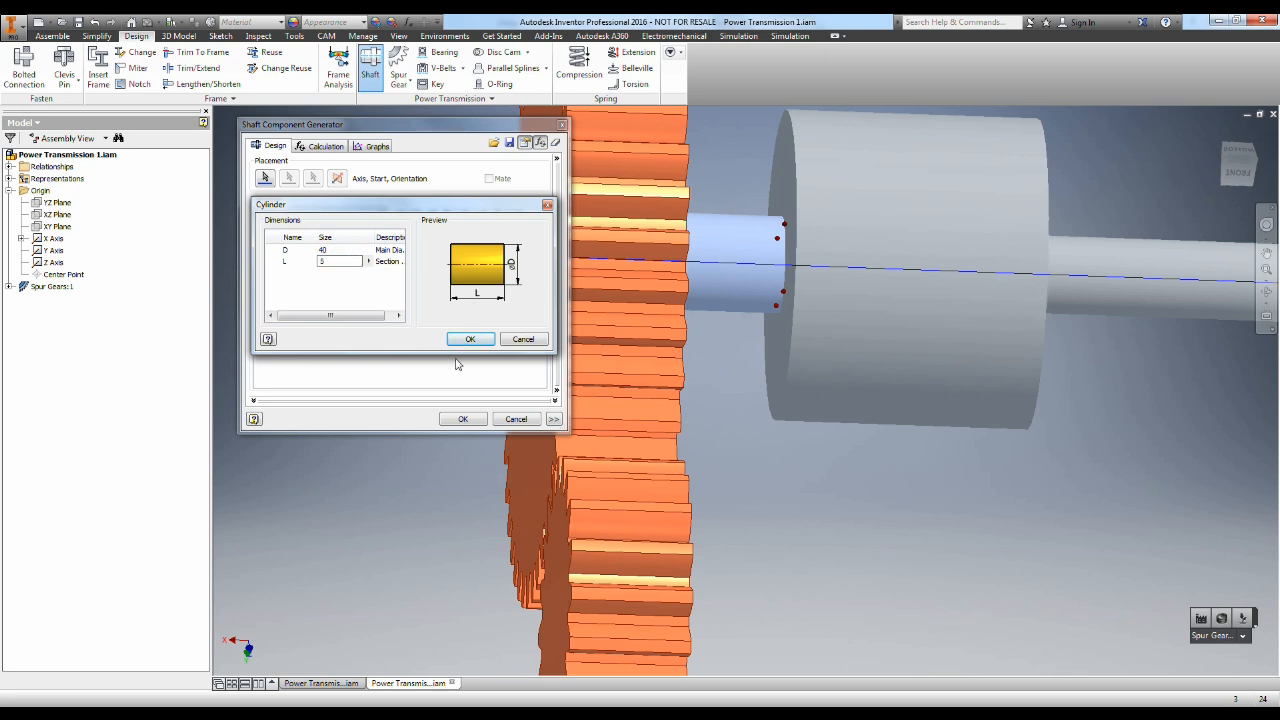
pyautogui.click(470, 338)
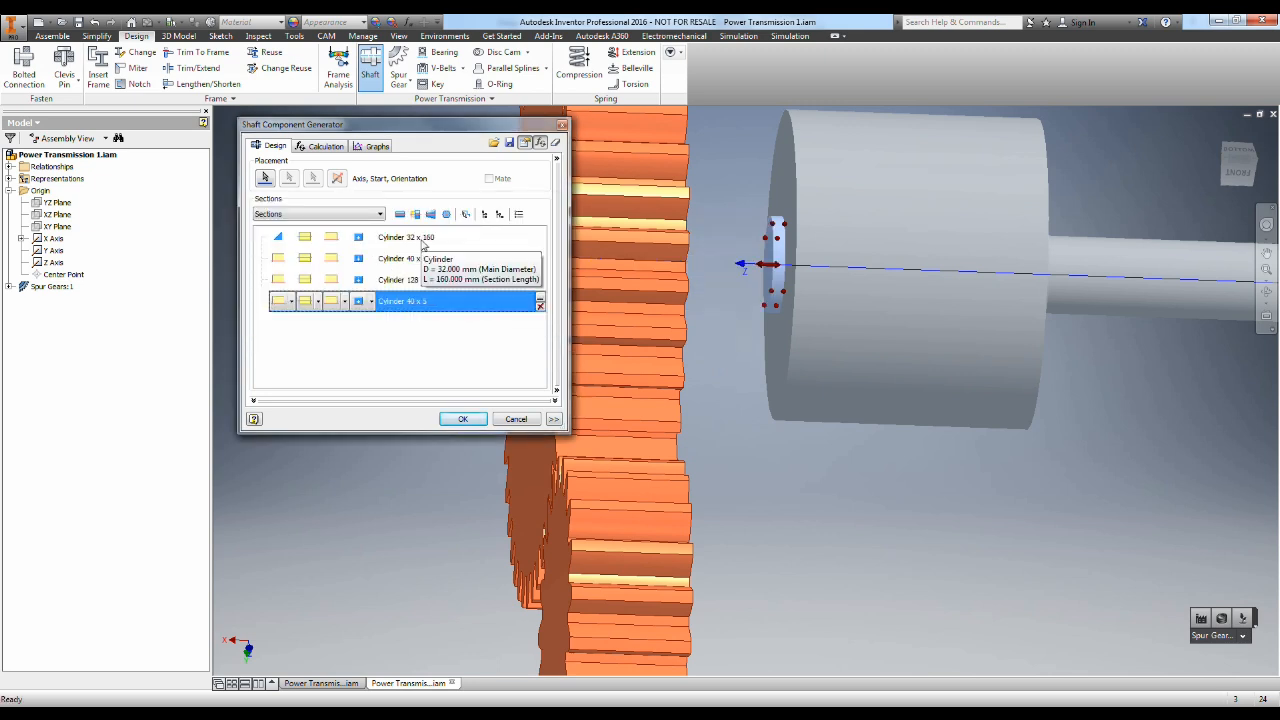
pyautogui.click(400, 214)
pyautogui.write('40')
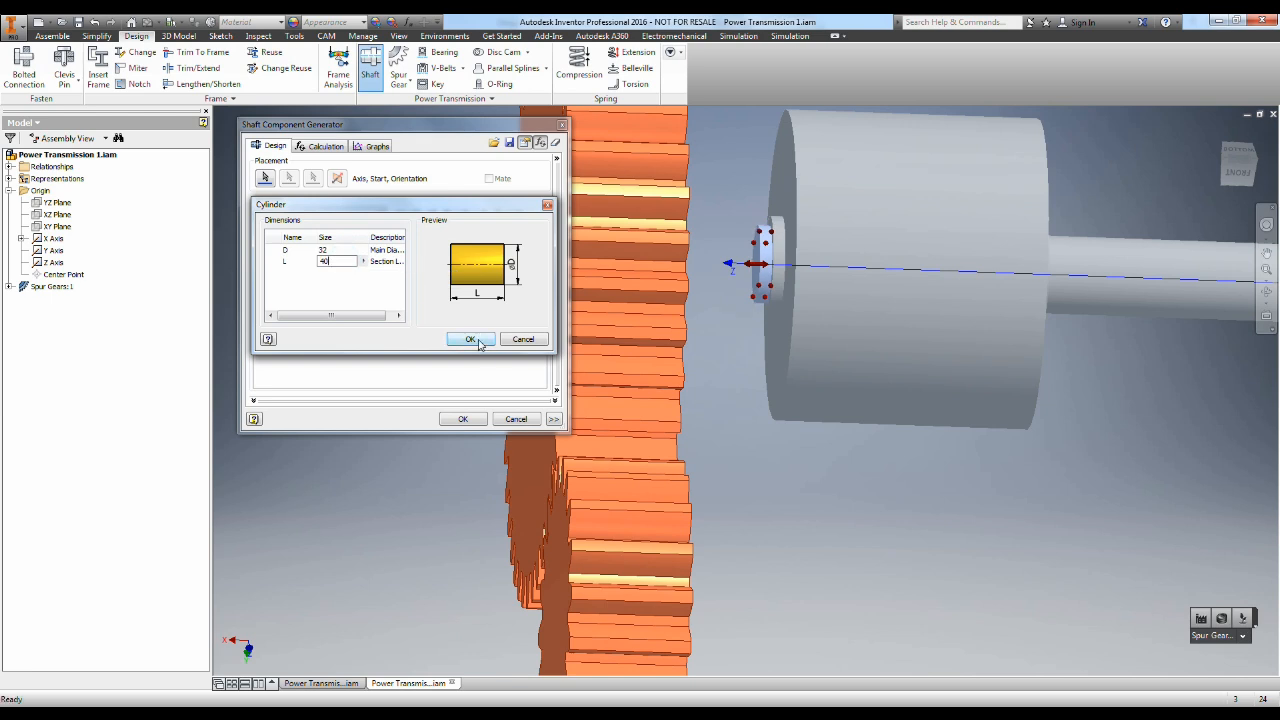
pyautogui.click(470, 340)
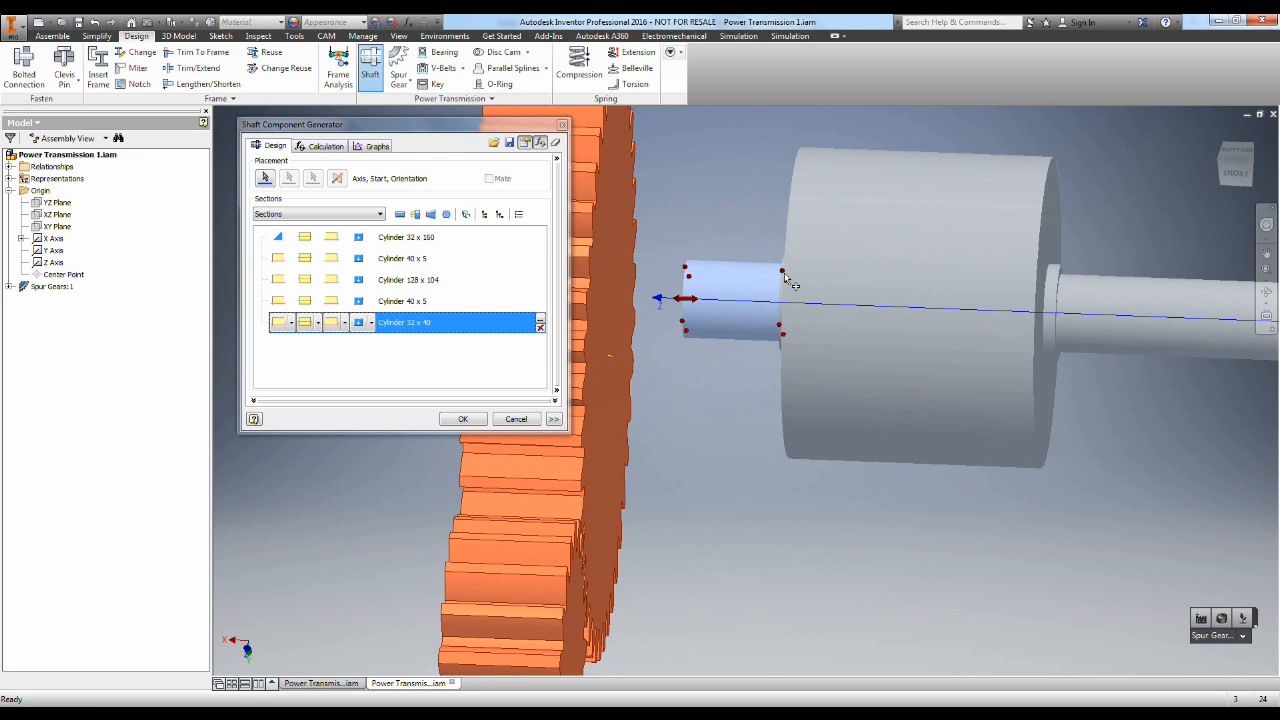
pyautogui.moveTo(1022, 186)
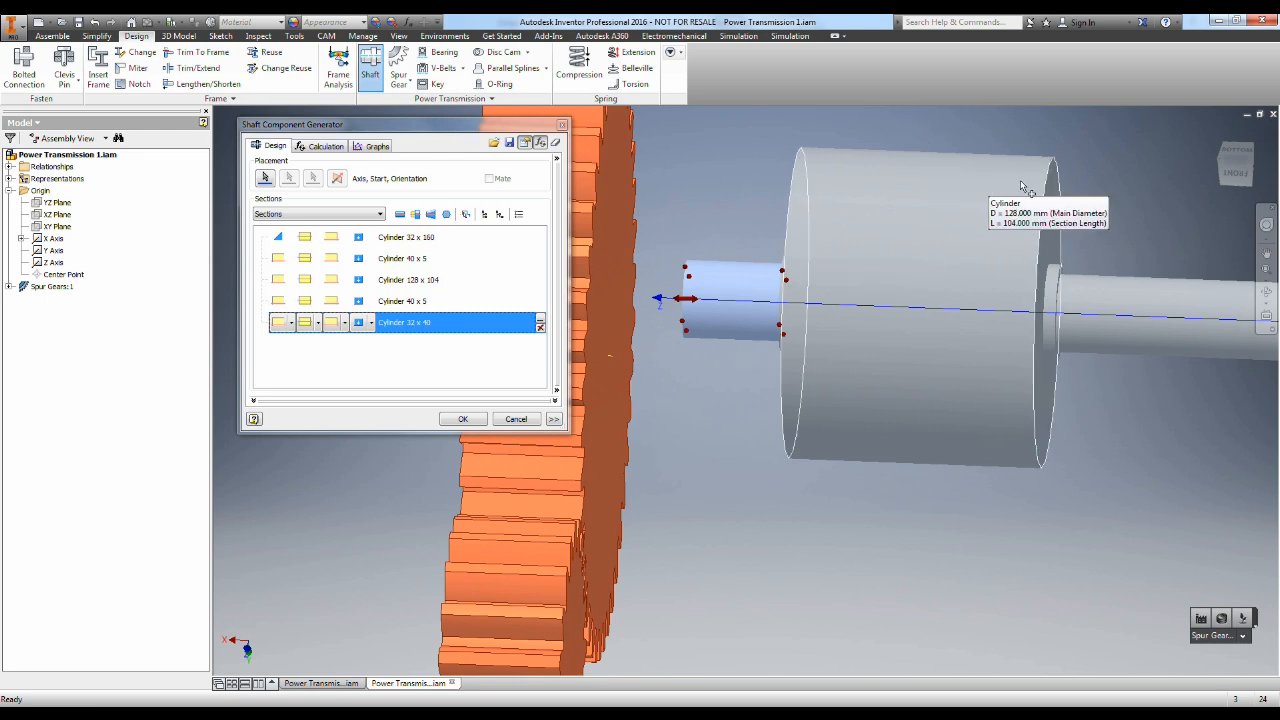
pyautogui.moveTo(1024, 206)
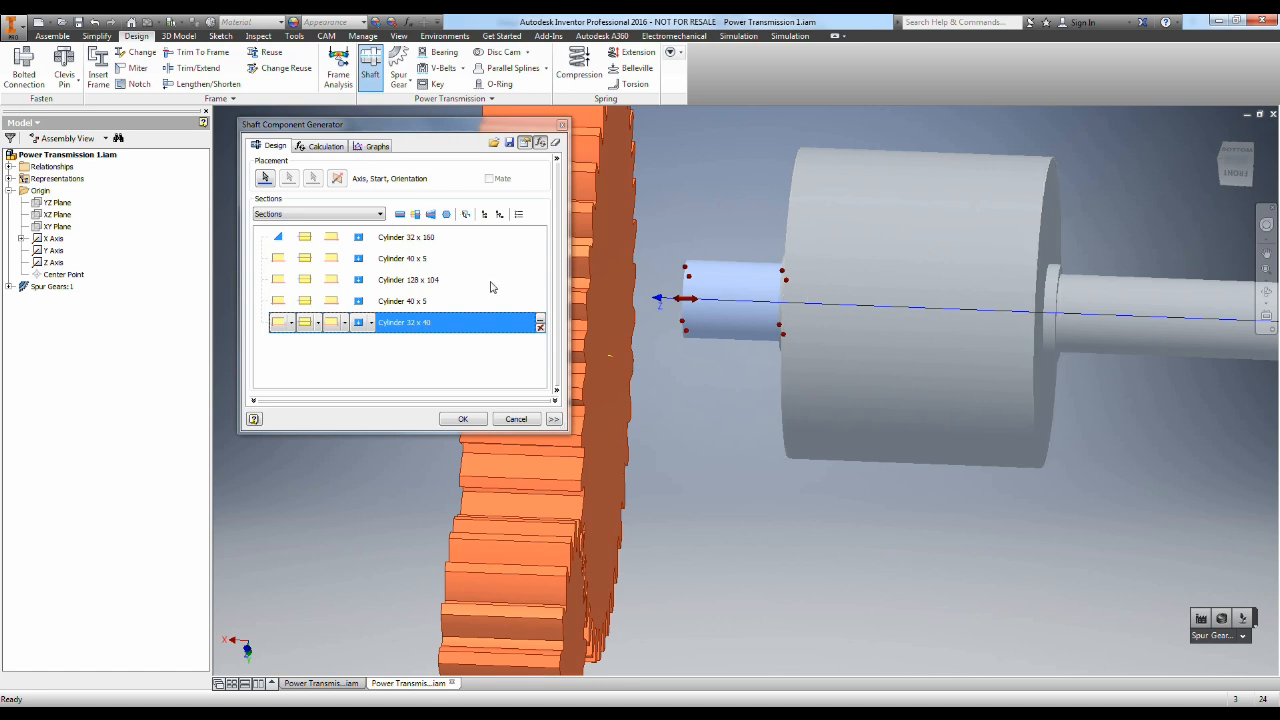
# Step: Chamfer the section edges 0.5 mm at 45° and generate the shaft into the assembly
pyautogui.click(408, 280)
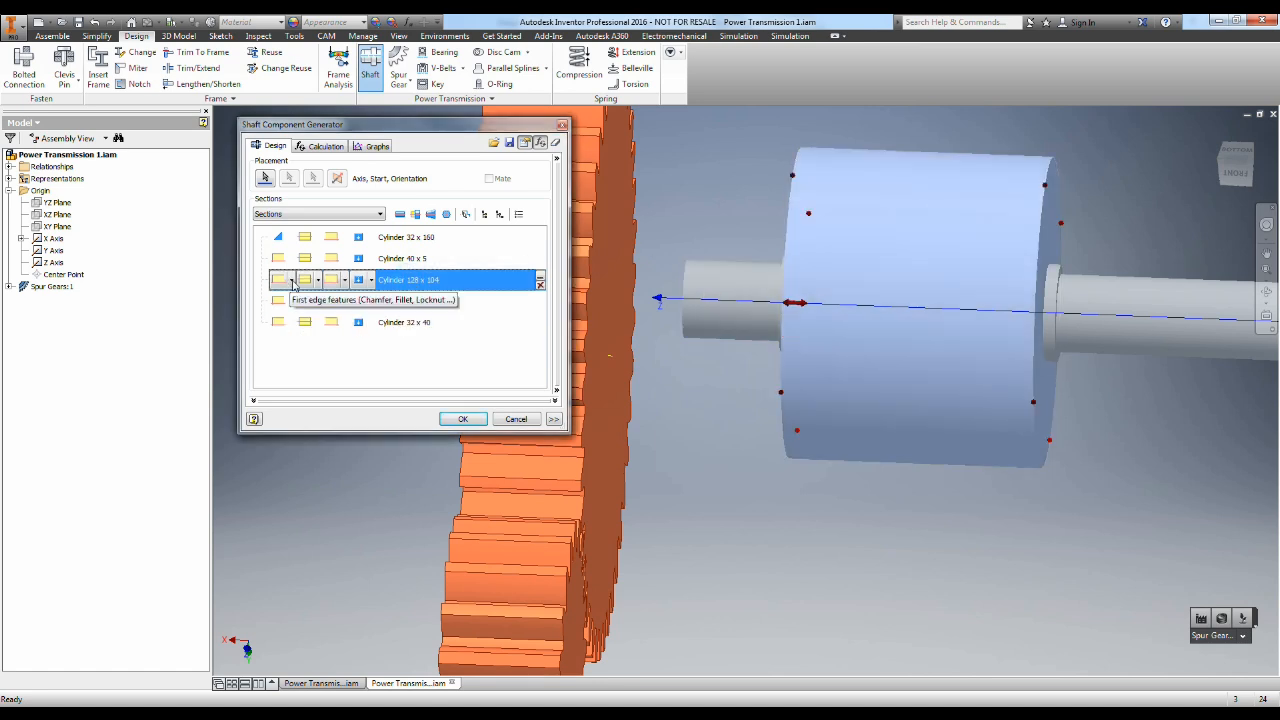
pyautogui.click(278, 280)
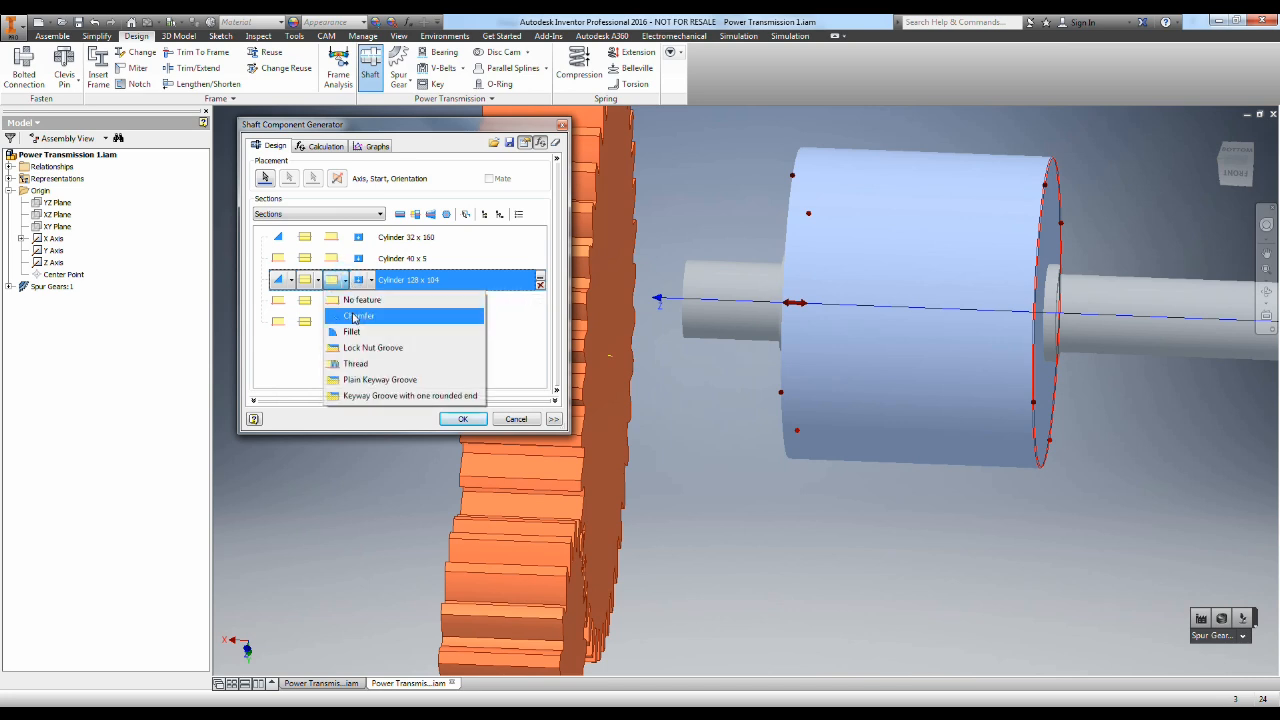
pyautogui.click(360, 300)
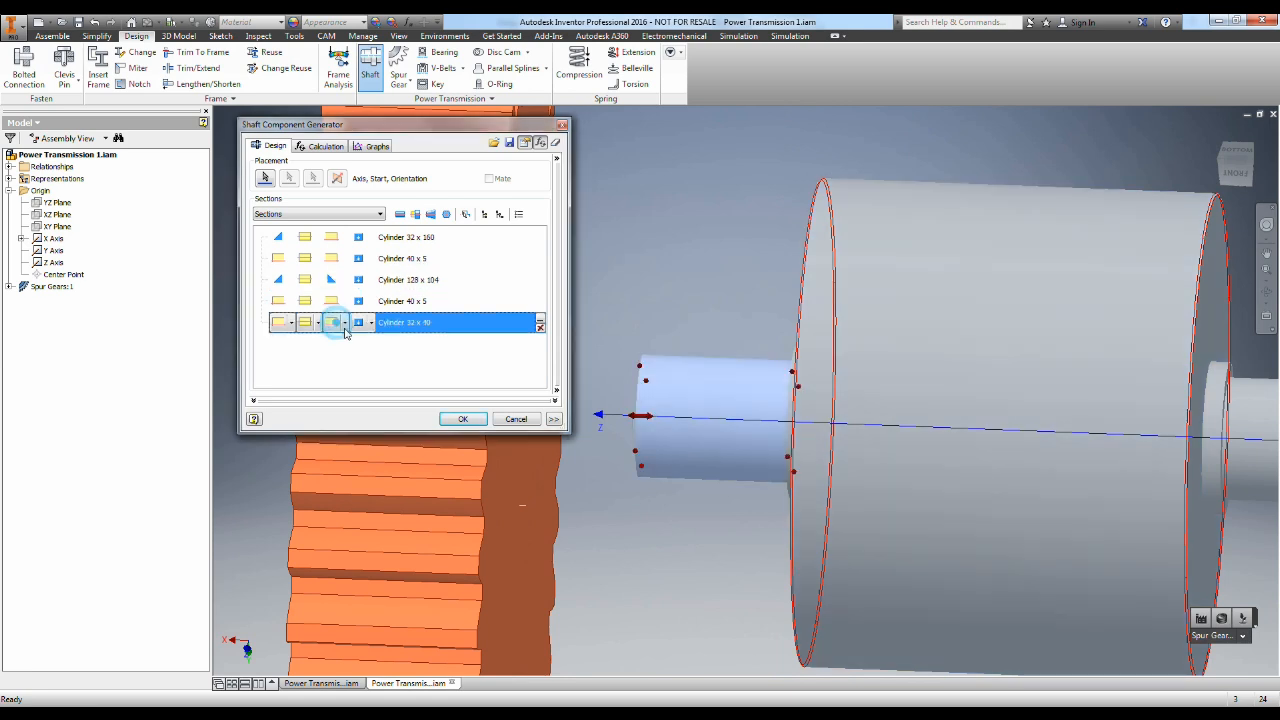
pyautogui.click(336, 322)
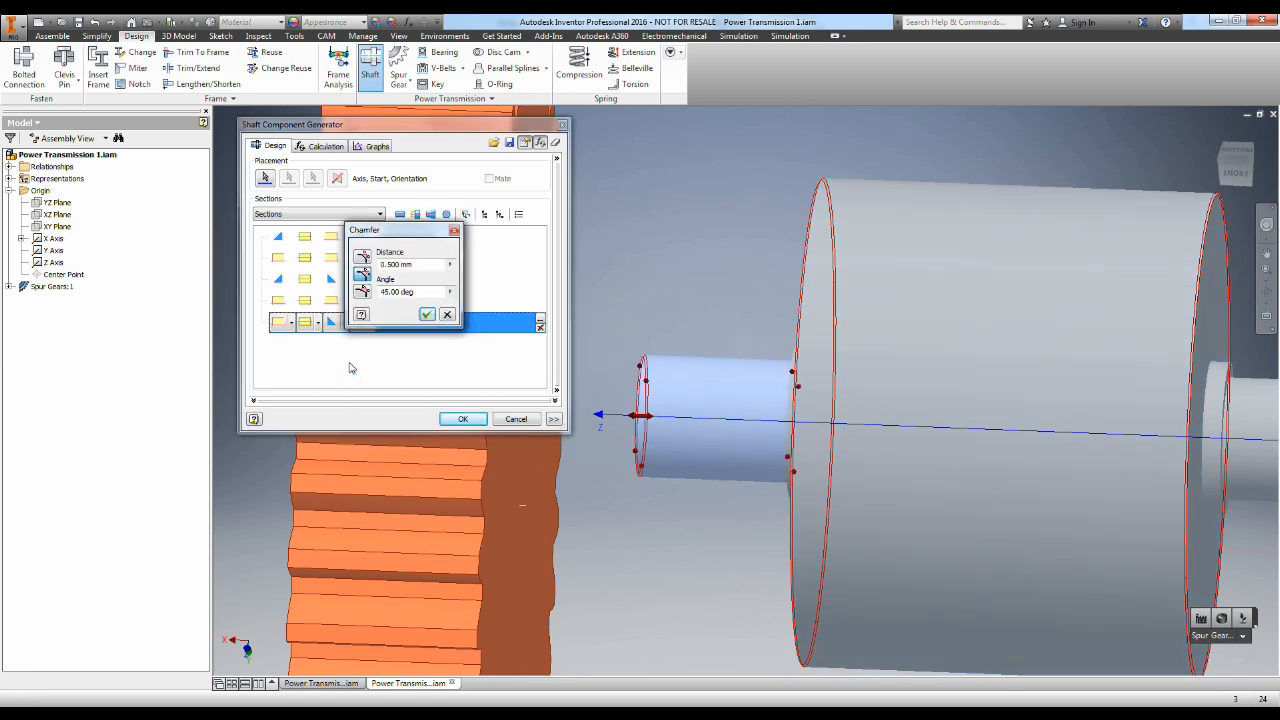
pyautogui.click(462, 418)
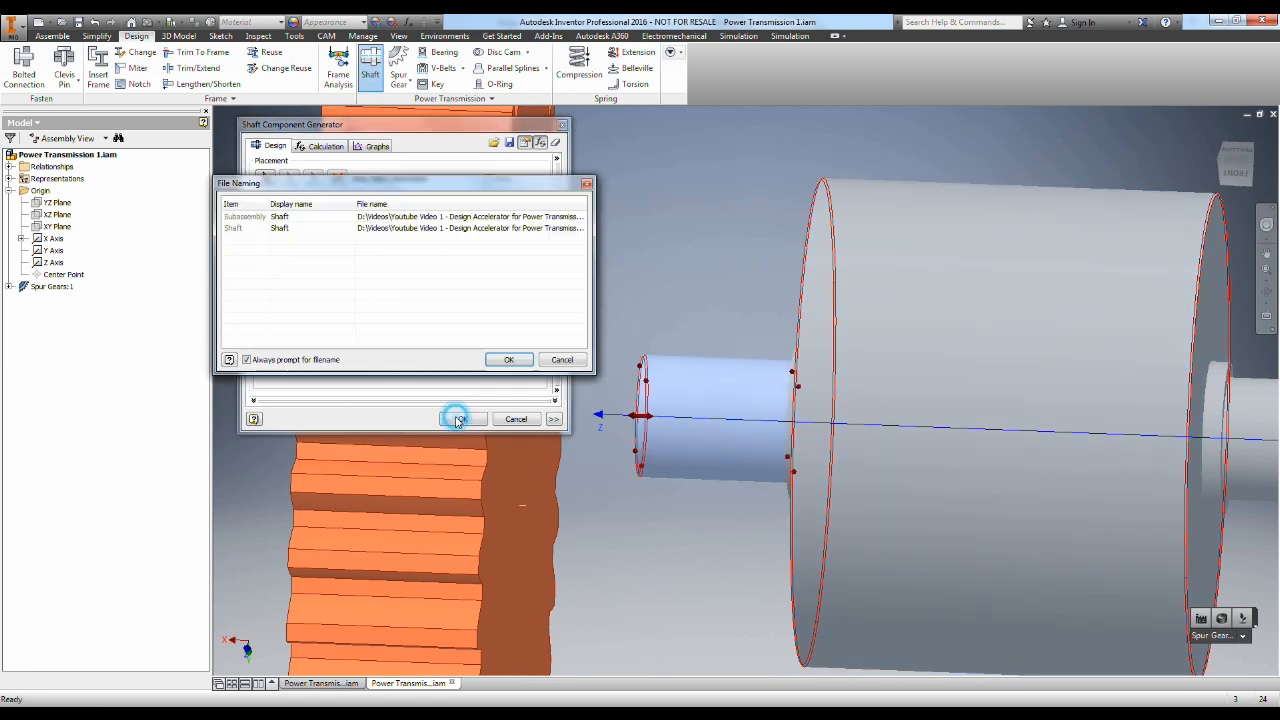
pyautogui.click(508, 360)
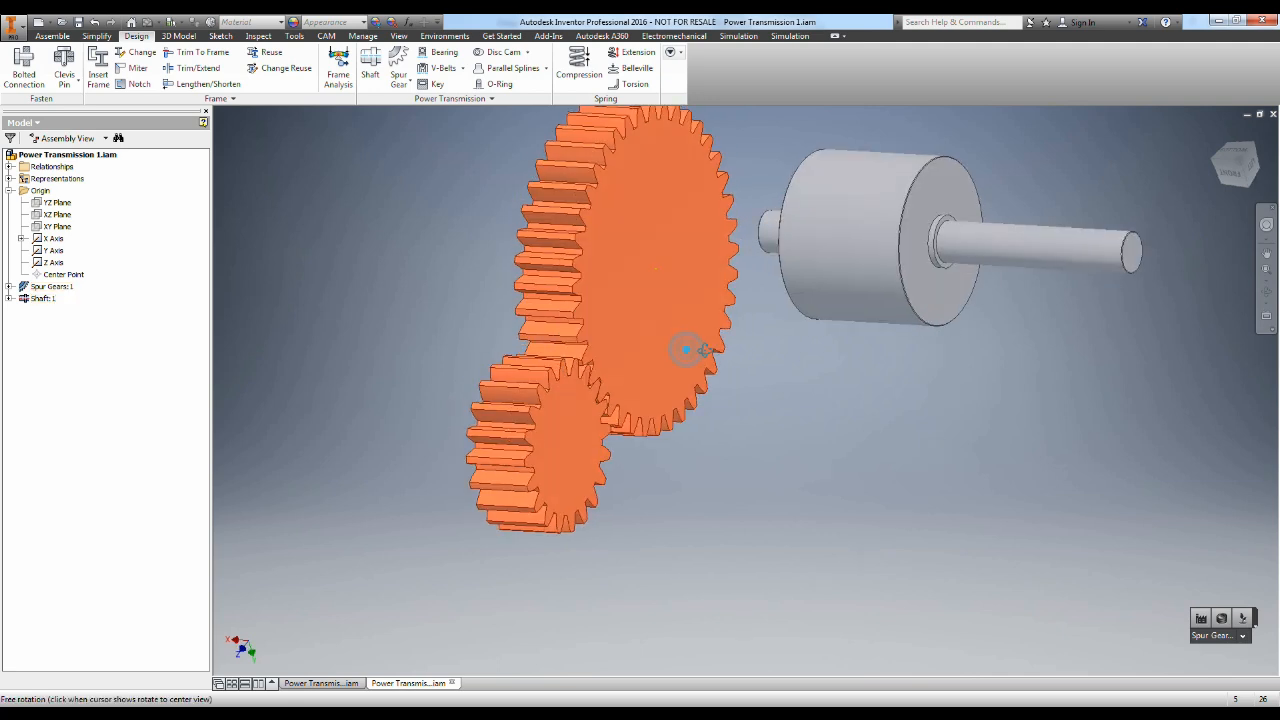
# Step: Create a second shaft with a 50 mm middle section and place it below the gears
pyautogui.click(370, 64)
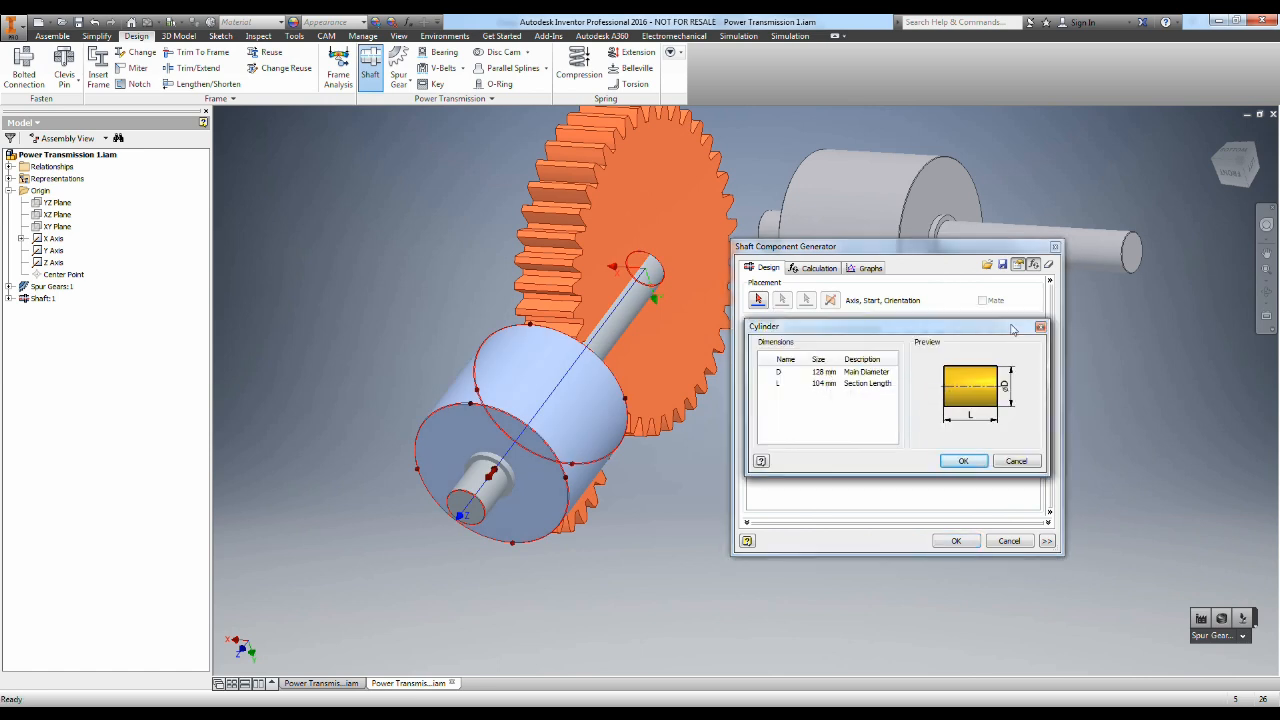
pyautogui.click(964, 460)
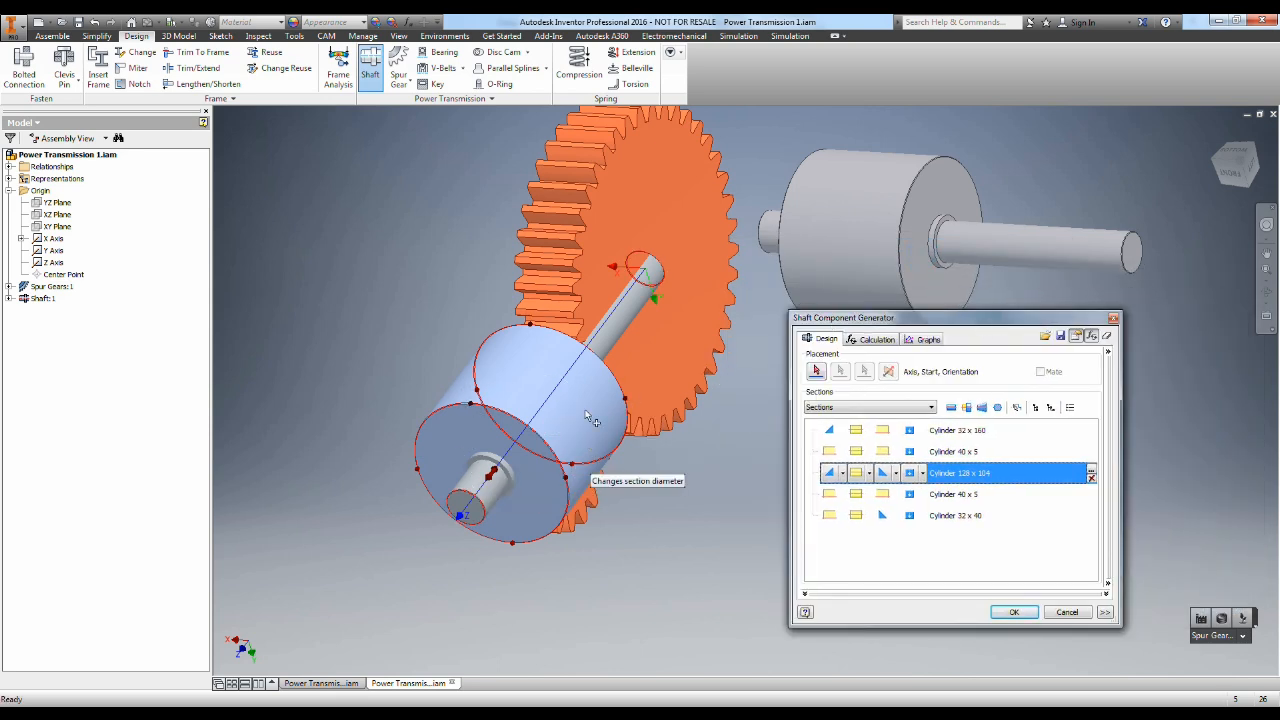
pyautogui.moveTo(524, 442)
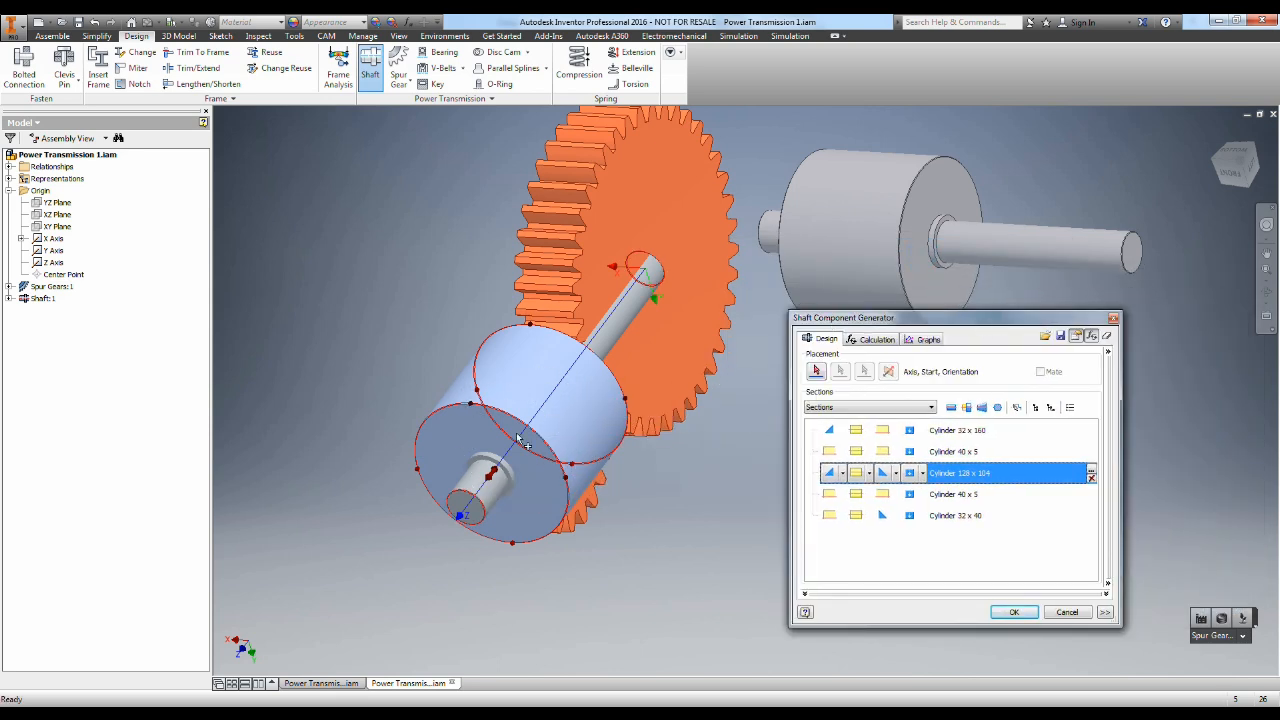
pyautogui.moveTo(604, 512)
pyautogui.write('56')
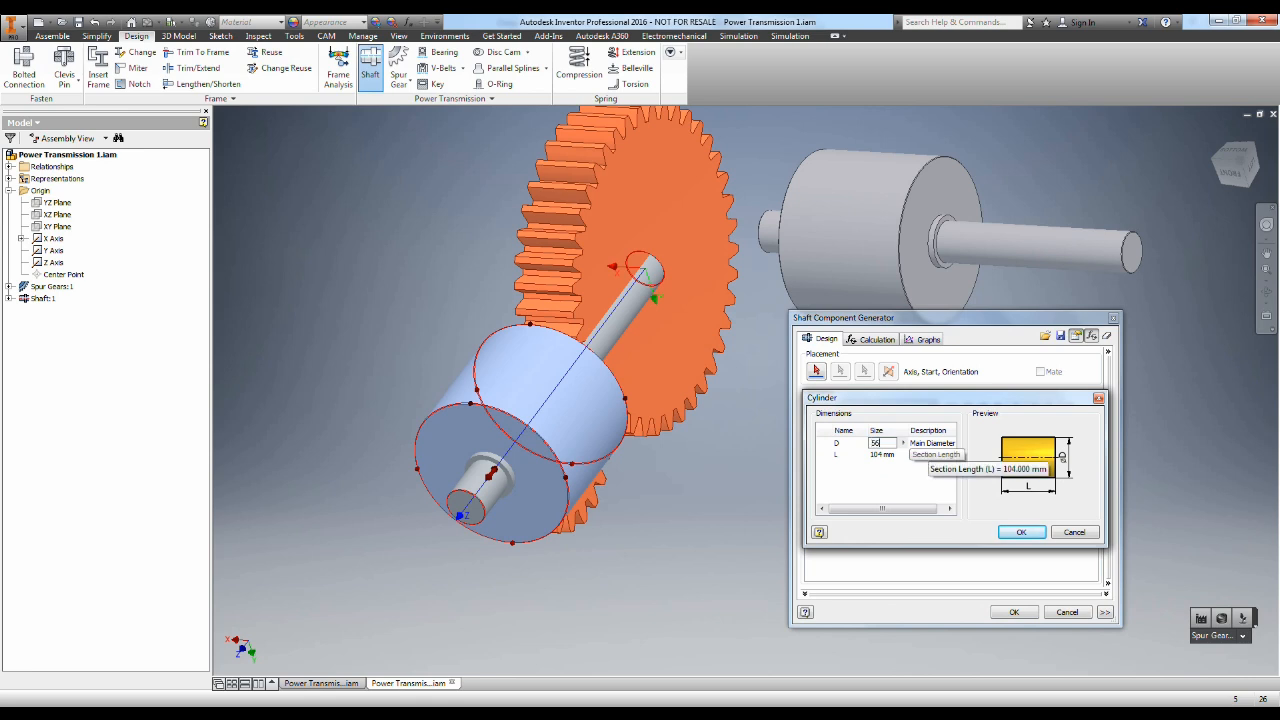
pyautogui.moveTo(950, 504)
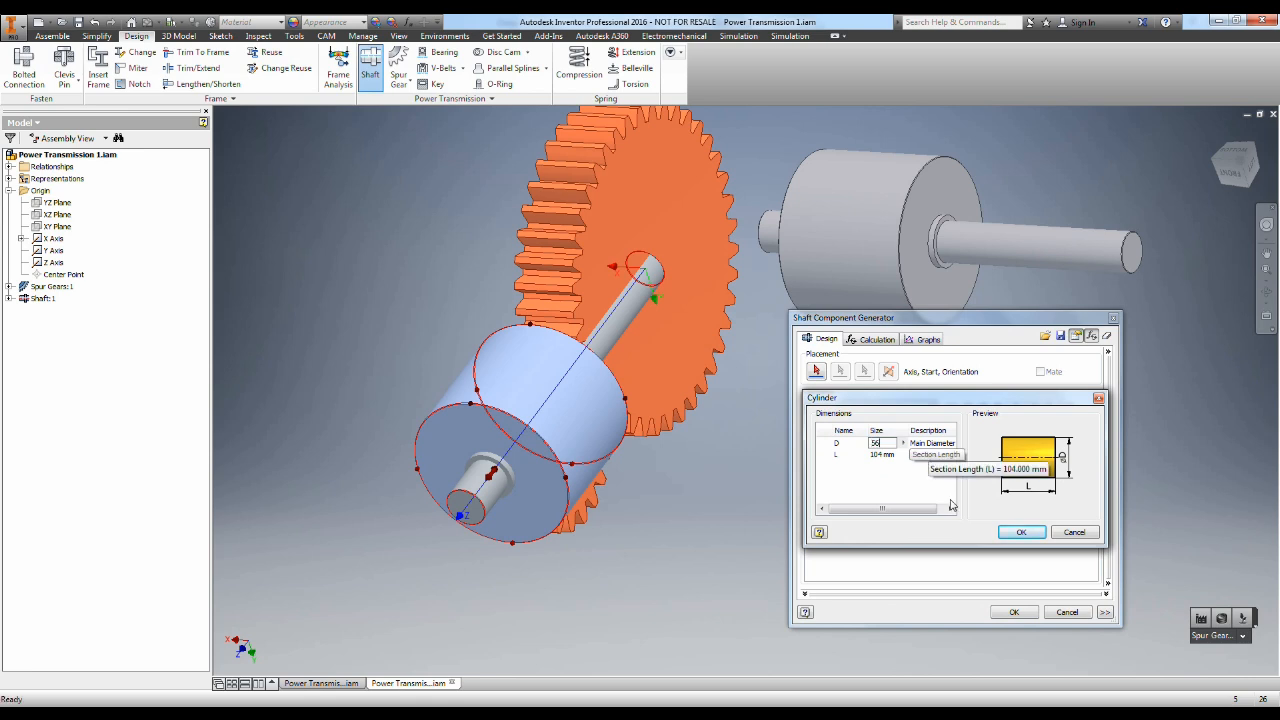
pyautogui.click(1020, 532)
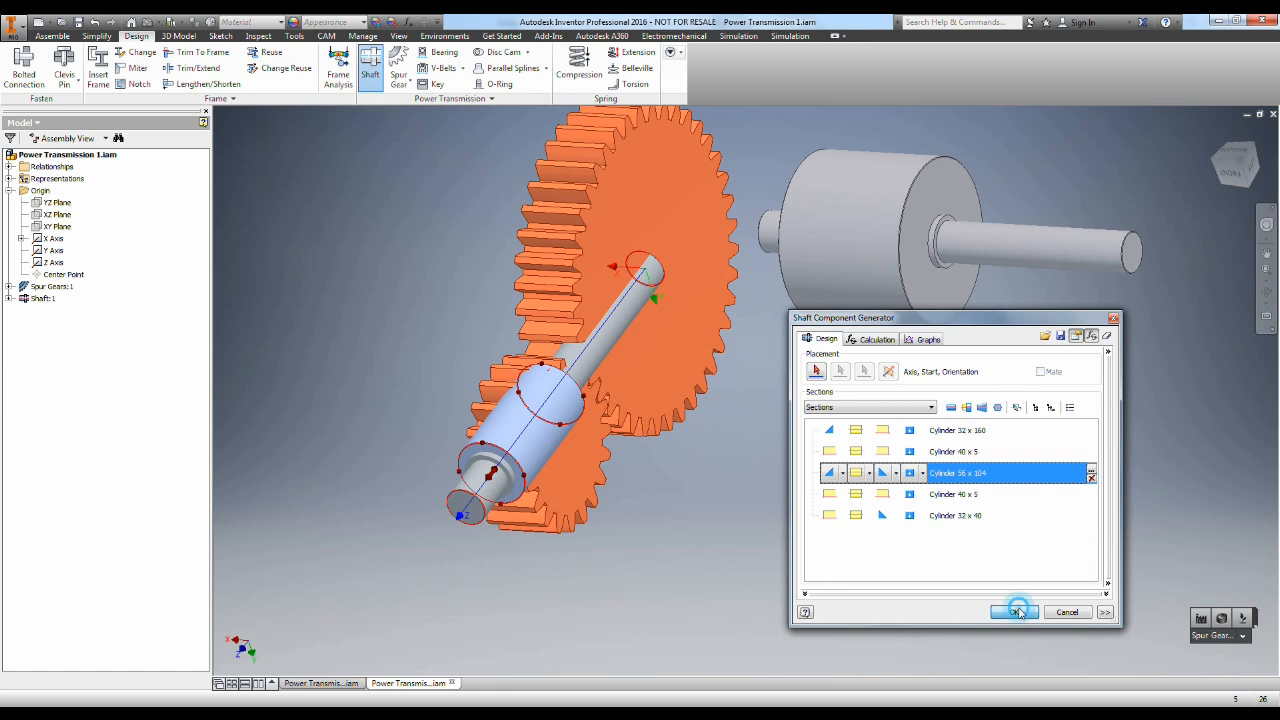
pyautogui.click(1012, 612)
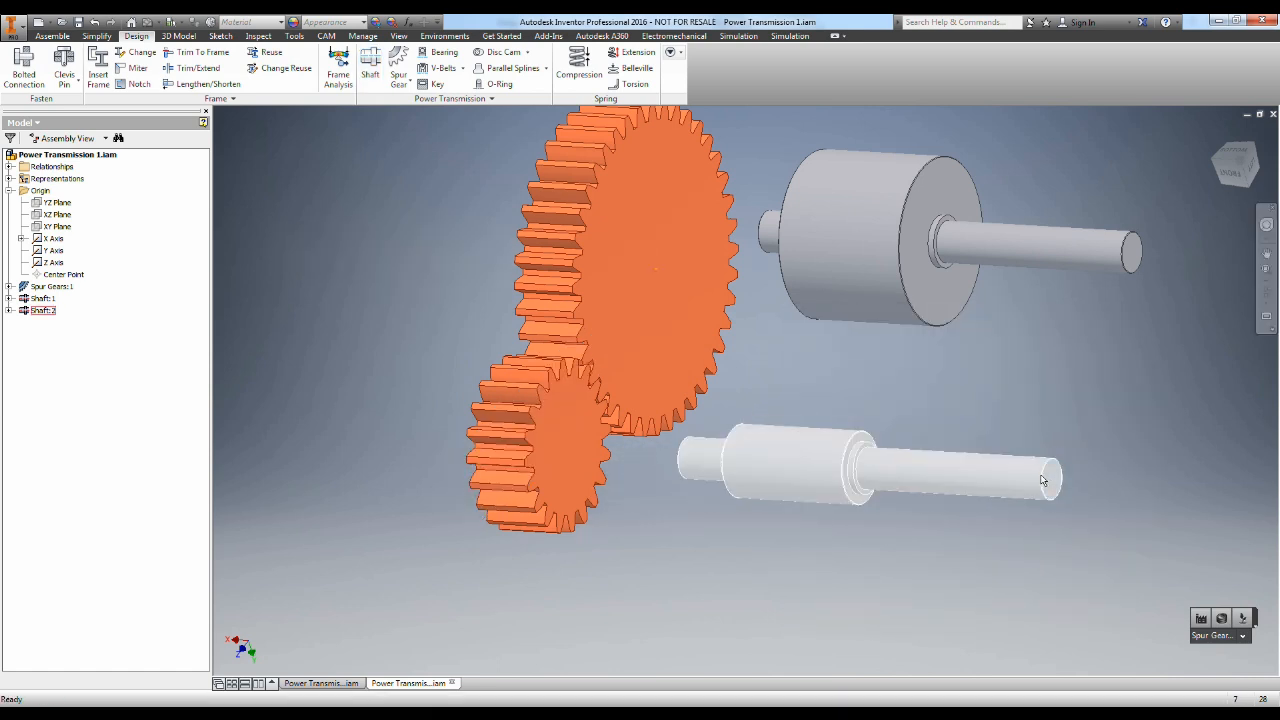
pyautogui.click(864, 256)
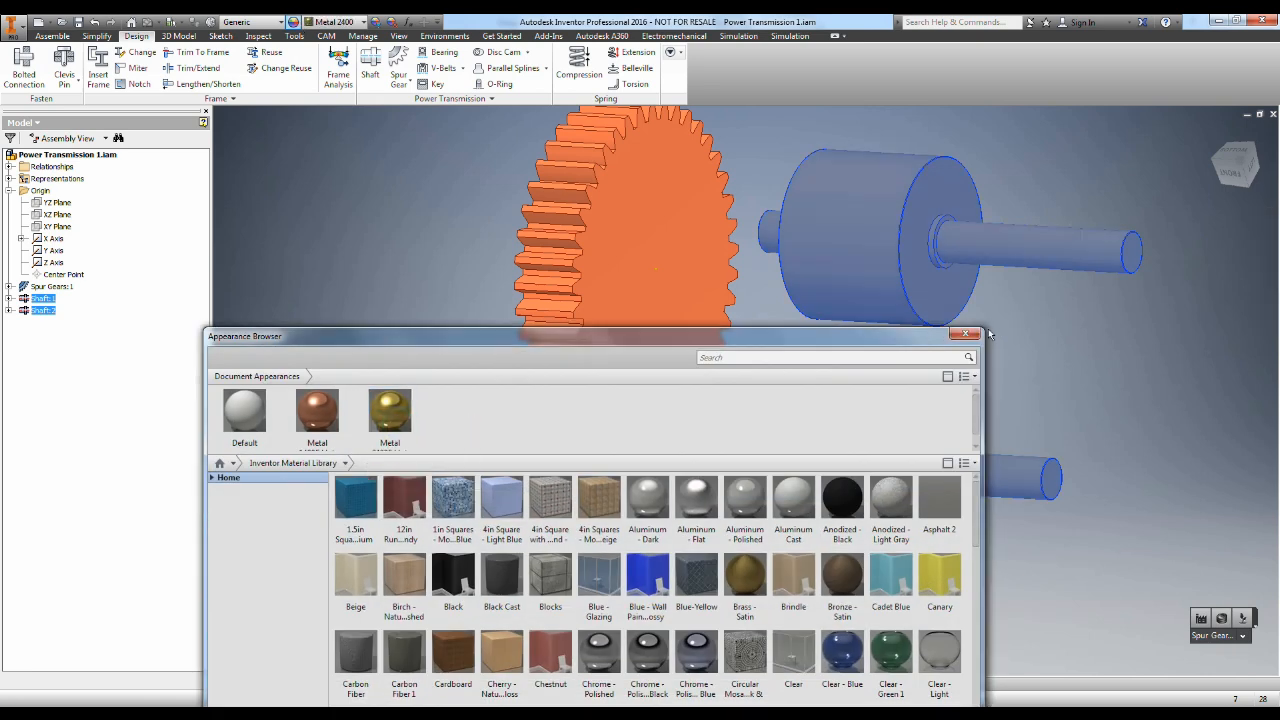
# Step: Give both shafts the gold Metal appearance and orbit to view them with the gears
pyautogui.click(966, 332)
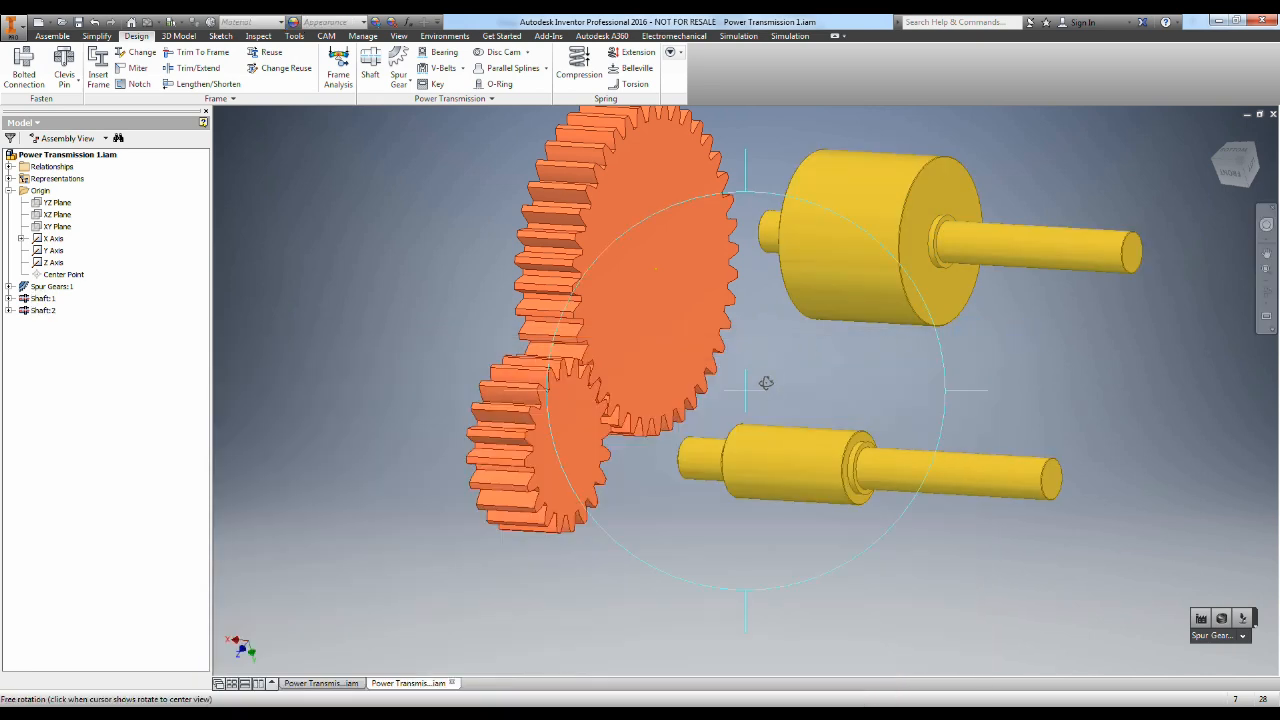
pyautogui.moveTo(764, 384); pyautogui.dragTo(790, 200)
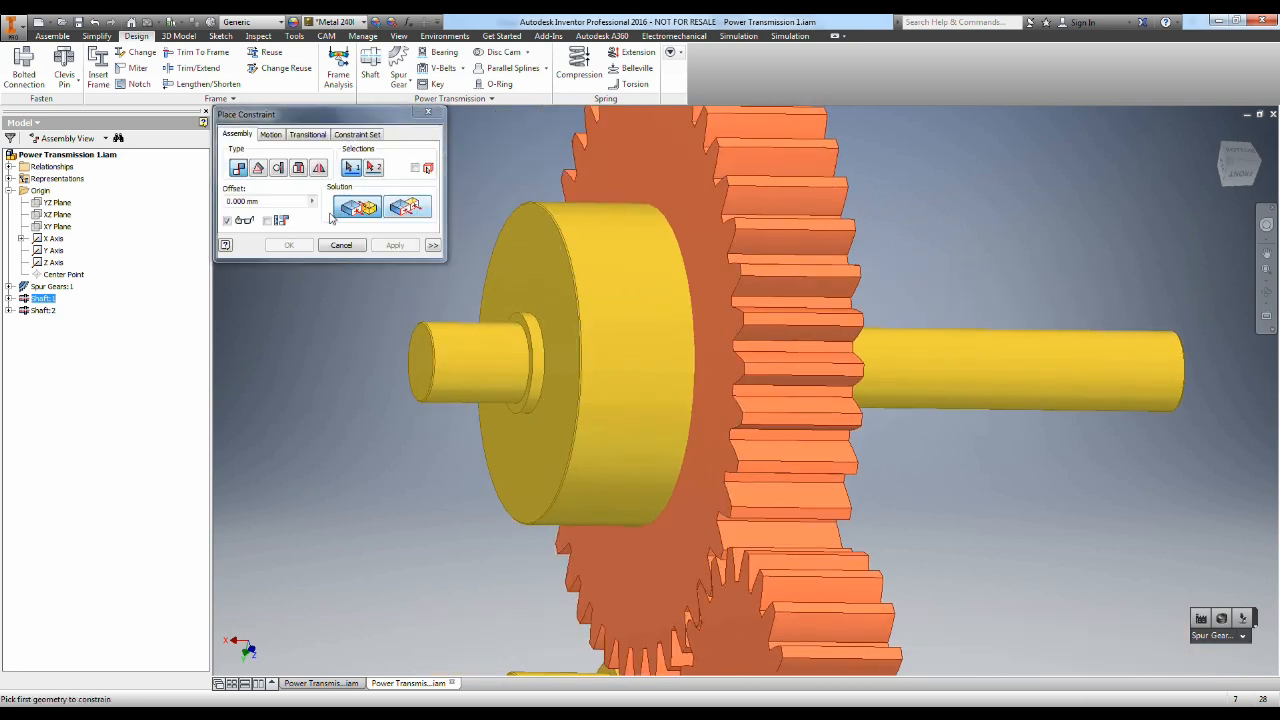
# Step: Mate the second shaft's axis to the small gear's bore axis so it runs through the pinion
pyautogui.click(640, 176)
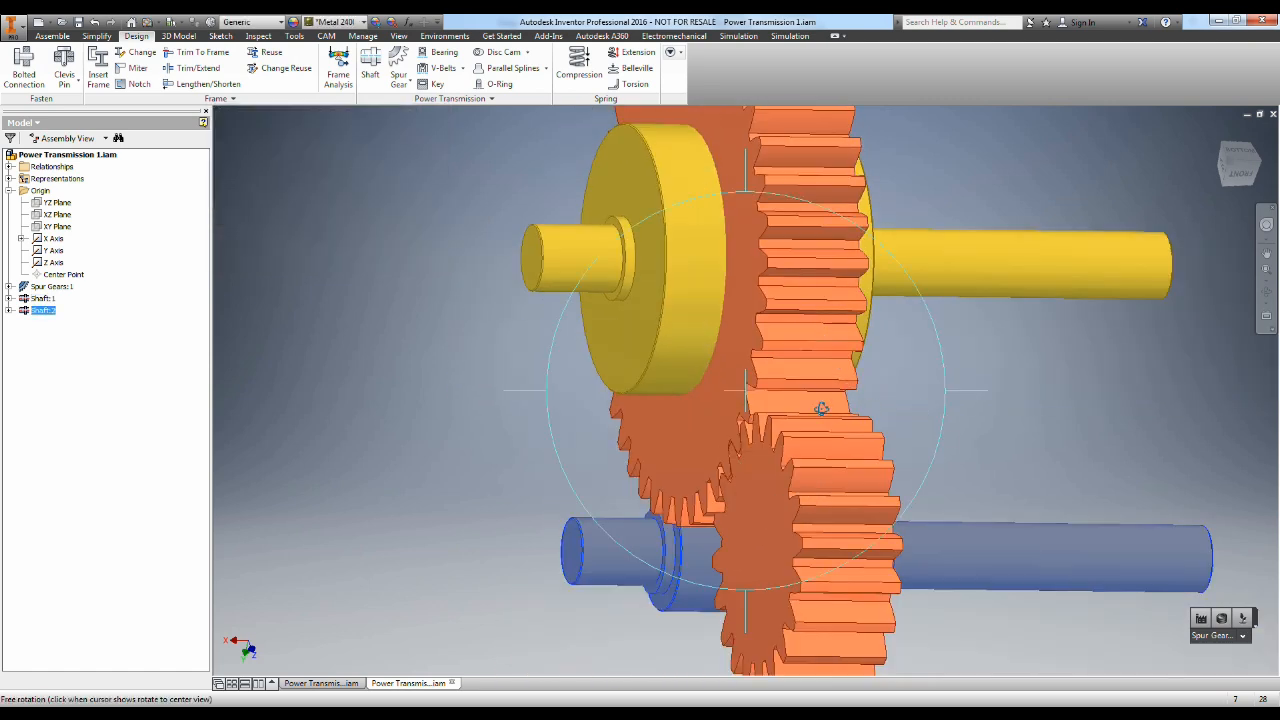
pyautogui.moveTo(820, 408); pyautogui.dragTo(756, 430)
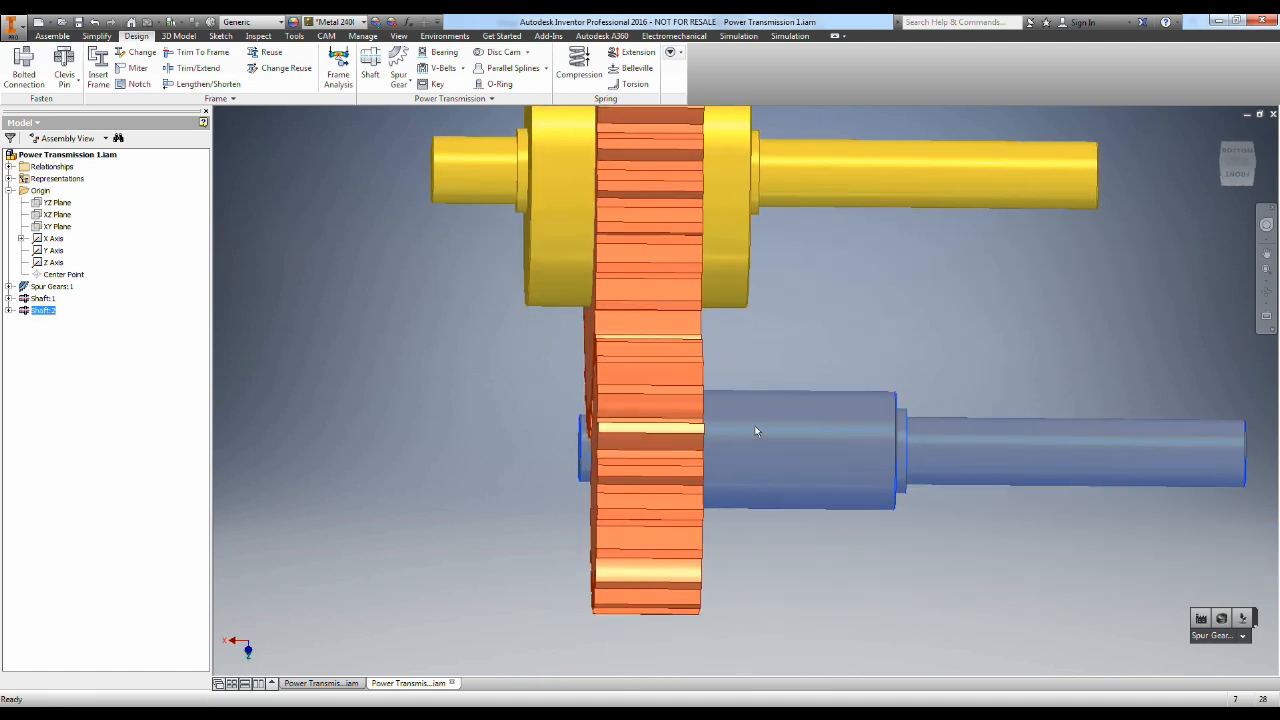
pyautogui.moveTo(756, 430); pyautogui.dragTo(810, 488)
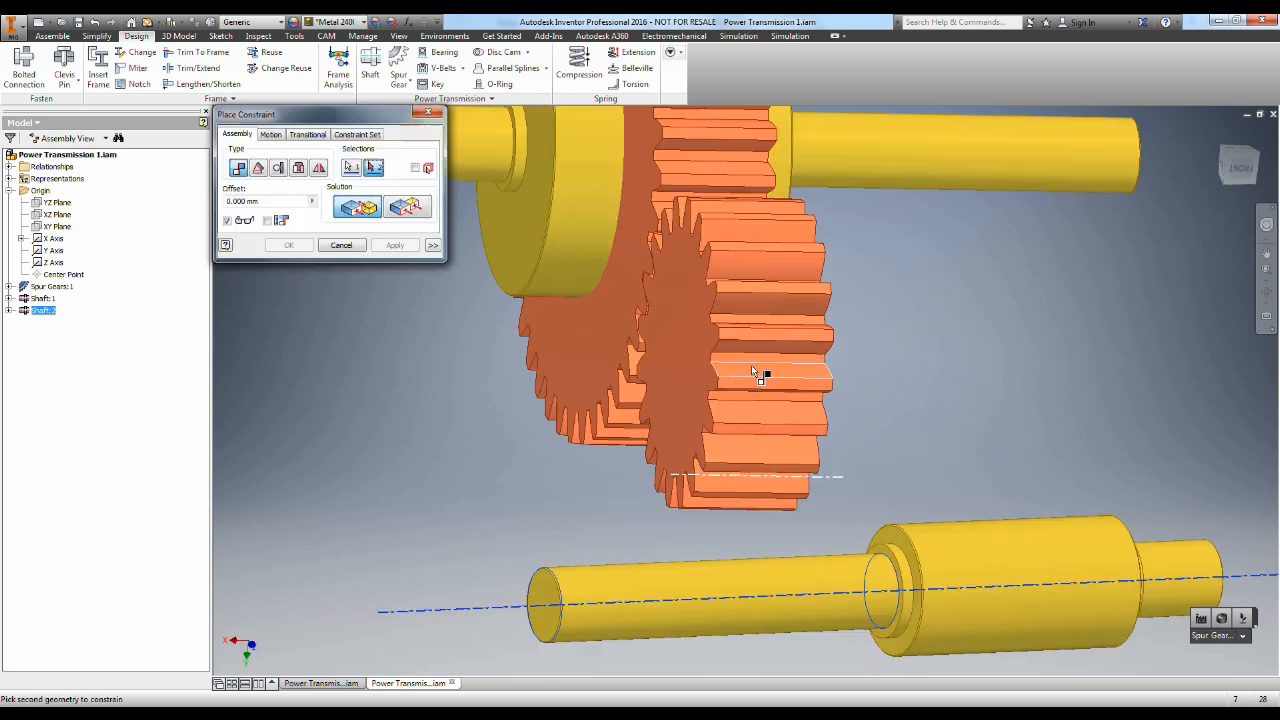
pyautogui.click(396, 244)
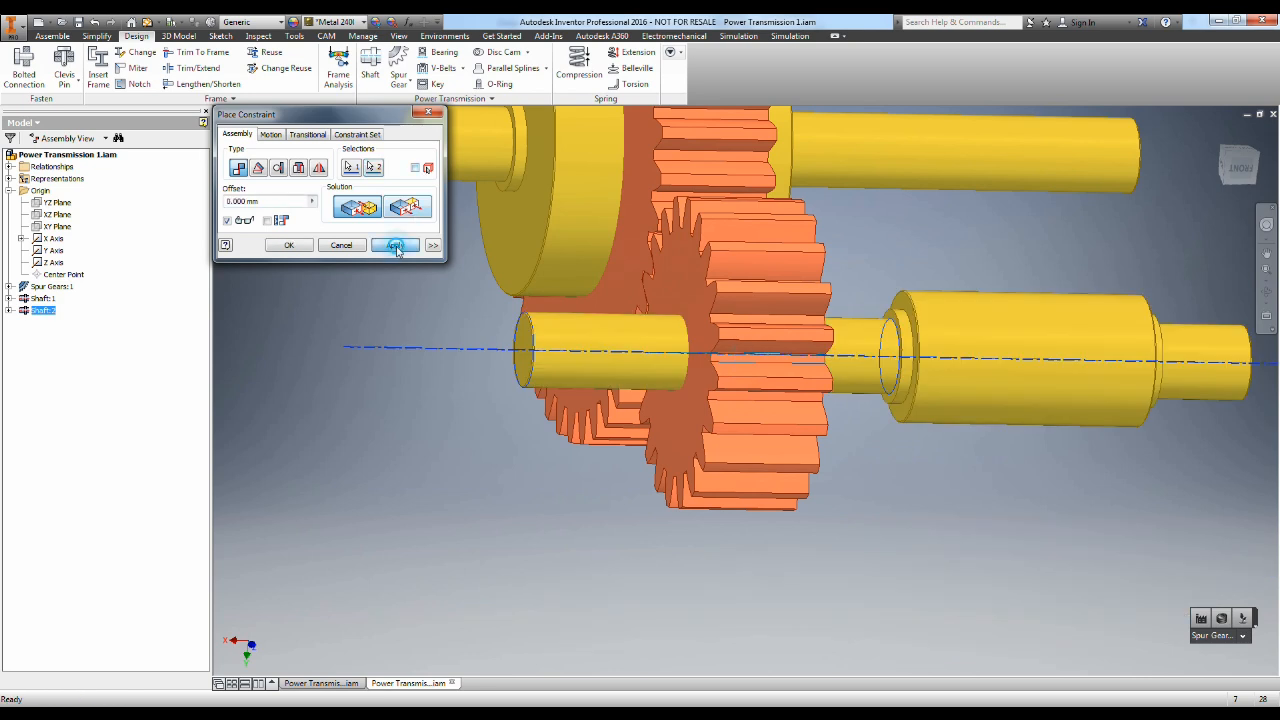
pyautogui.click(396, 244)
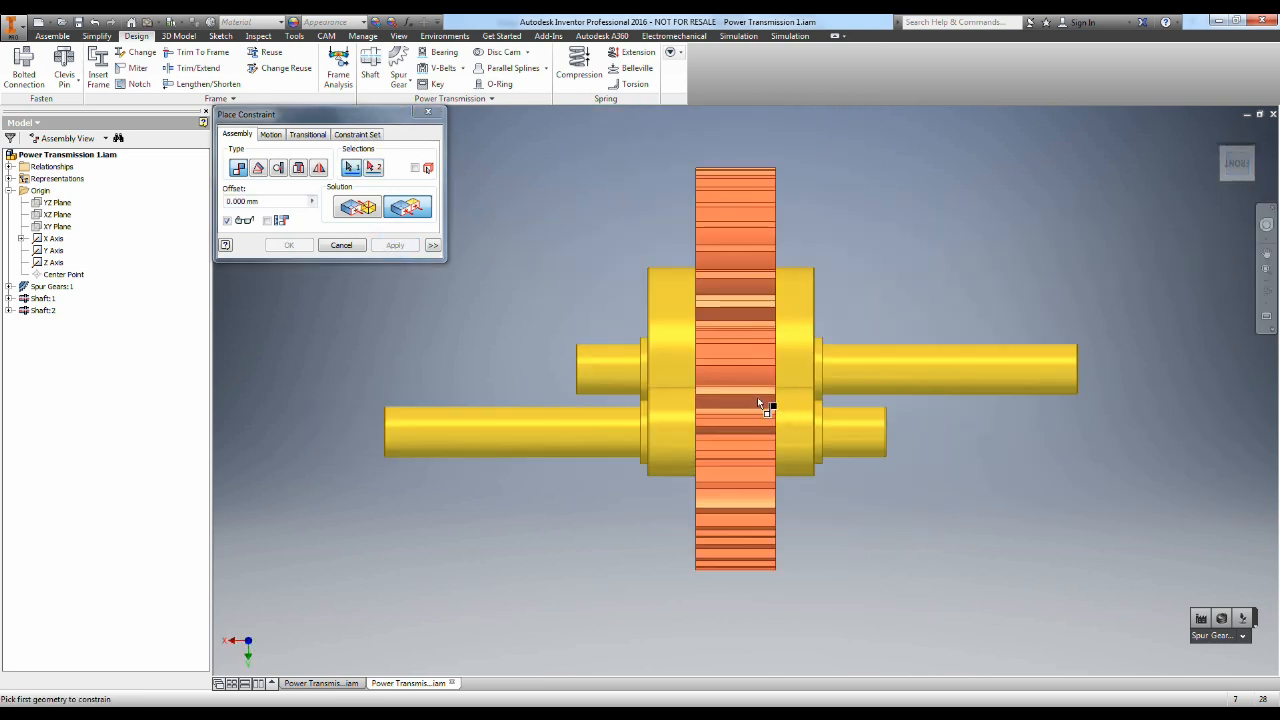
pyautogui.moveTo(662, 302)
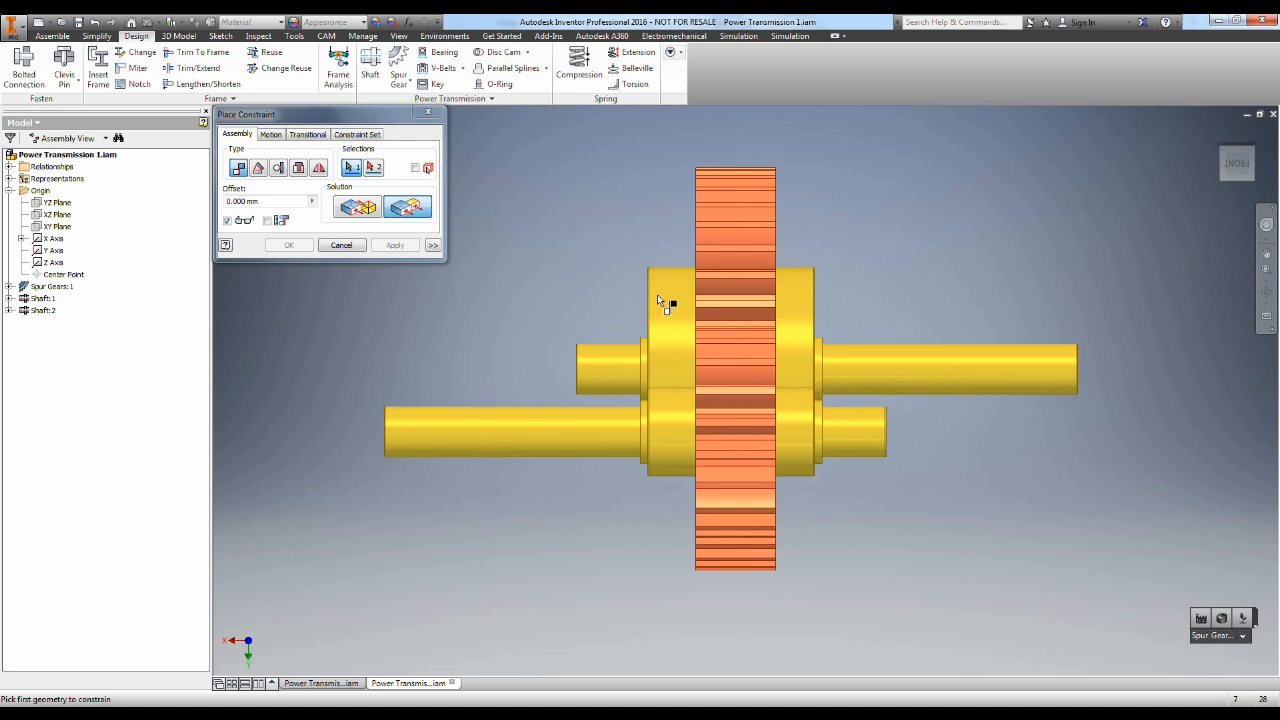
pyautogui.click(340, 244)
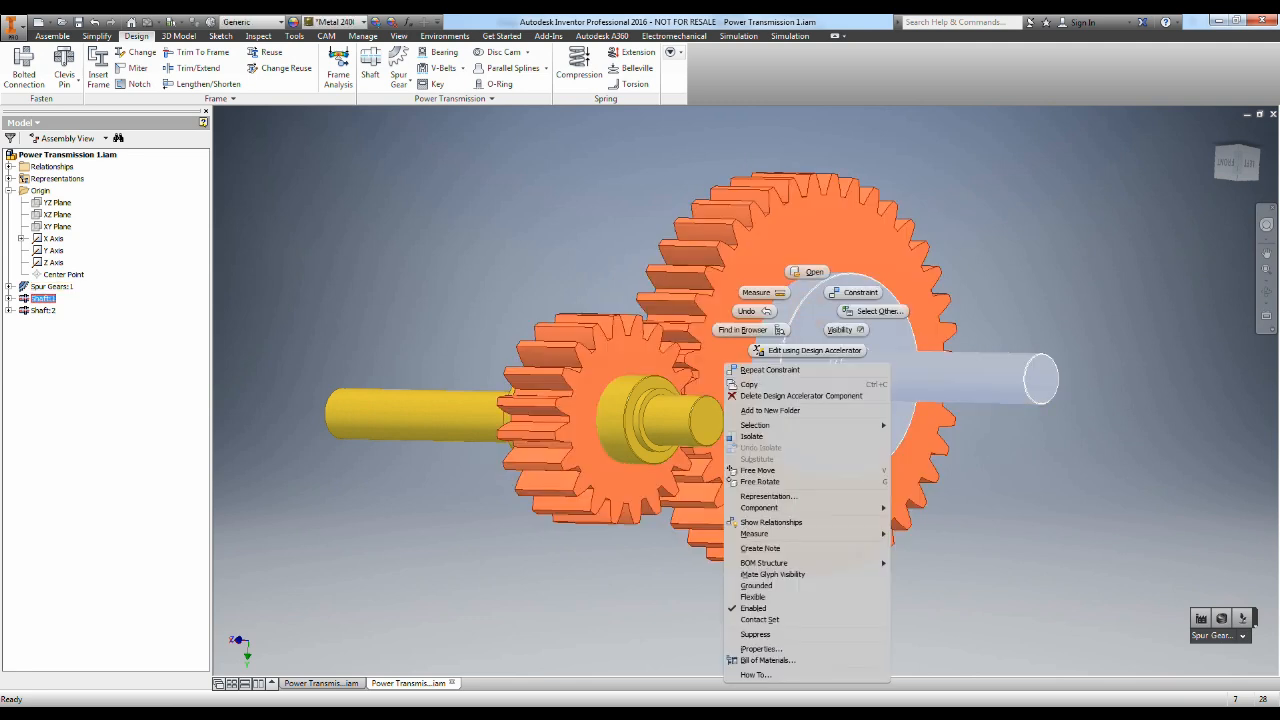
pyautogui.moveTo(984, 296)
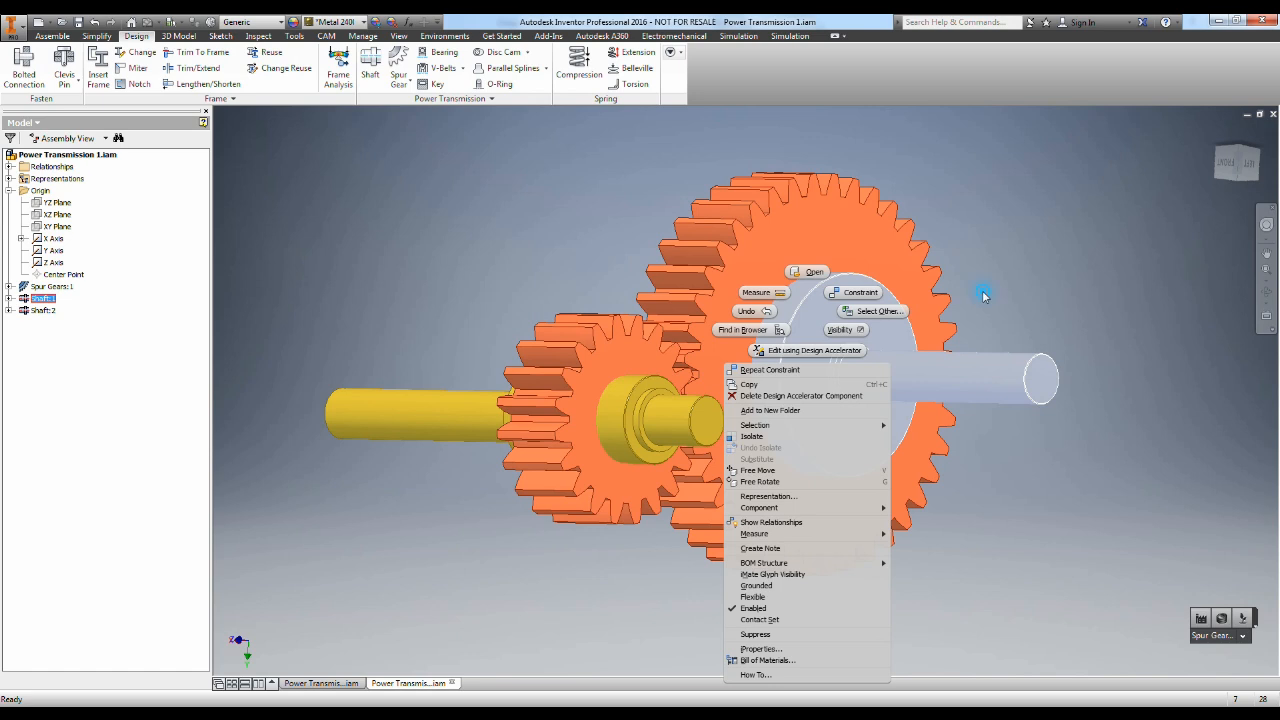
pyautogui.click(984, 296)
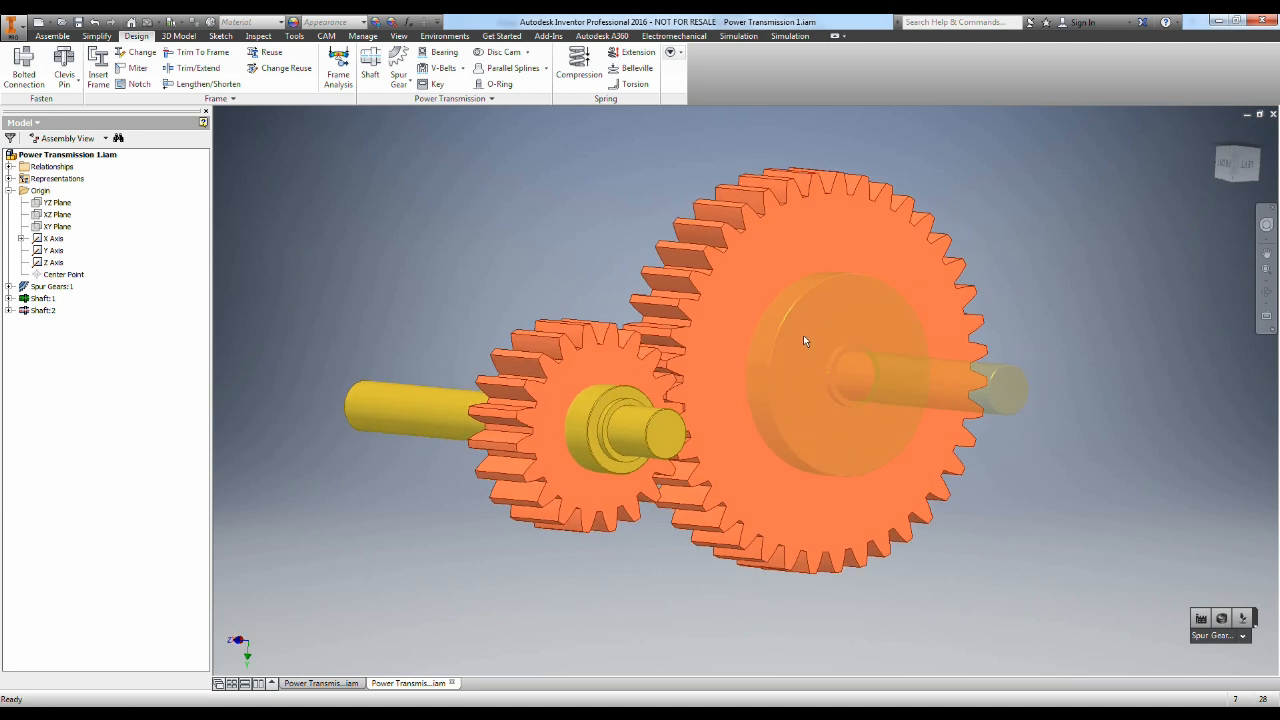
pyautogui.scroll(3)
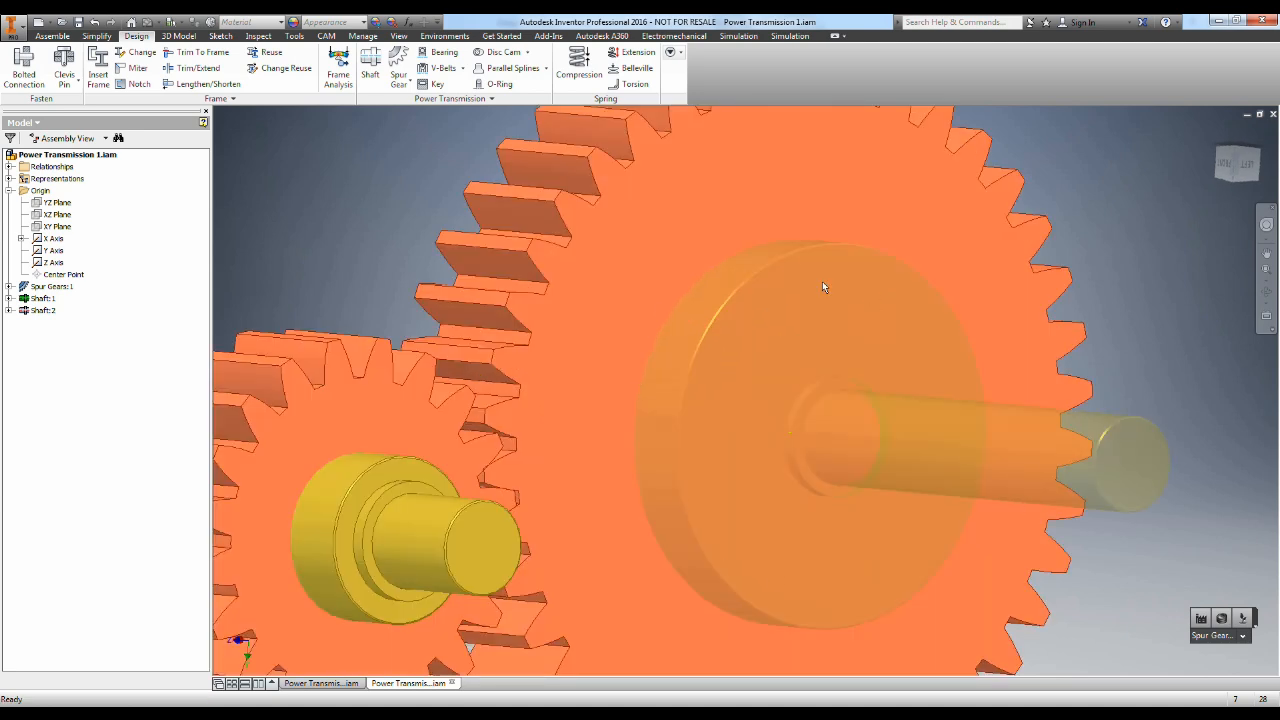
pyautogui.moveTo(908, 352)
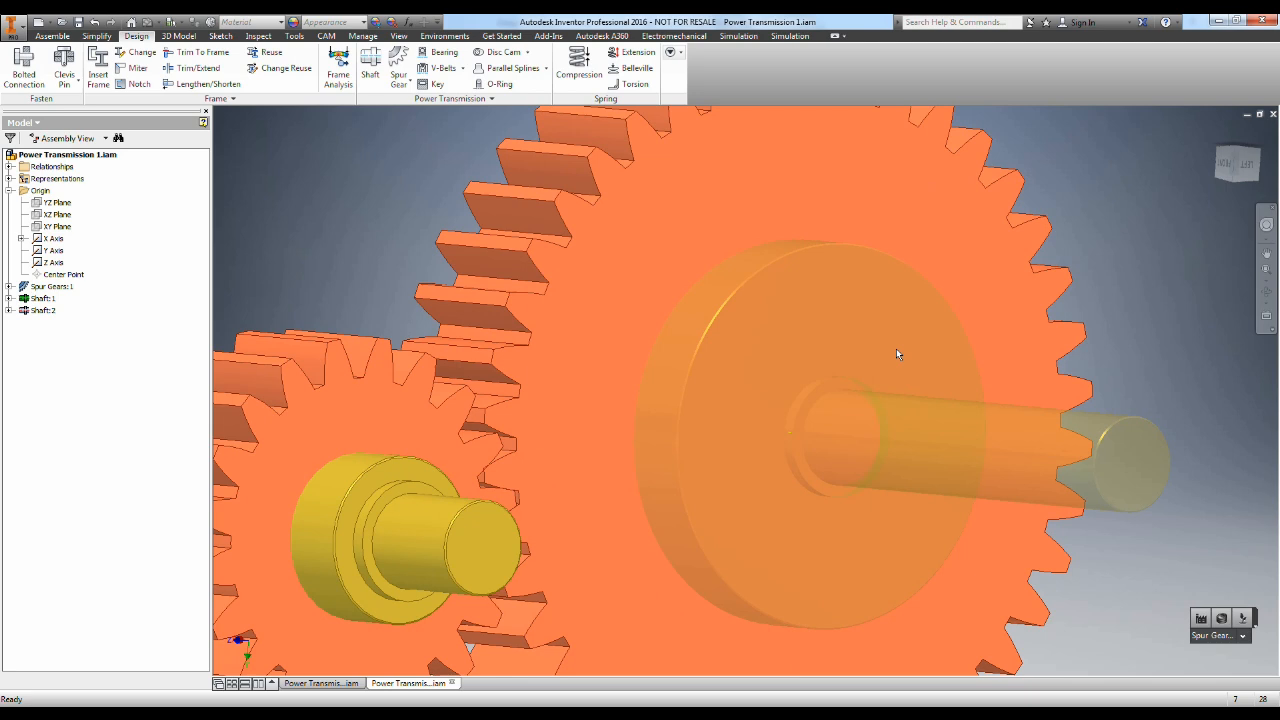
pyautogui.moveTo(770, 256)
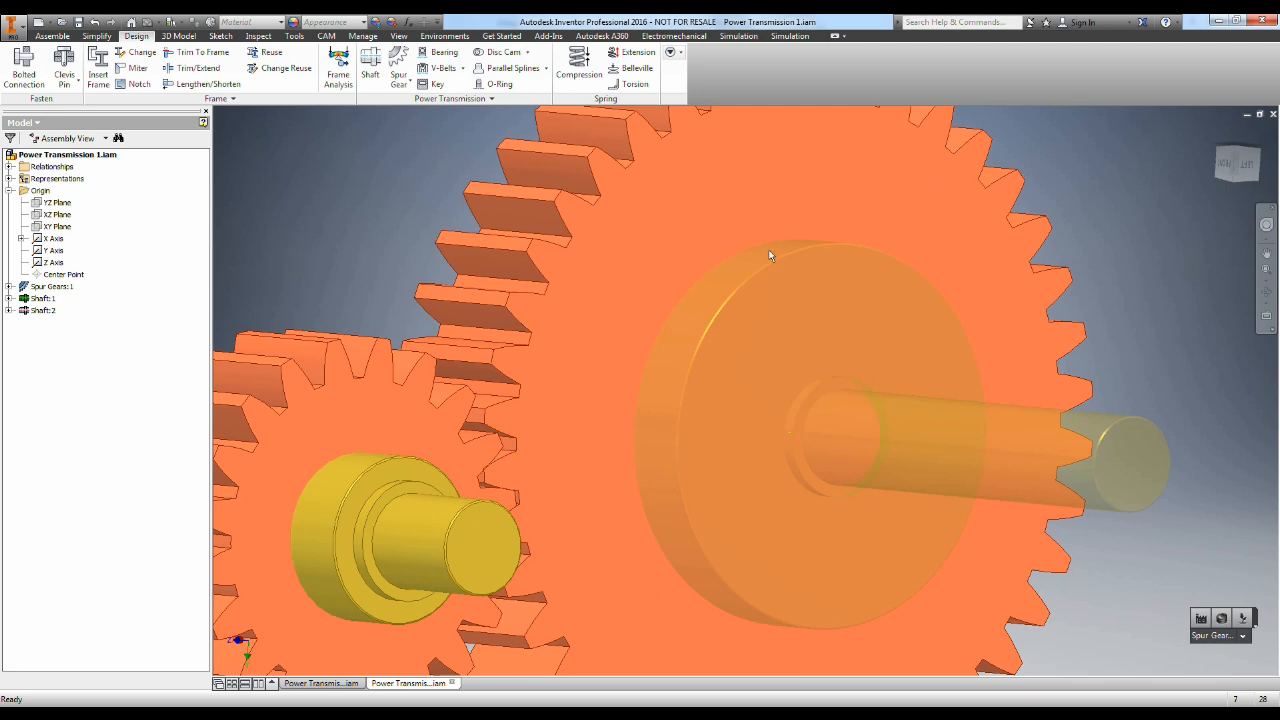
pyautogui.moveTo(776, 270)
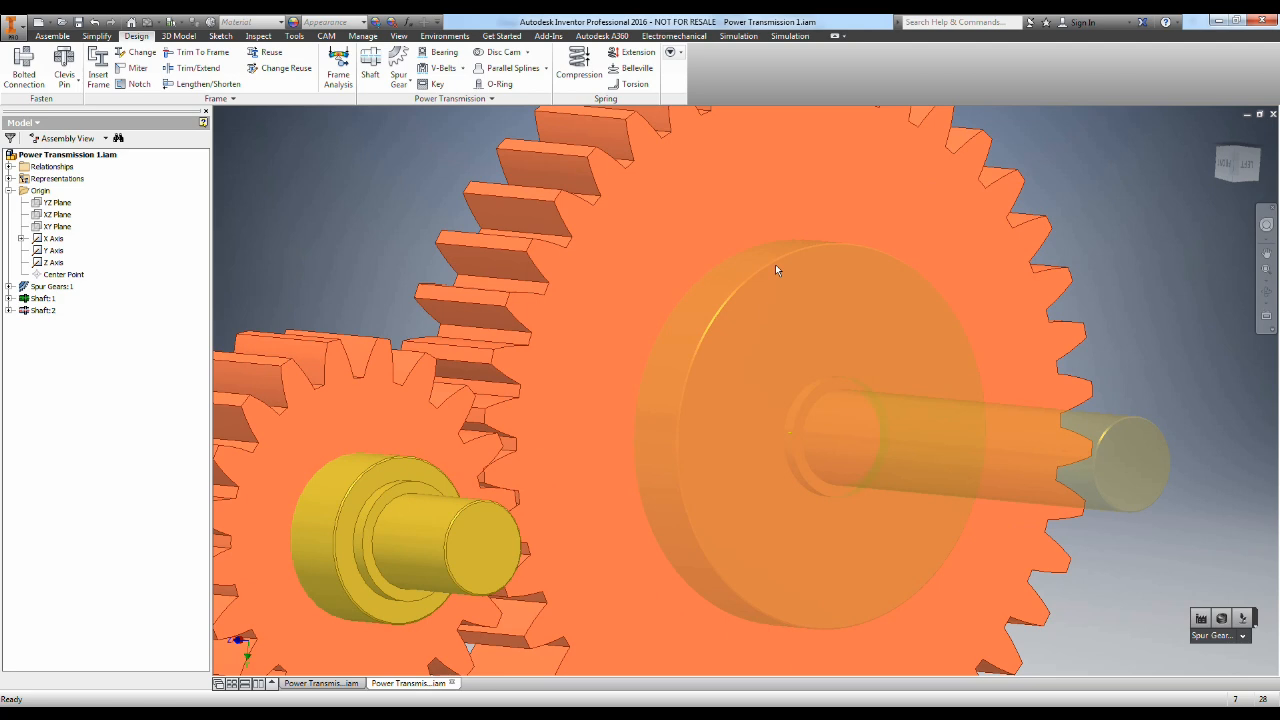
pyautogui.moveTo(776, 240)
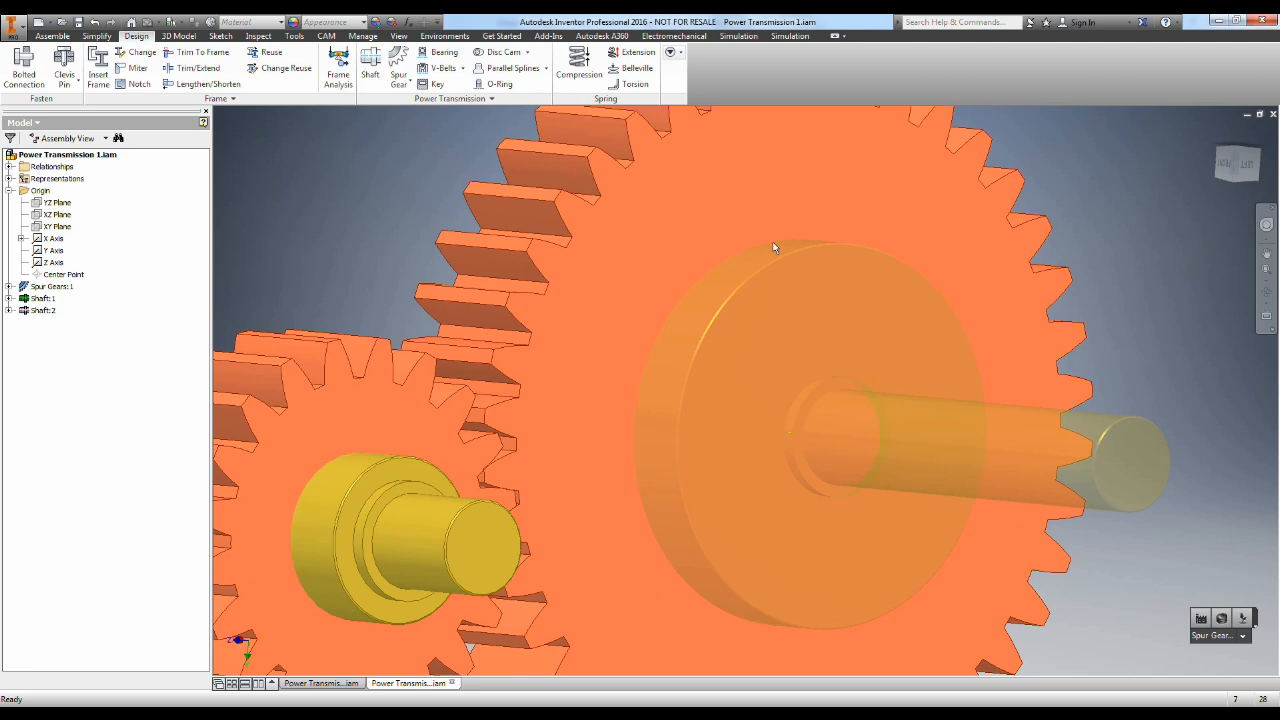
pyautogui.moveTo(878, 296)
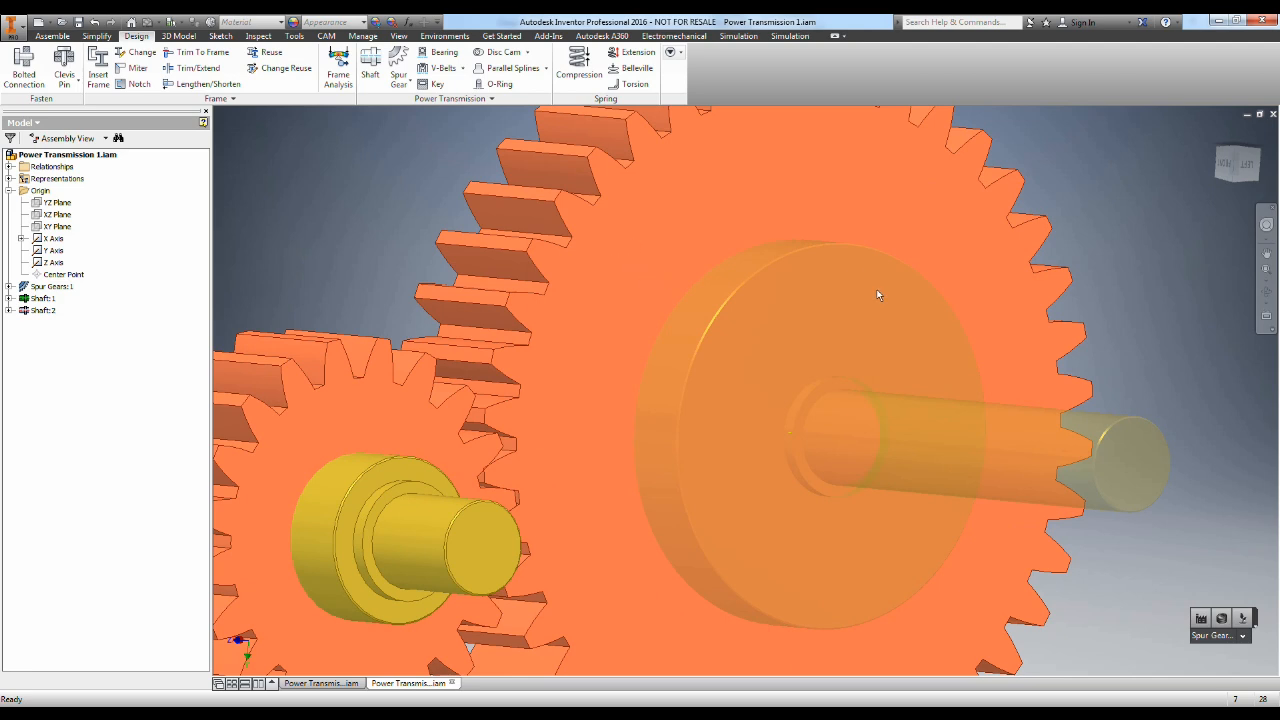
pyautogui.moveTo(570, 266)
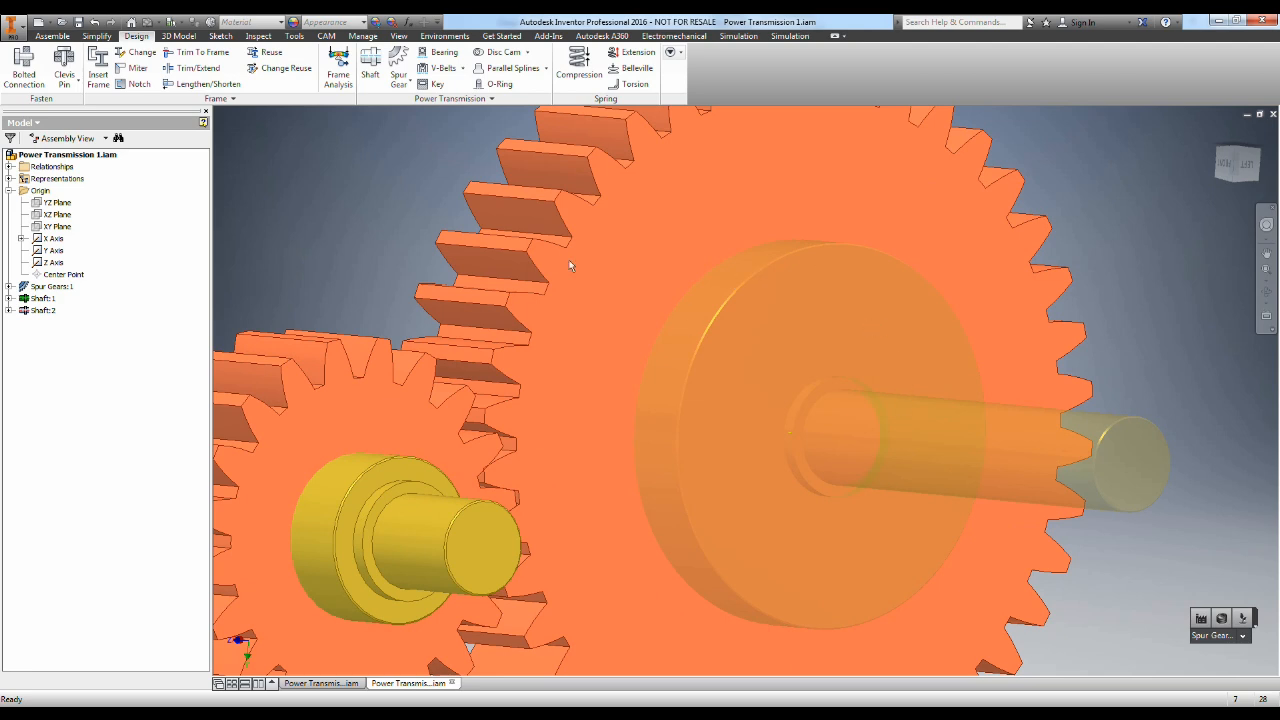
# Step: Start the Parallel Key Connection Generator and bring the large gear and its shaft into view
pyautogui.click(52, 286)
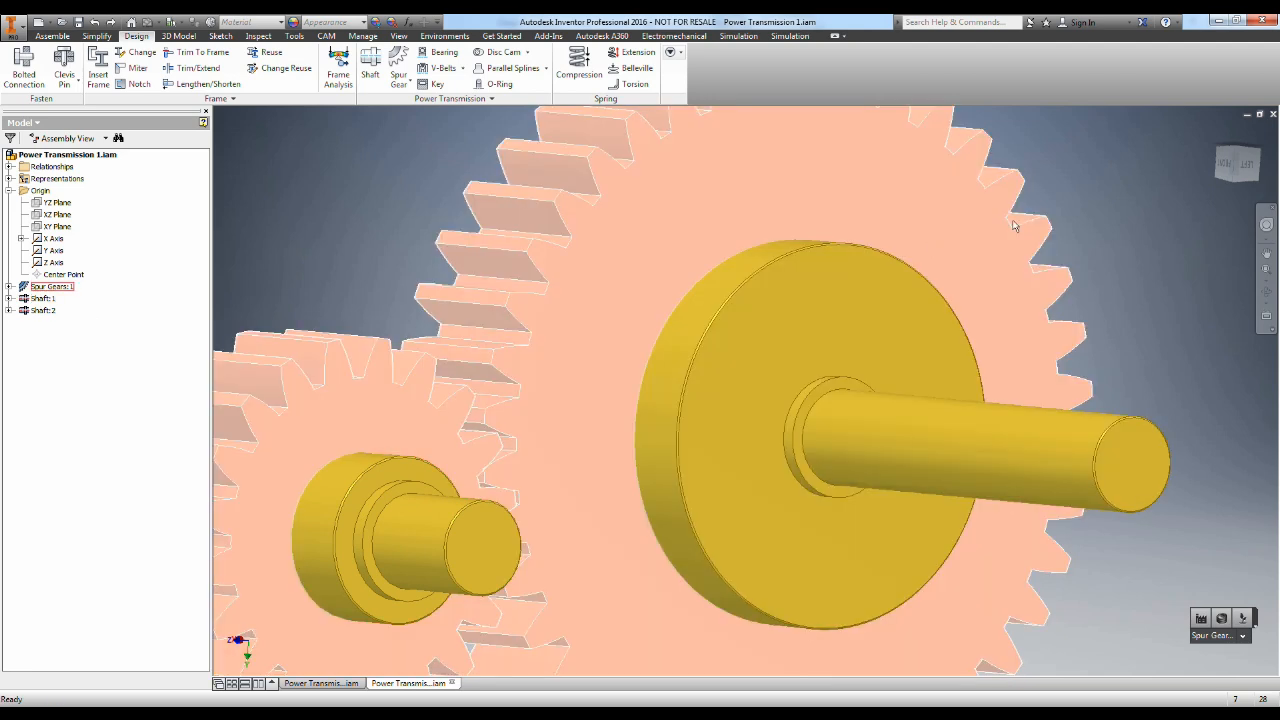
pyautogui.moveTo(900, 400); pyautogui.dragTo(624, 188)
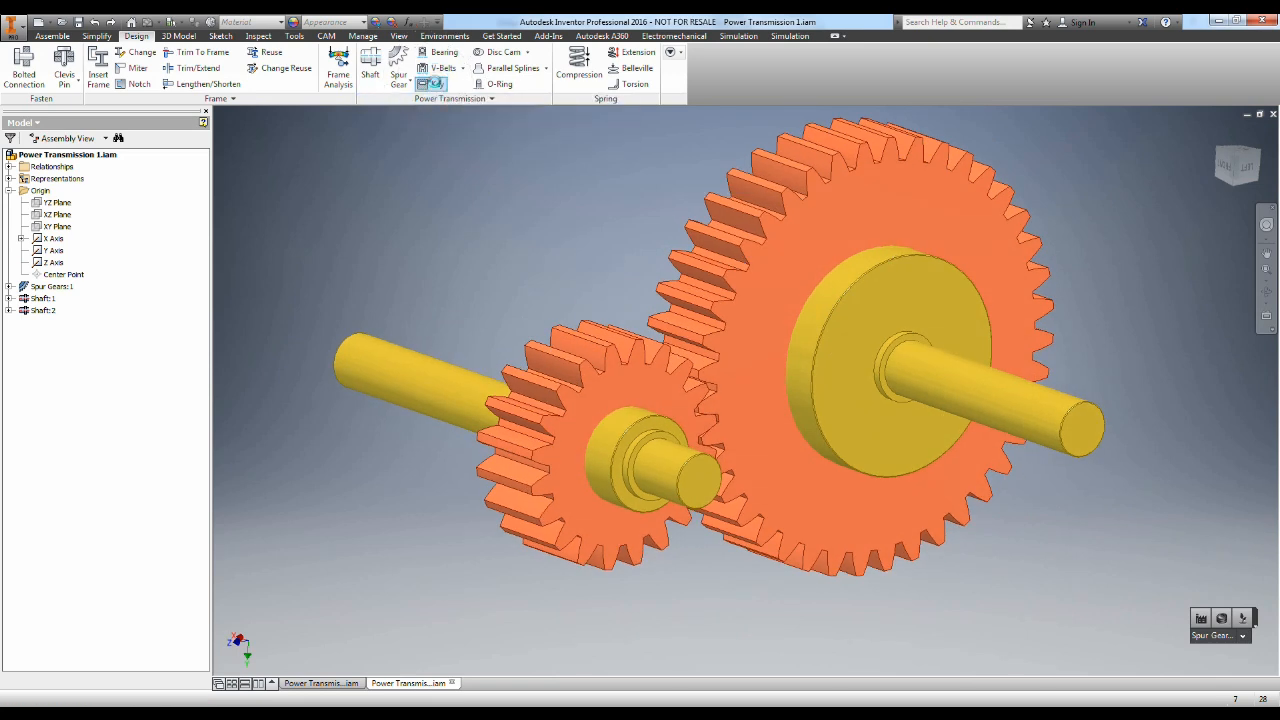
pyautogui.click(436, 84)
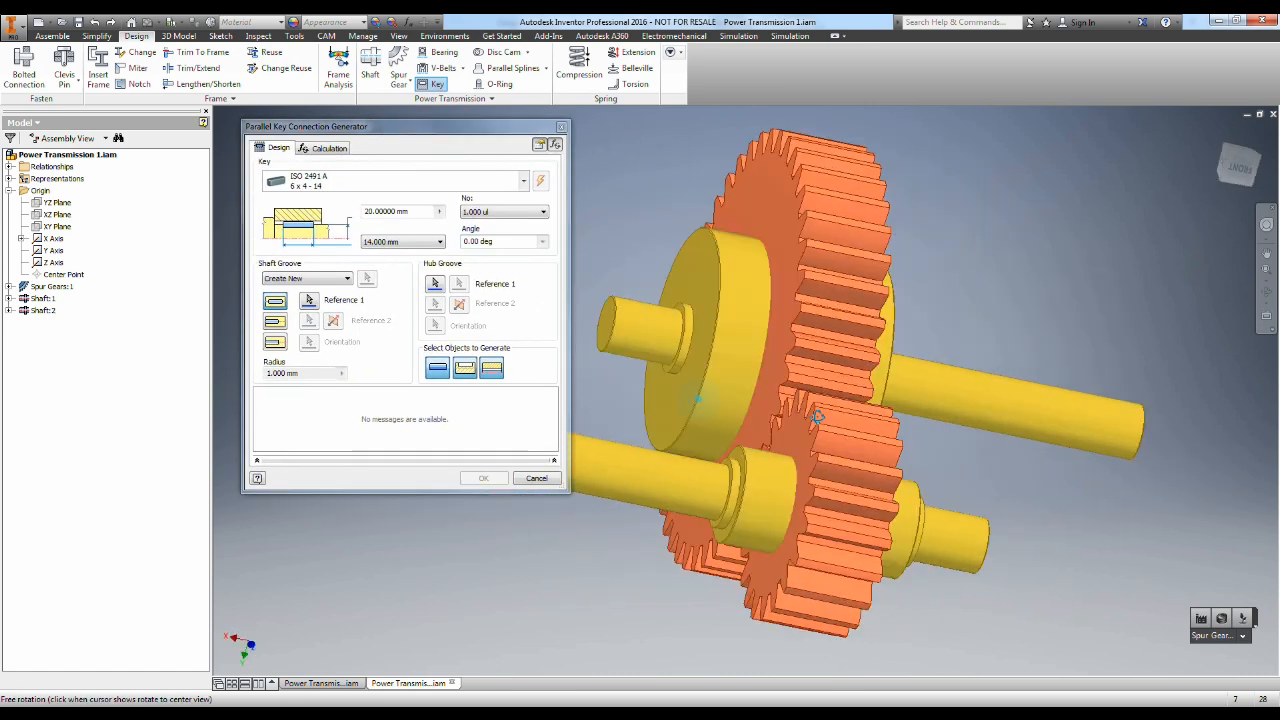
pyautogui.moveTo(816, 418); pyautogui.dragTo(644, 240)
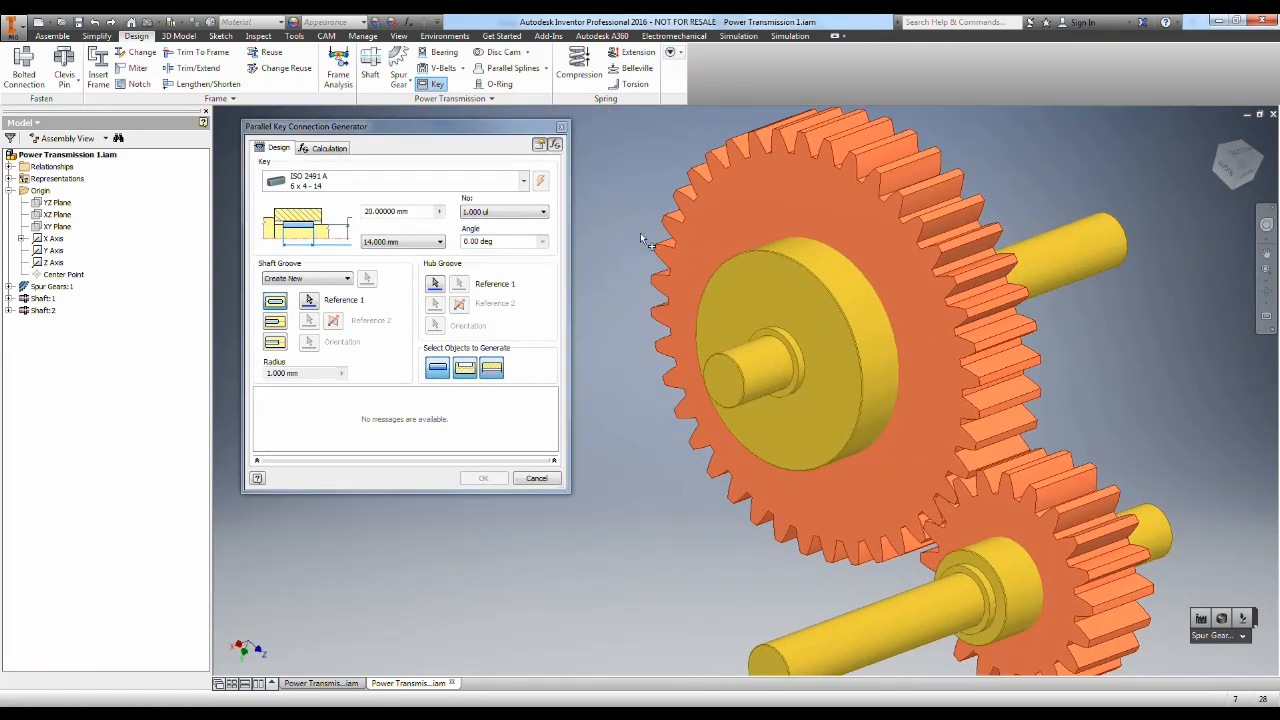
pyautogui.moveTo(476, 390)
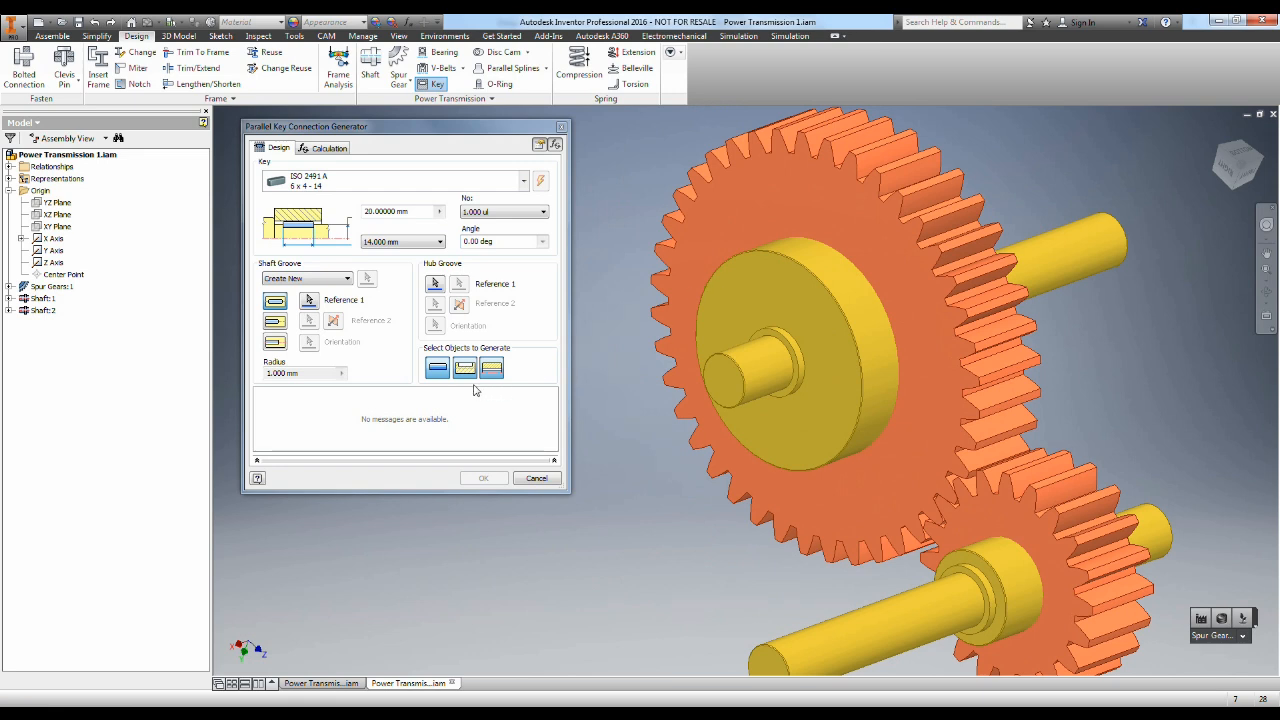
pyautogui.moveTo(492, 368)
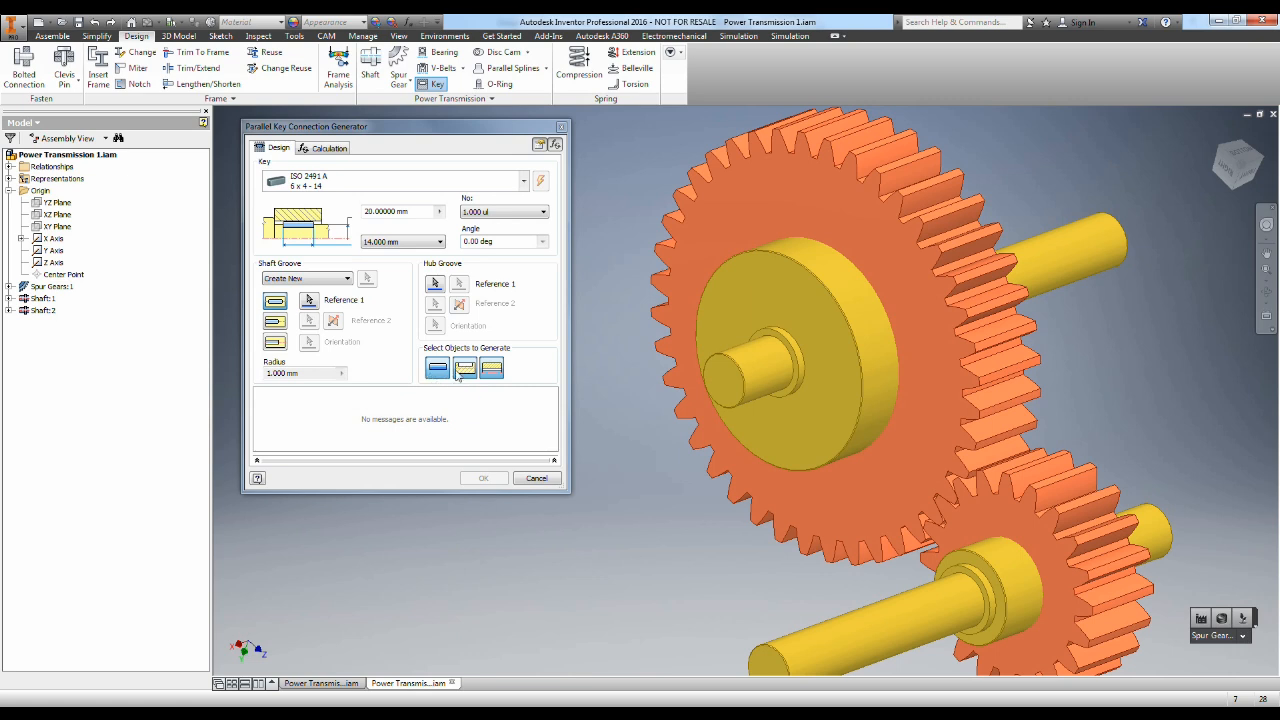
pyautogui.moveTo(464, 368)
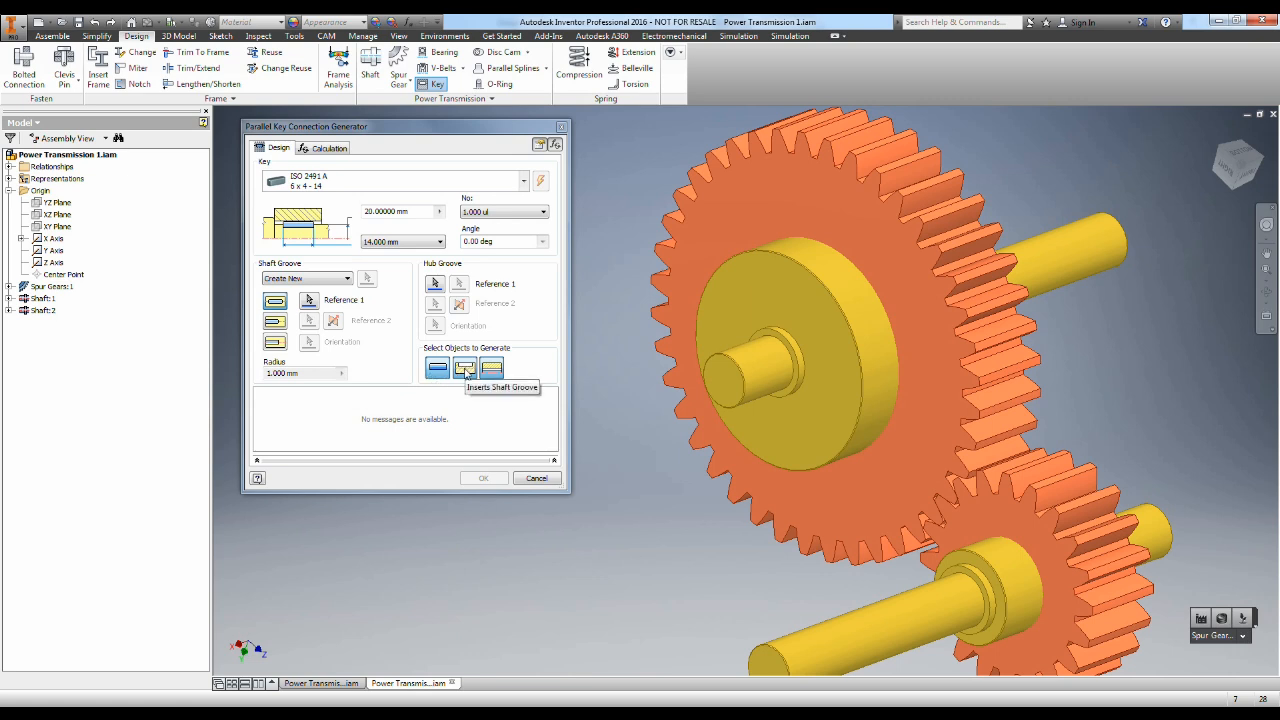
pyautogui.moveTo(492, 368)
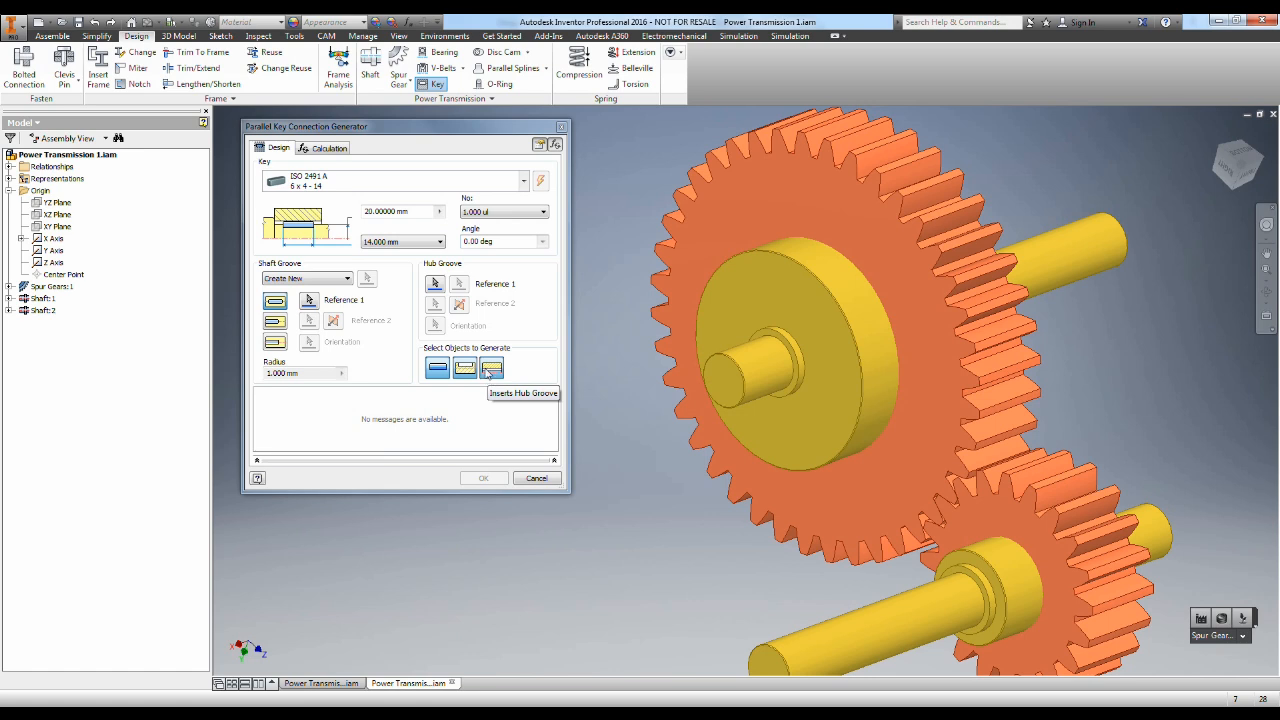
pyautogui.moveTo(360, 292)
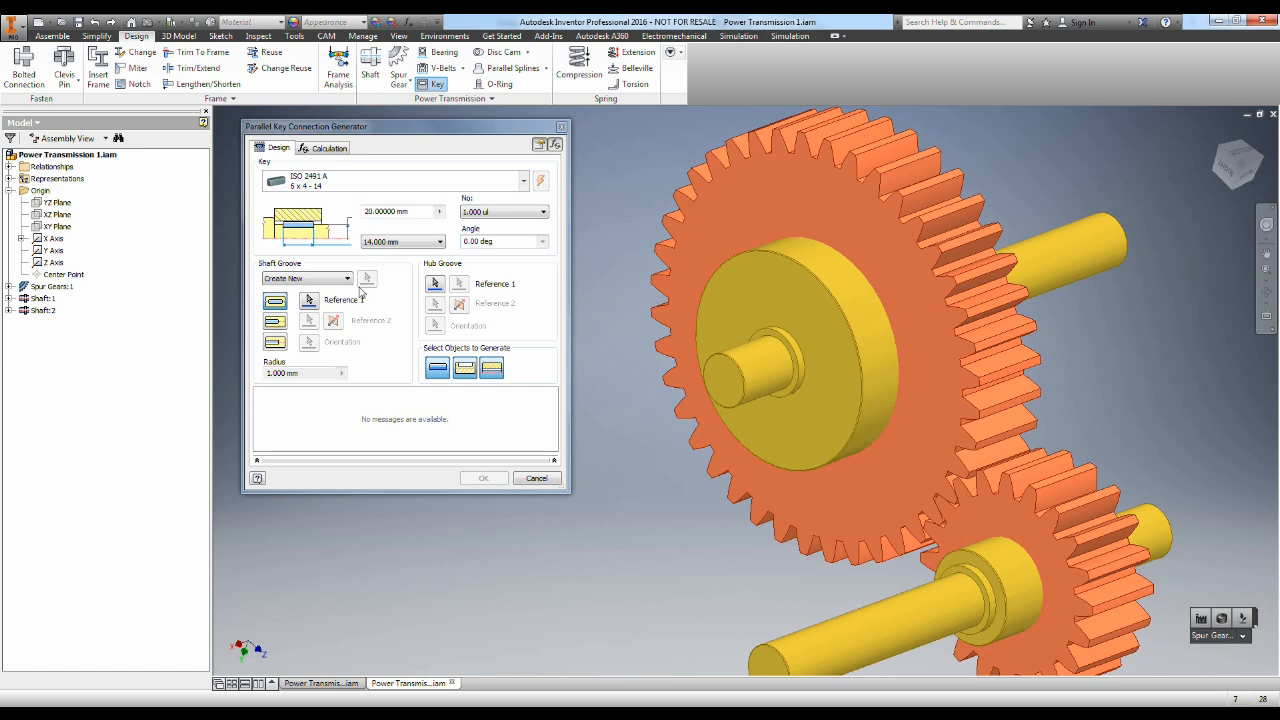
# Step: Reference the key to the large gear's shaft surface and a starting work plane, previewing a 90 mm key
pyautogui.click(308, 300)
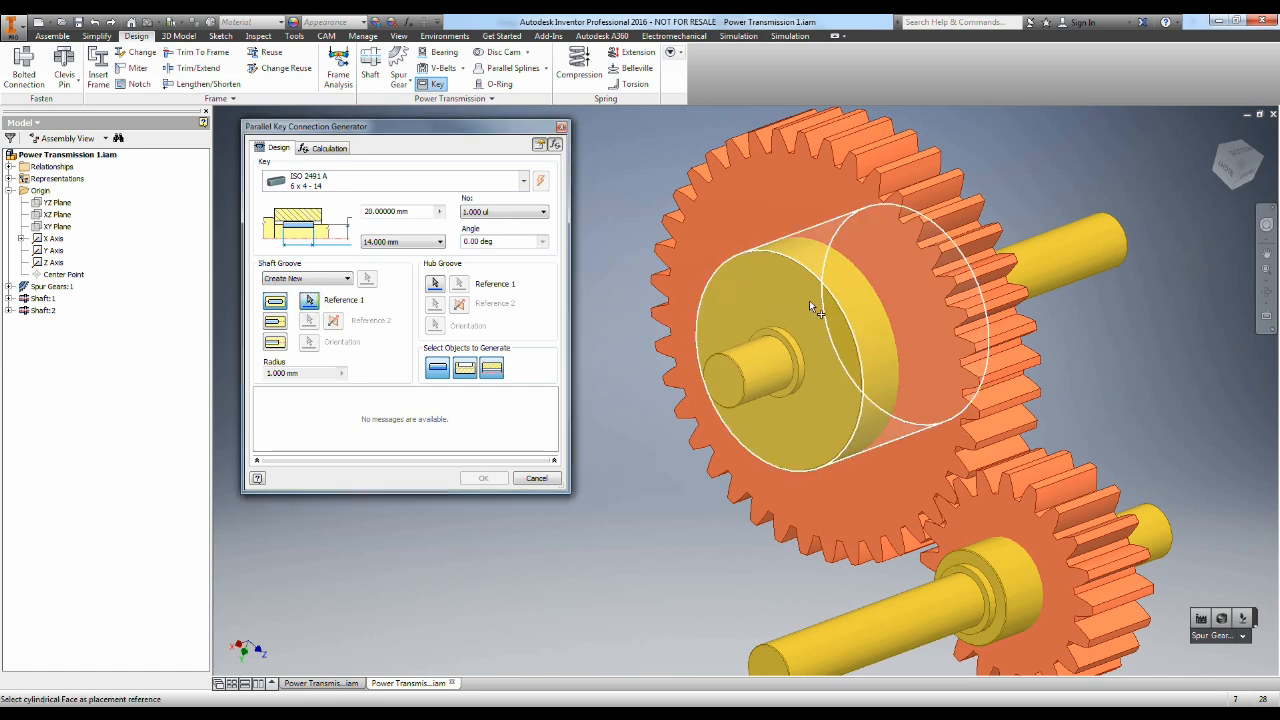
pyautogui.click(844, 296)
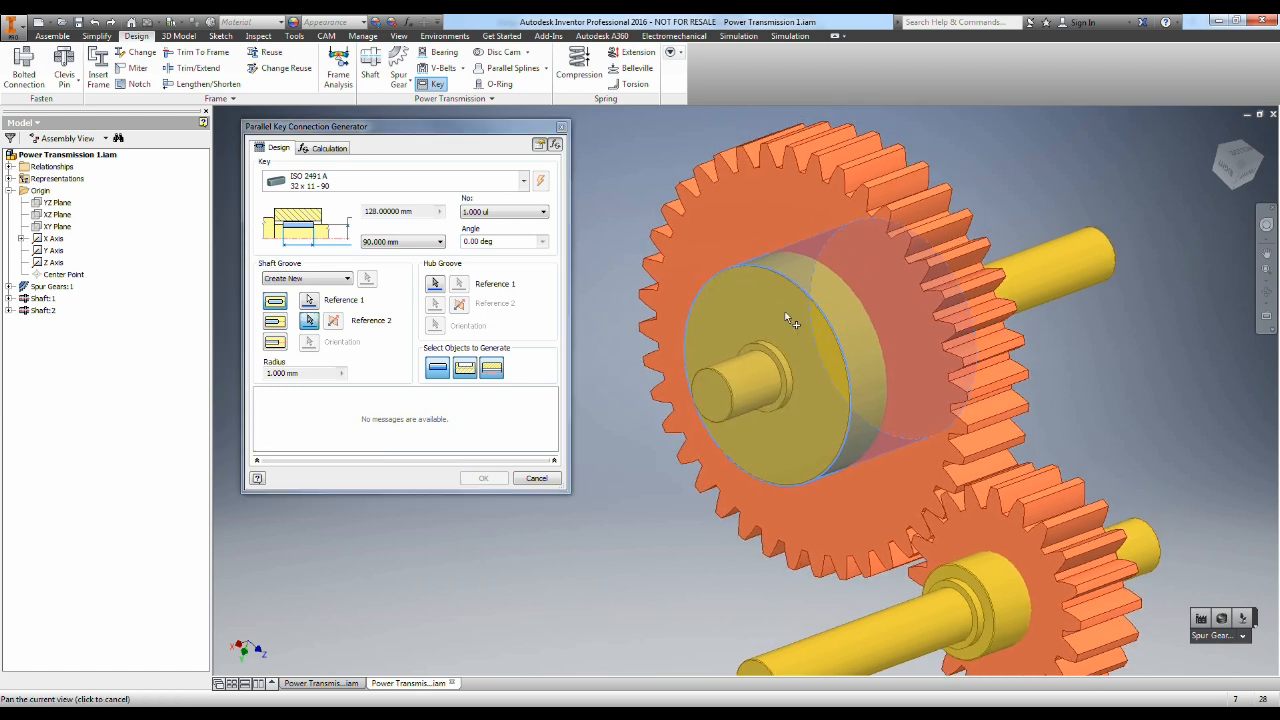
pyautogui.click(434, 284)
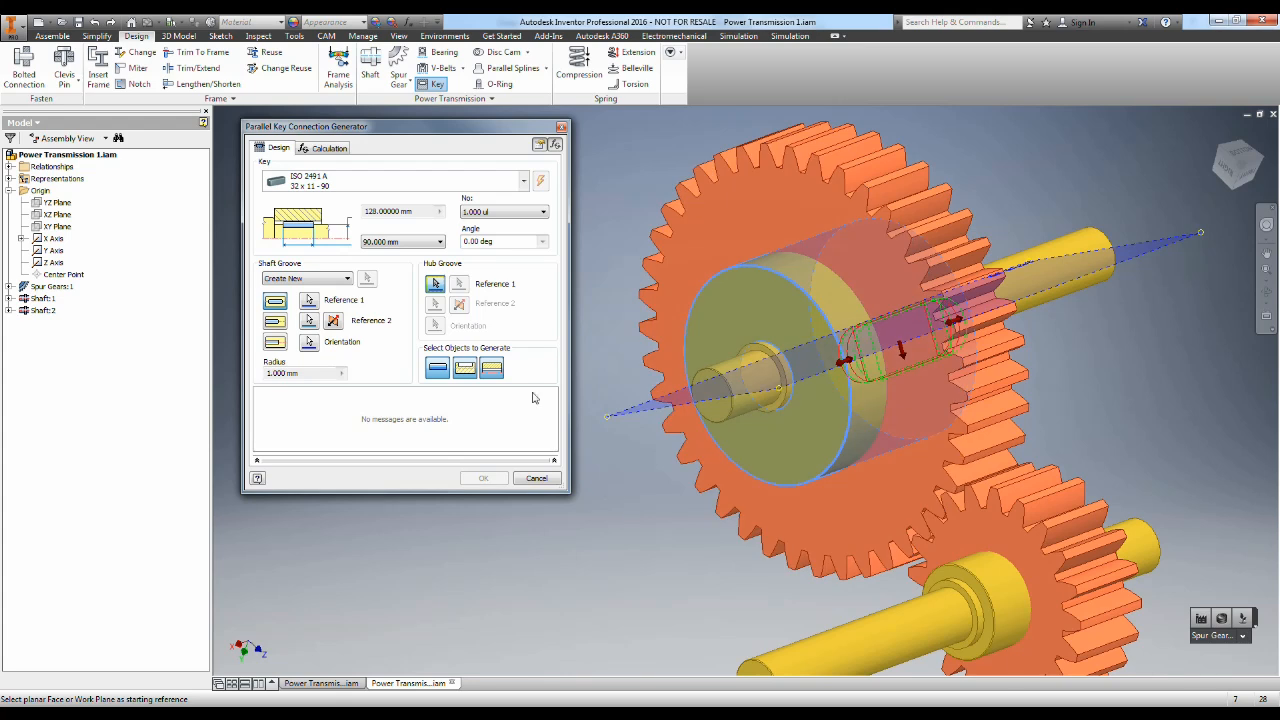
pyautogui.moveTo(900, 400); pyautogui.dragTo(690, 424)
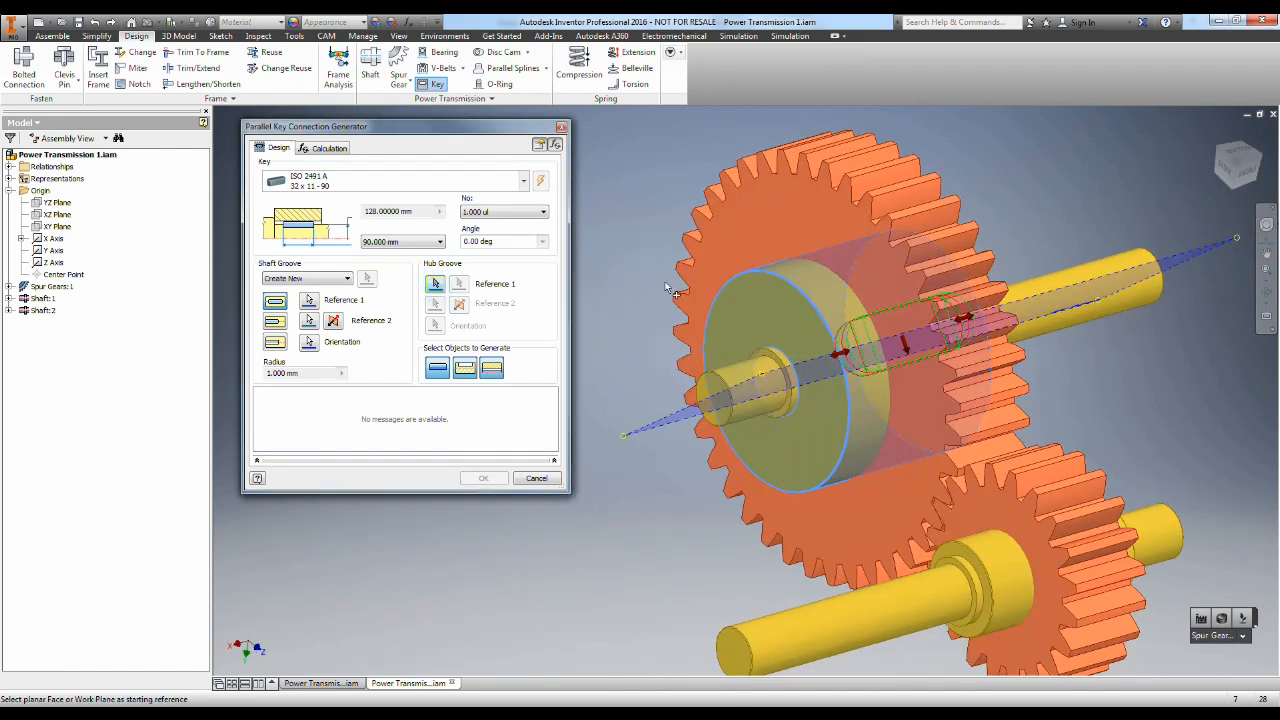
pyautogui.click(434, 304)
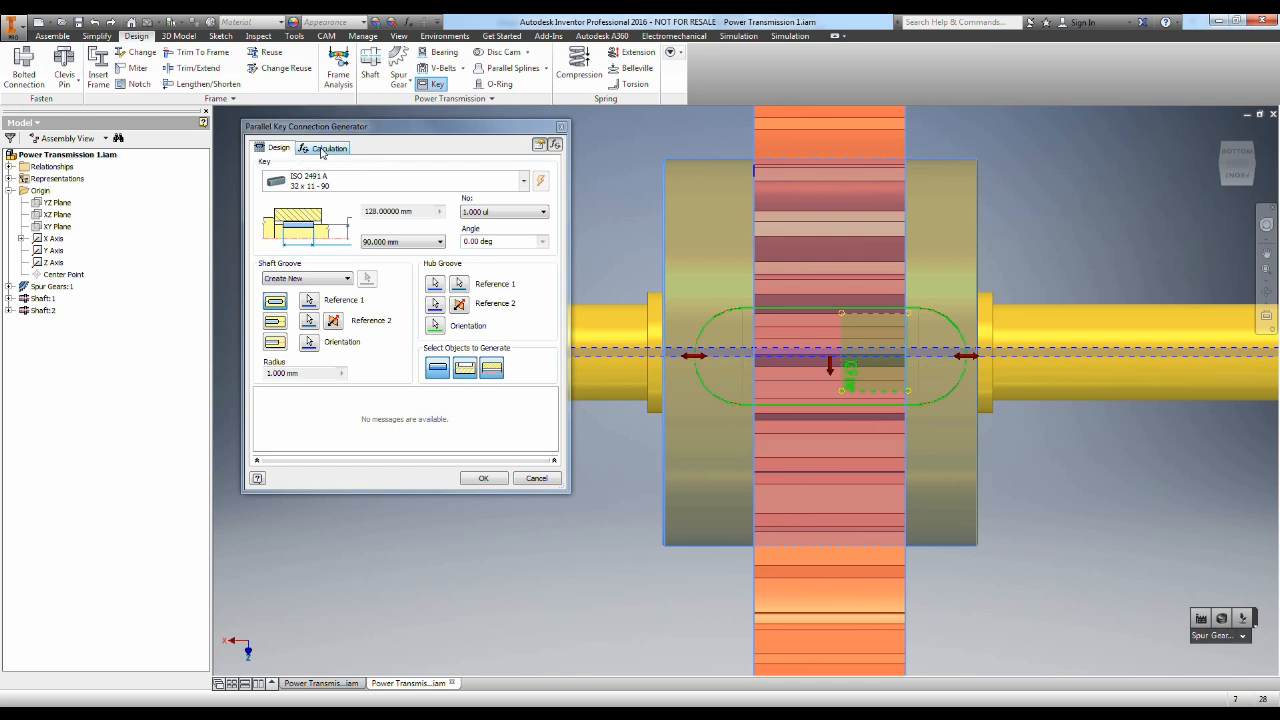
# Step: Enter power and speed, run a compliant key strength check, and insert the key
pyautogui.click(328, 148)
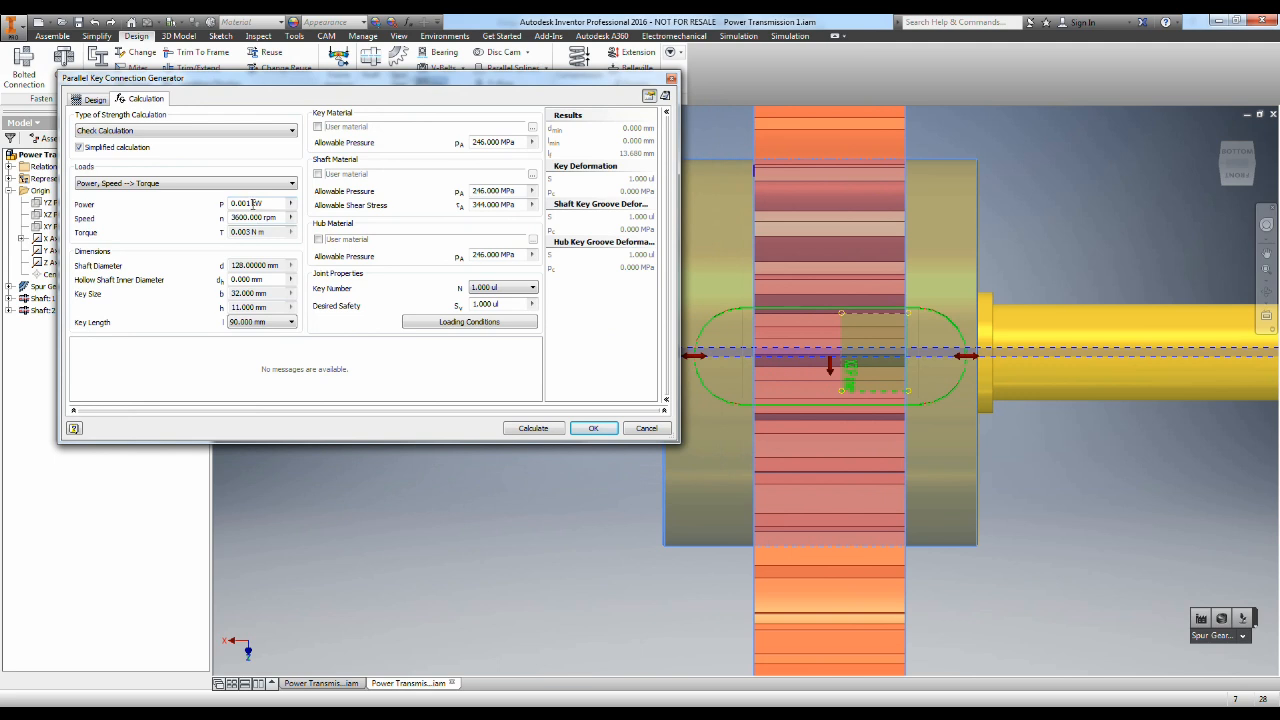
pyautogui.tripleClick(256, 204)
pyautogui.write('3.5kW')
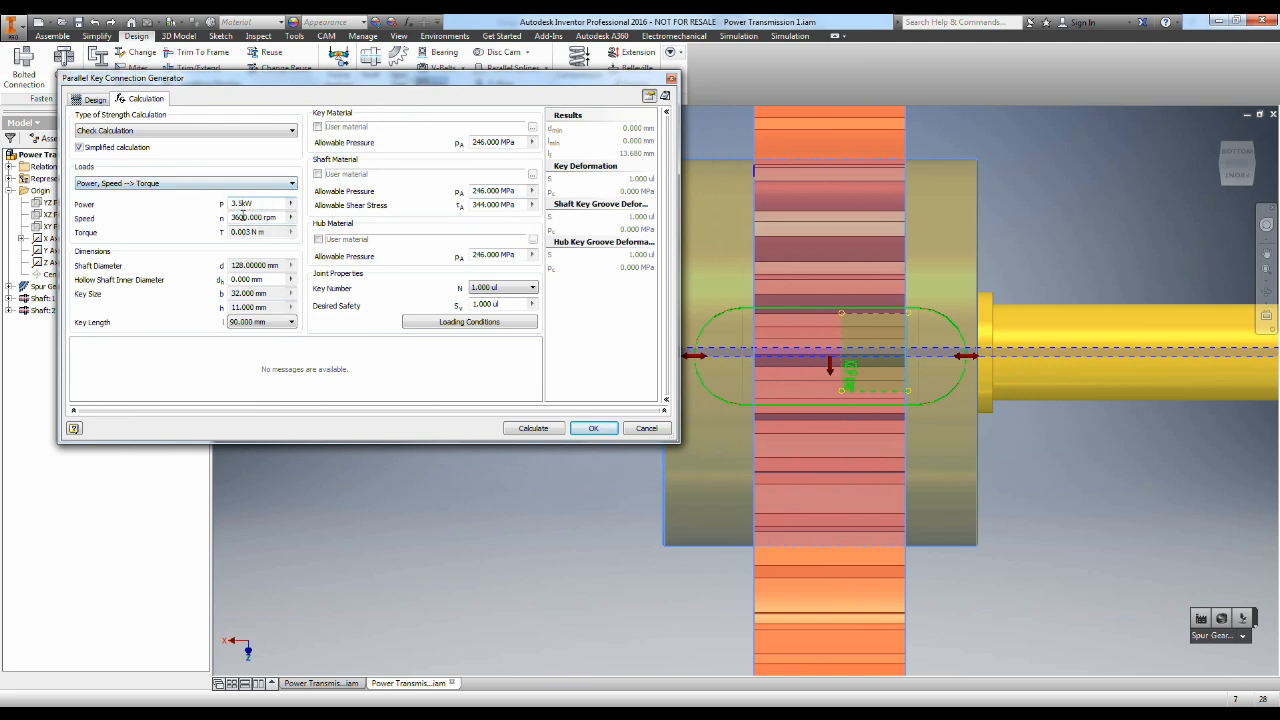
pyautogui.tripleClick(252, 216)
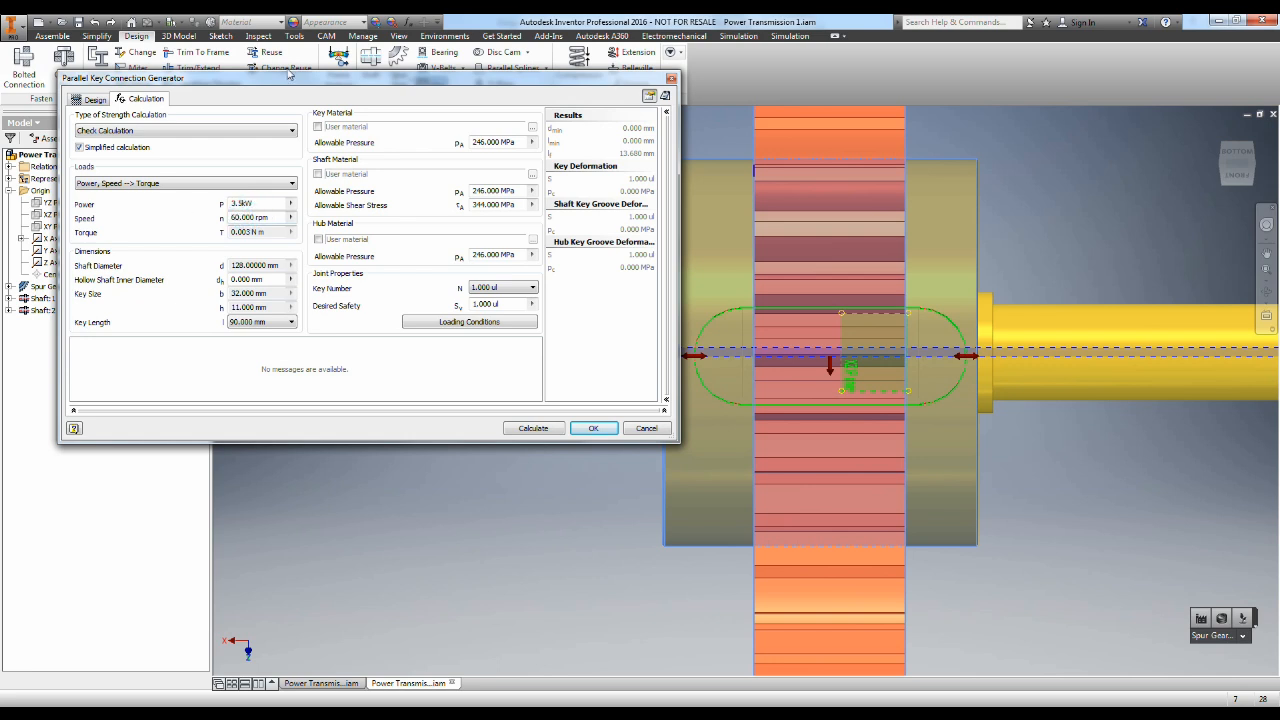
pyautogui.click(532, 428)
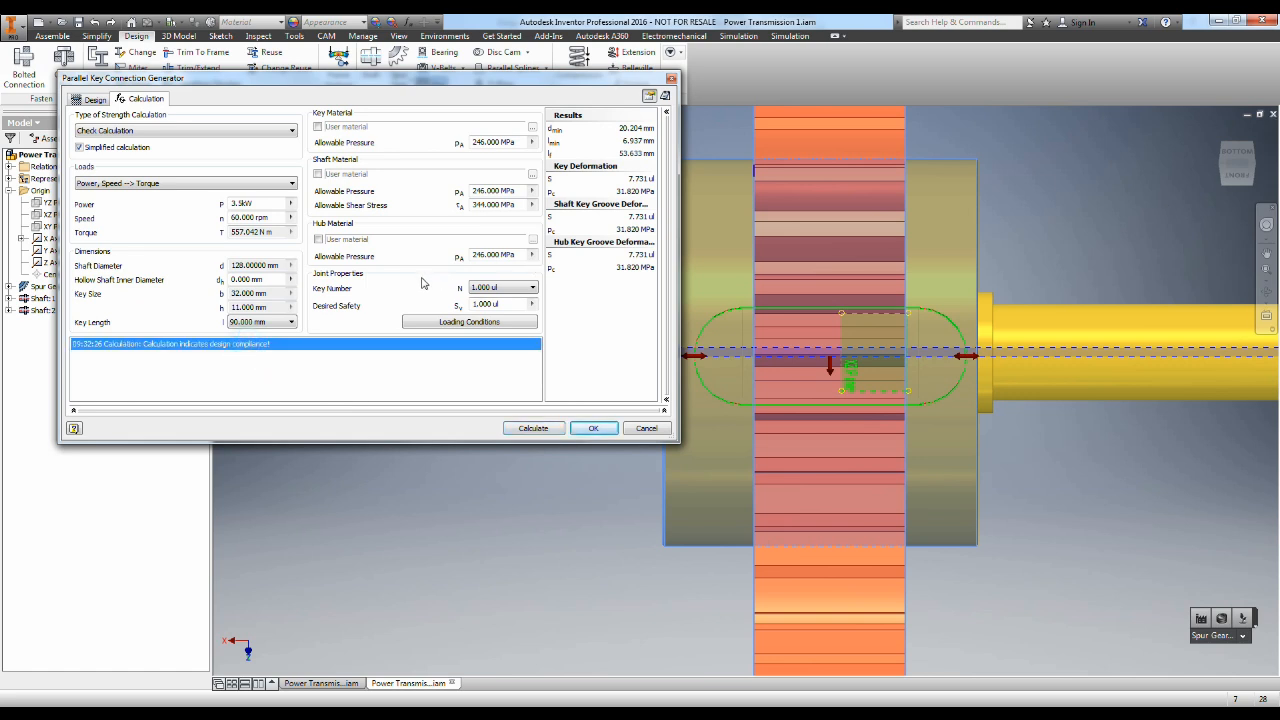
pyautogui.moveTo(592, 428)
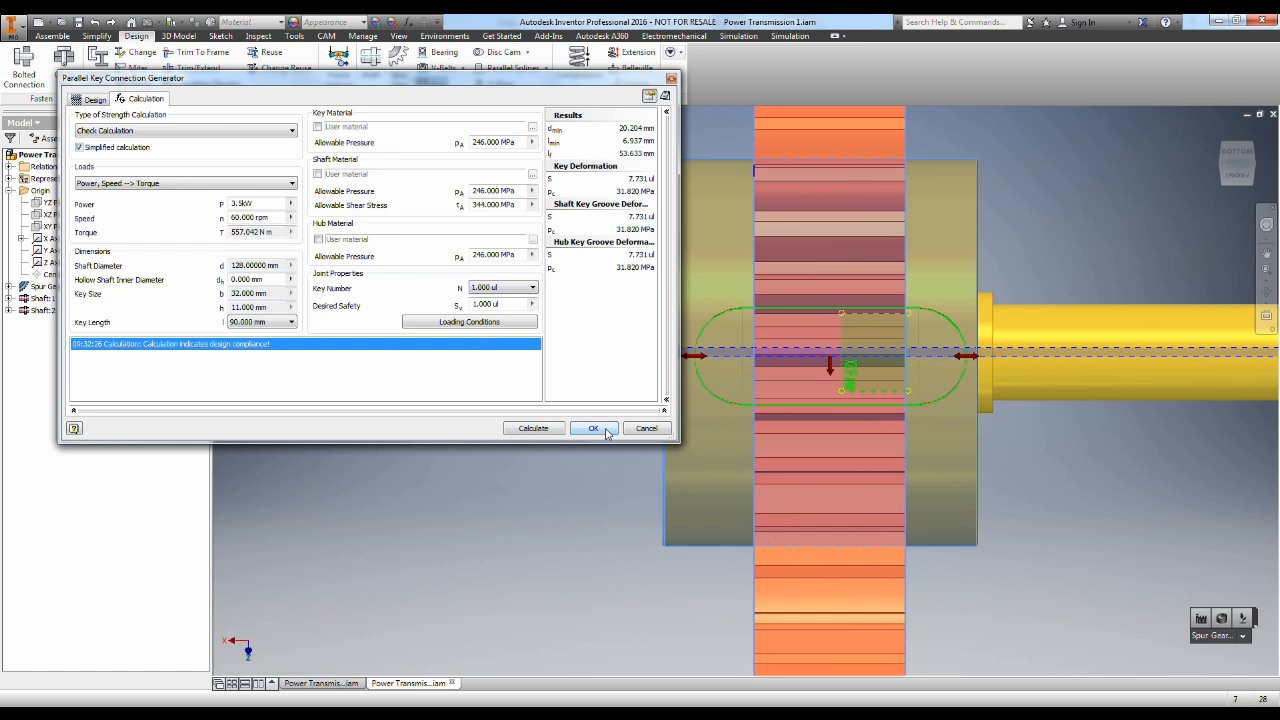
pyautogui.click(592, 428)
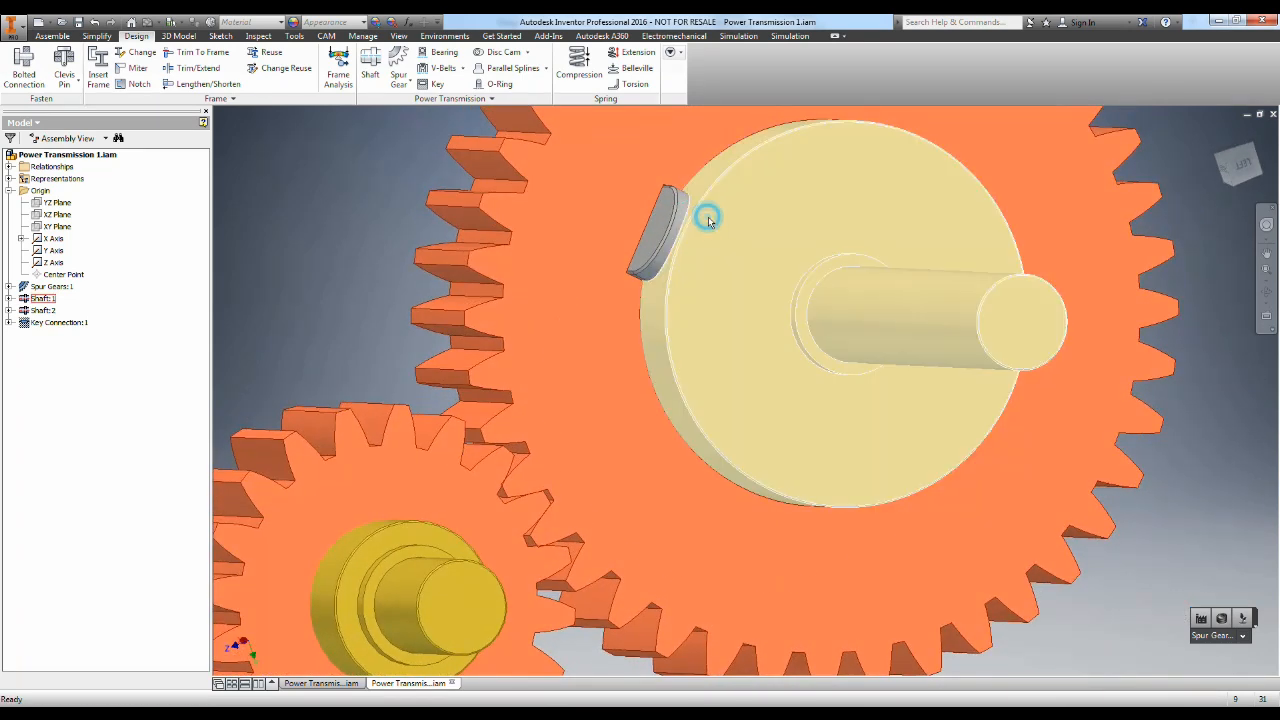
pyautogui.click(60, 322)
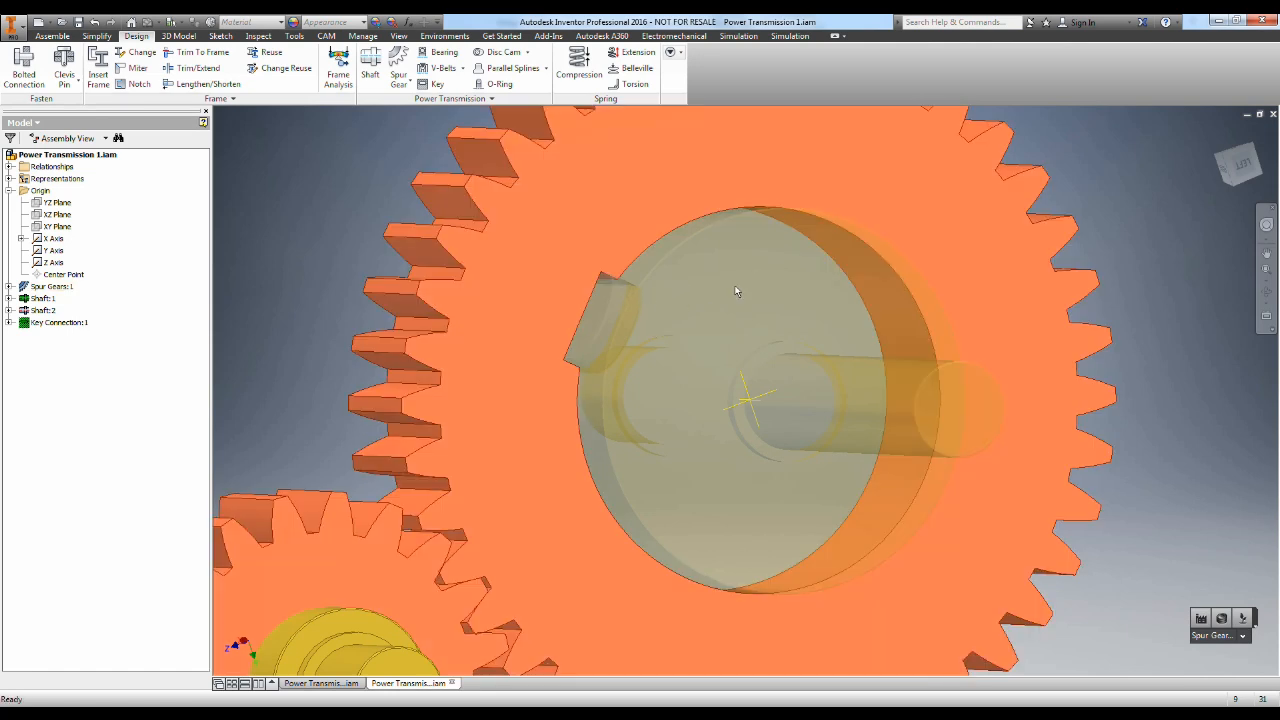
pyautogui.click(52, 286)
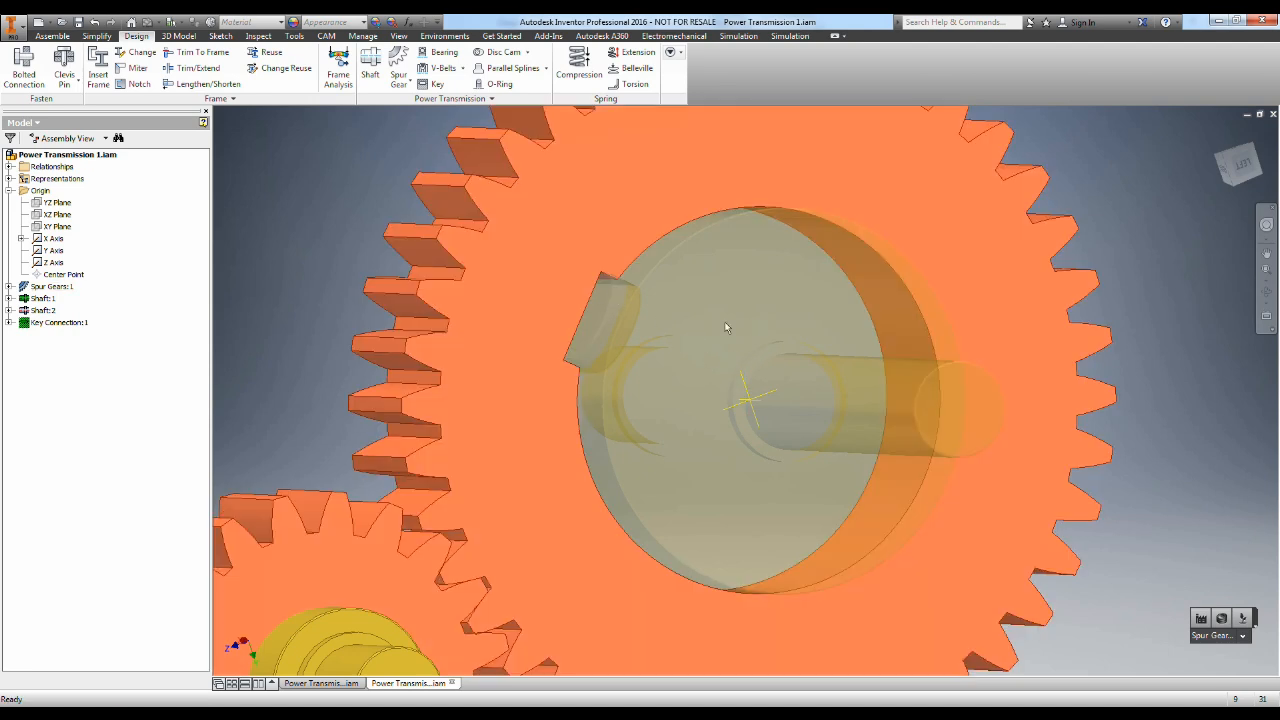
pyautogui.moveTo(728, 328); pyautogui.dragTo(648, 304)
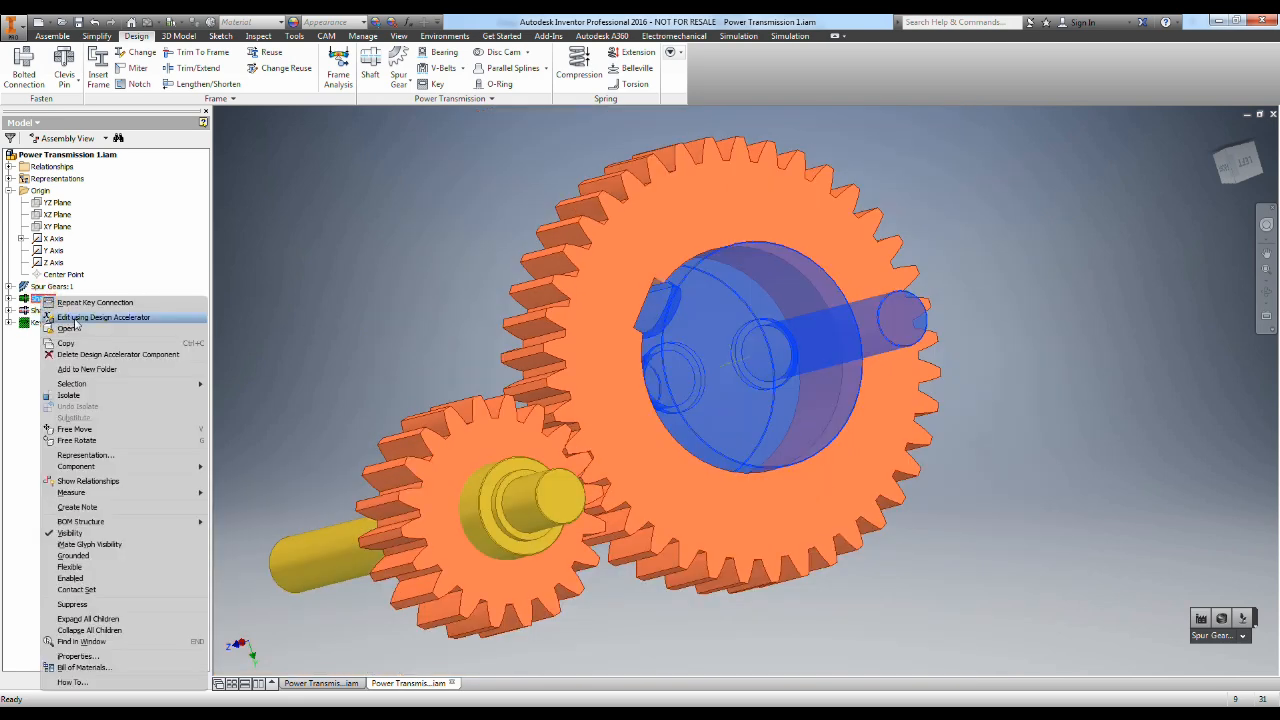
pyautogui.moveTo(124, 344)
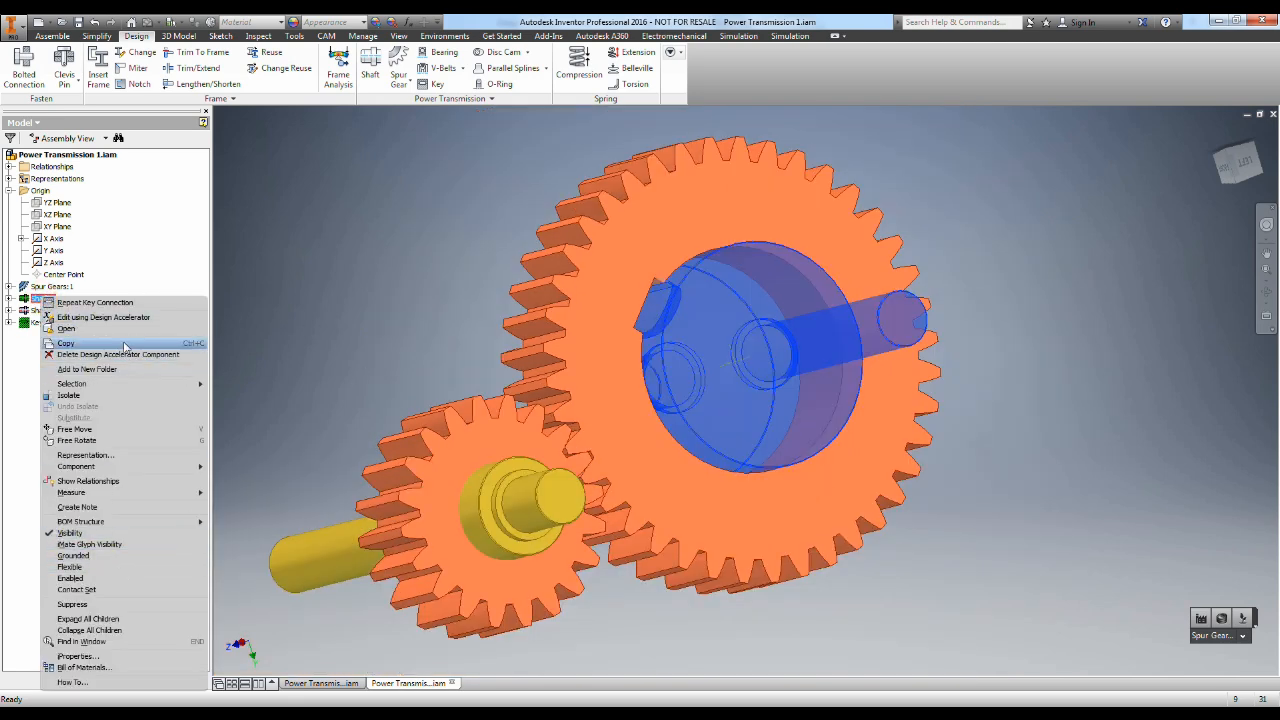
pyautogui.moveTo(268, 290)
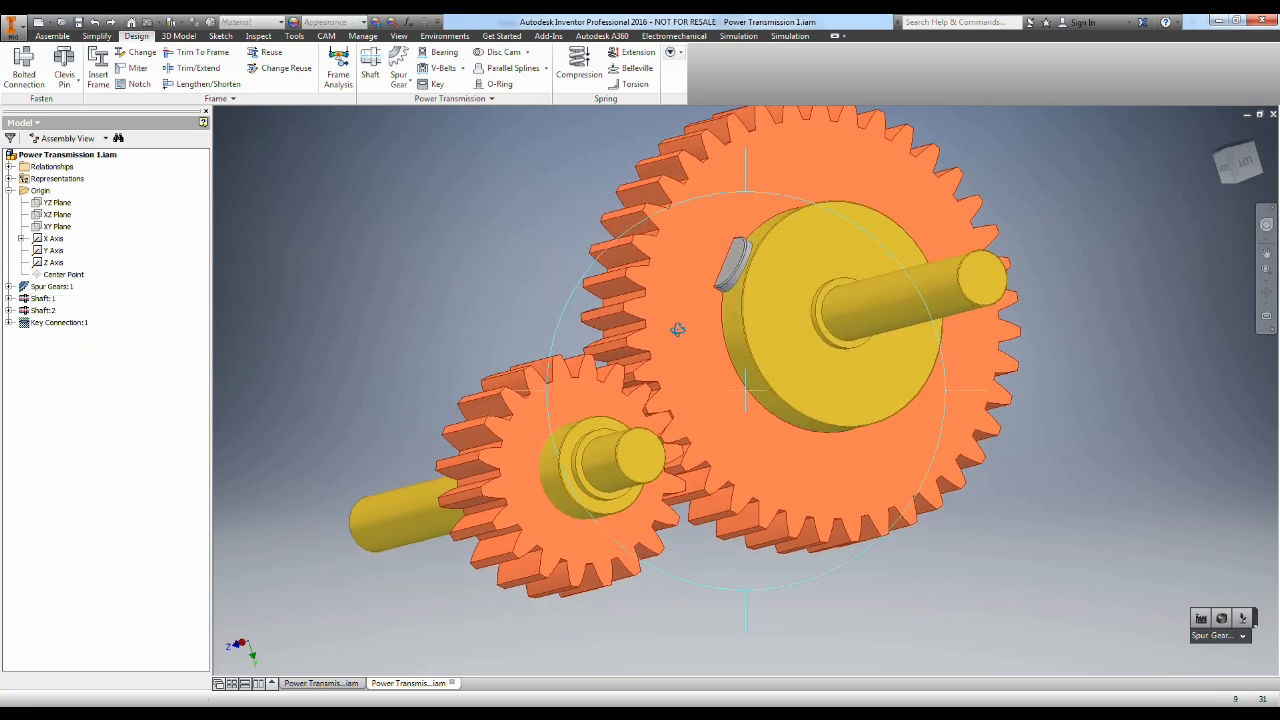
# Step: Start a second parallel key on the small gear's shaft surface, starting from the XY Plane
pyautogui.moveTo(678, 330); pyautogui.dragTo(624, 390)
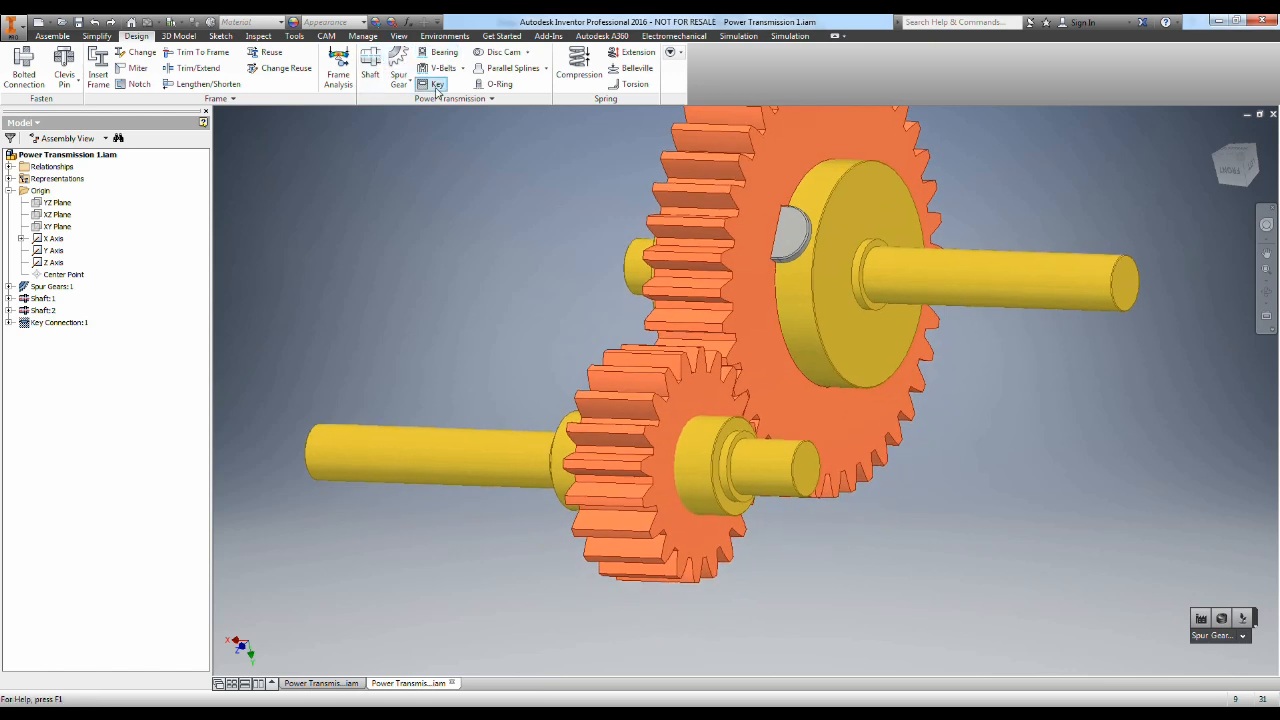
pyautogui.click(436, 84)
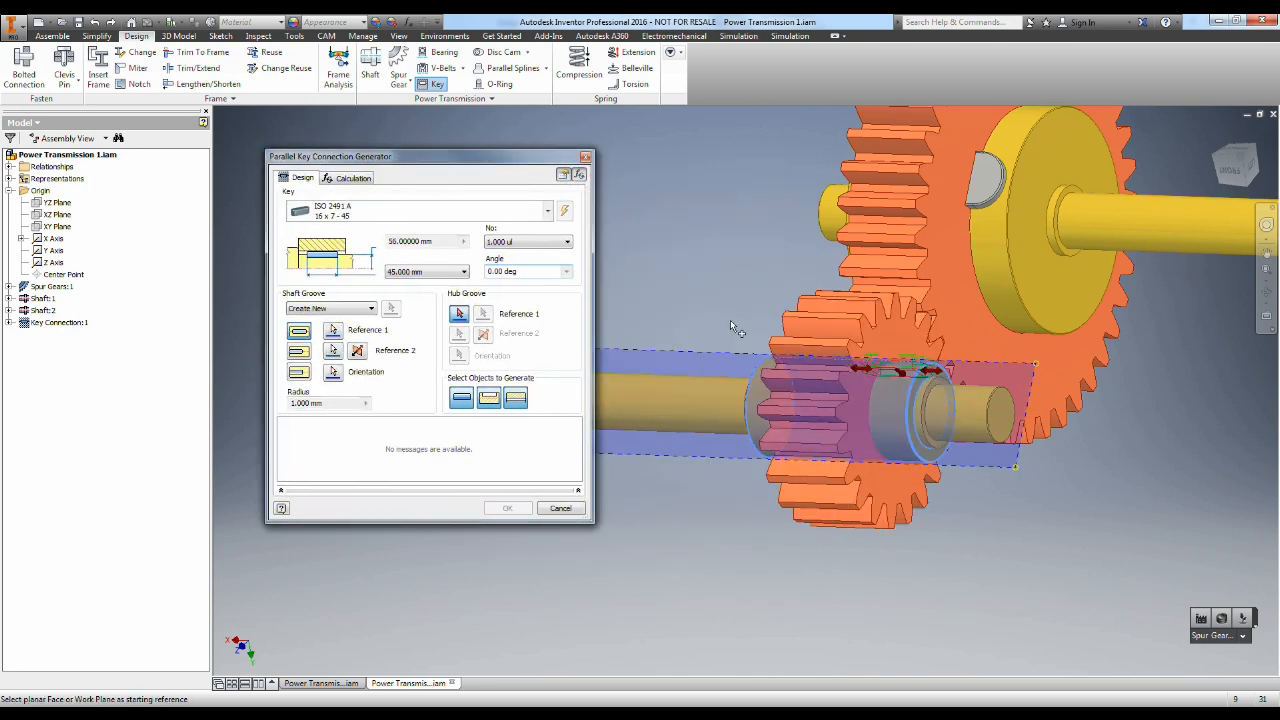
pyautogui.click(484, 332)
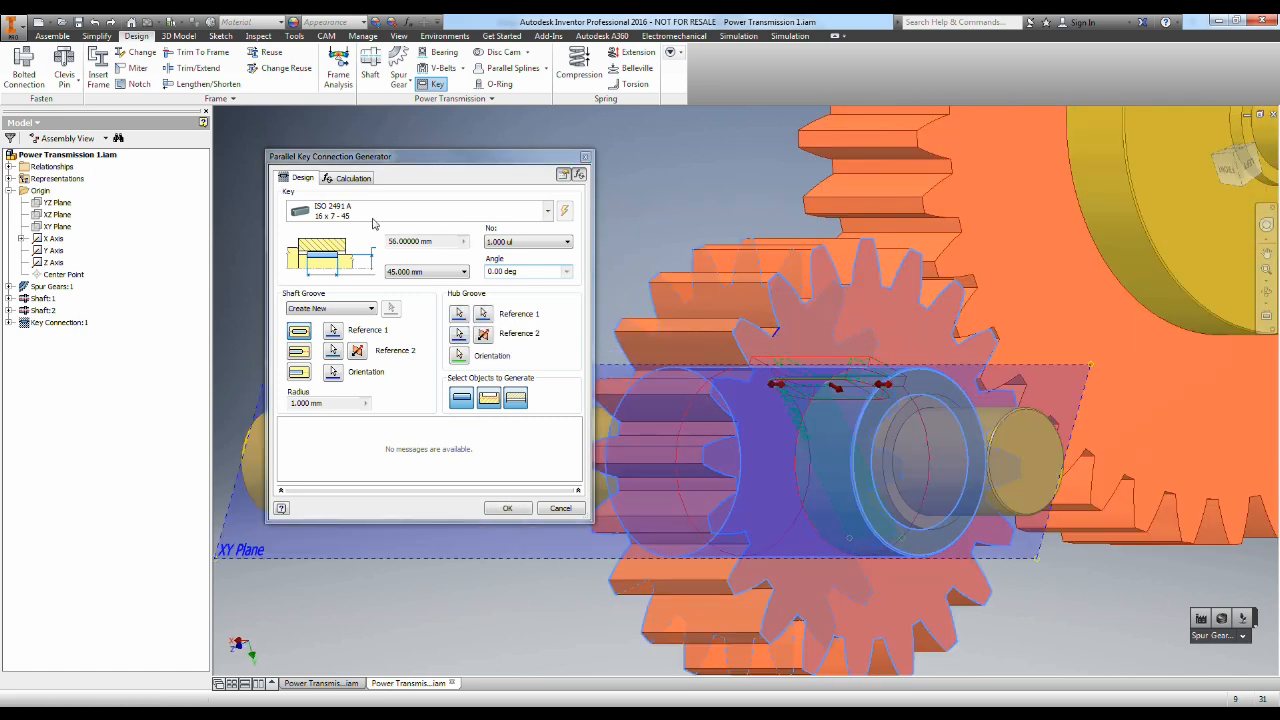
pyautogui.click(352, 176)
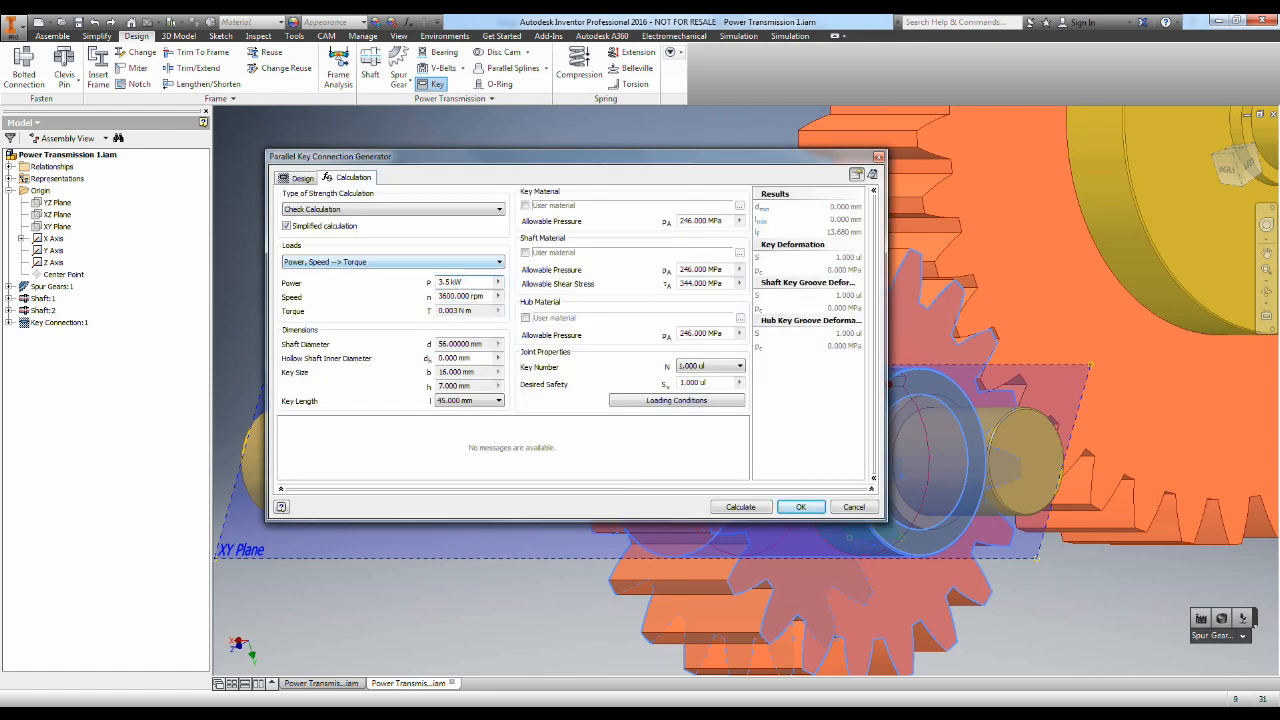
# Step: Run the second key's strength check from power and speed loads until it reports compliance
pyautogui.rightClick(464, 282)
pyautogui.write('12')
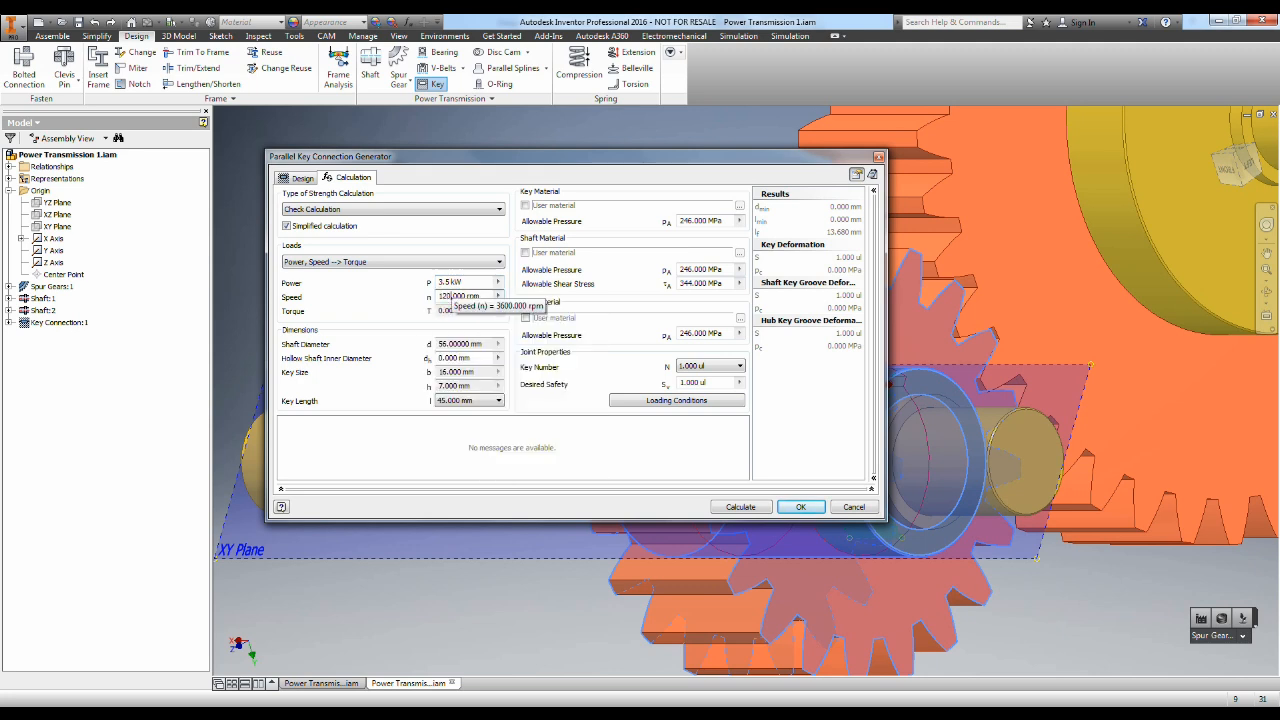
pyautogui.click(740, 506)
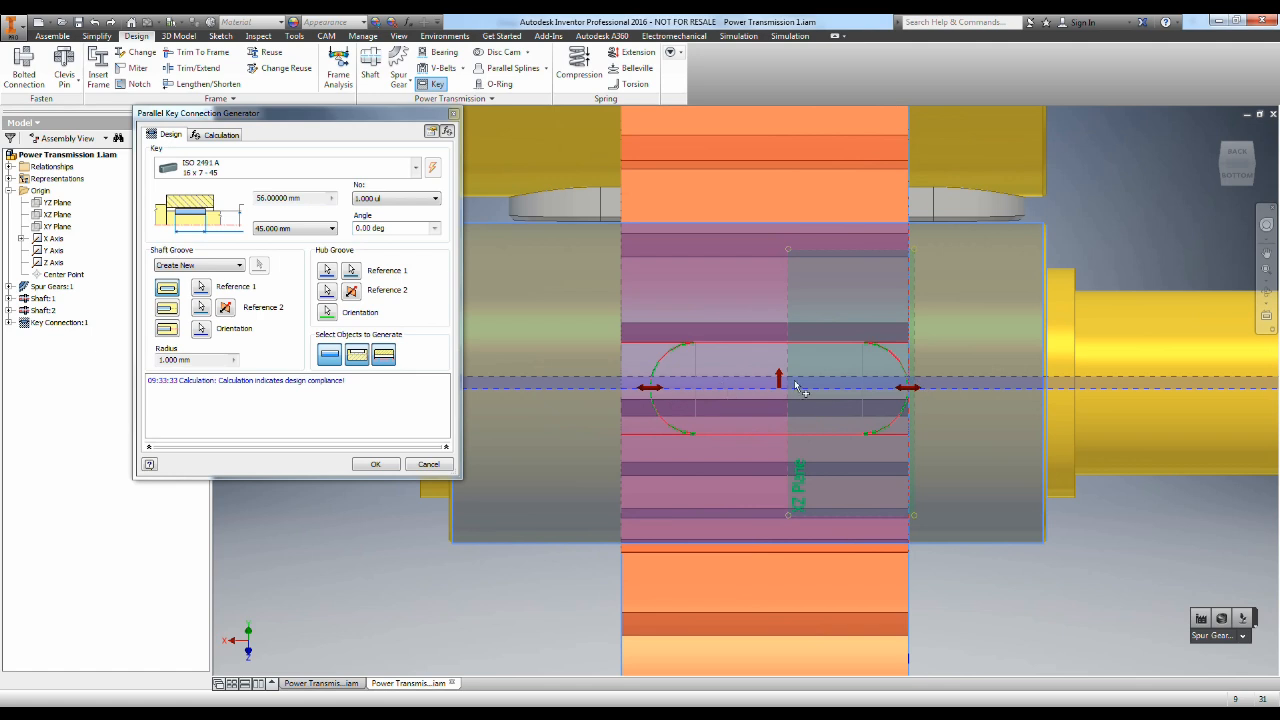
pyautogui.moveTo(890, 390)
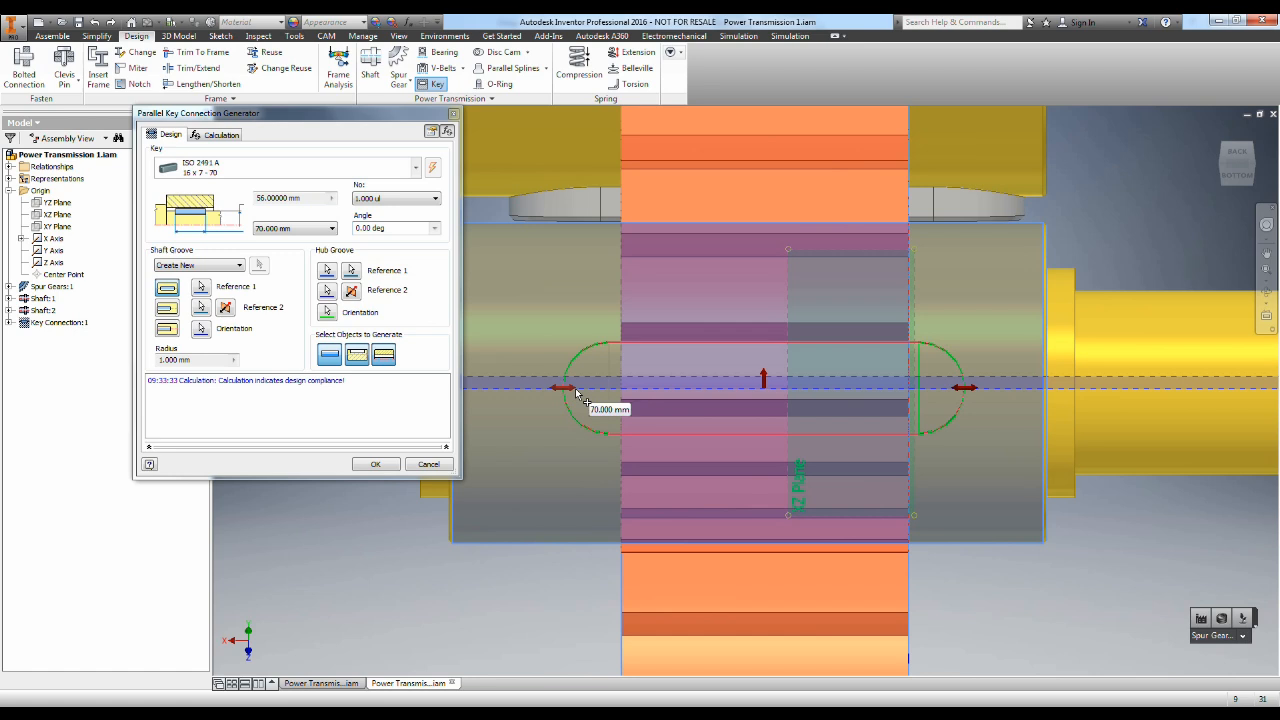
pyautogui.moveTo(400, 490)
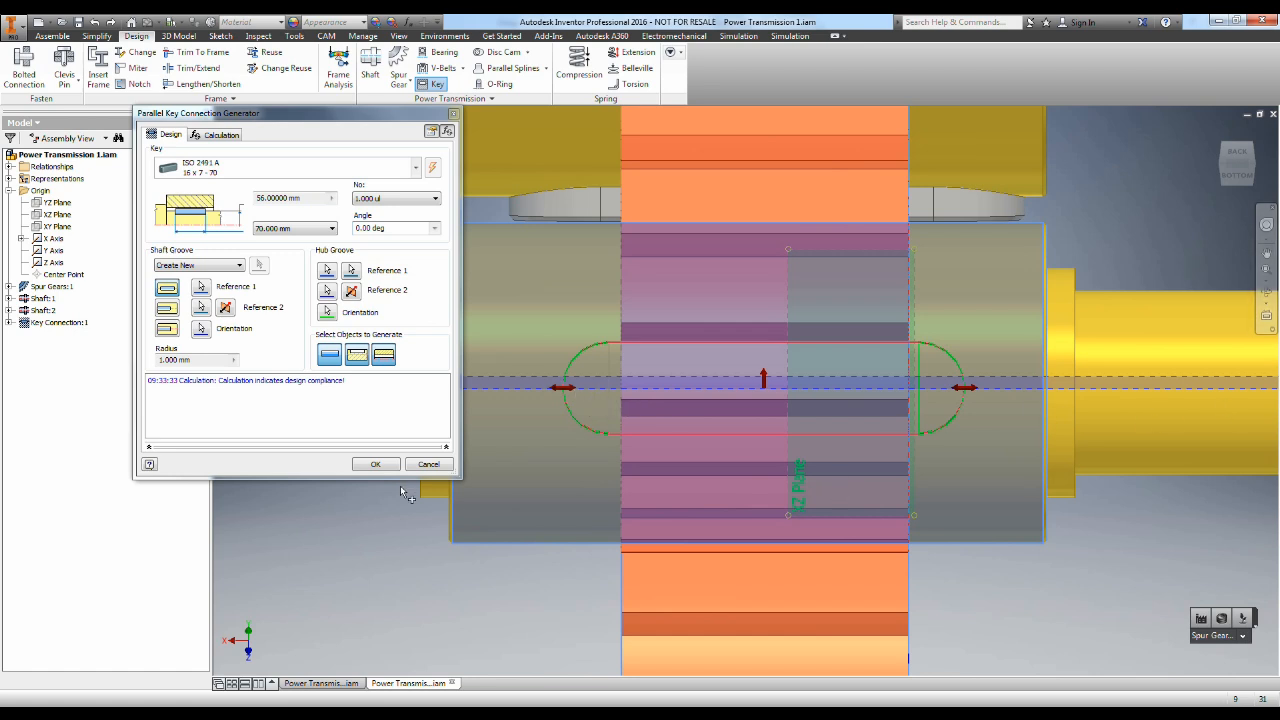
# Step: Generate the 70 mm key connection on the small gear's shaft into the assembly
pyautogui.click(376, 464)
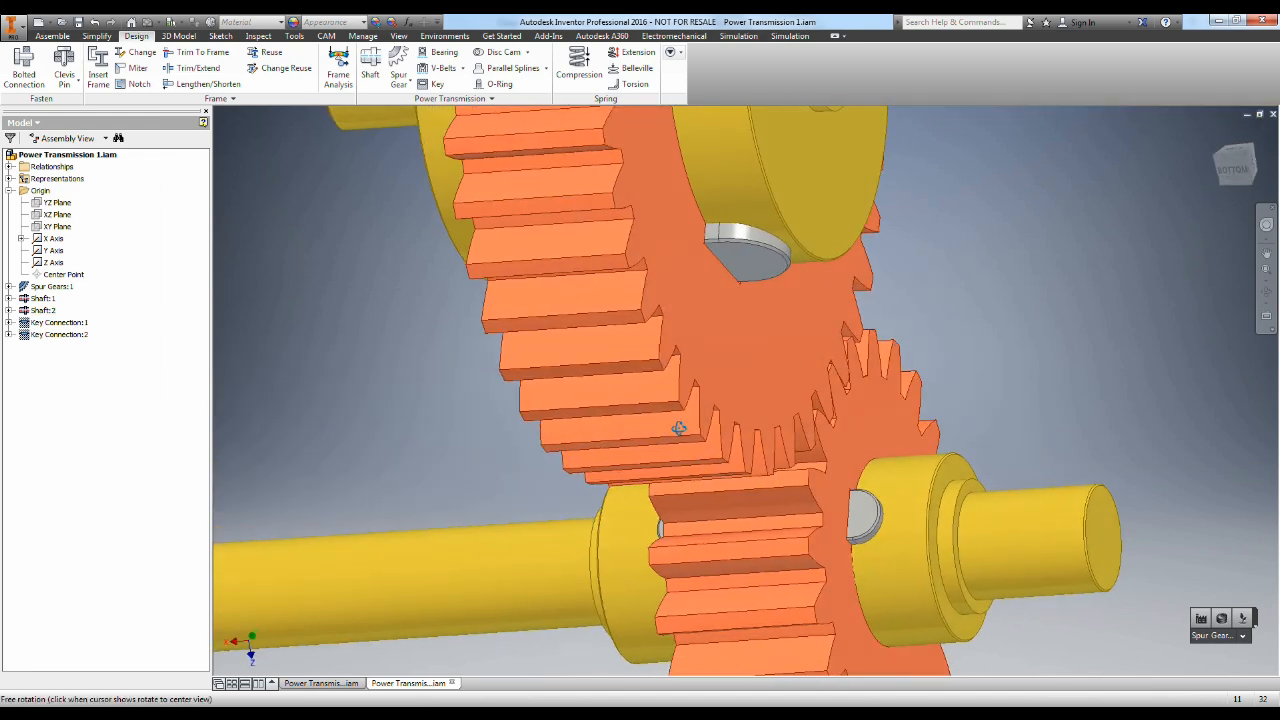
# Step: Apply the Blue - Wall Paint appearance to both key connections
pyautogui.moveTo(678, 428); pyautogui.dragTo(710, 414)
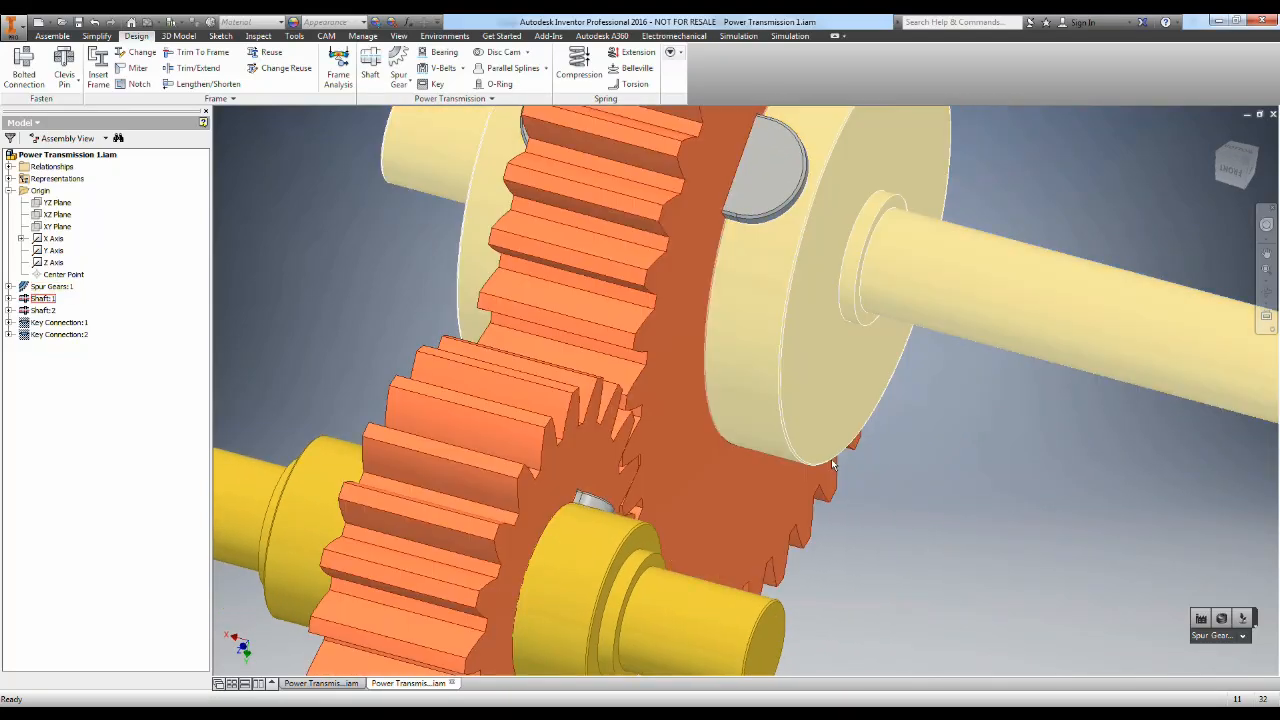
pyautogui.moveTo(836, 464); pyautogui.dragTo(688, 504)
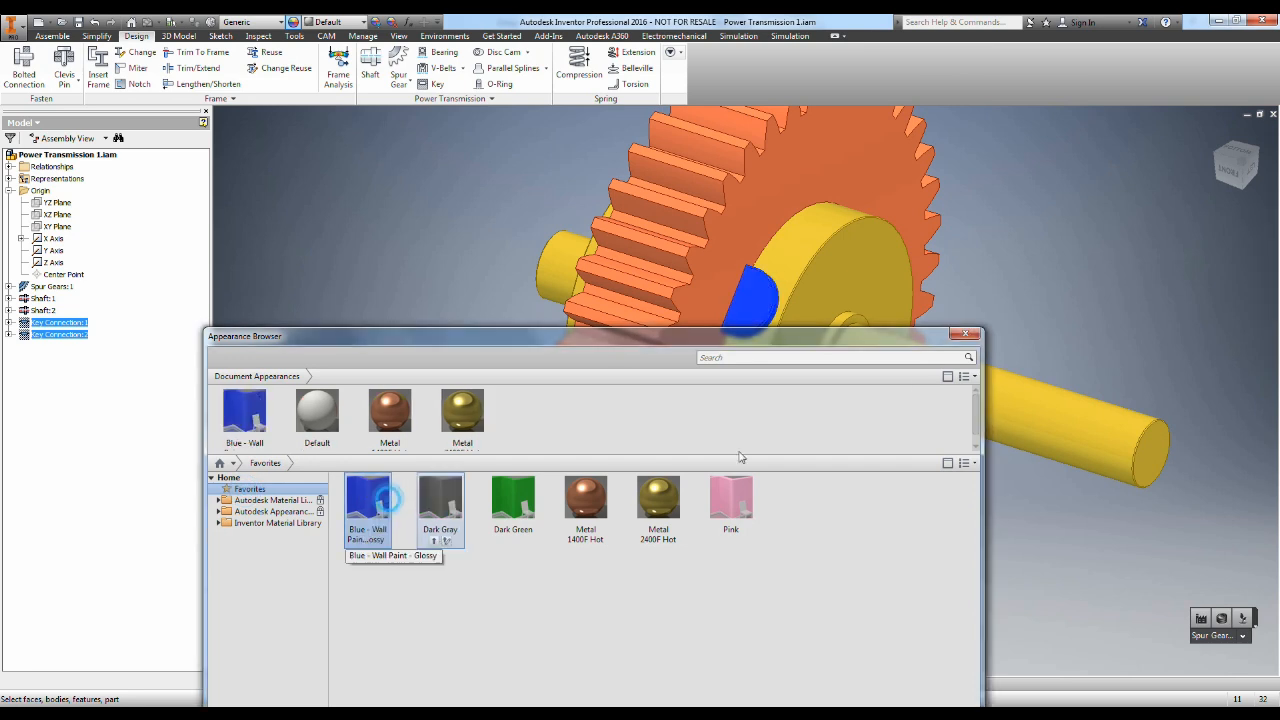
pyautogui.click(970, 334)
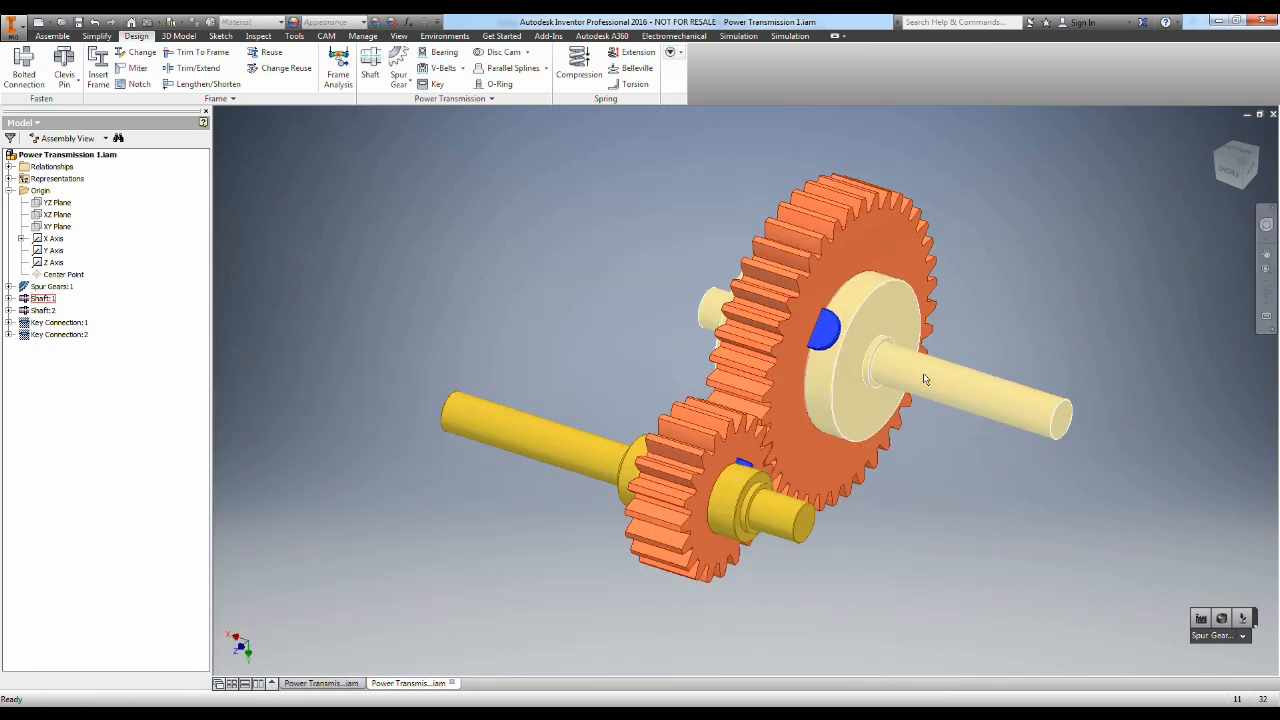
pyautogui.moveTo(924, 378); pyautogui.dragTo(716, 520)
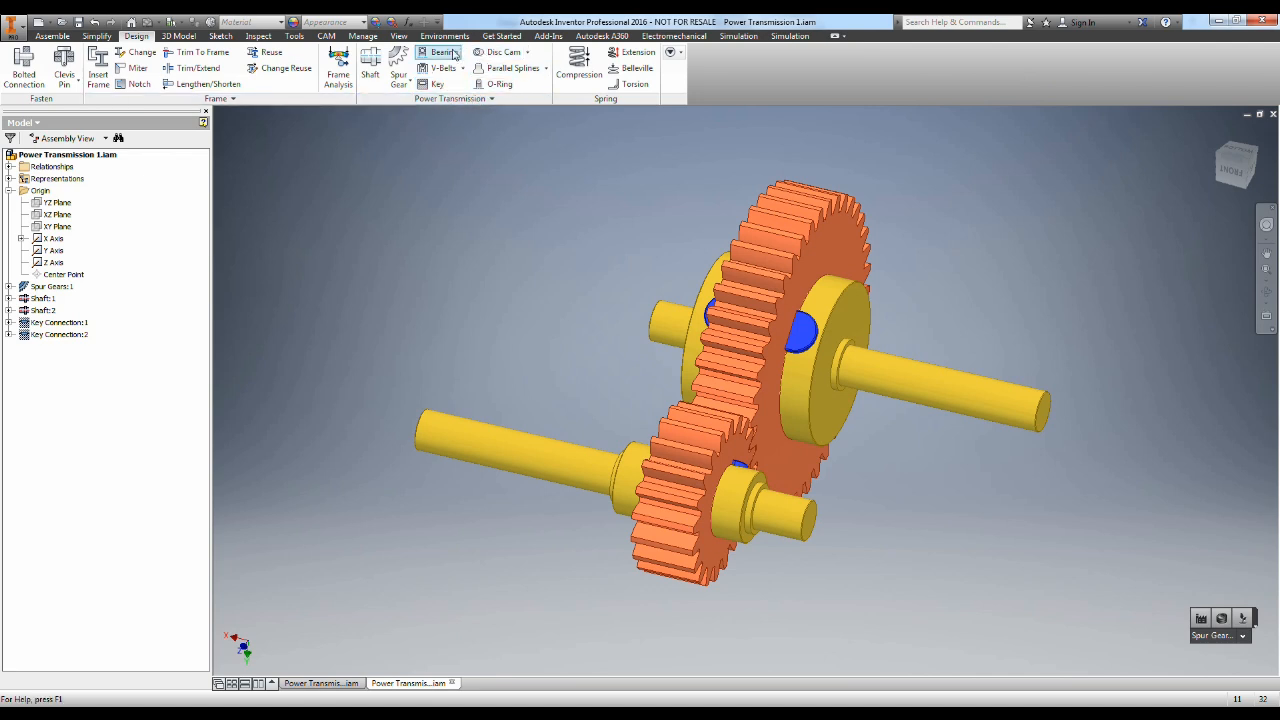
pyautogui.moveTo(440, 52)
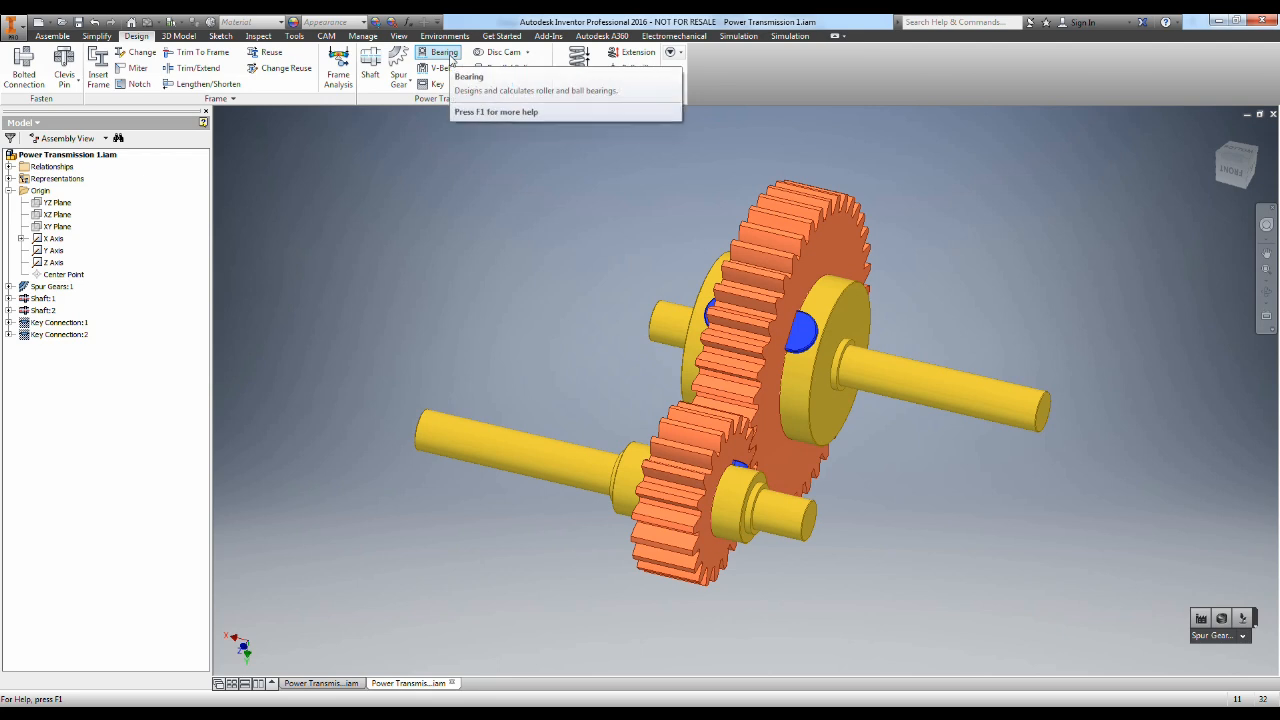
# Step: Generate a ball bearing on the smaller shaft at offset 18, chosen from all rolling bearing categories
pyautogui.click(444, 52)
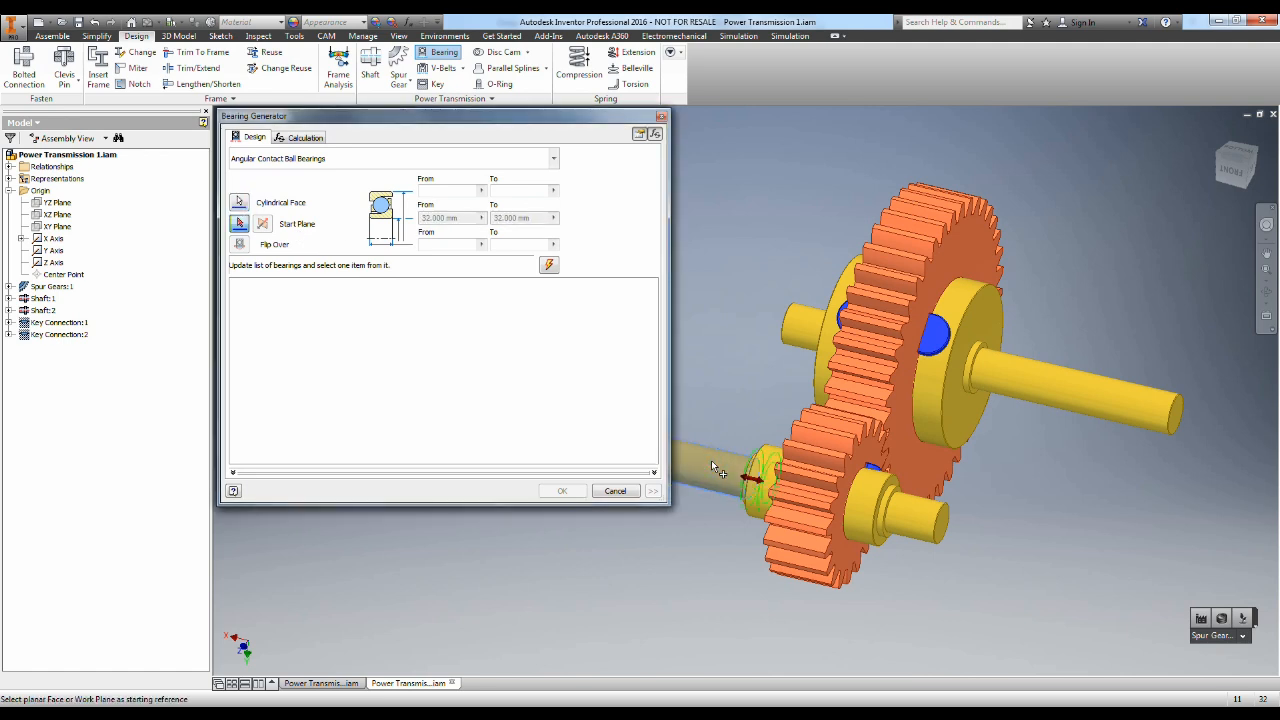
pyautogui.click(448, 244)
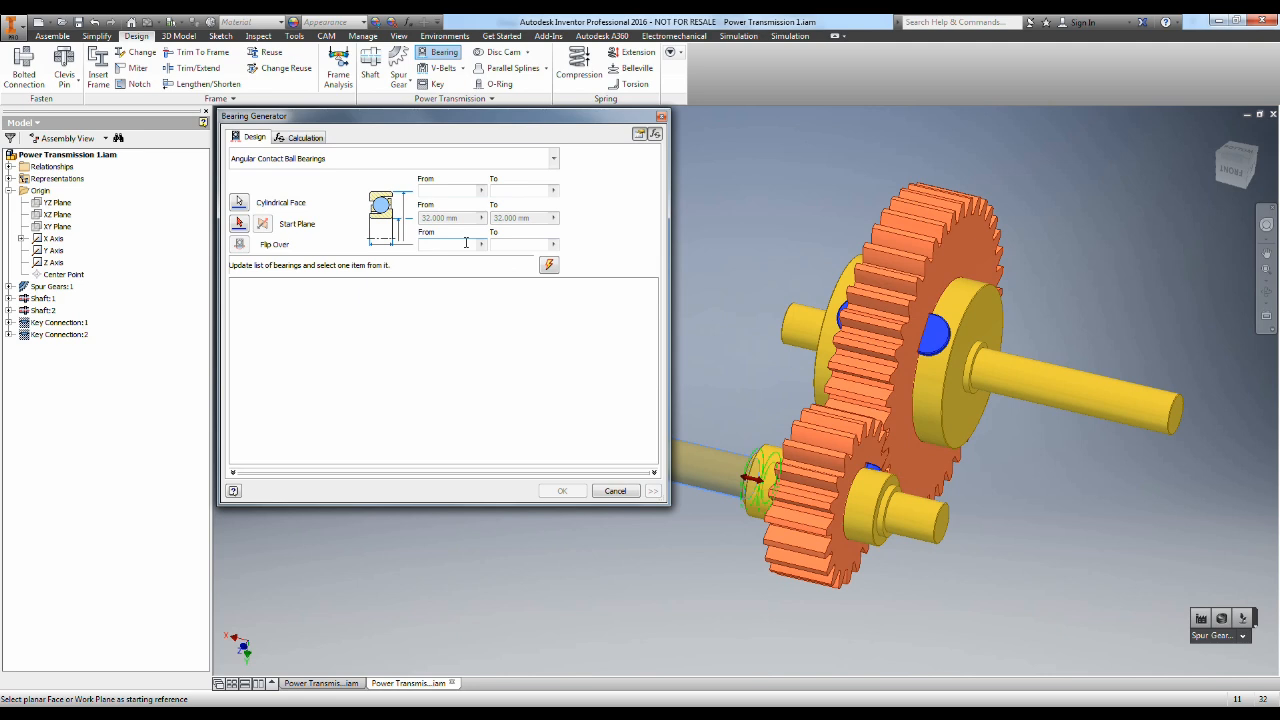
pyautogui.write('18')
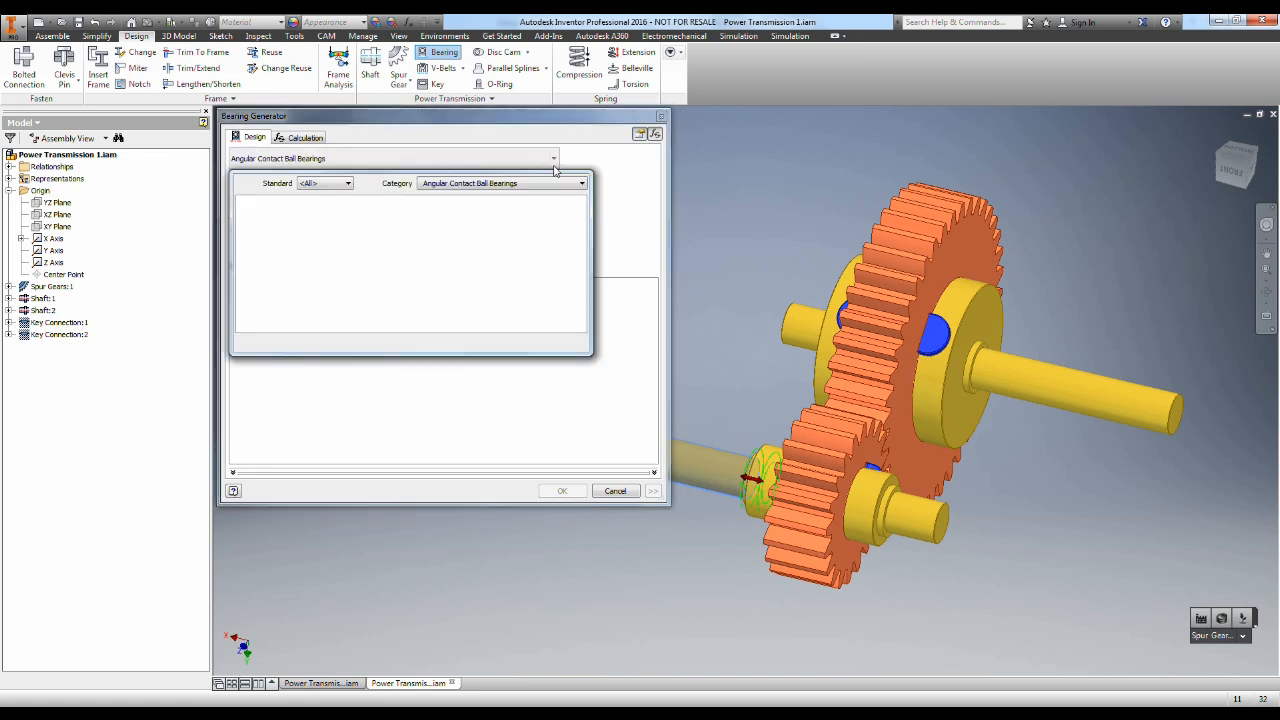
pyautogui.click(582, 184)
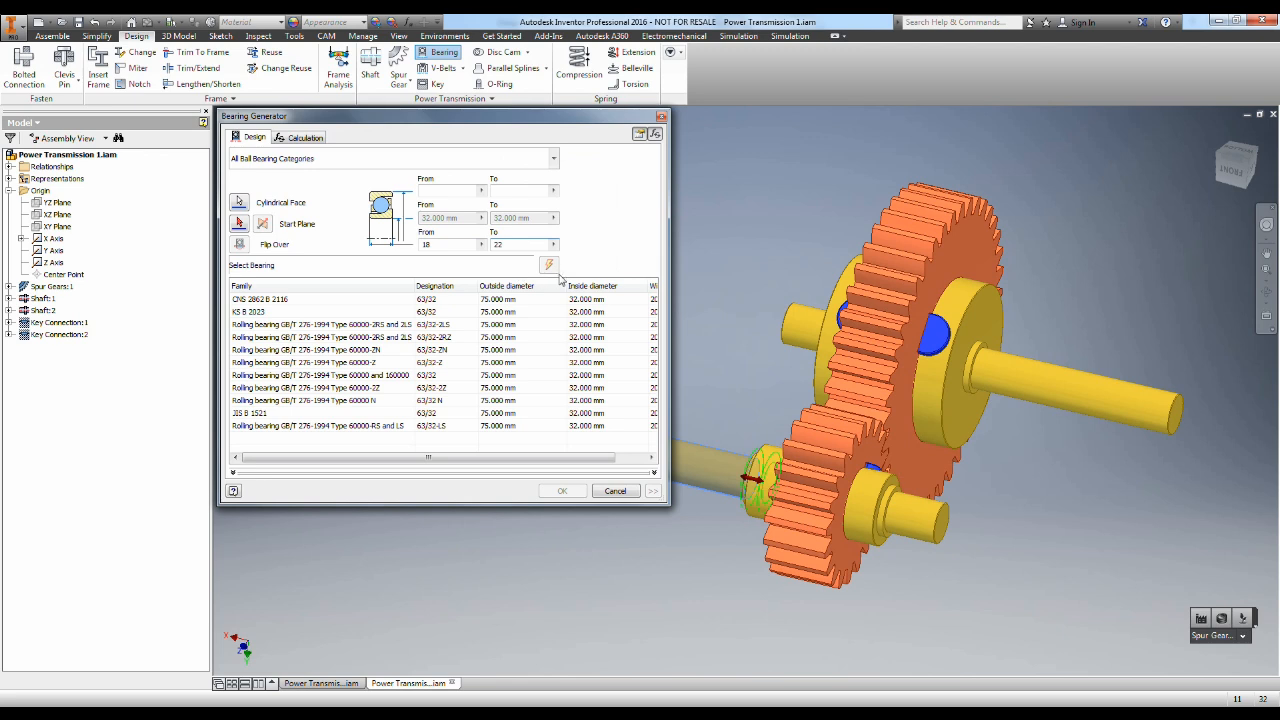
pyautogui.moveTo(548, 270)
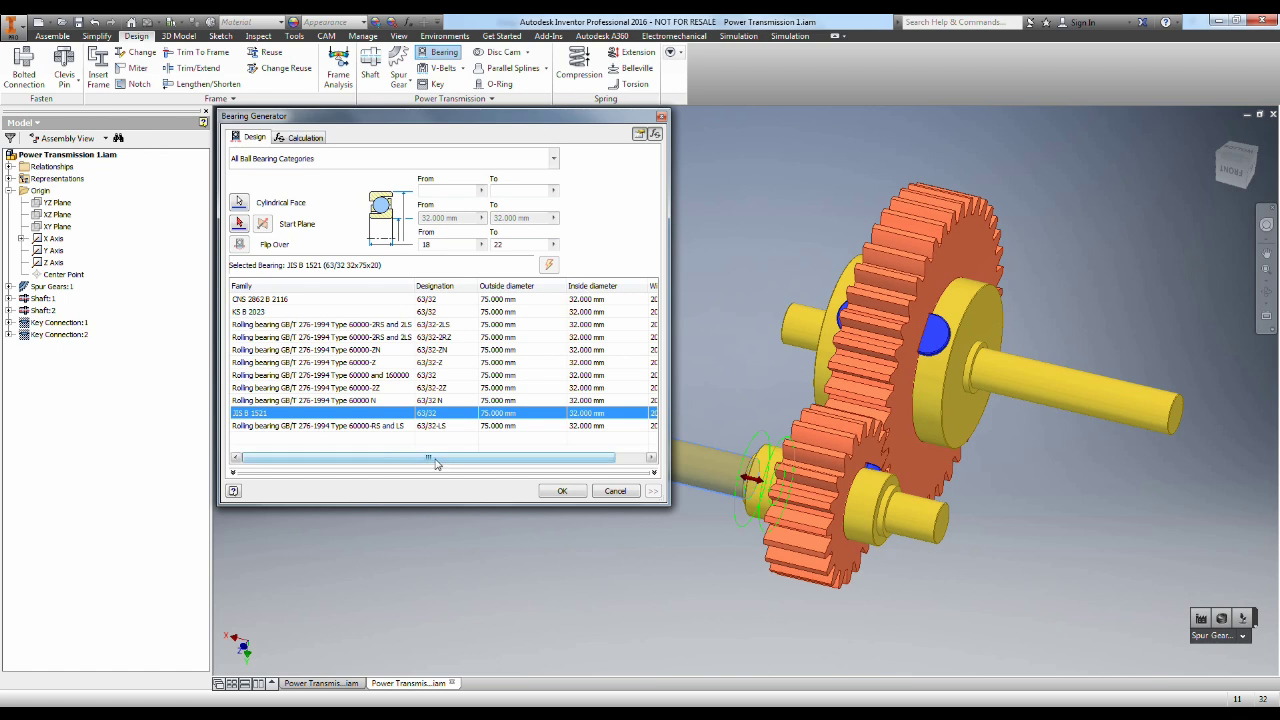
pyautogui.moveTo(430, 456); pyautogui.dragTo(458, 456)
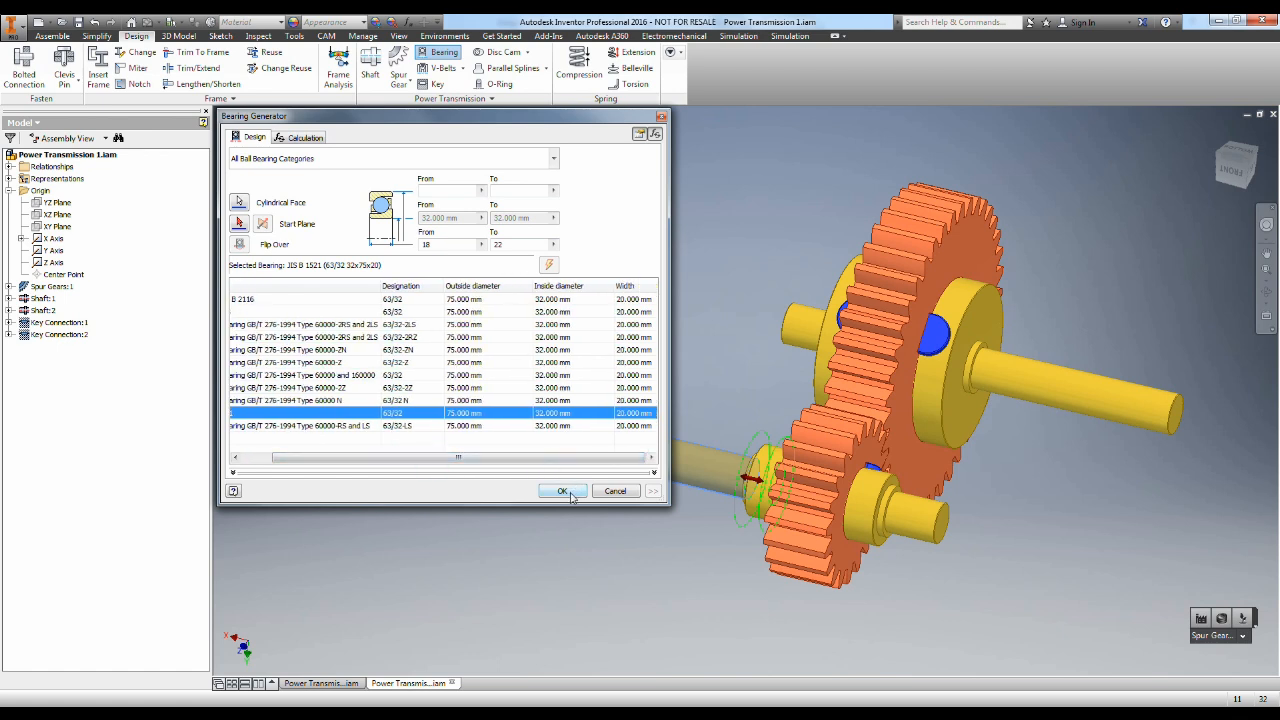
pyautogui.click(562, 490)
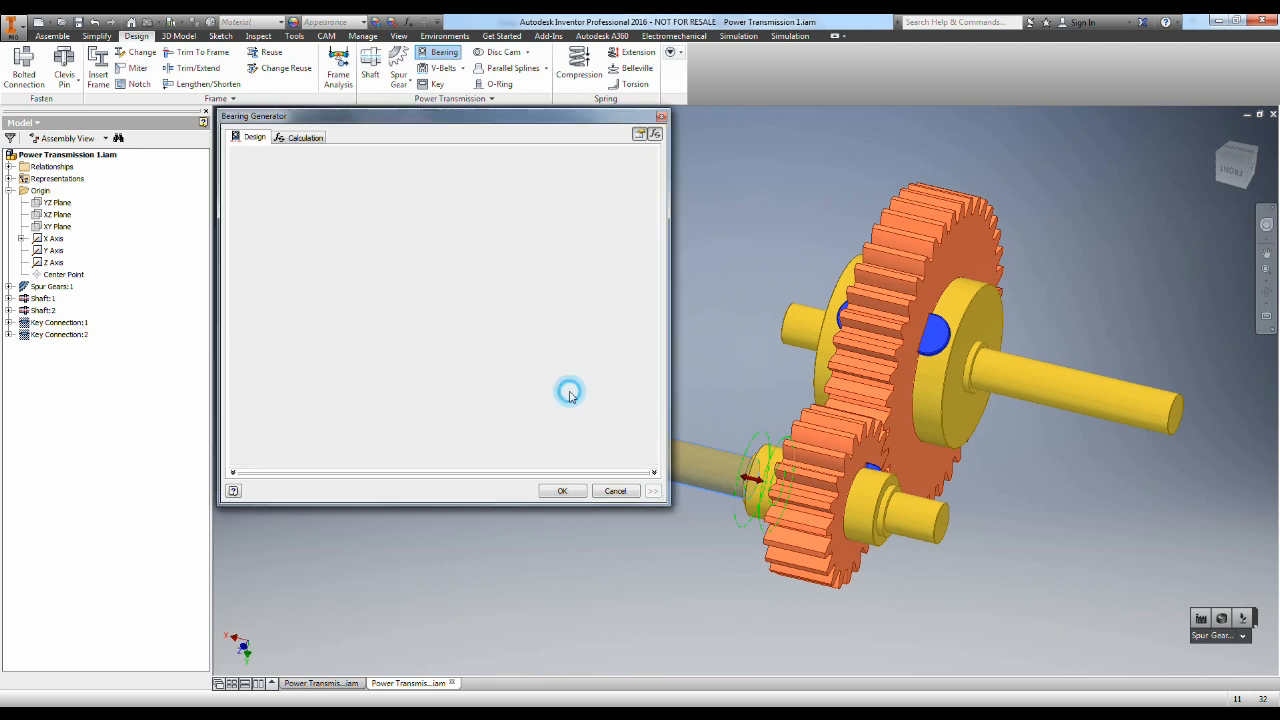
pyautogui.click(562, 490)
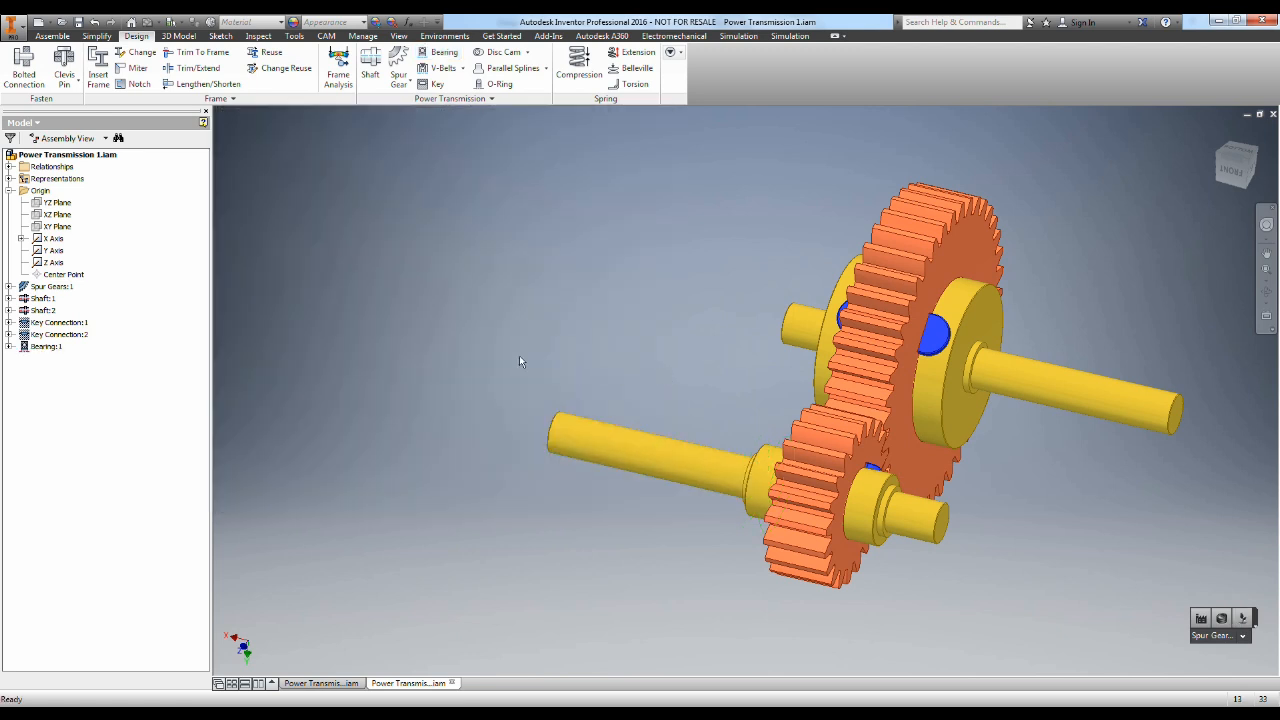
pyautogui.click(48, 346)
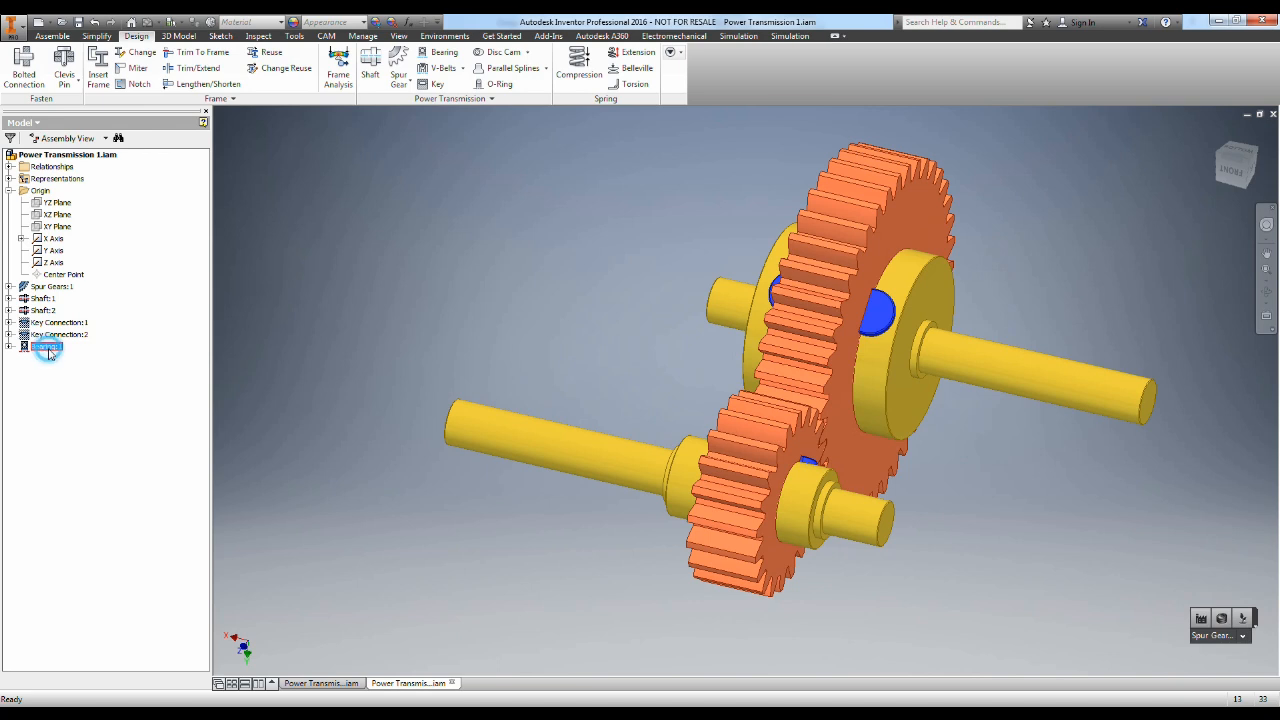
pyautogui.click(58, 334)
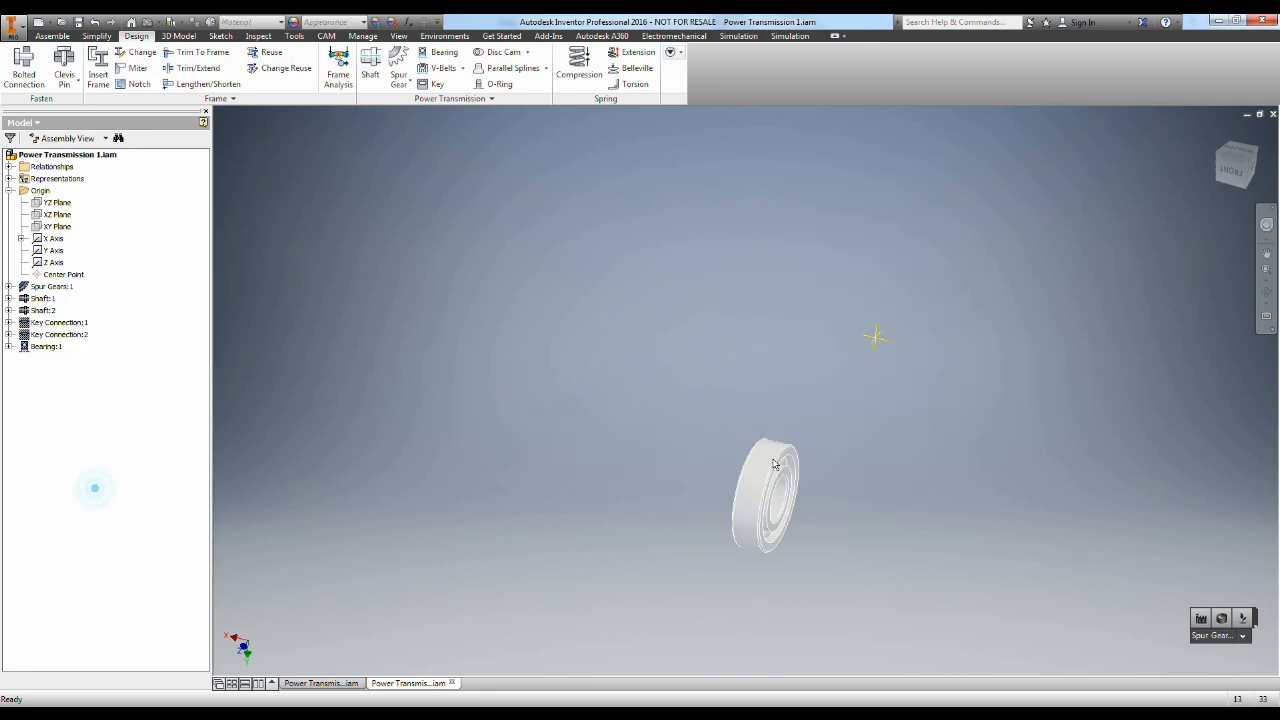
pyautogui.click(52, 288)
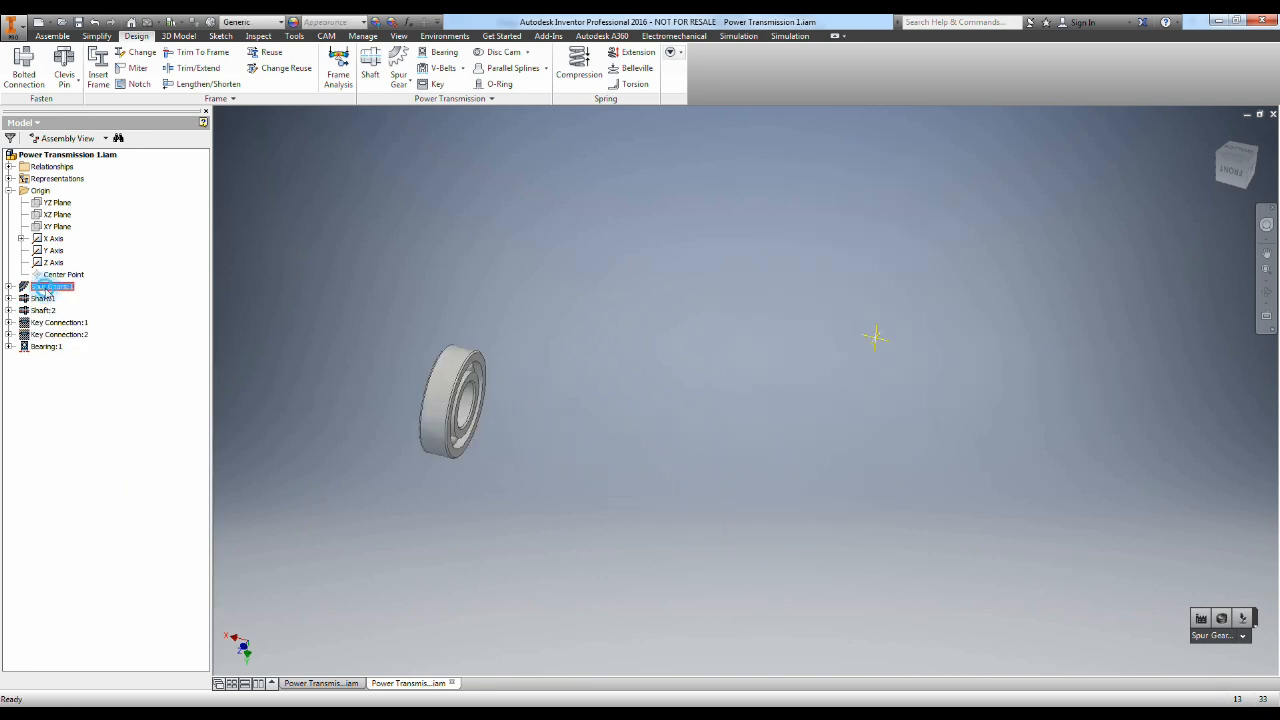
pyautogui.rightClick(46, 322)
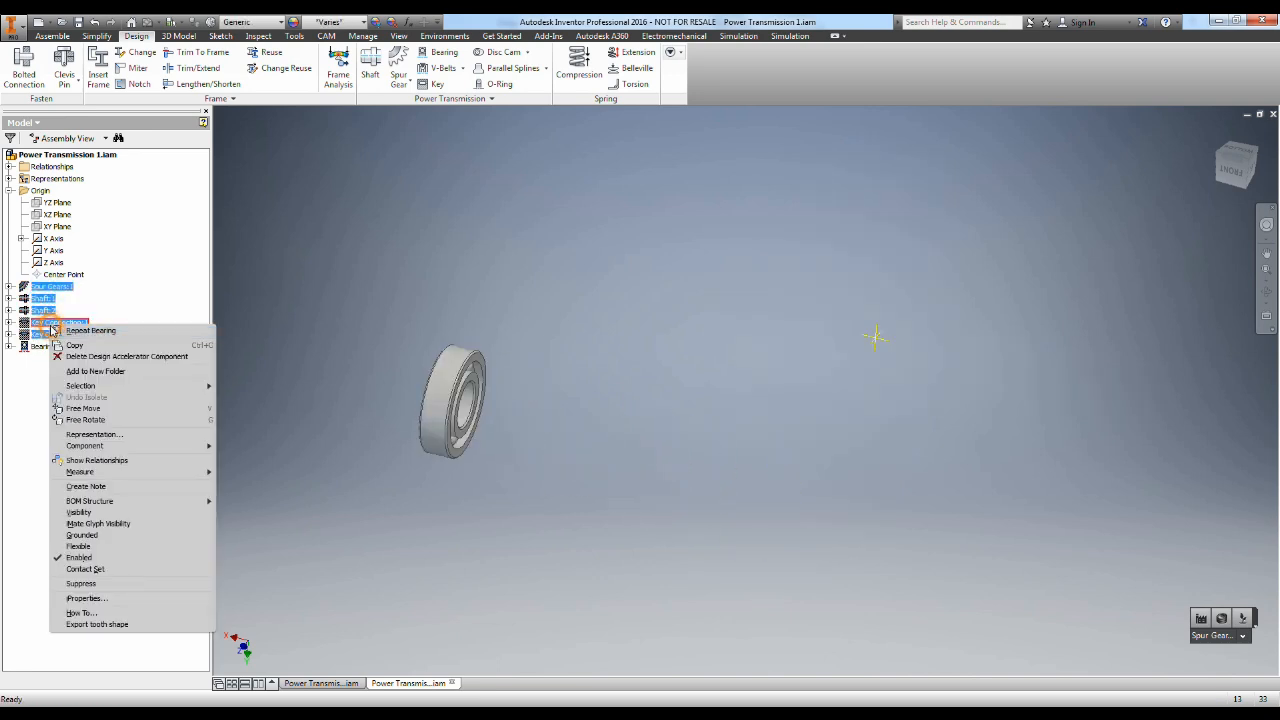
pyautogui.moveTo(80, 512)
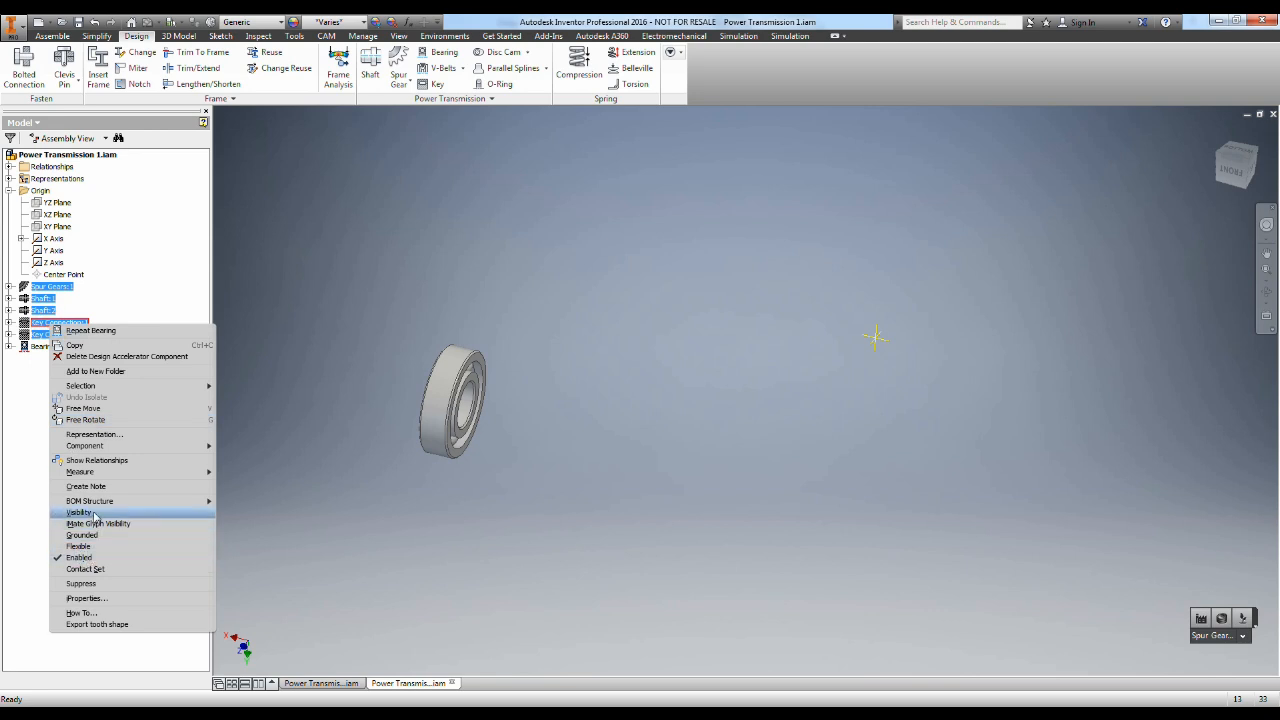
pyautogui.click(80, 512)
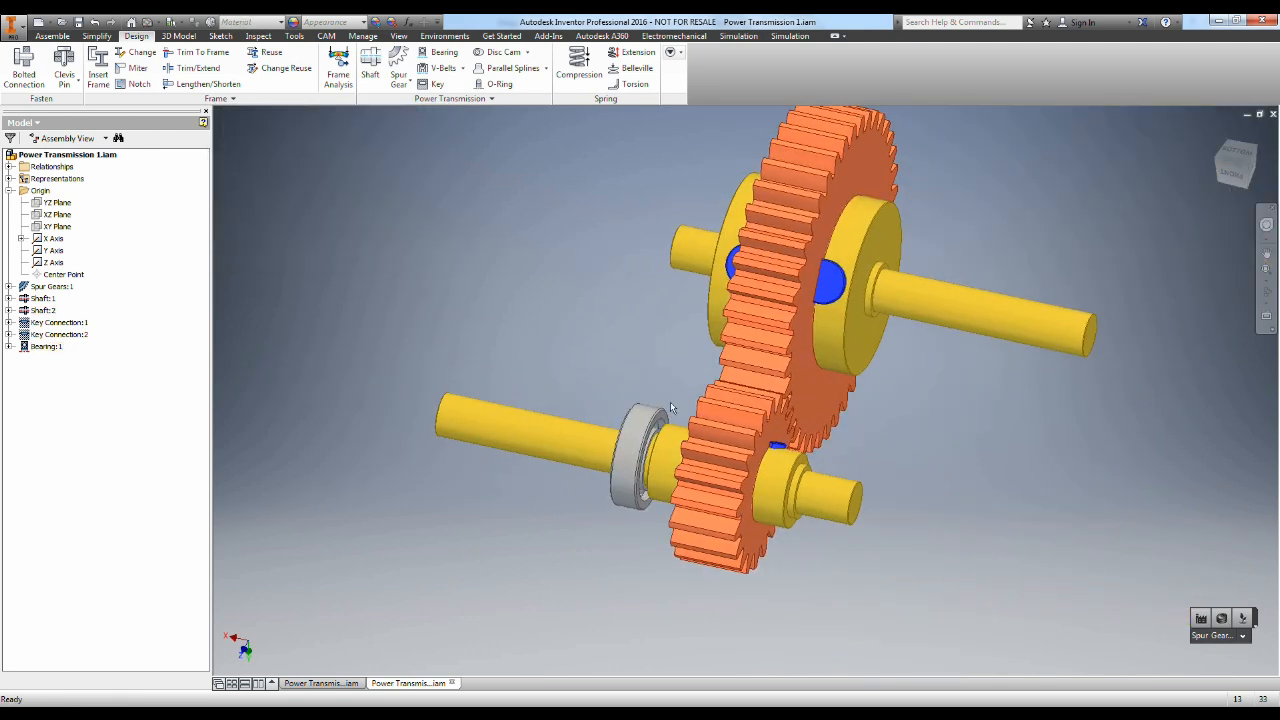
# Step: Constrain the copied bearings onto the shaft ends with Insert/Mate constraints
pyautogui.click(46, 346)
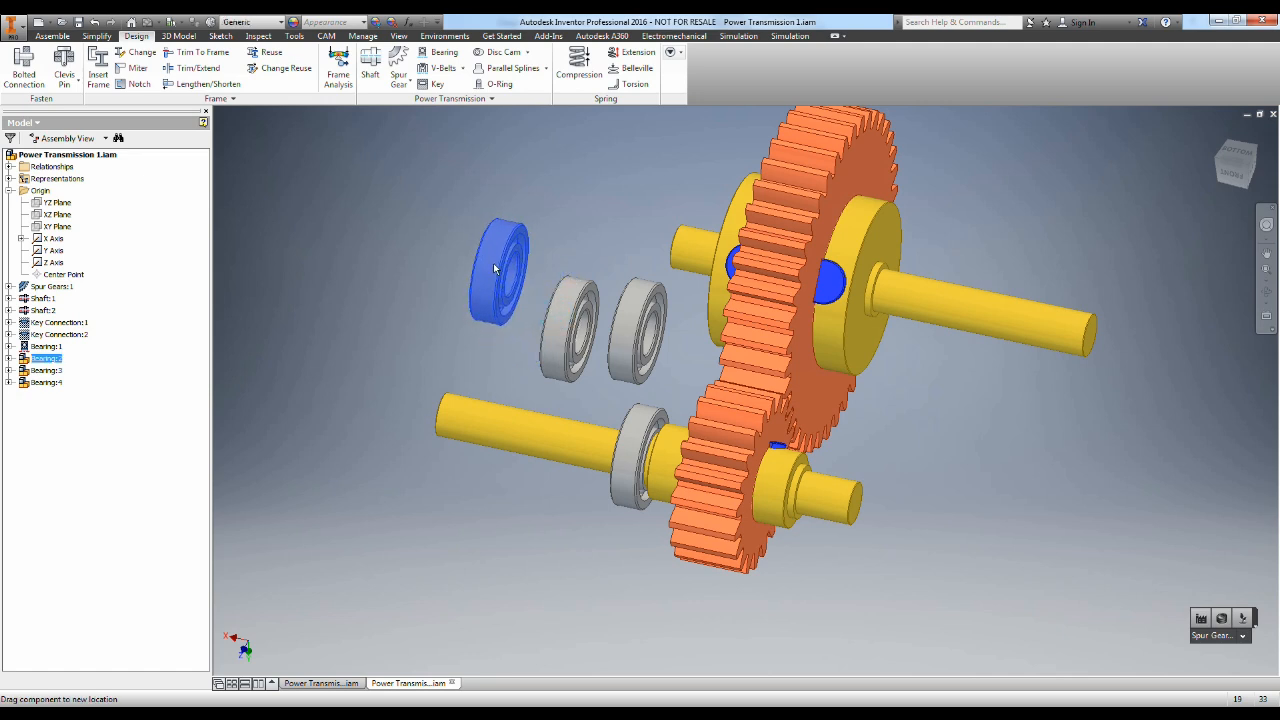
pyautogui.click(498, 270)
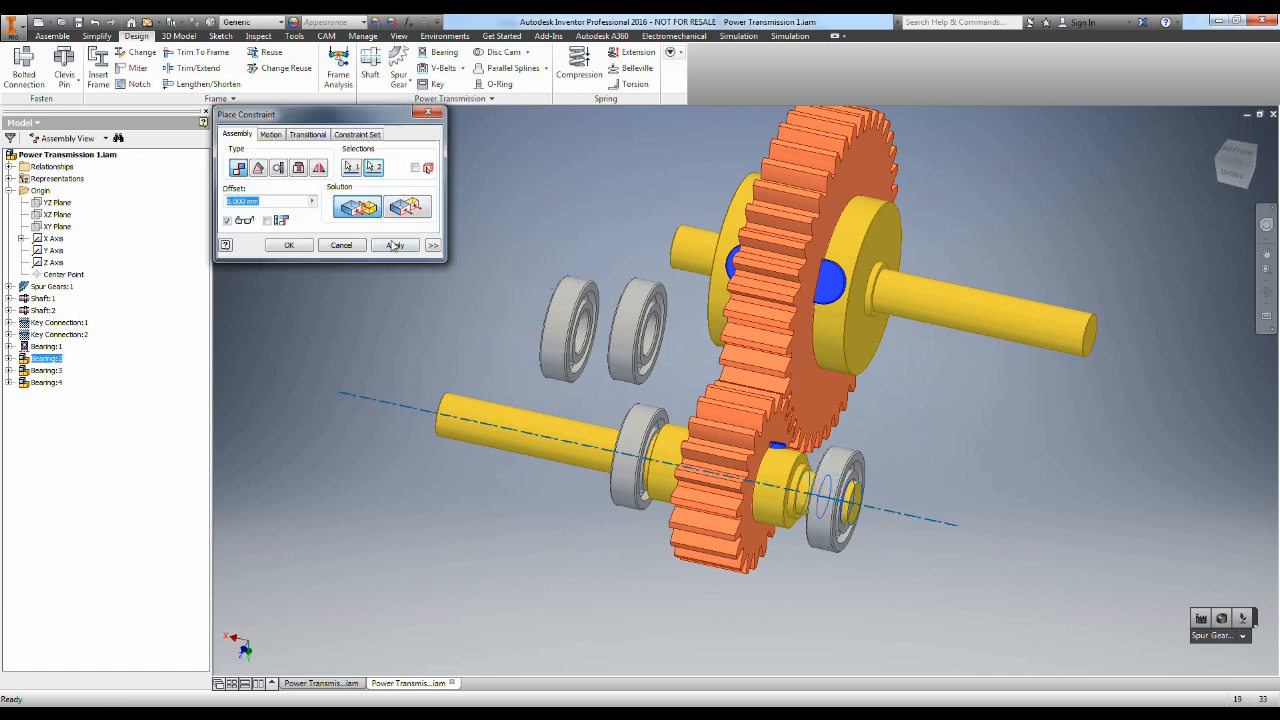
pyautogui.click(288, 244)
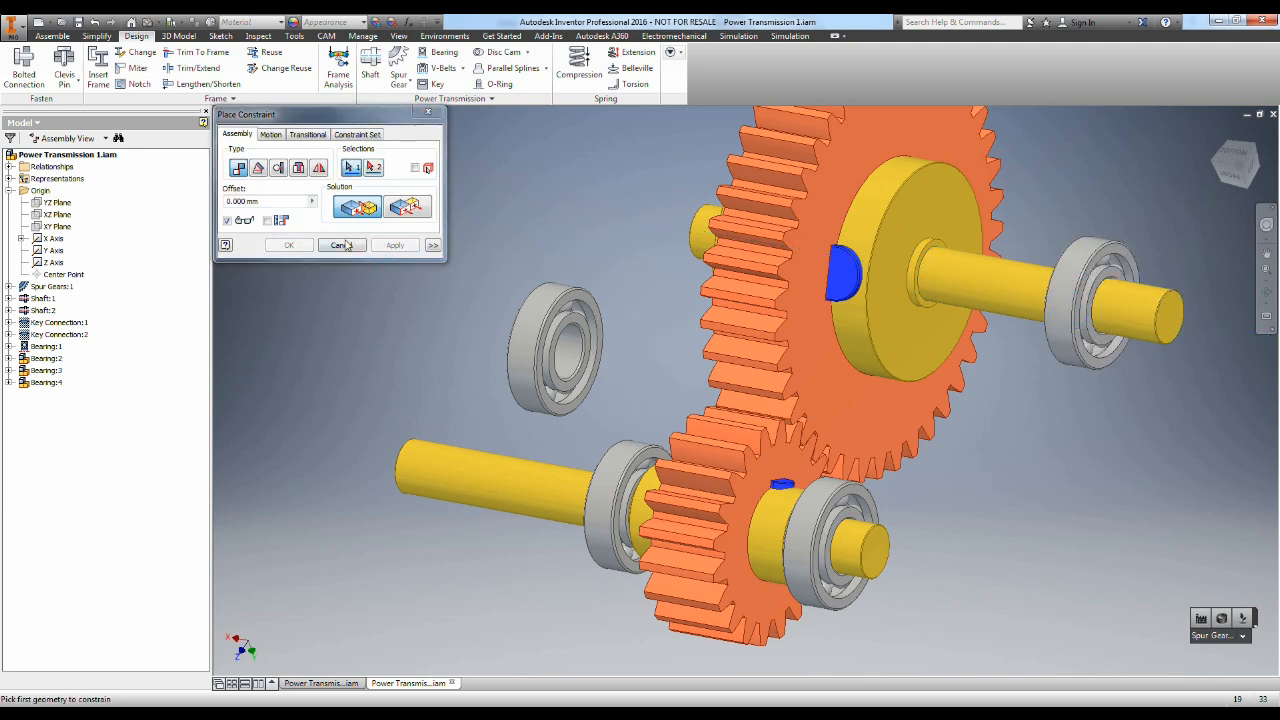
pyautogui.click(560, 360)
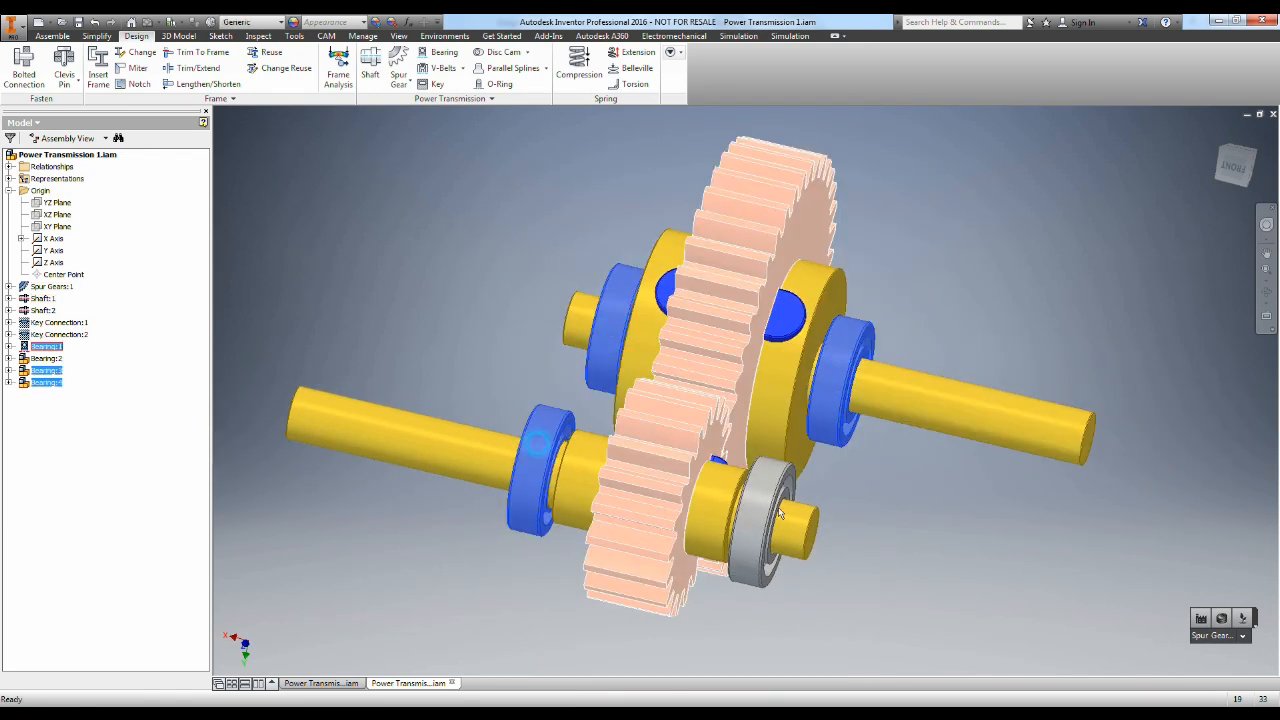
# Step: Give Bearing:1–4 a Dark Green appearance from the Appearance Browser
pyautogui.click(294, 36)
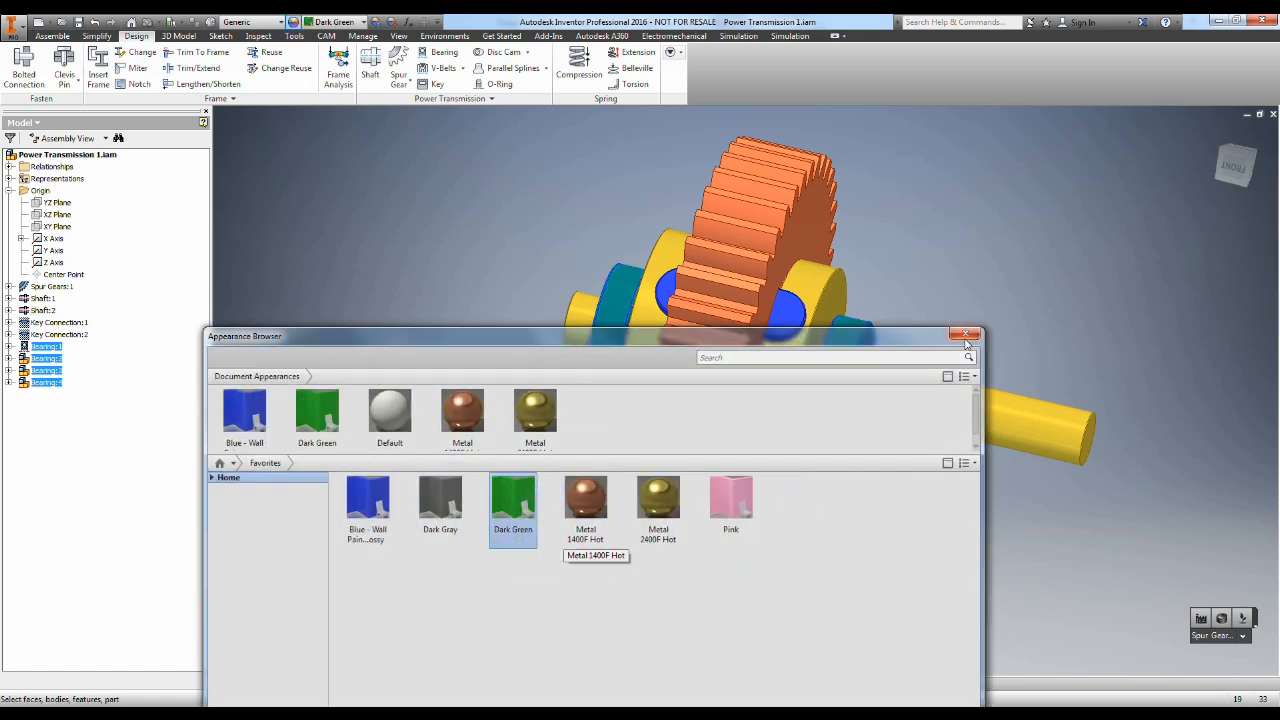
pyautogui.click(968, 334)
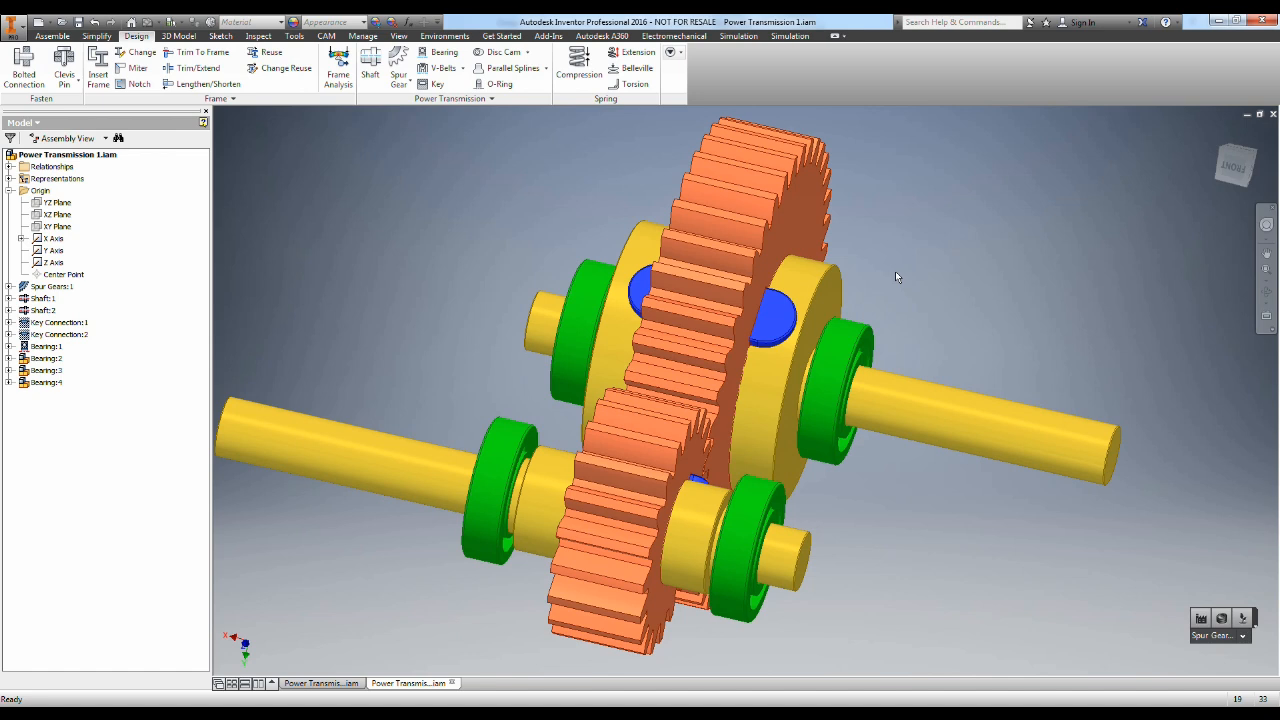
pyautogui.moveTo(928, 164)
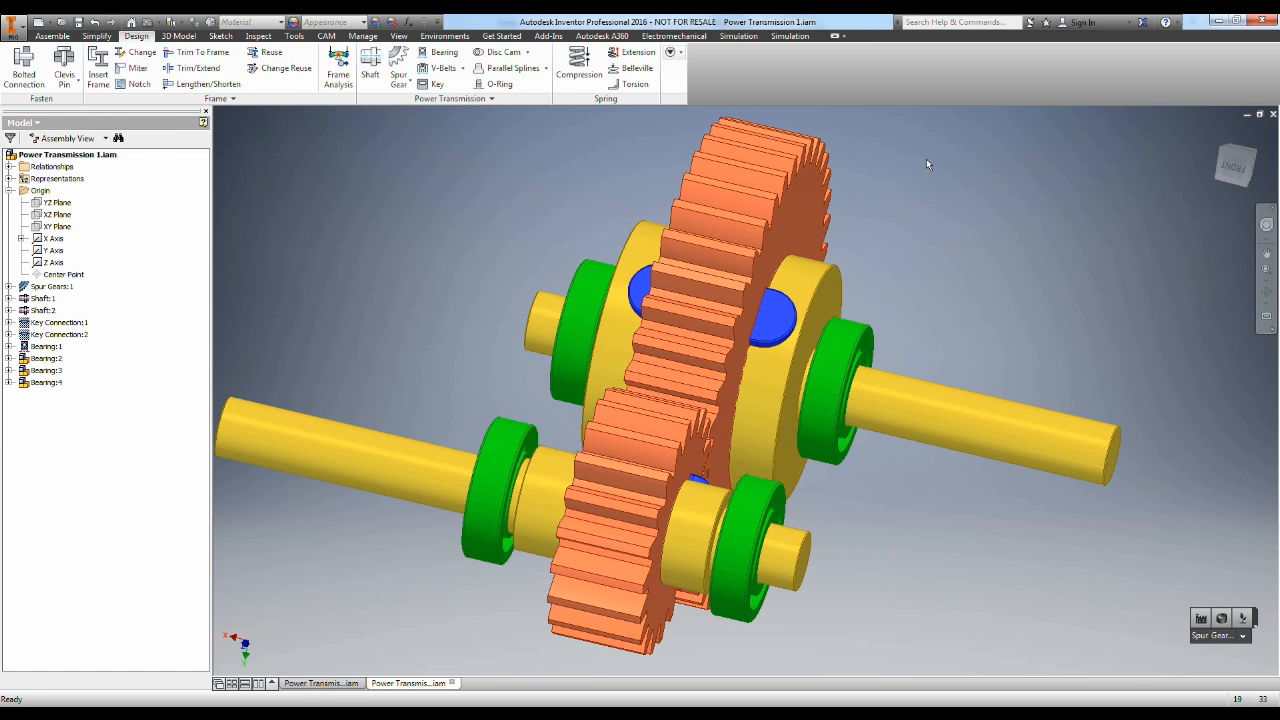
# Step: Place Case (Lower).ipt into the assembly from the Assemble tab
pyautogui.click(52, 36)
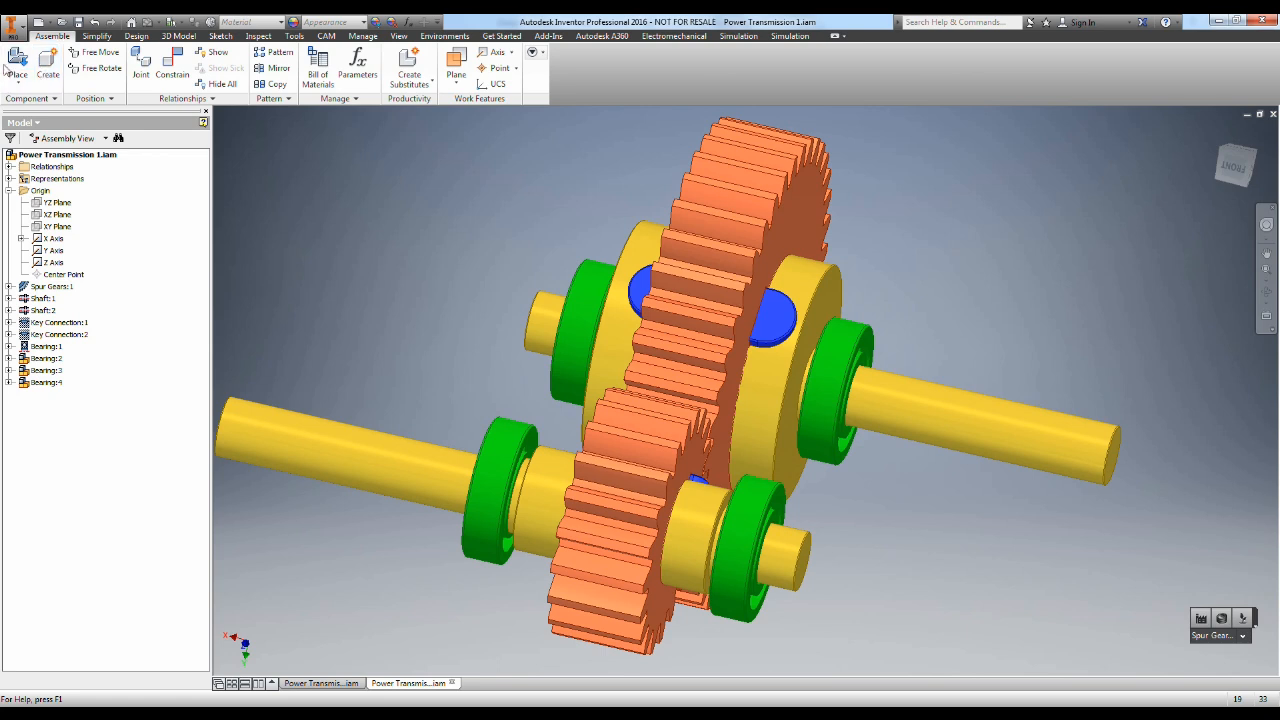
pyautogui.click(16, 66)
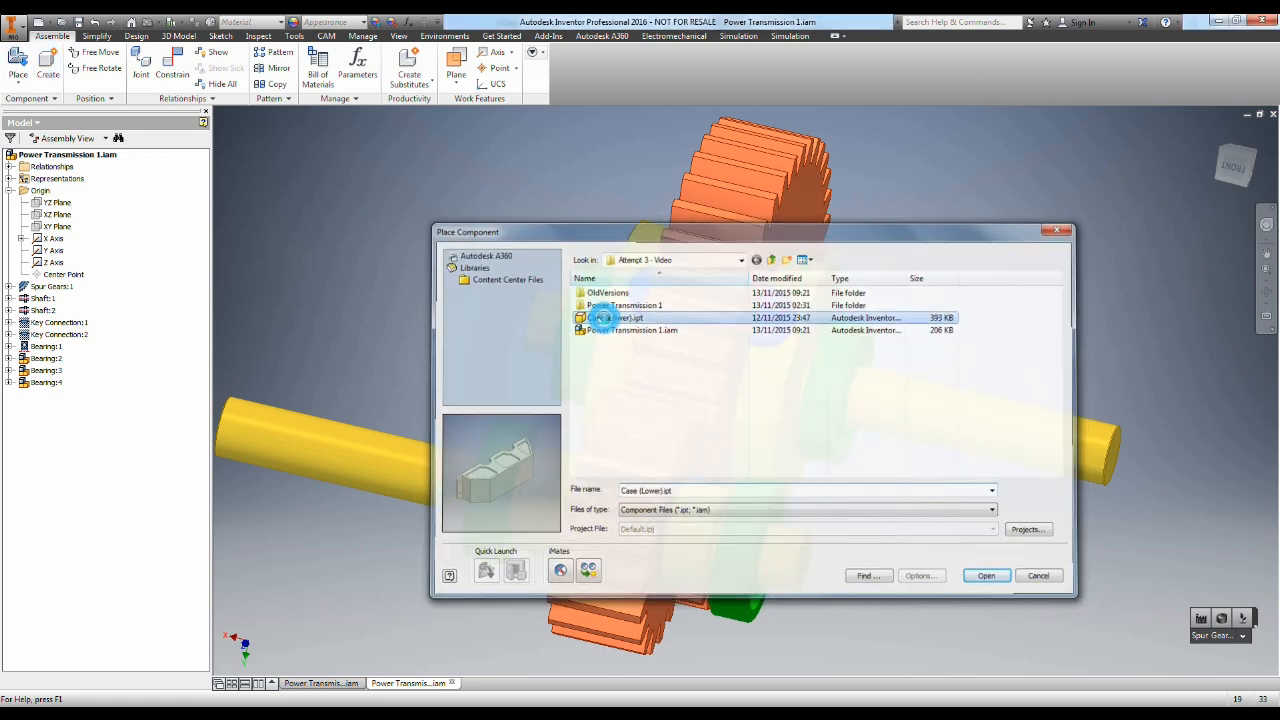
pyautogui.click(984, 576)
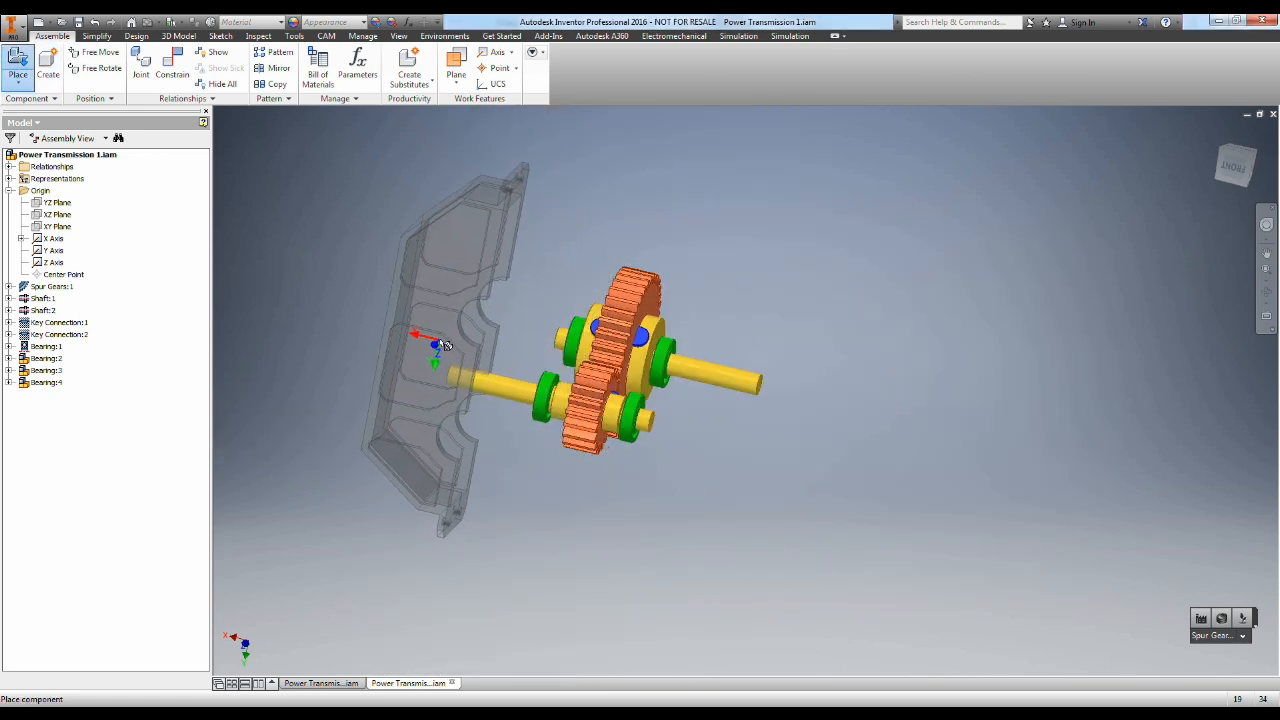
pyautogui.click(450, 350)
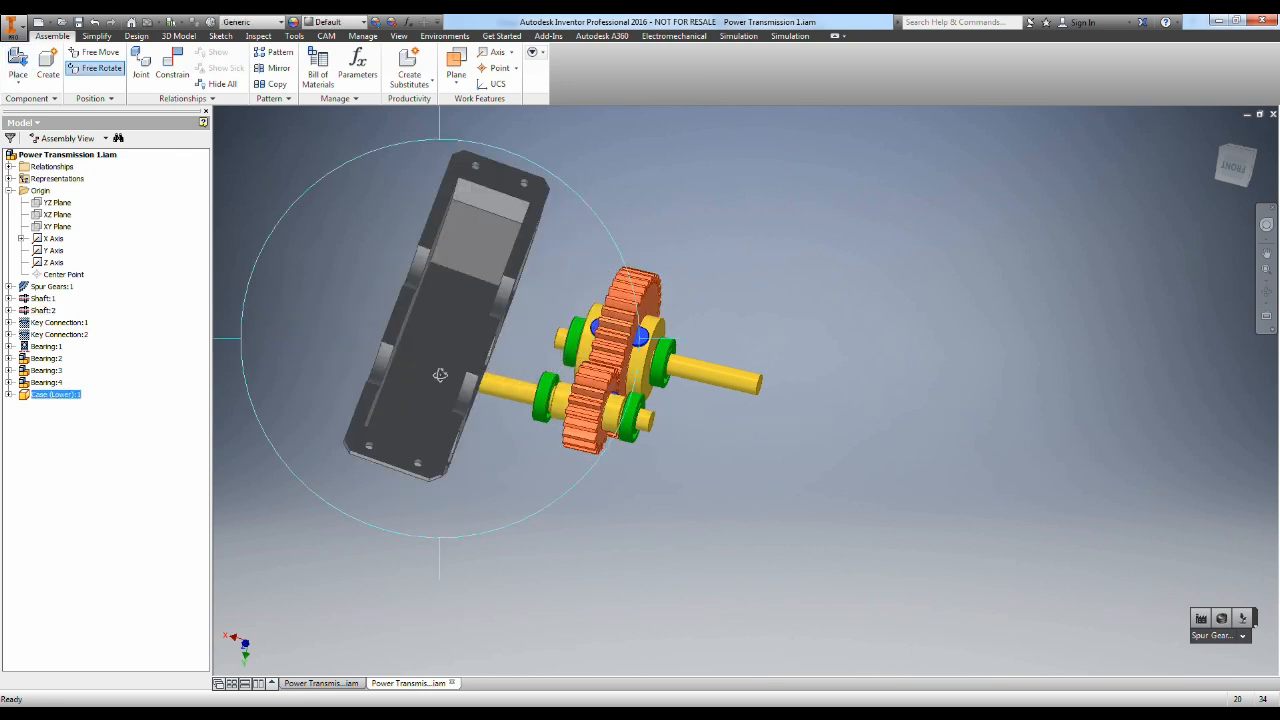
# Step: Free-rotate the lower case and constrain it to the bearing geometry beneath the shafts
pyautogui.click(172, 68)
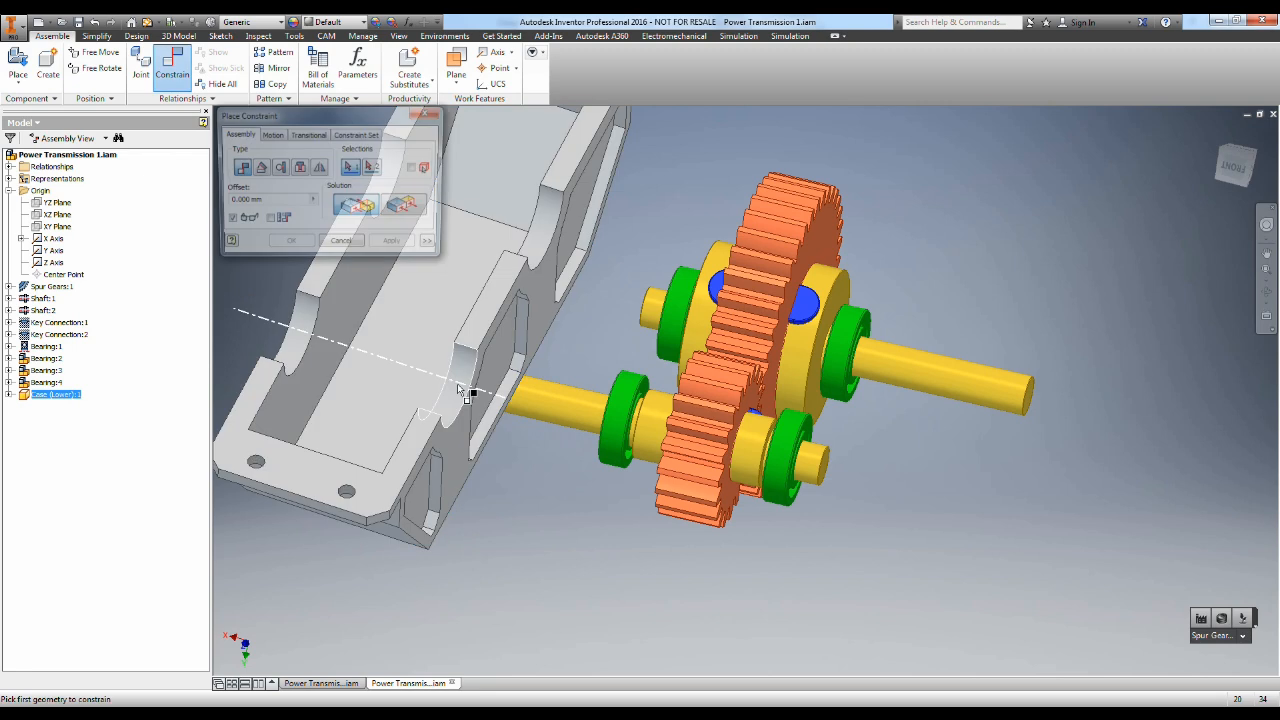
pyautogui.click(790, 450)
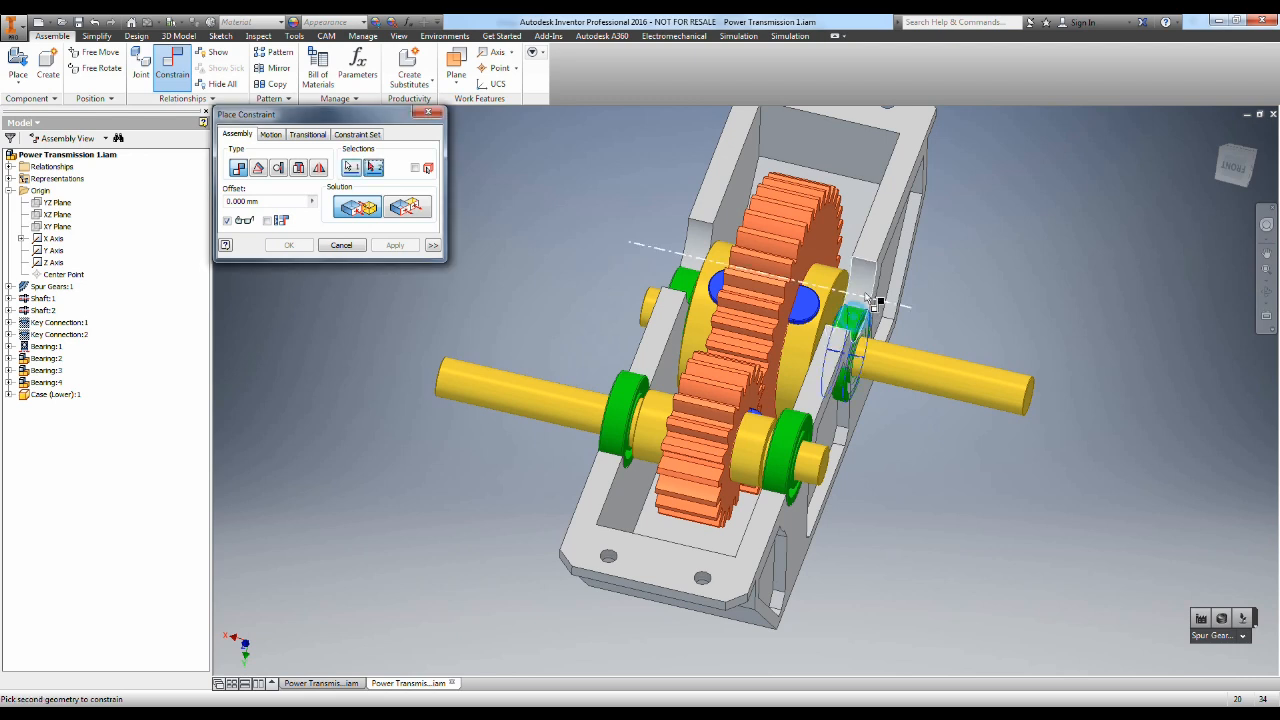
pyautogui.click(392, 244)
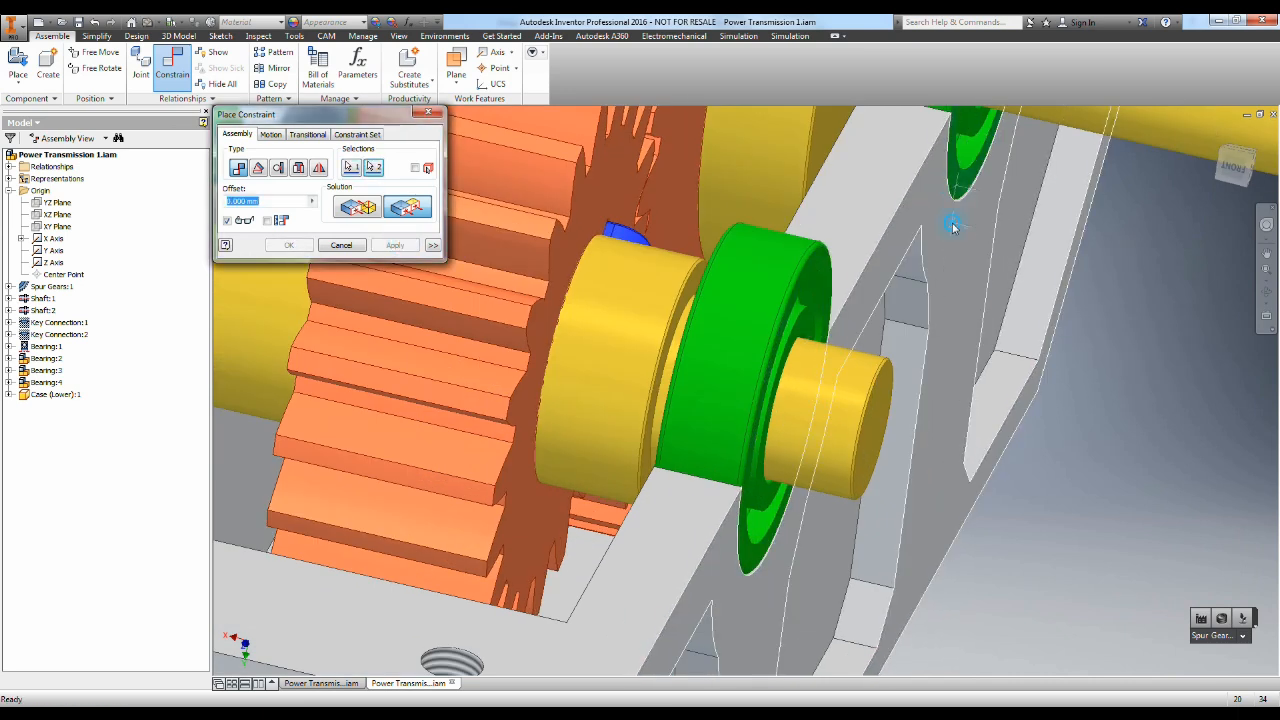
pyautogui.moveTo(950, 224); pyautogui.dragTo(710, 430)
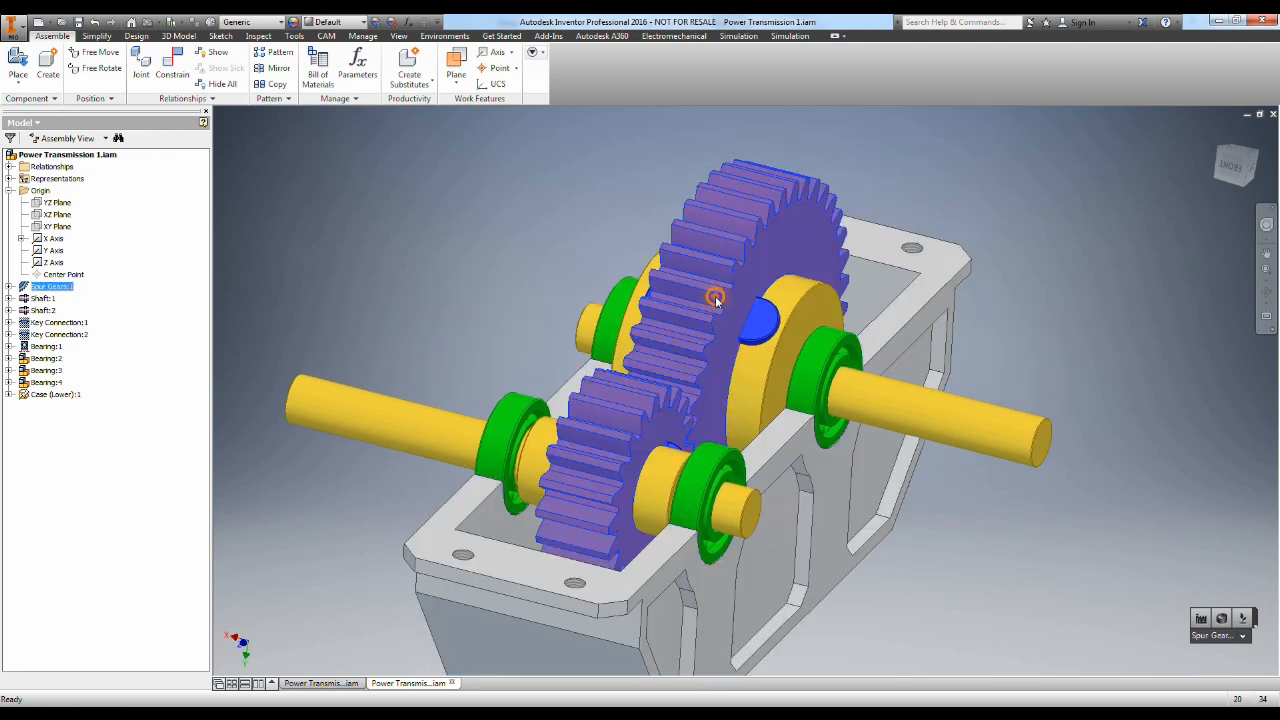
# Step: Return to the Design ribbon with nothing selected, ready for power transmission tools
pyautogui.rightClick(716, 300)
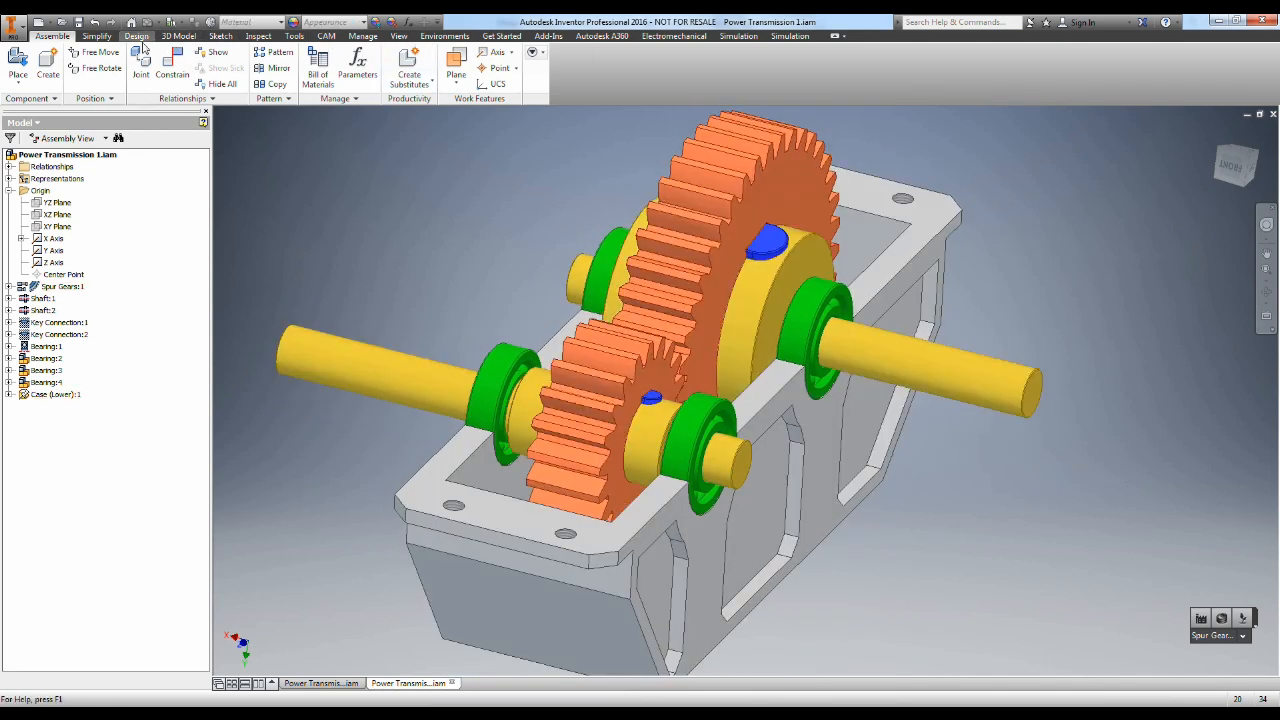
pyautogui.click(136, 36)
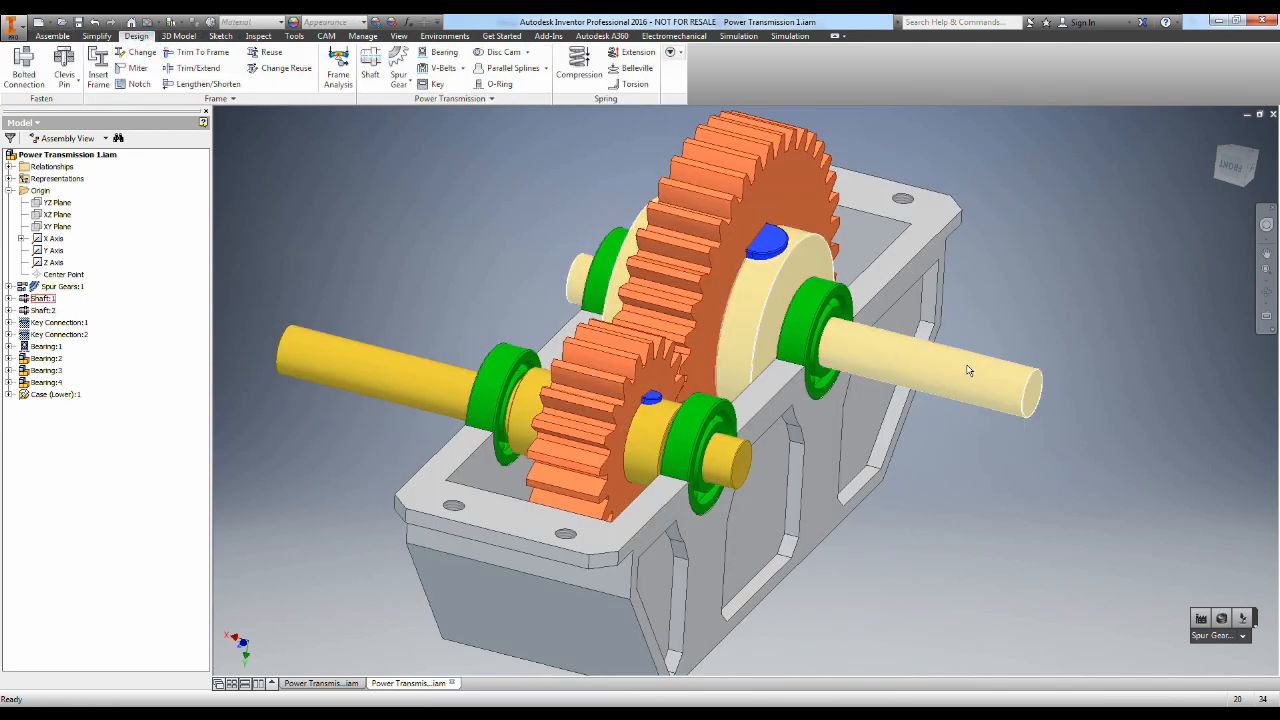
pyautogui.click(960, 376)
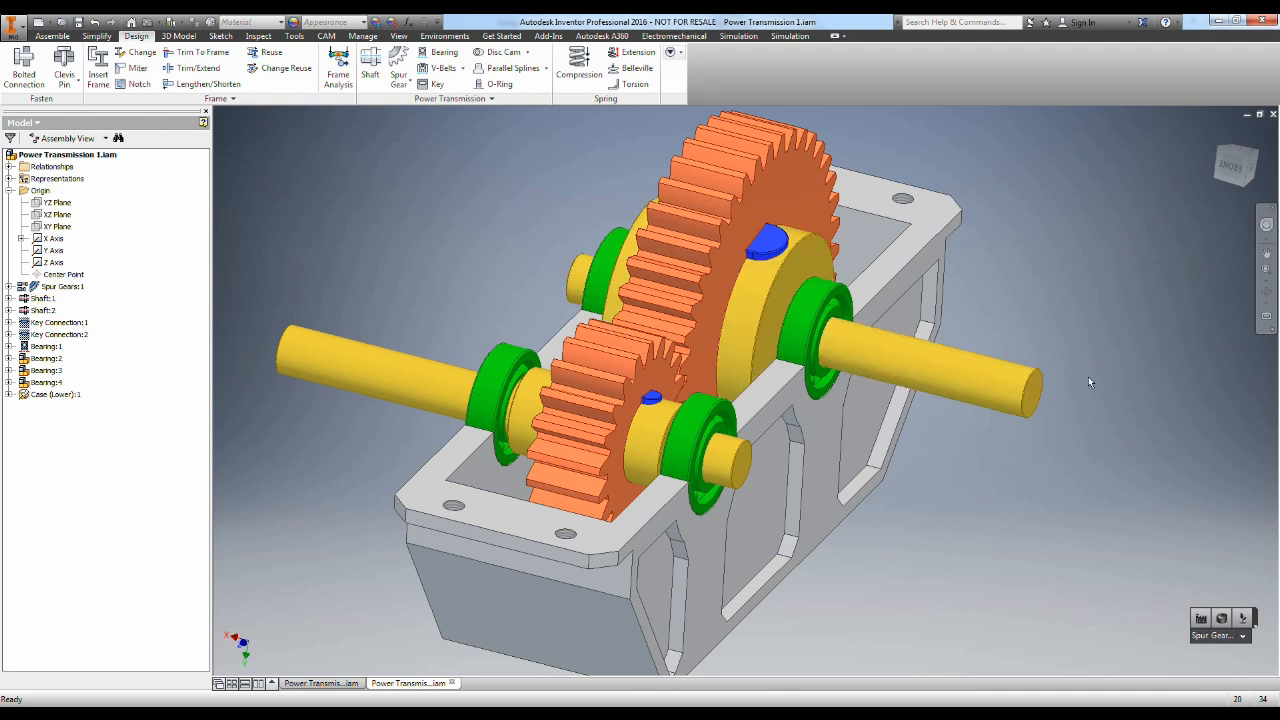
pyautogui.moveTo(1094, 382)
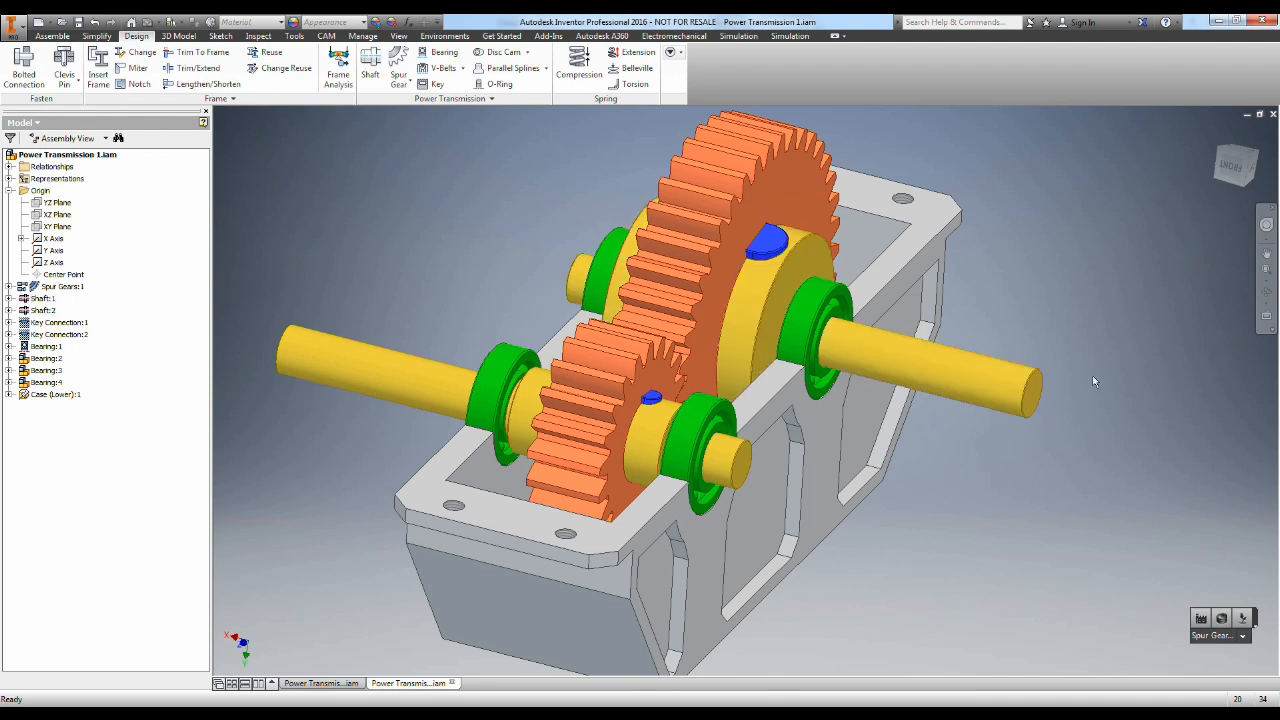
pyautogui.moveTo(996, 212)
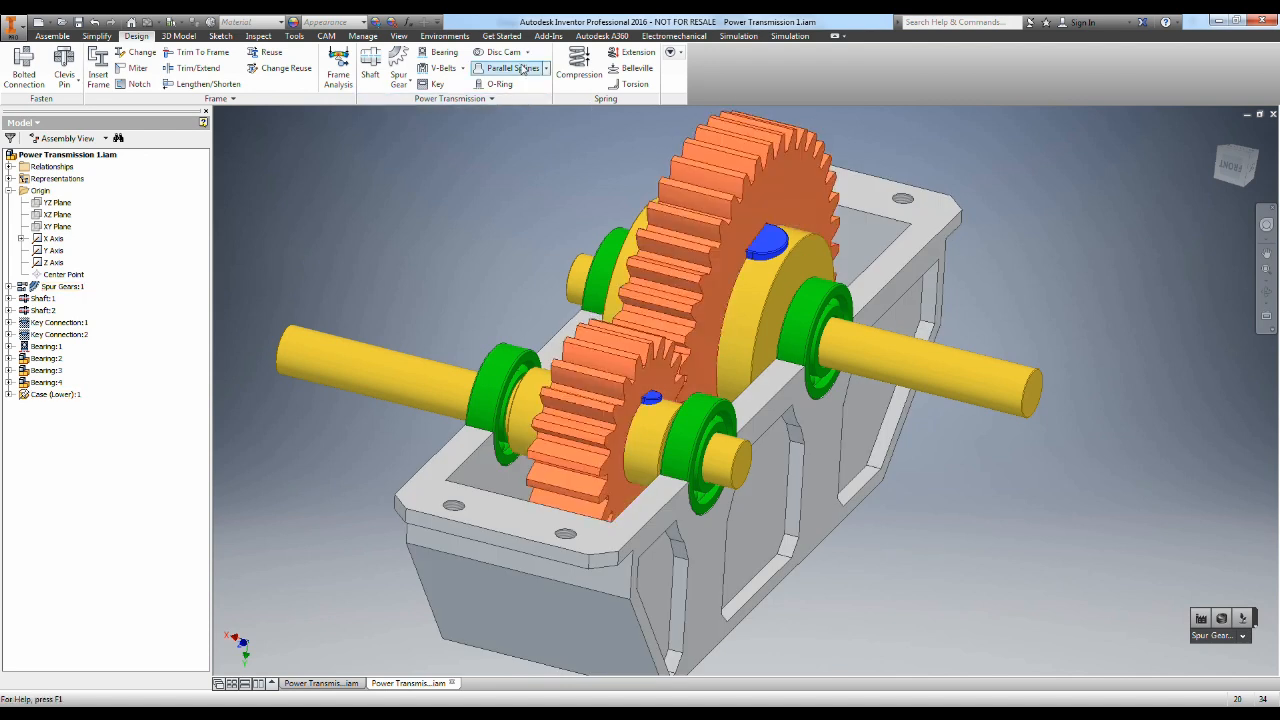
# Step: Start a Parallel Splines generator with ISO 14 light series and choose the objects to generate
pyautogui.click(512, 68)
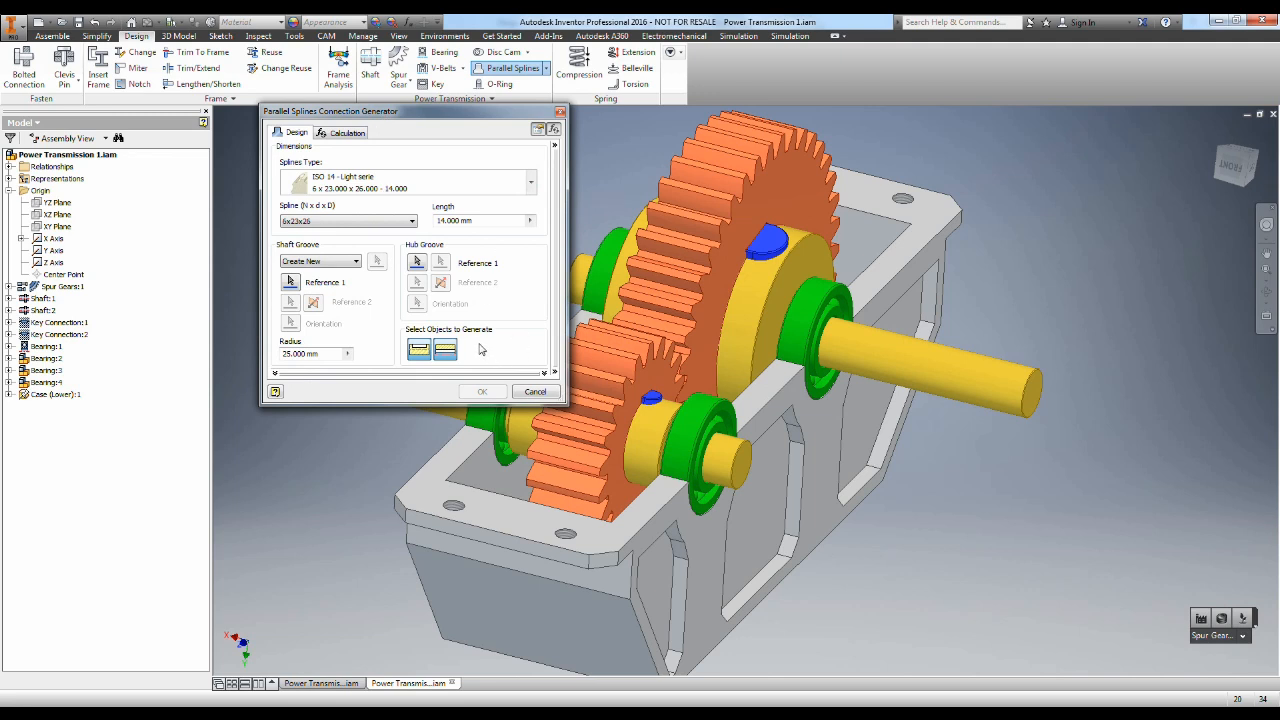
pyautogui.moveTo(424, 330)
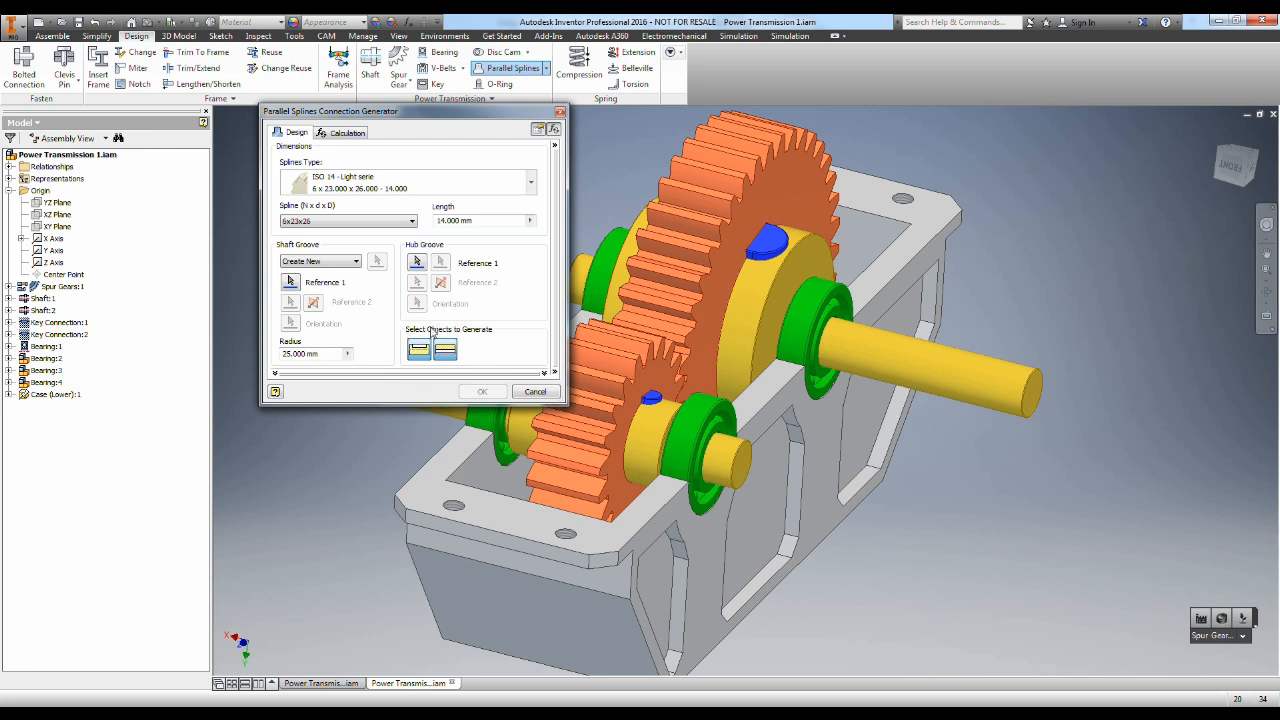
pyautogui.moveTo(428, 358)
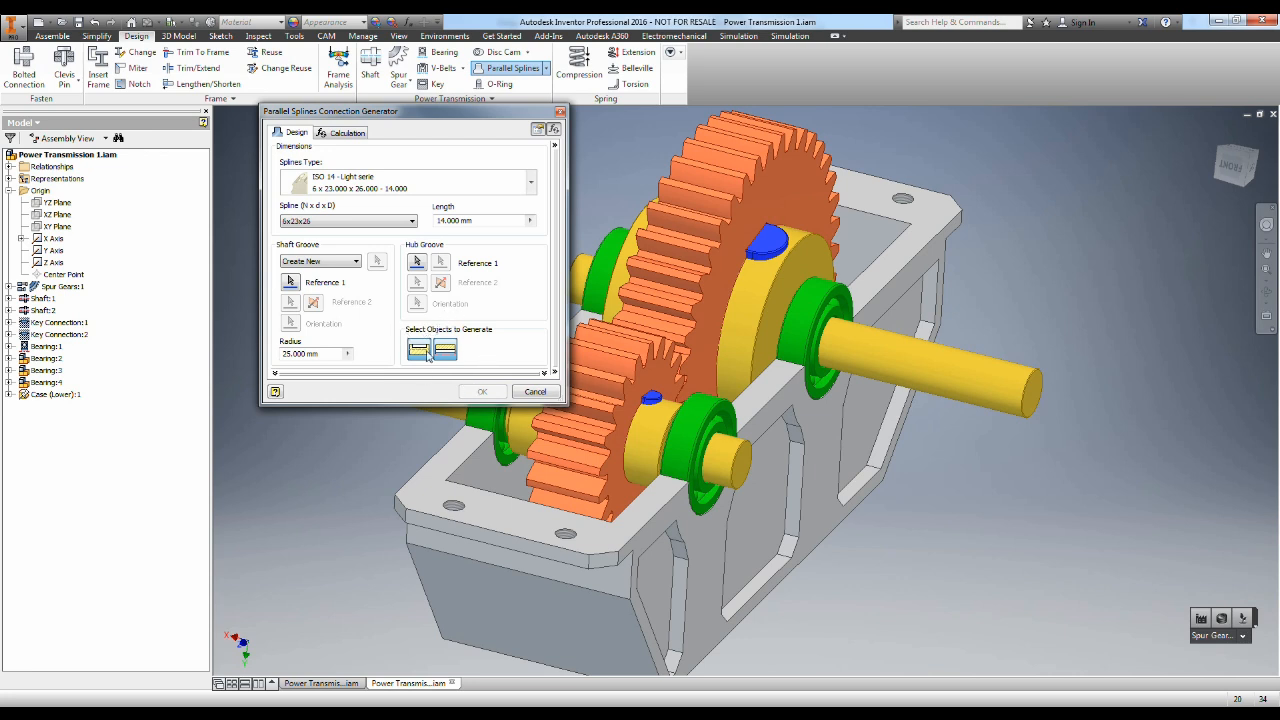
pyautogui.click(420, 348)
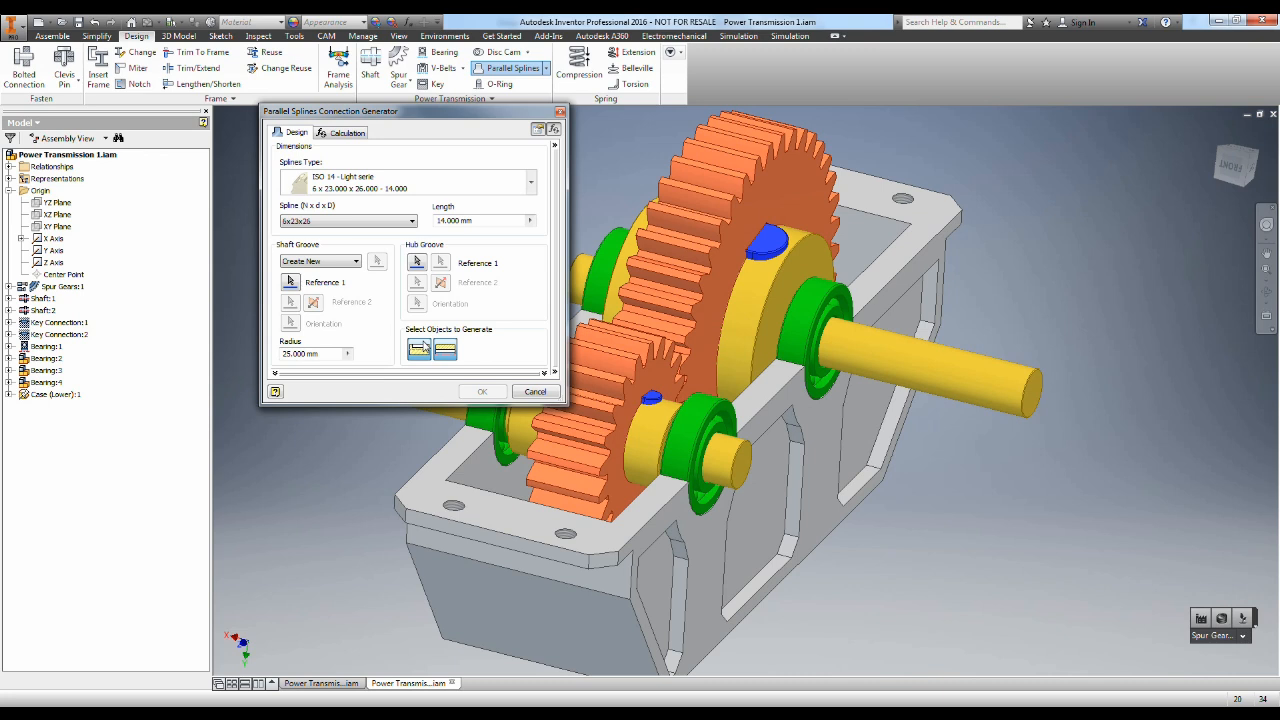
pyautogui.moveTo(424, 356)
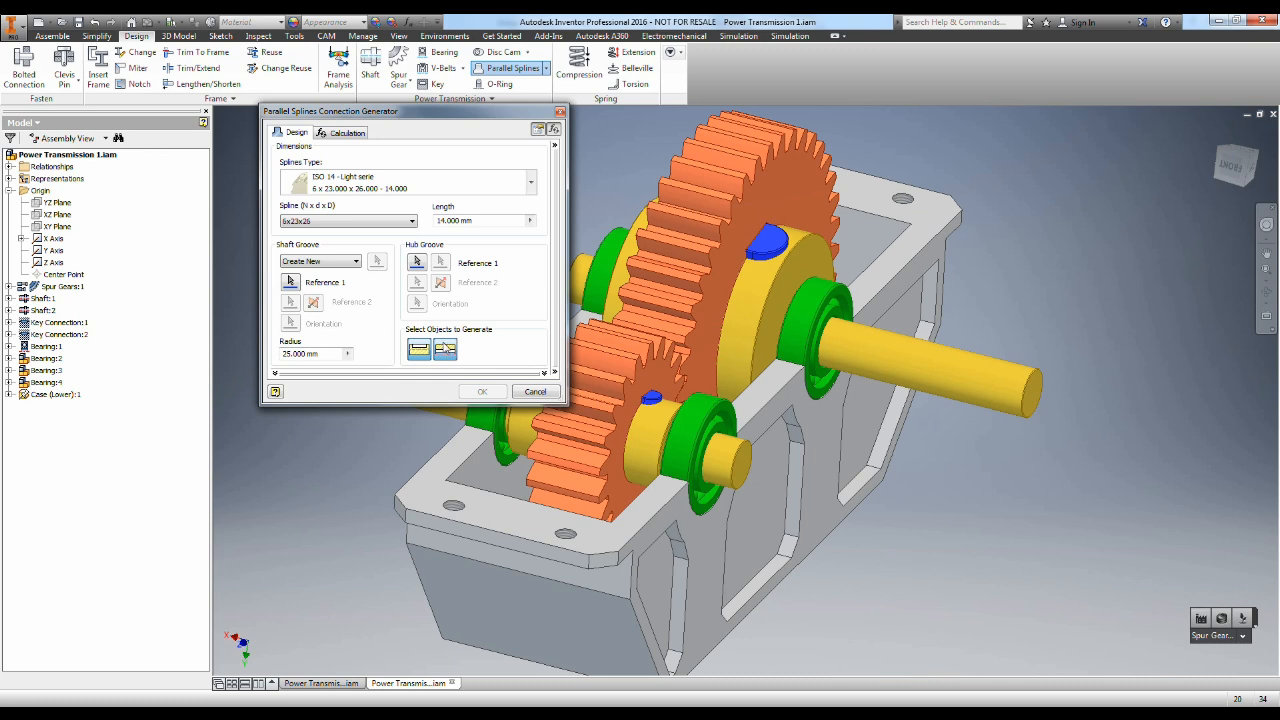
pyautogui.moveTo(958, 372)
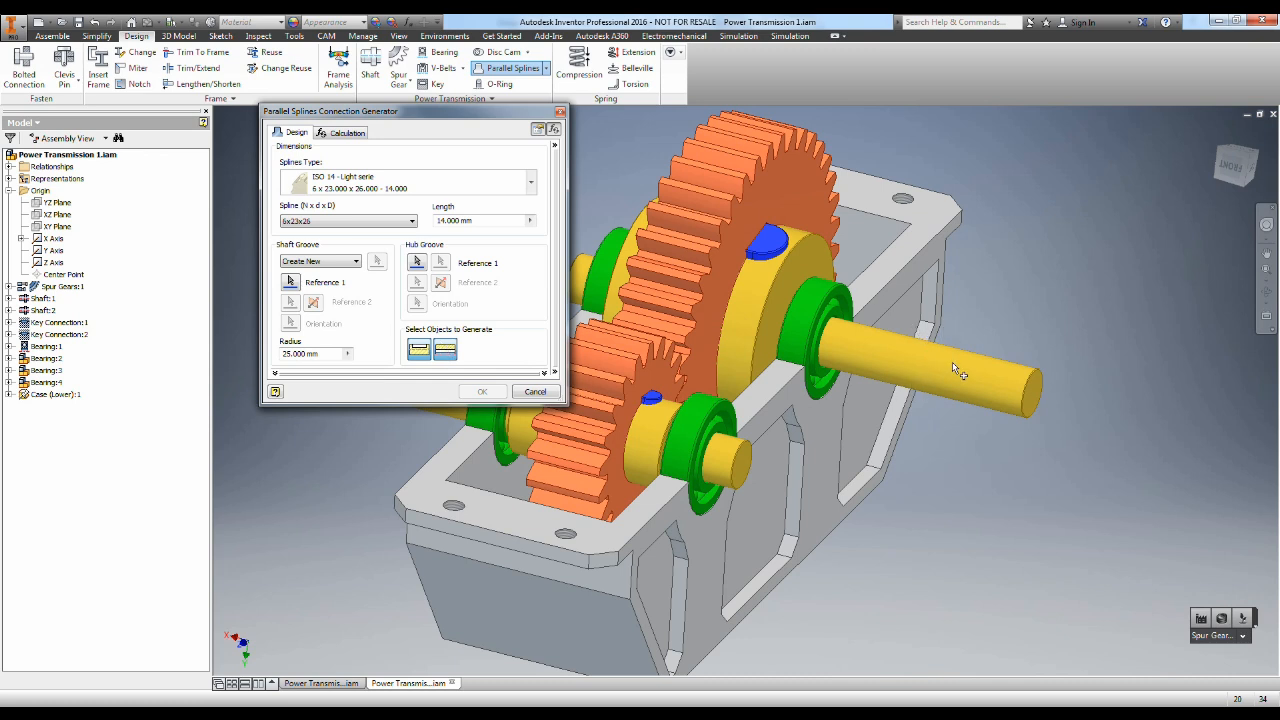
pyautogui.moveTo(704, 378)
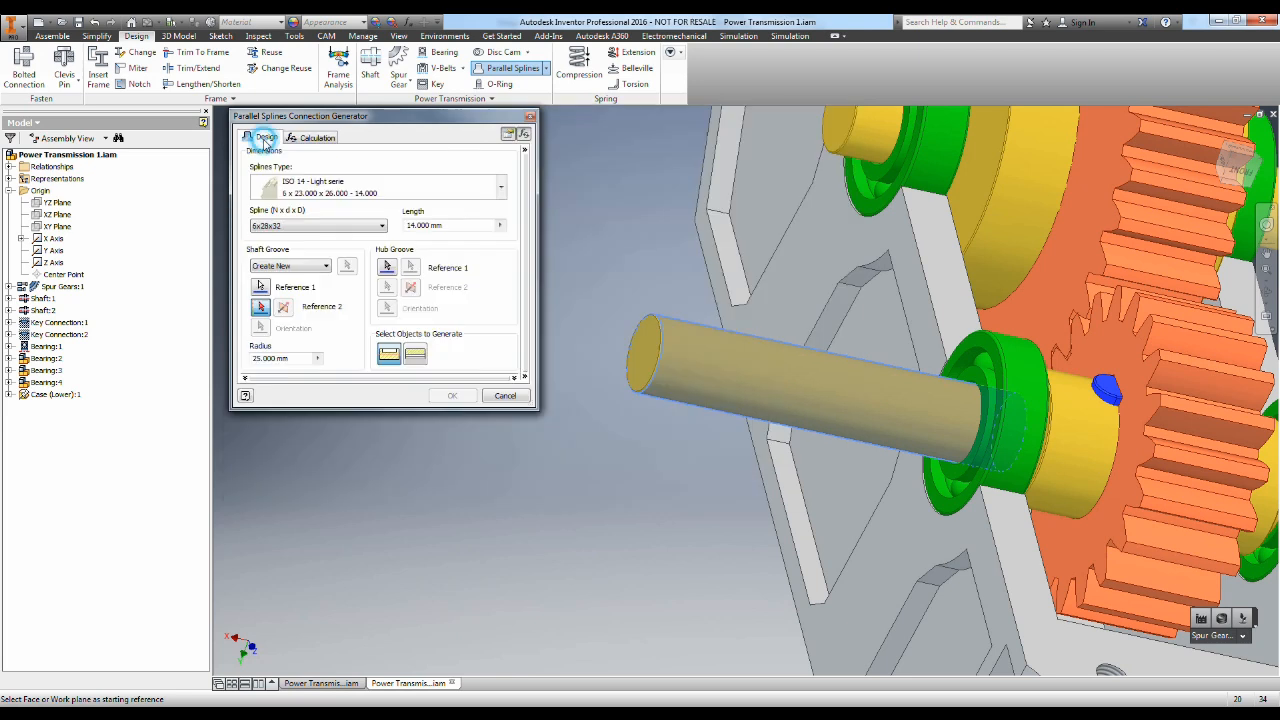
# Step: Run the left spline strength calculation and review the result on the Design tab
pyautogui.click(318, 136)
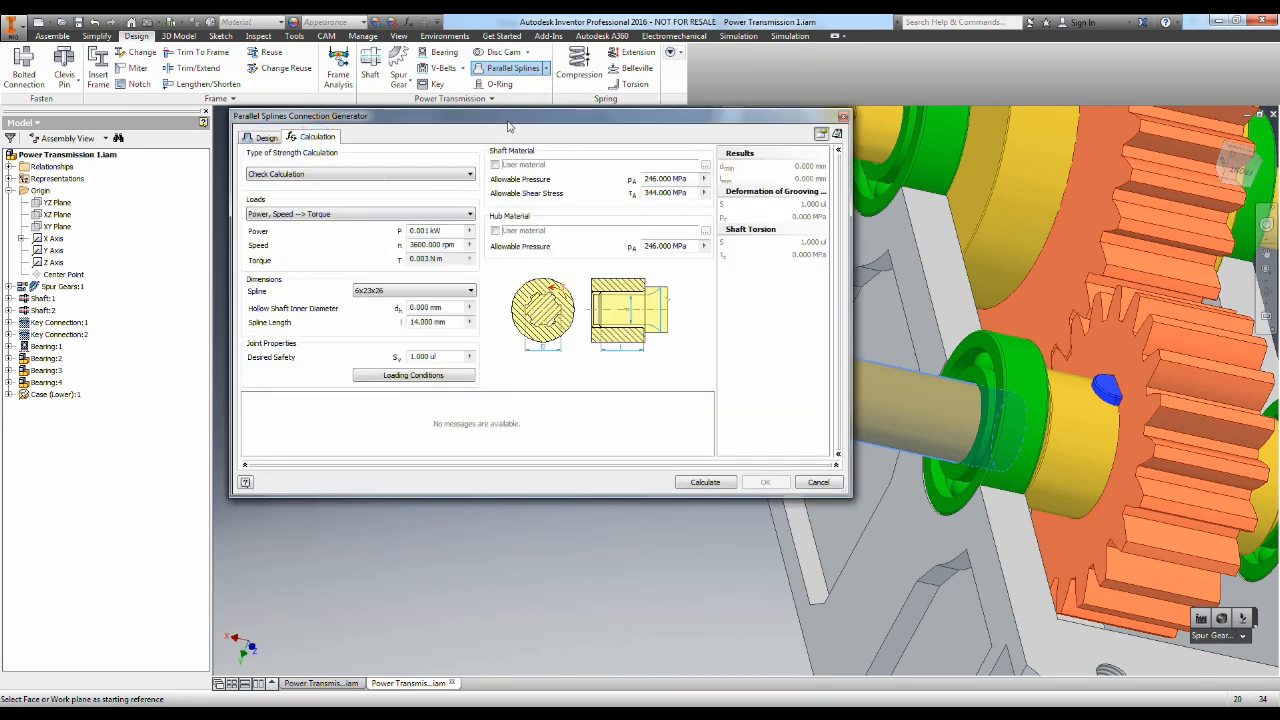
pyautogui.moveTo(508, 124); pyautogui.dragTo(320, 132)
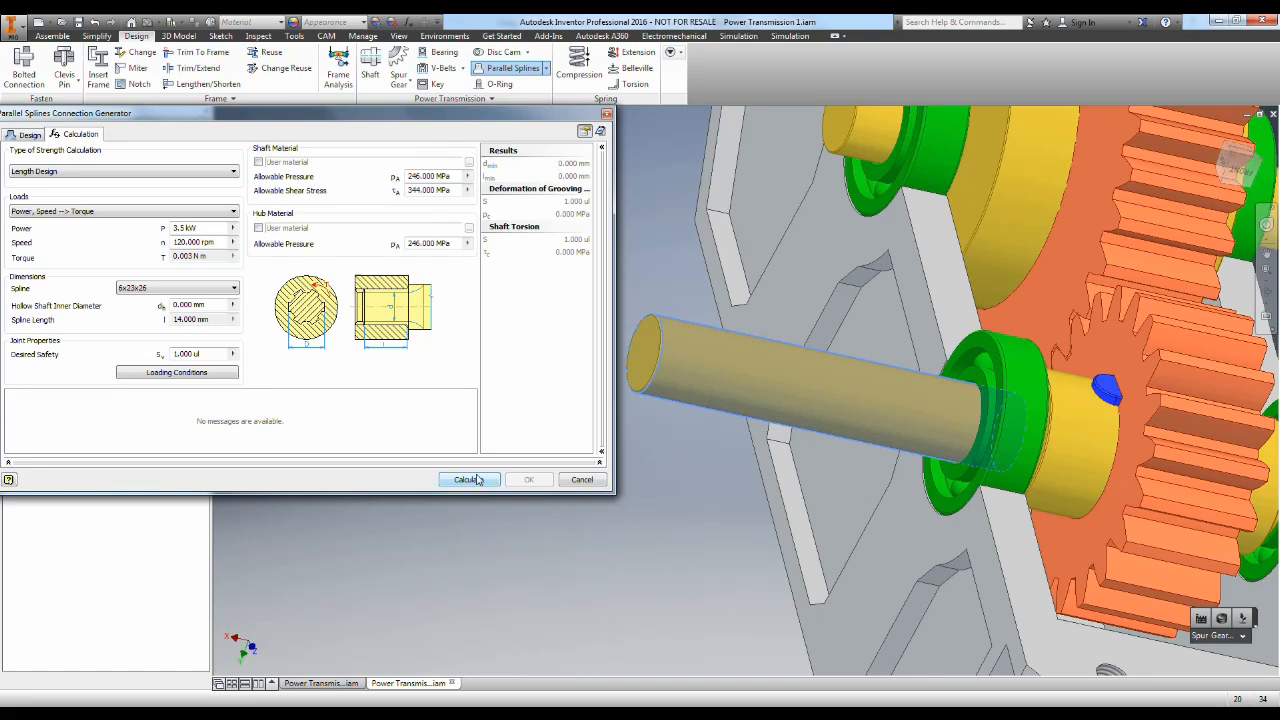
pyautogui.click(468, 480)
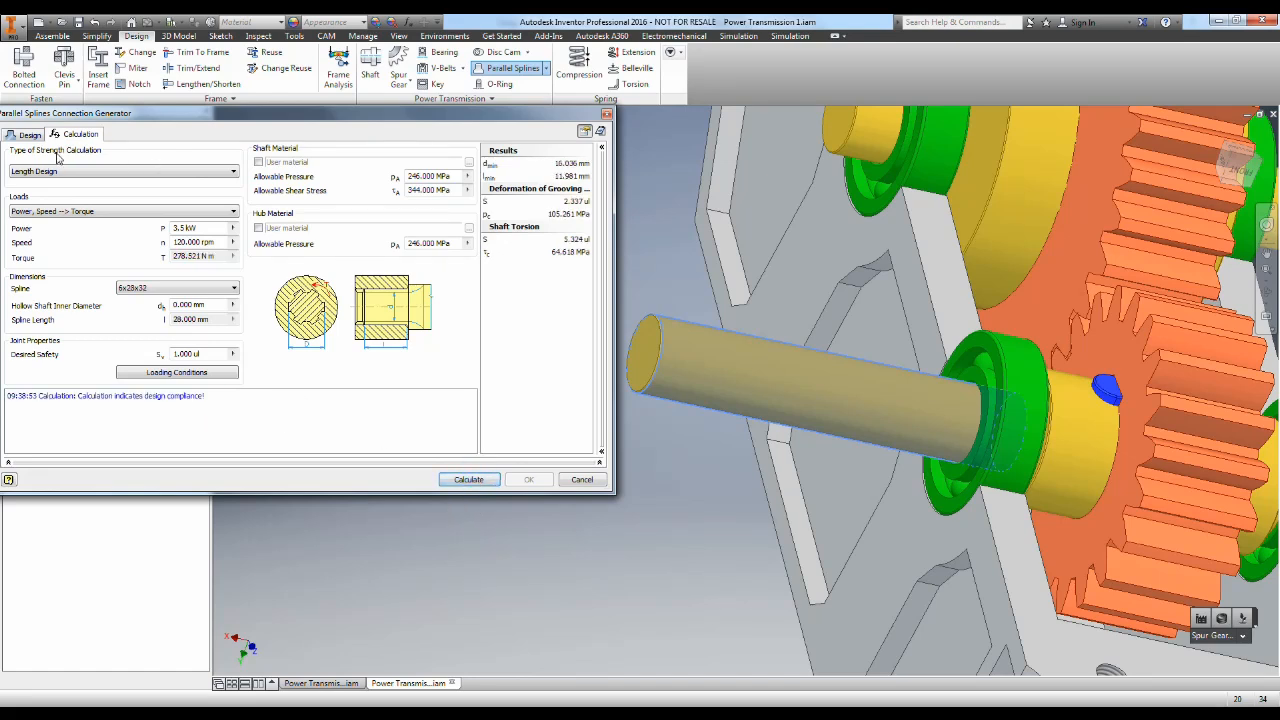
pyautogui.moveTo(200, 320)
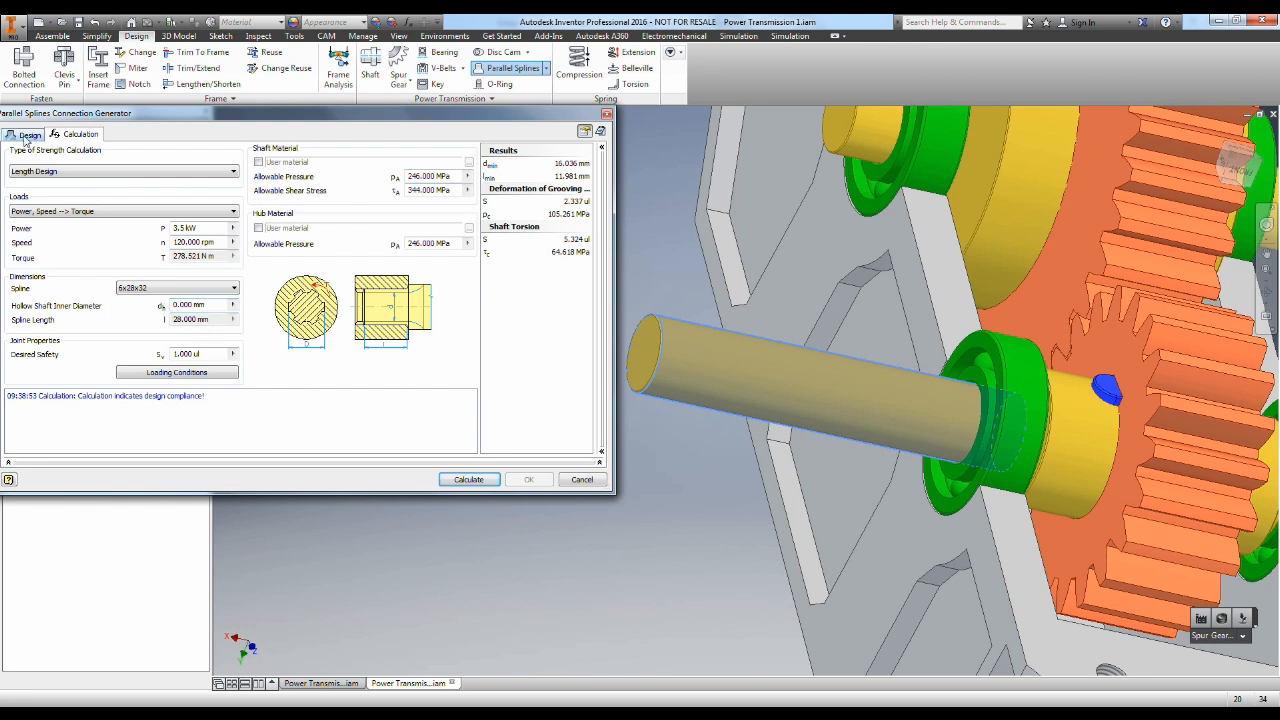
pyautogui.click(28, 134)
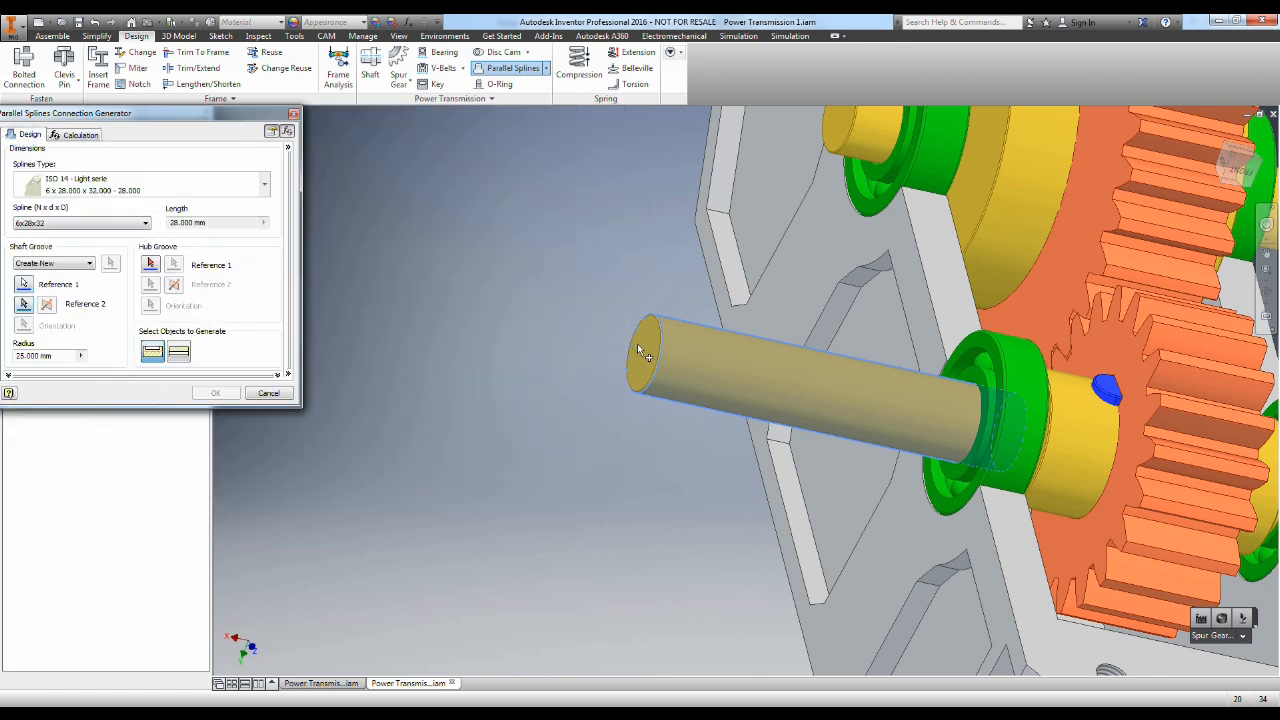
# Step: Recalculate as Length Design so the spline complies, and select the resulting spline length
pyautogui.click(650, 356)
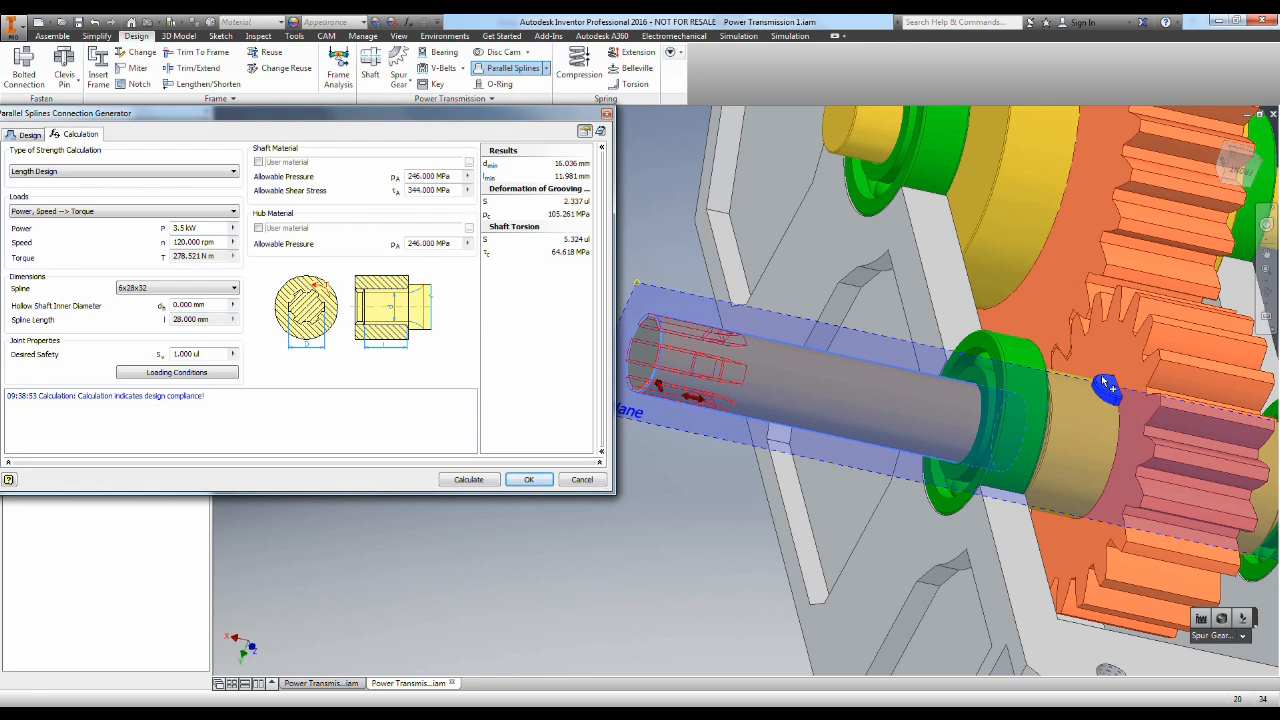
pyautogui.moveTo(1116, 390)
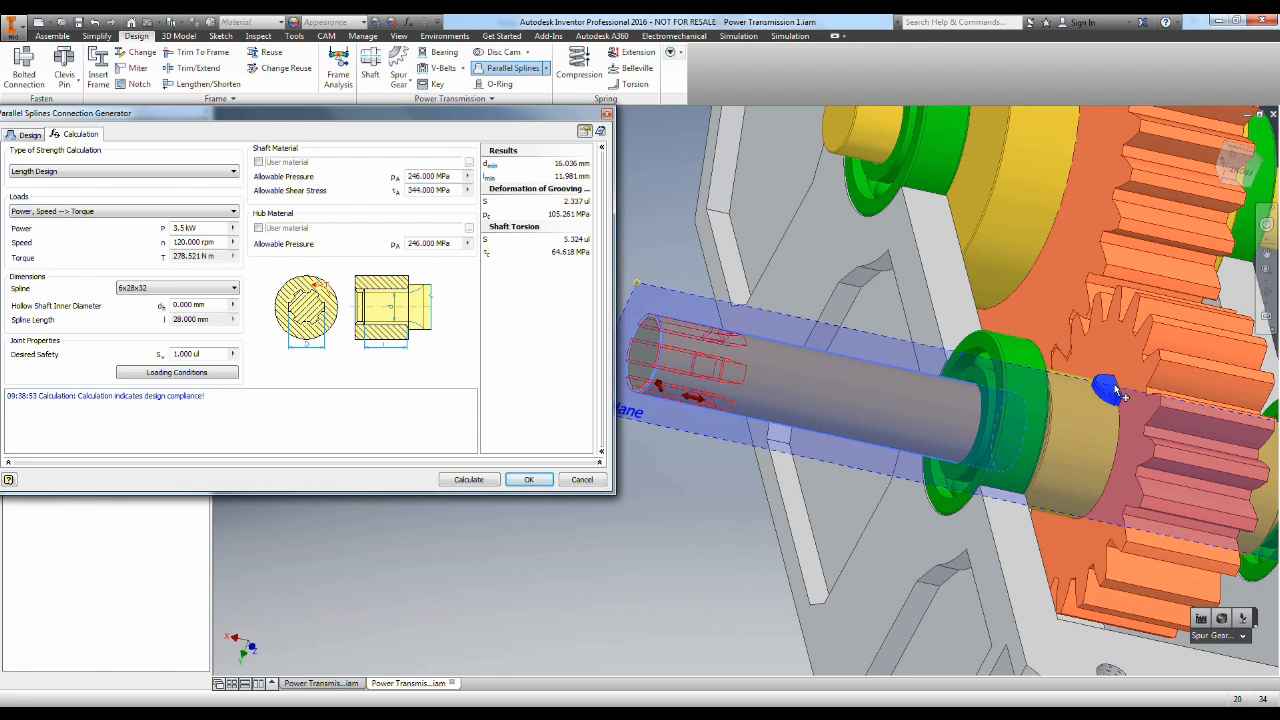
pyautogui.moveTo(800, 380)
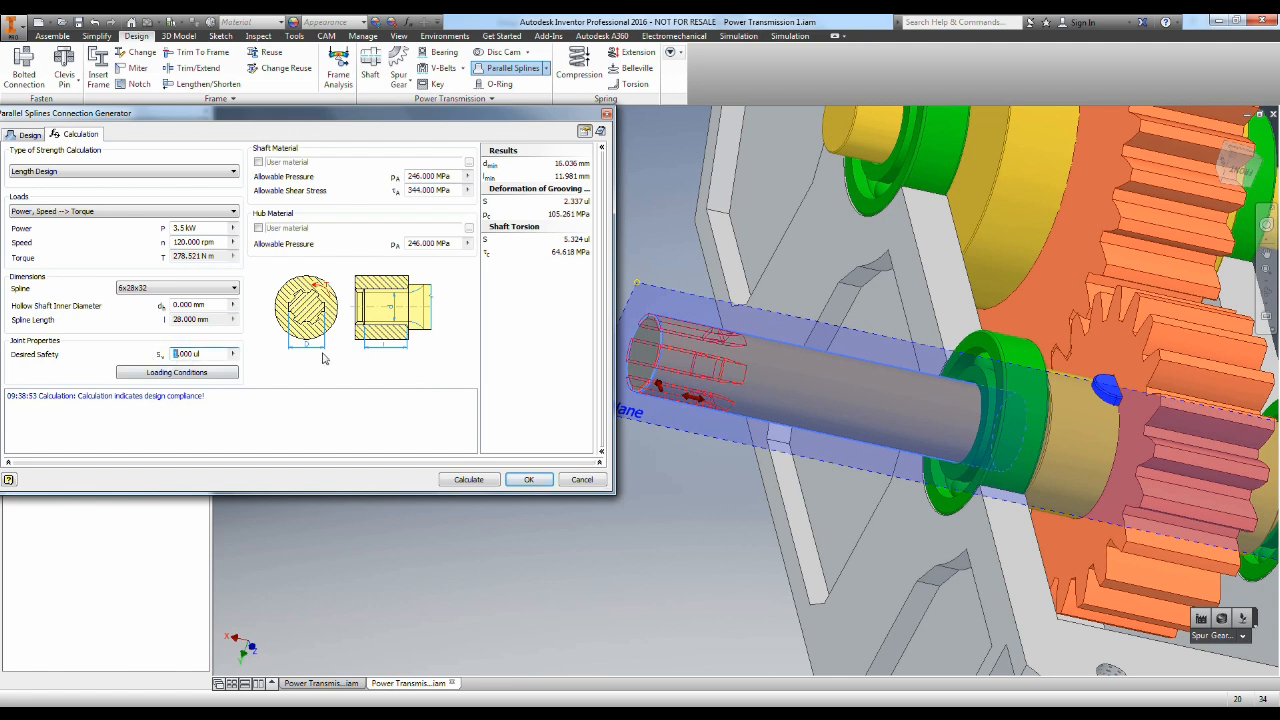
pyautogui.moveTo(468, 480)
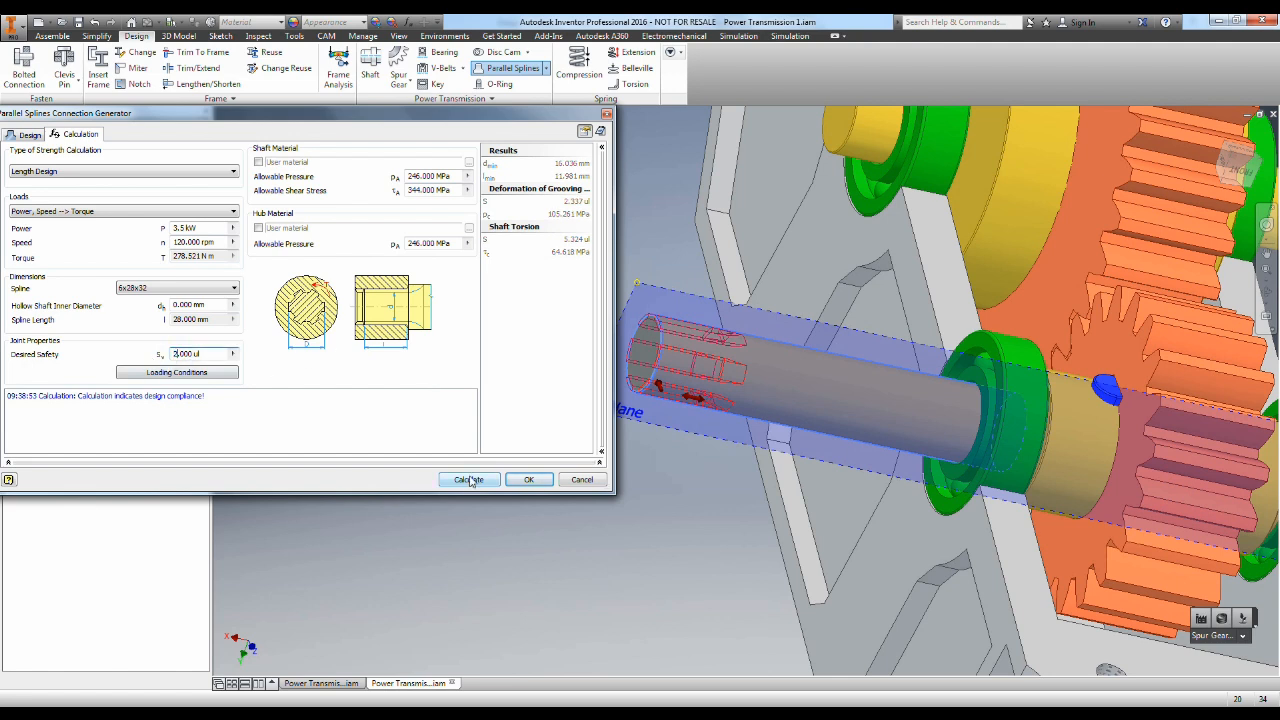
pyautogui.click(468, 480)
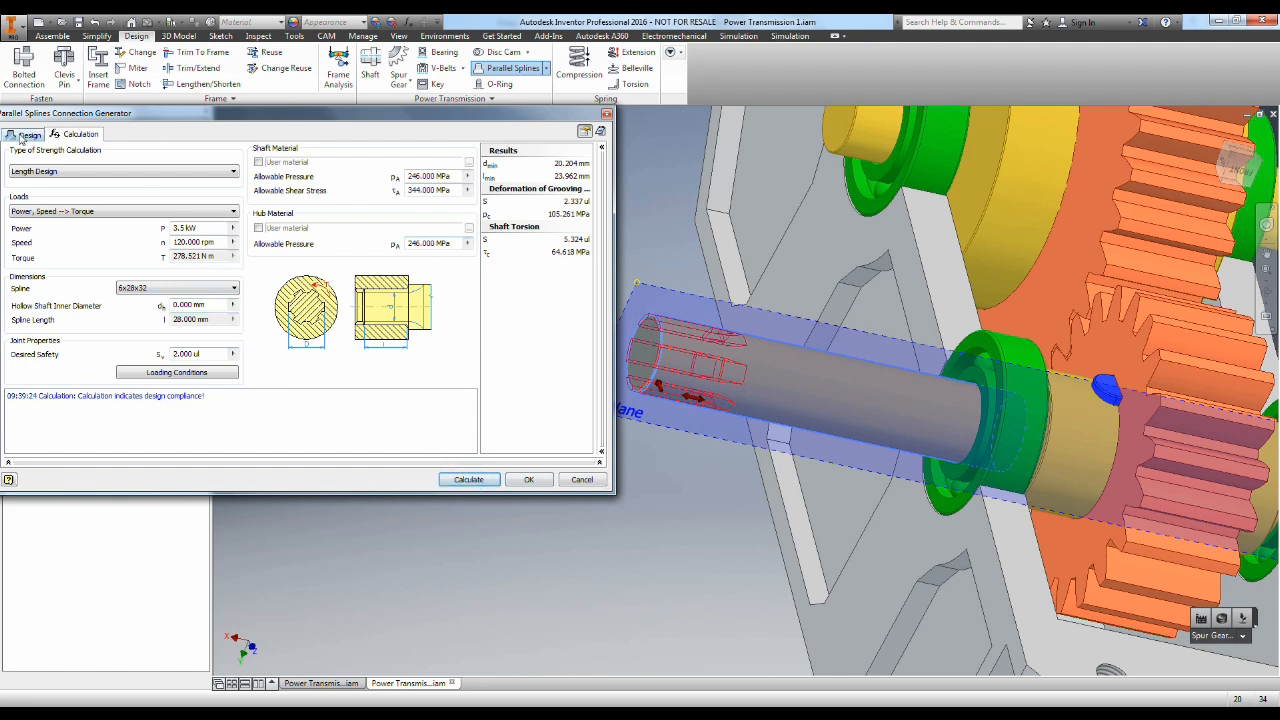
pyautogui.click(28, 134)
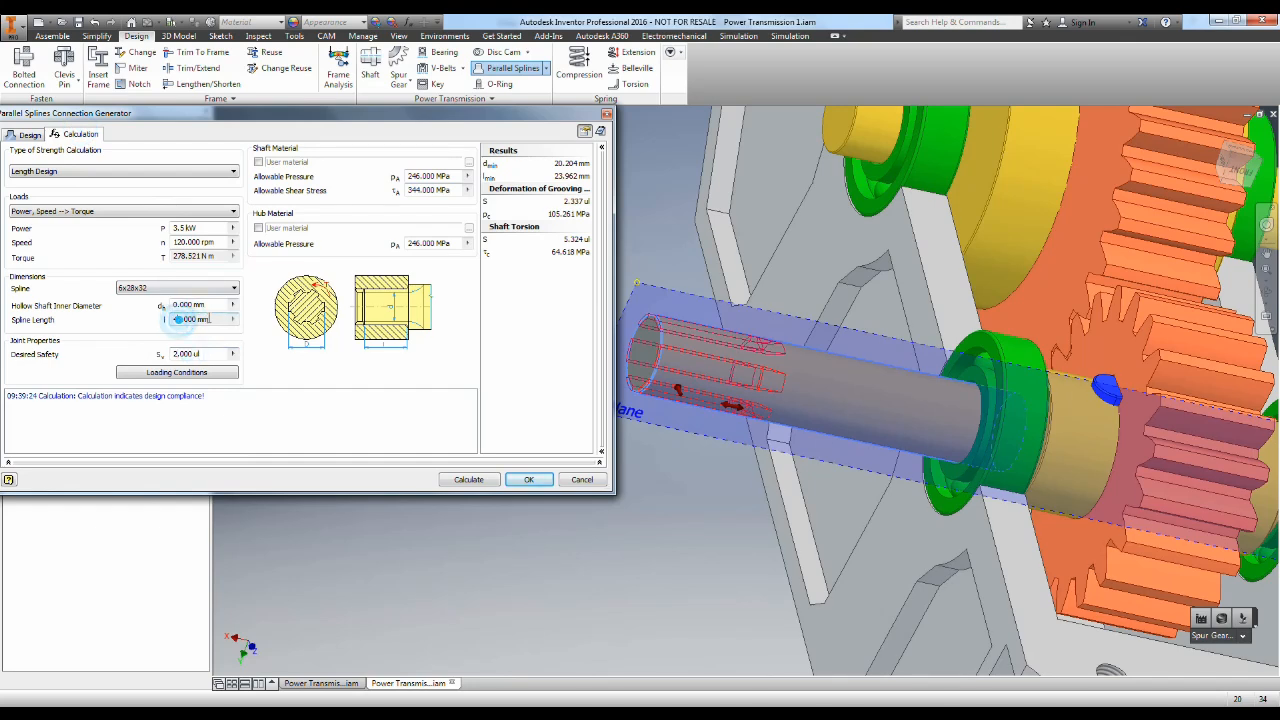
pyautogui.tripleClick(190, 320)
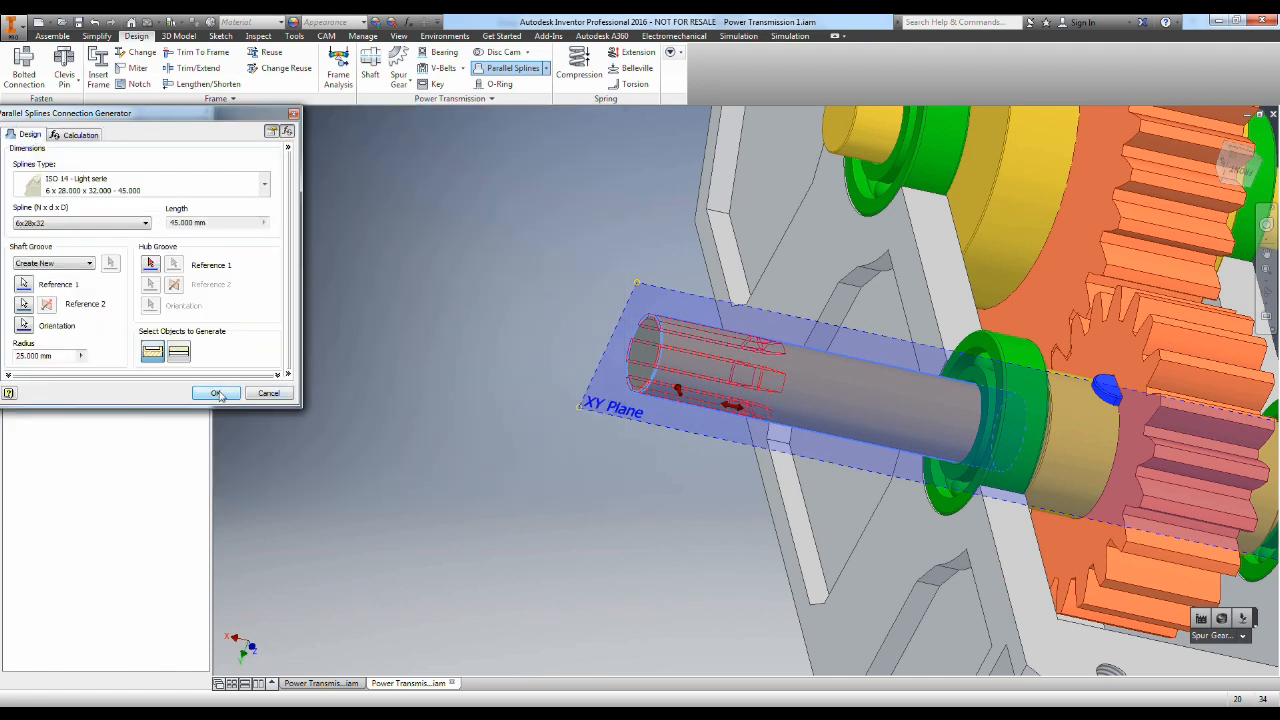
# Step: Generate the parallel spline connection on the left end of the gold shaft
pyautogui.click(216, 392)
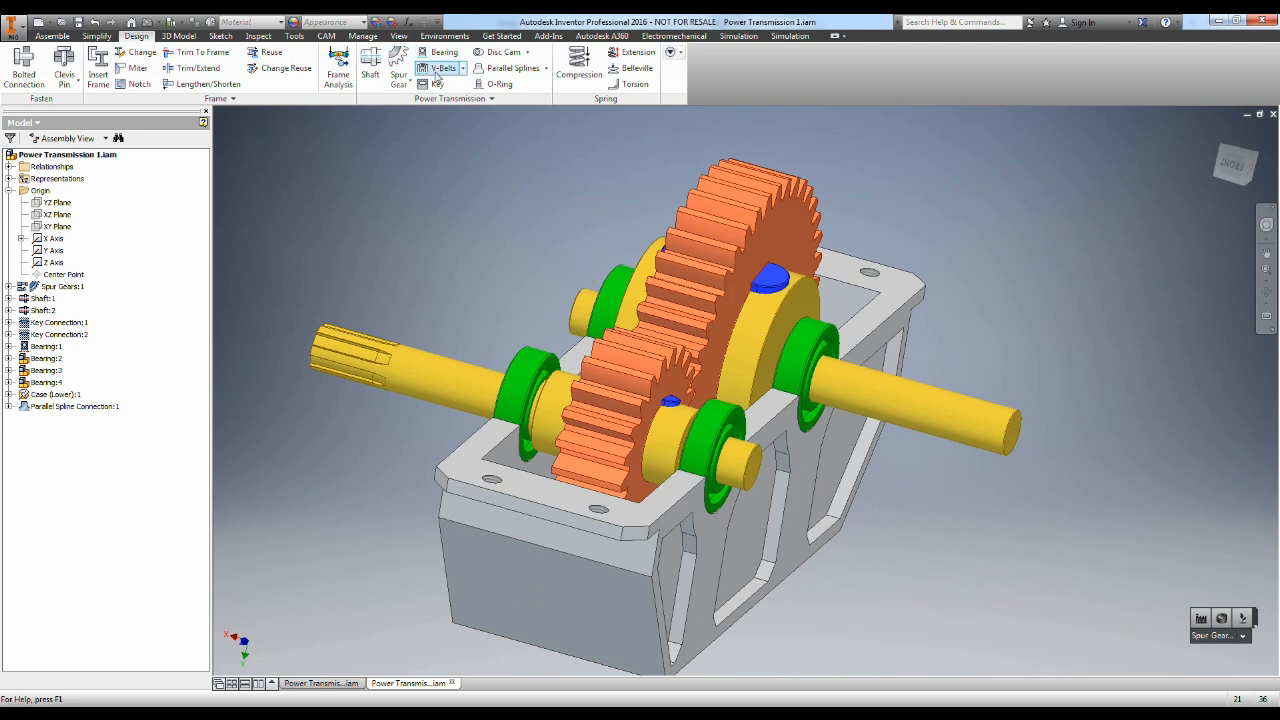
pyautogui.moveTo(436, 82)
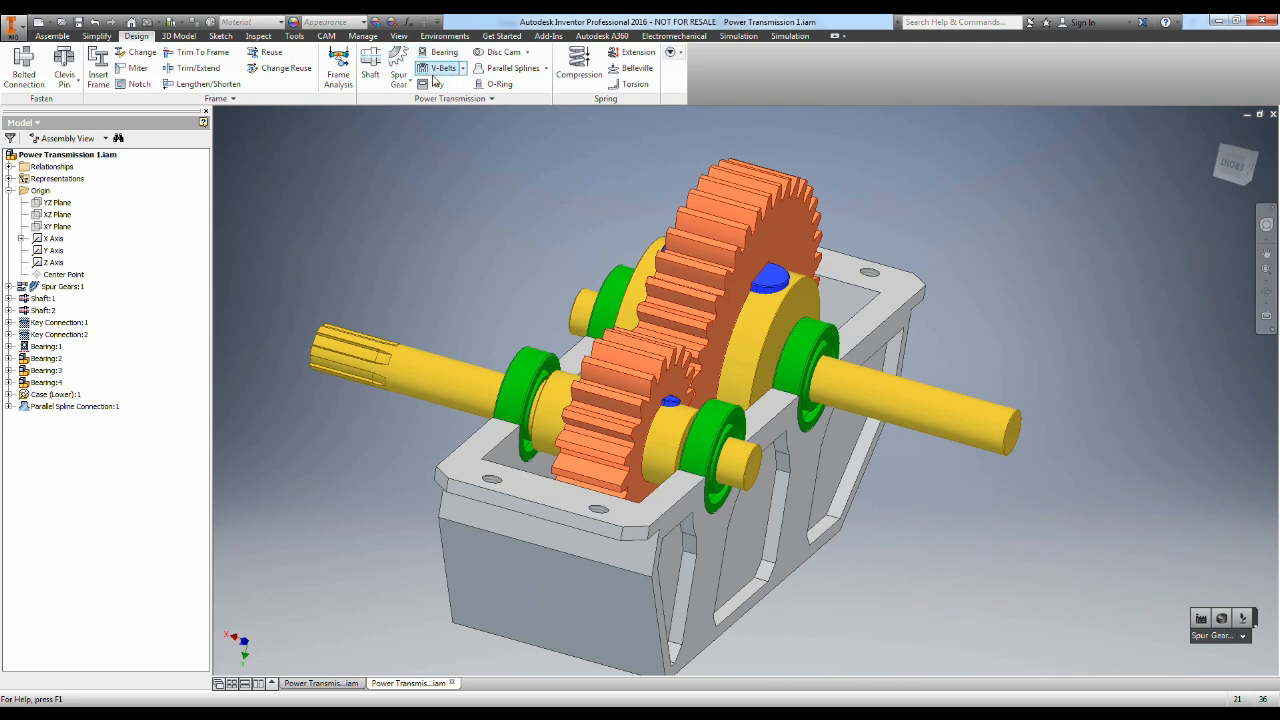
pyautogui.moveTo(436, 80)
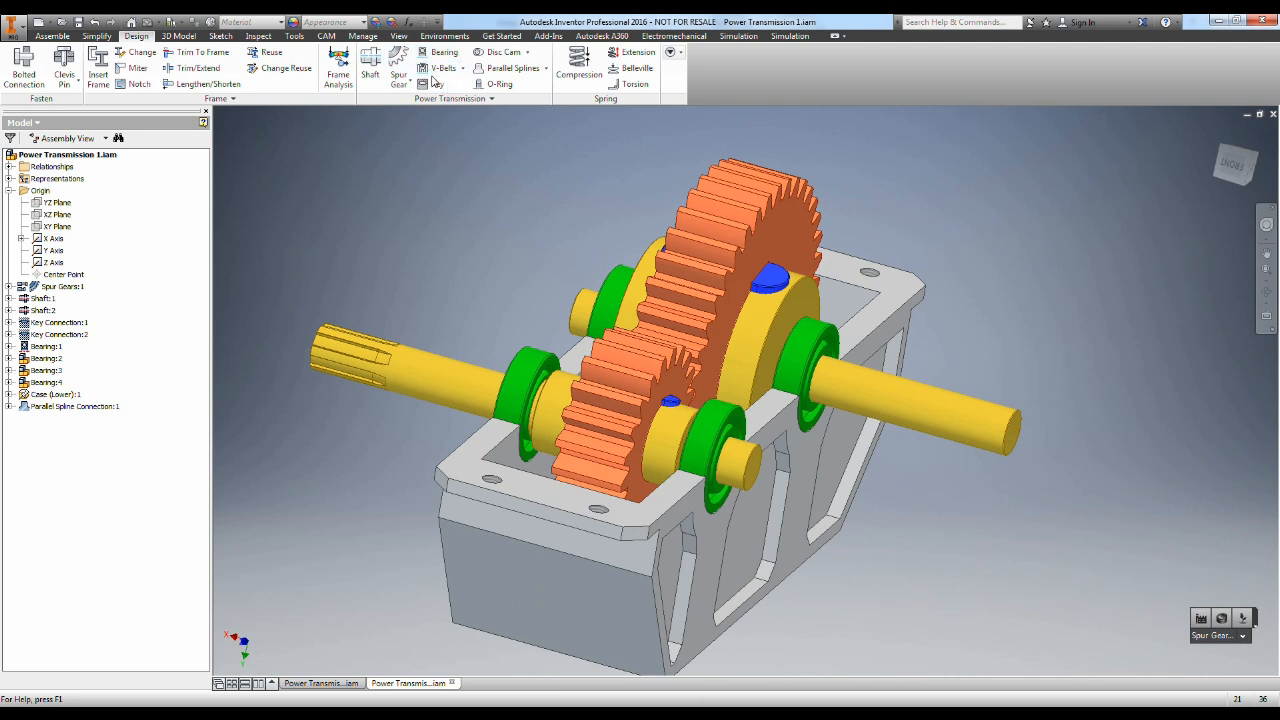
pyautogui.moveTo(510, 68)
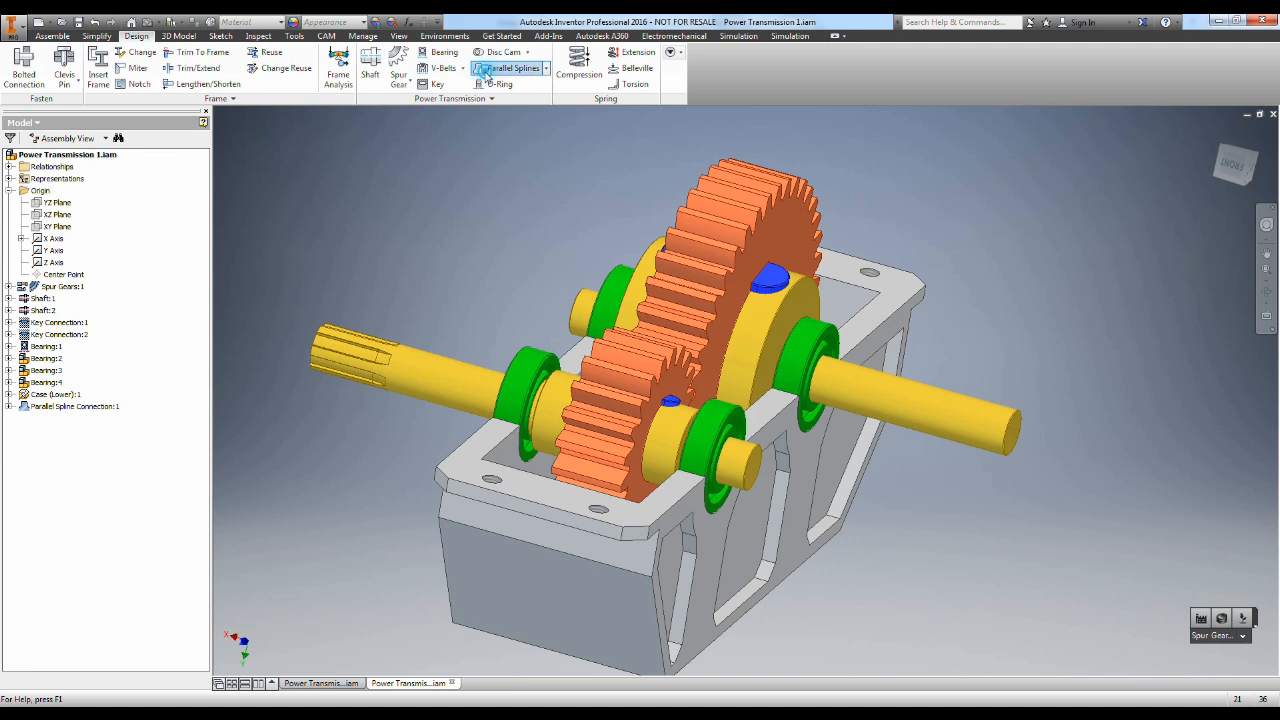
# Step: Start a second Parallel Splines generator on the right shaft end and select its Speed value for editing
pyautogui.click(508, 68)
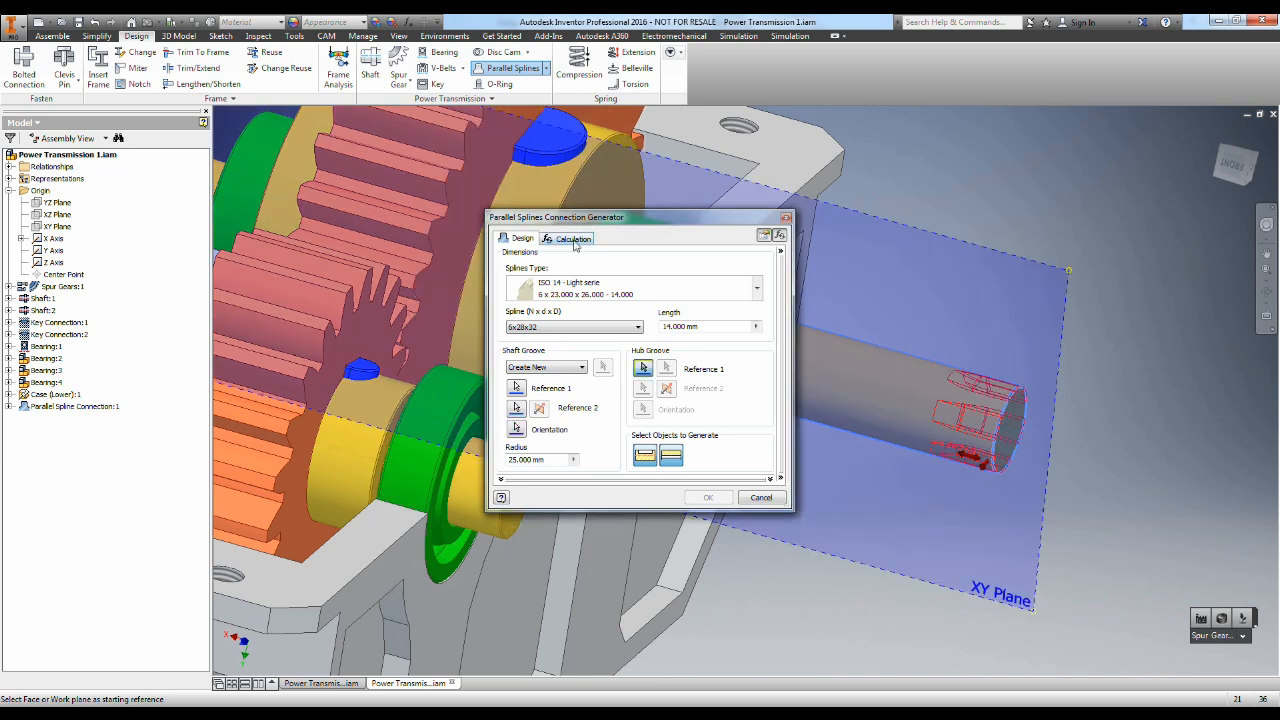
pyautogui.click(572, 238)
pyautogui.write('3.5 kW')
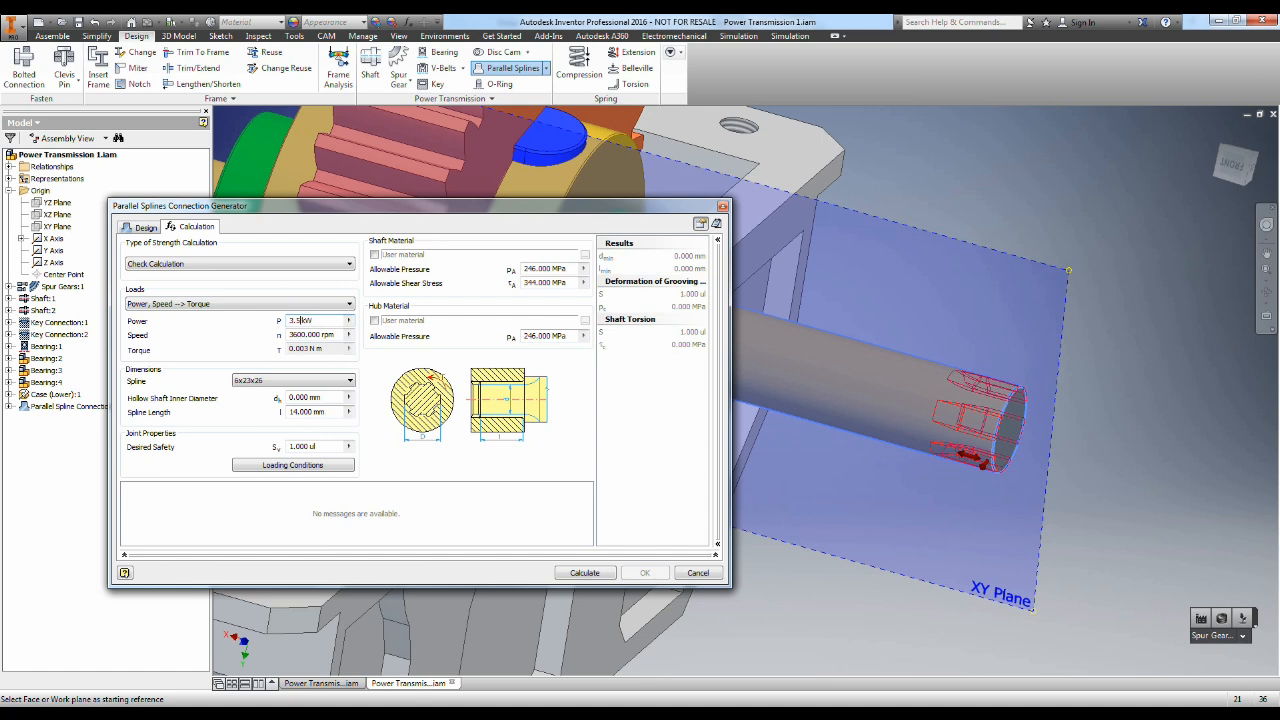
pyautogui.rightClick(310, 336)
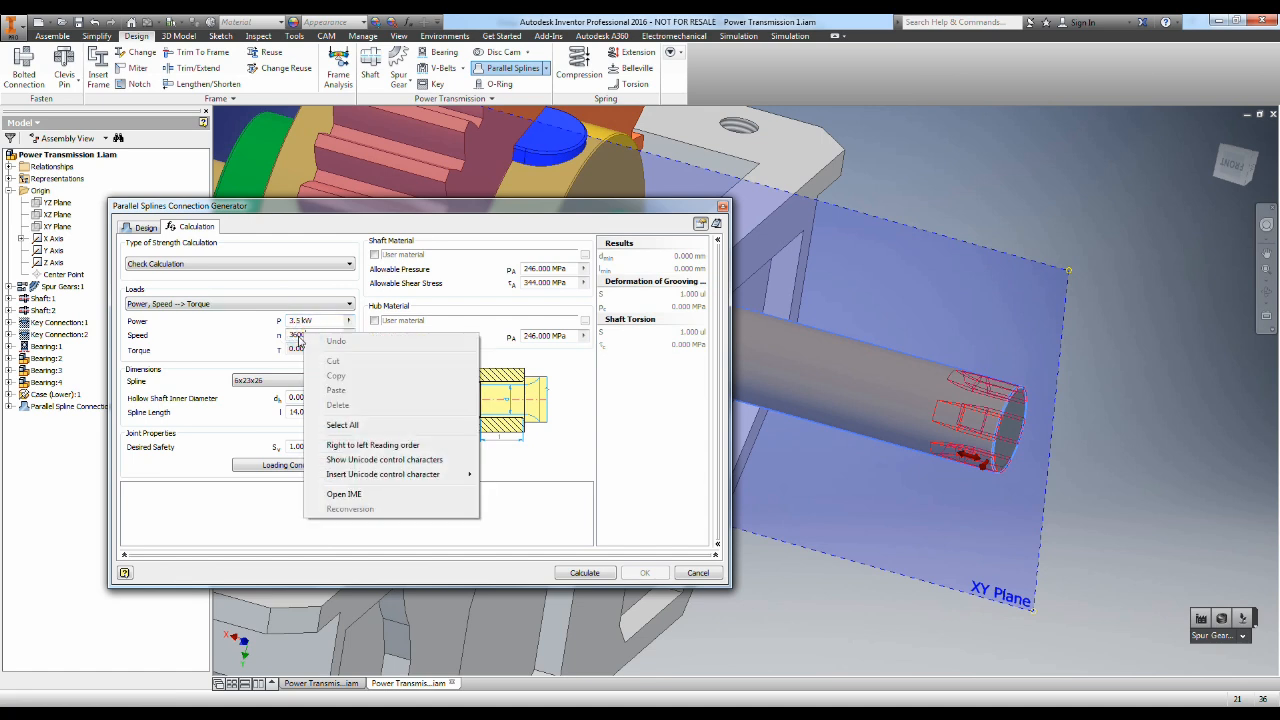
pyautogui.click(228, 336)
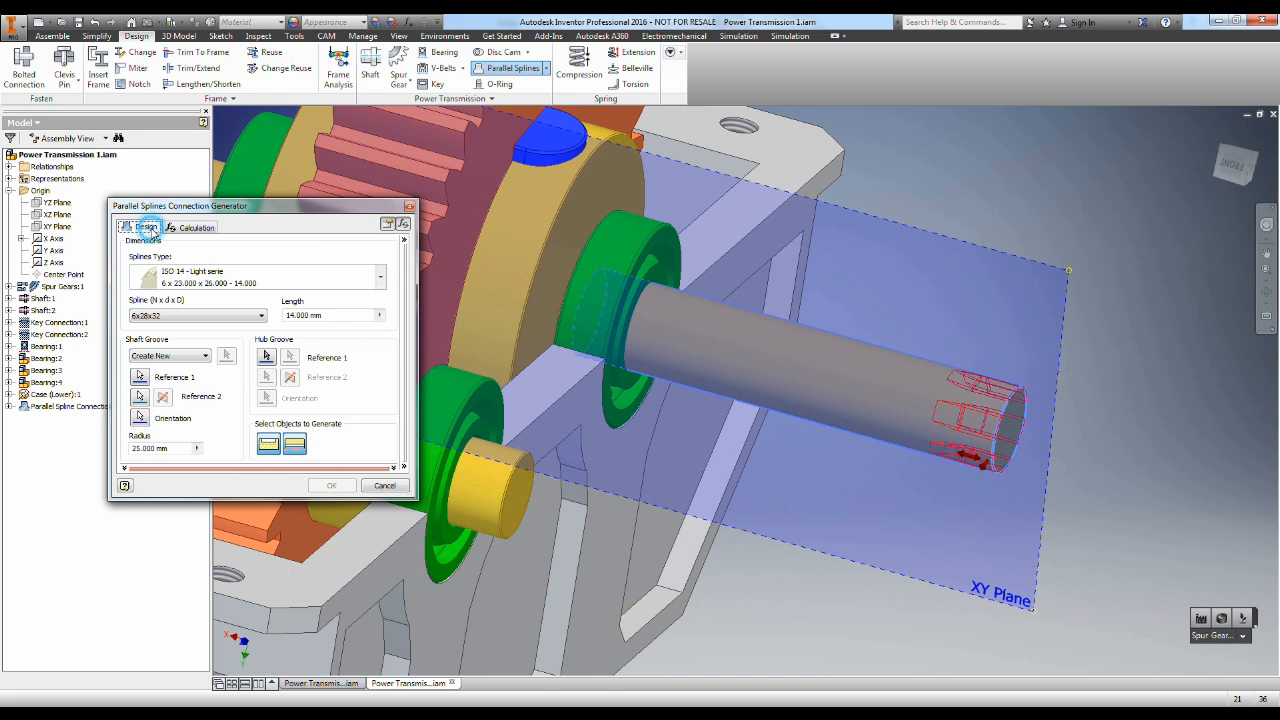
# Step: Recalculate the right-end spline as Length Design, giving a compliant 50 mm spline length
pyautogui.click(196, 228)
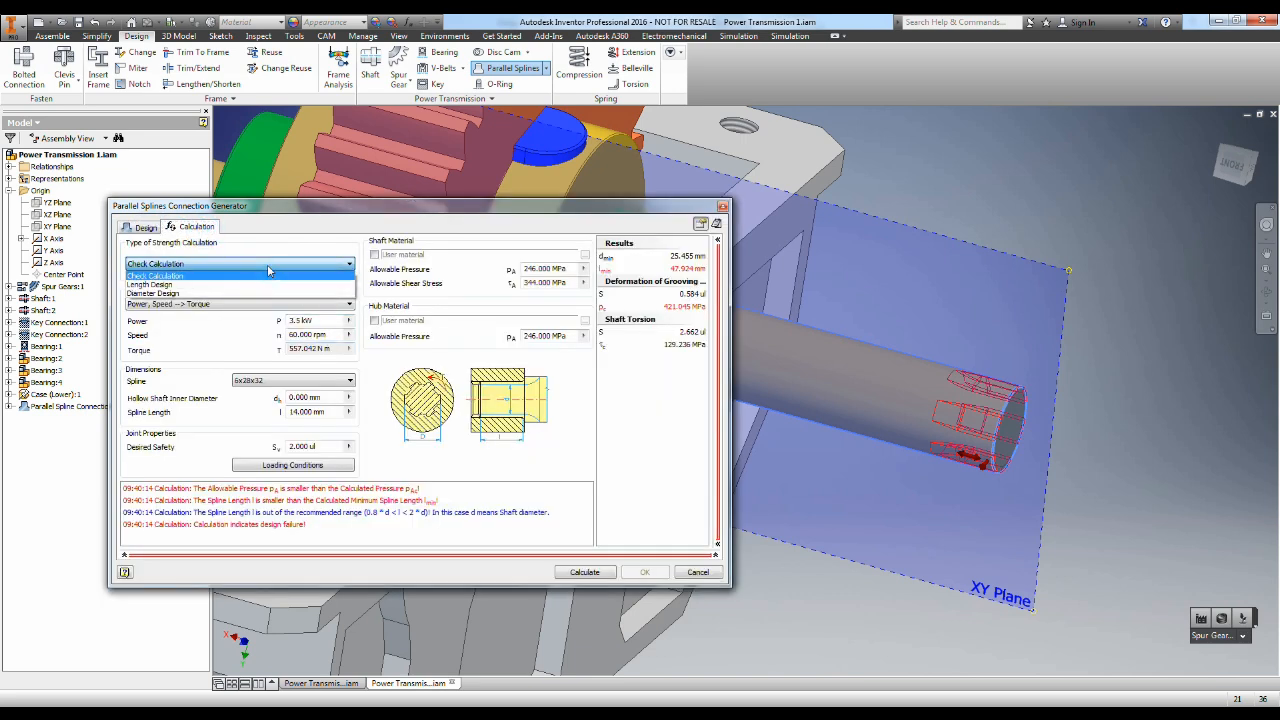
pyautogui.moveTo(216, 284)
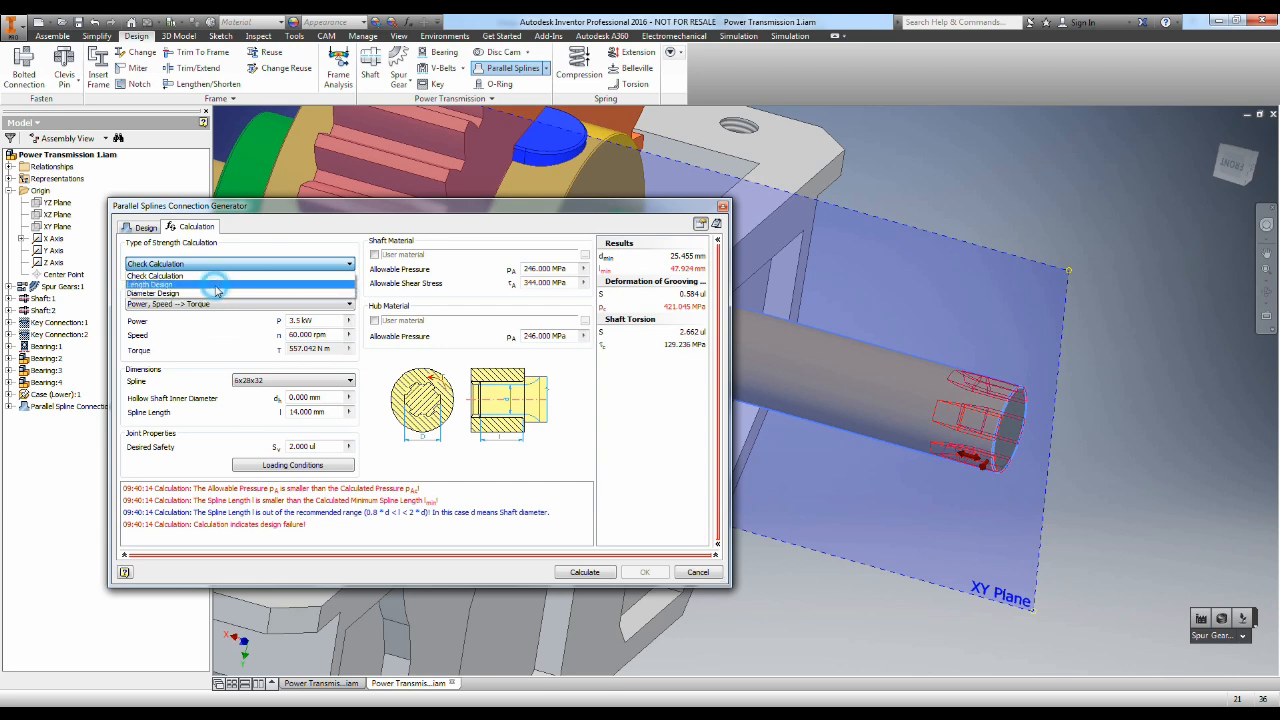
pyautogui.click(218, 284)
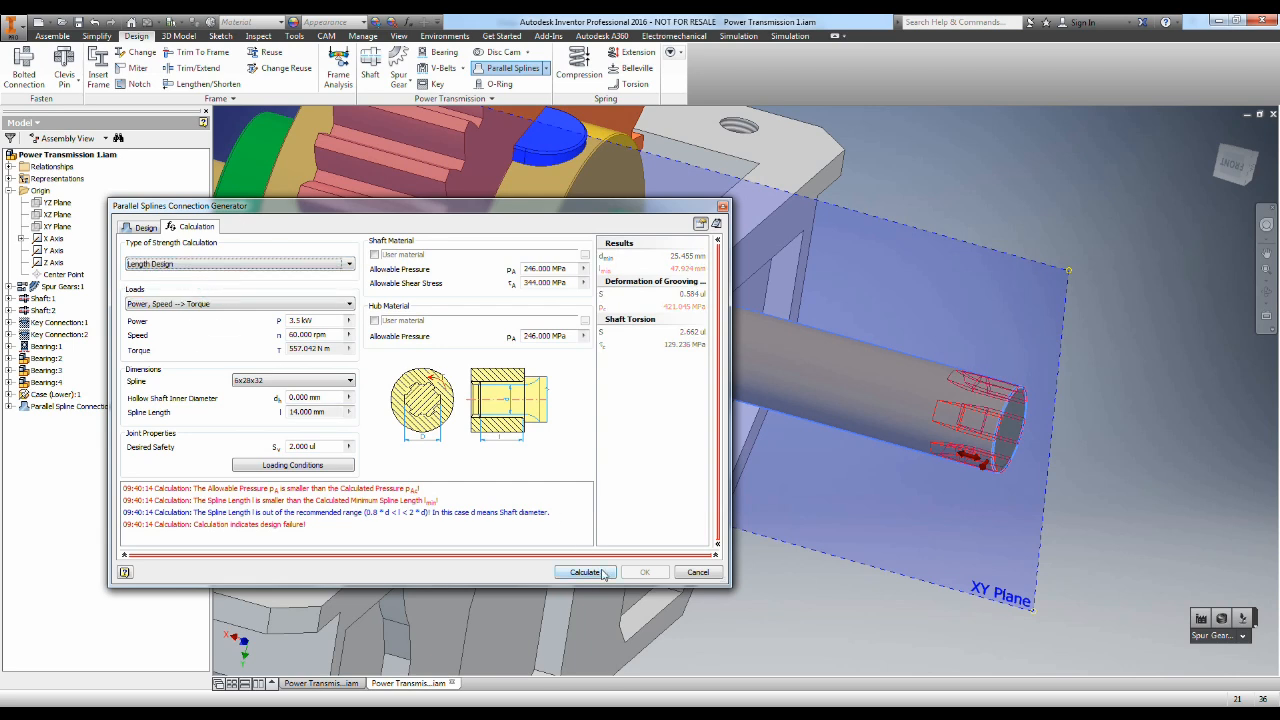
pyautogui.click(584, 572)
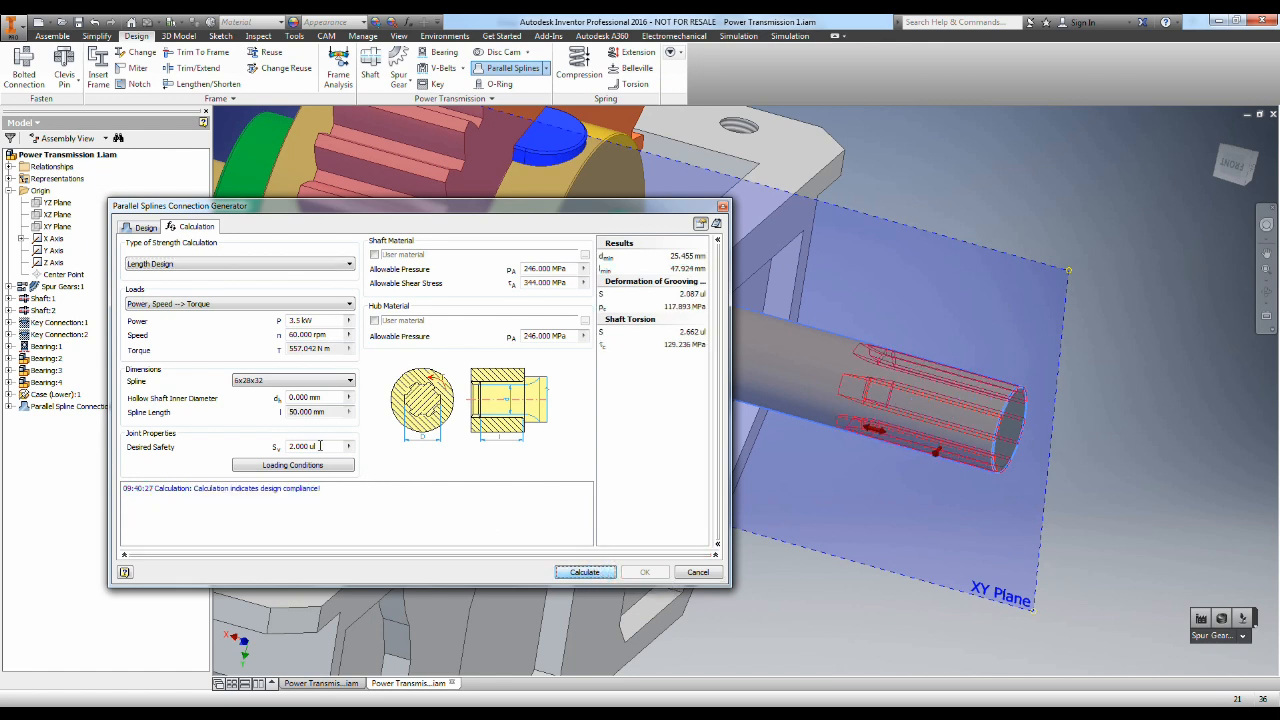
pyautogui.tripleClick(304, 412)
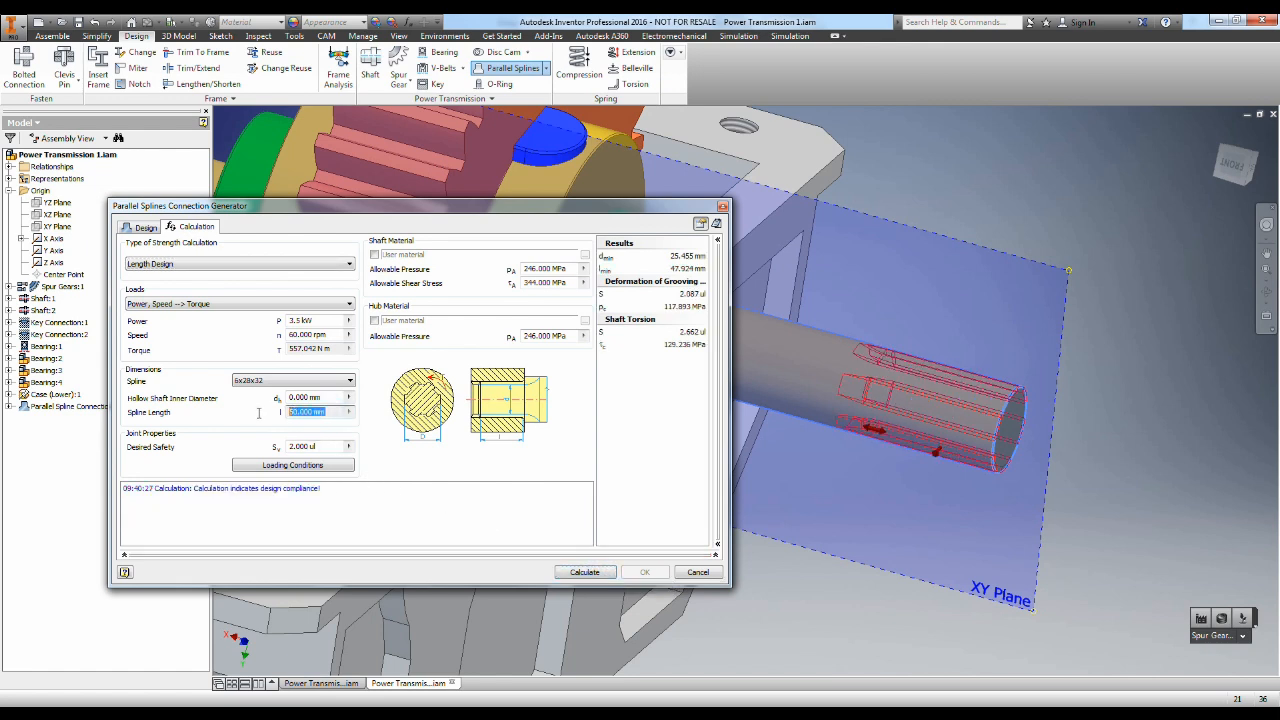
pyautogui.moveTo(308, 424)
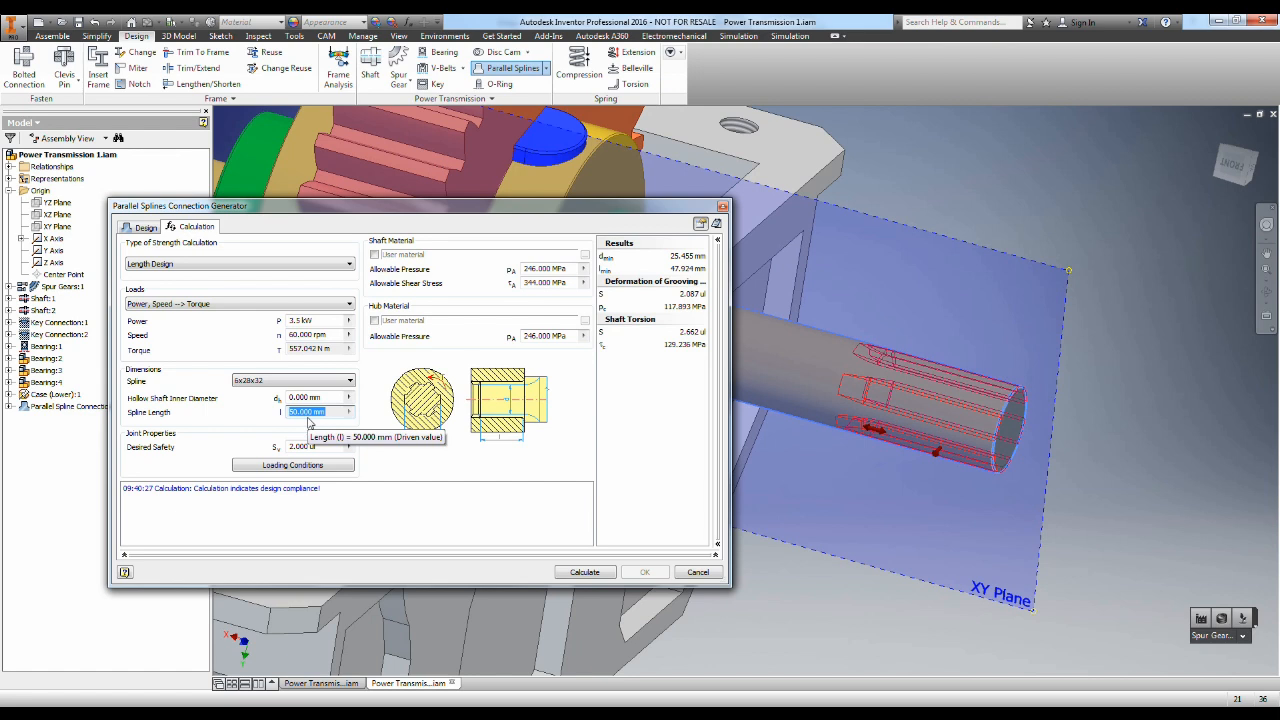
pyautogui.click(144, 228)
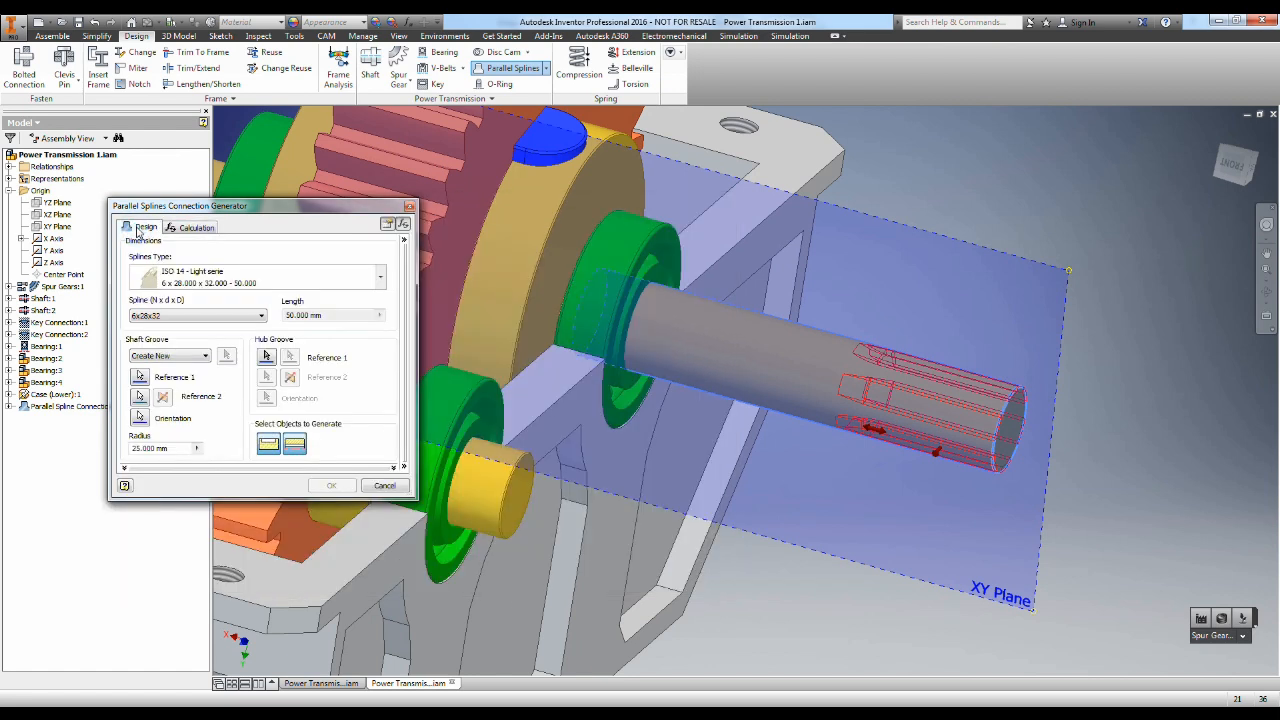
pyautogui.moveTo(620, 452)
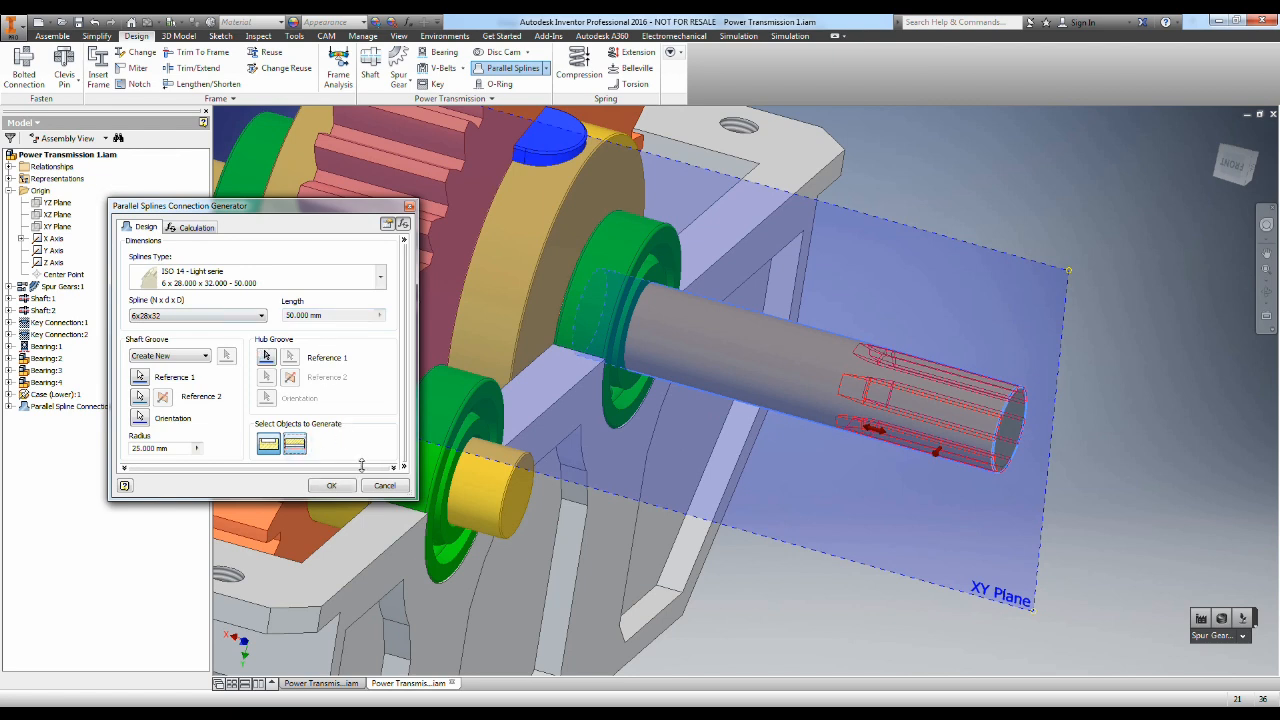
# Step: Generate the right-end spline with default file names, leaving both shaft ends splined
pyautogui.click(332, 486)
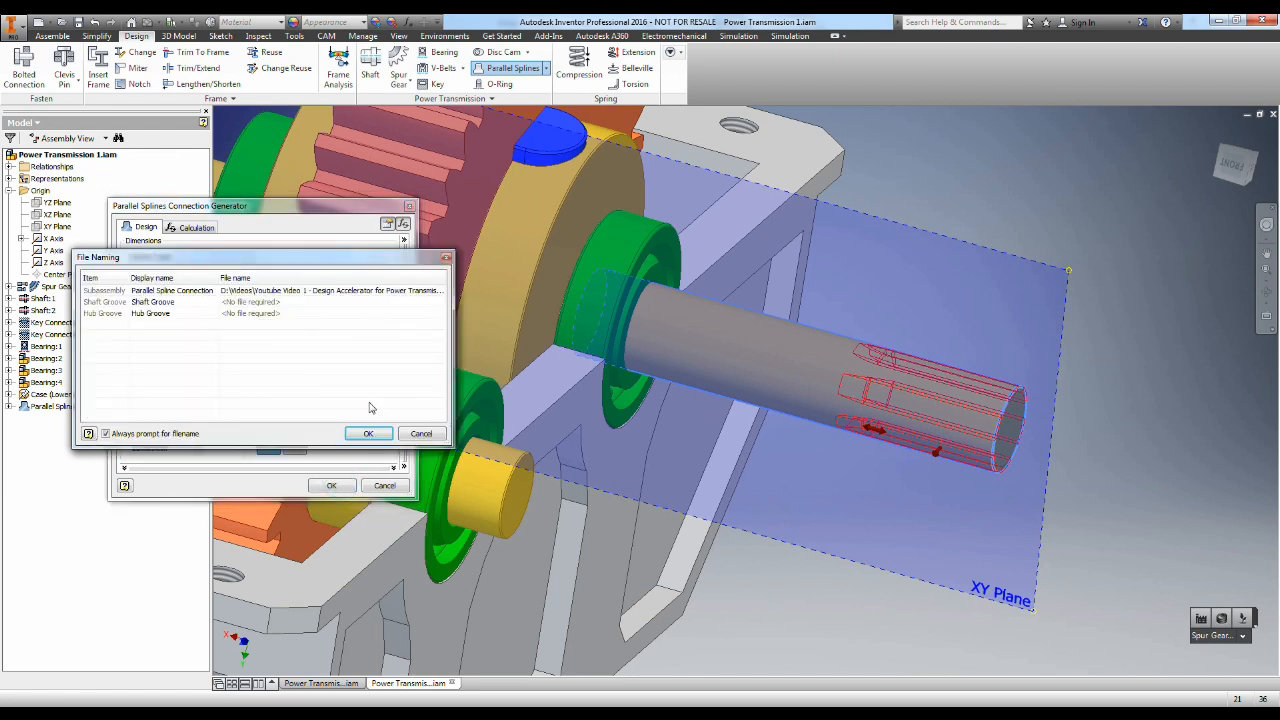
pyautogui.click(368, 432)
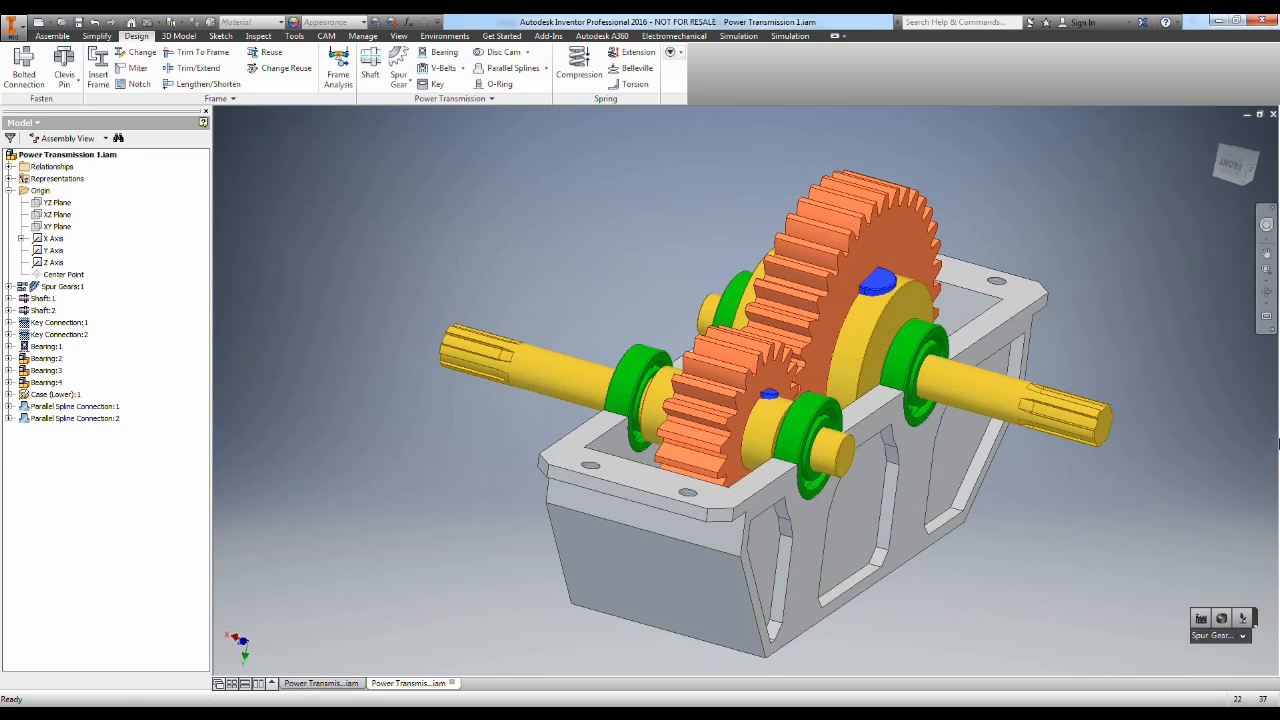
pyautogui.click(1076, 408)
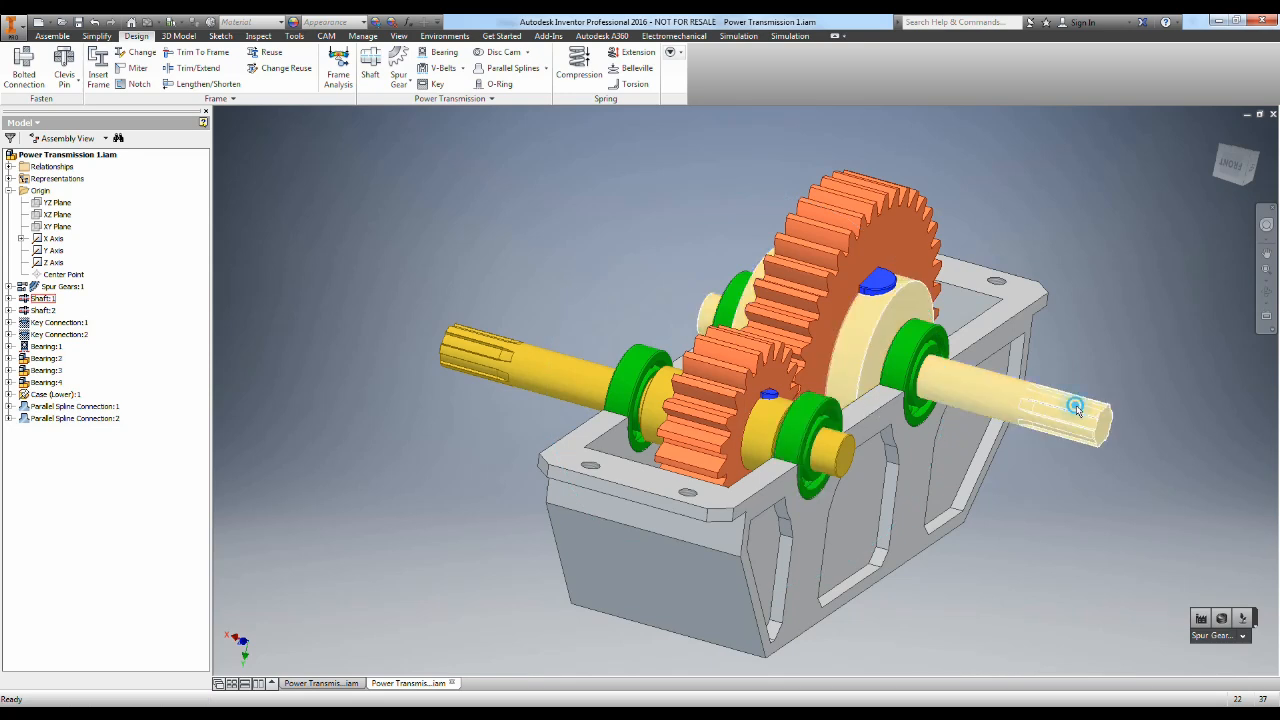